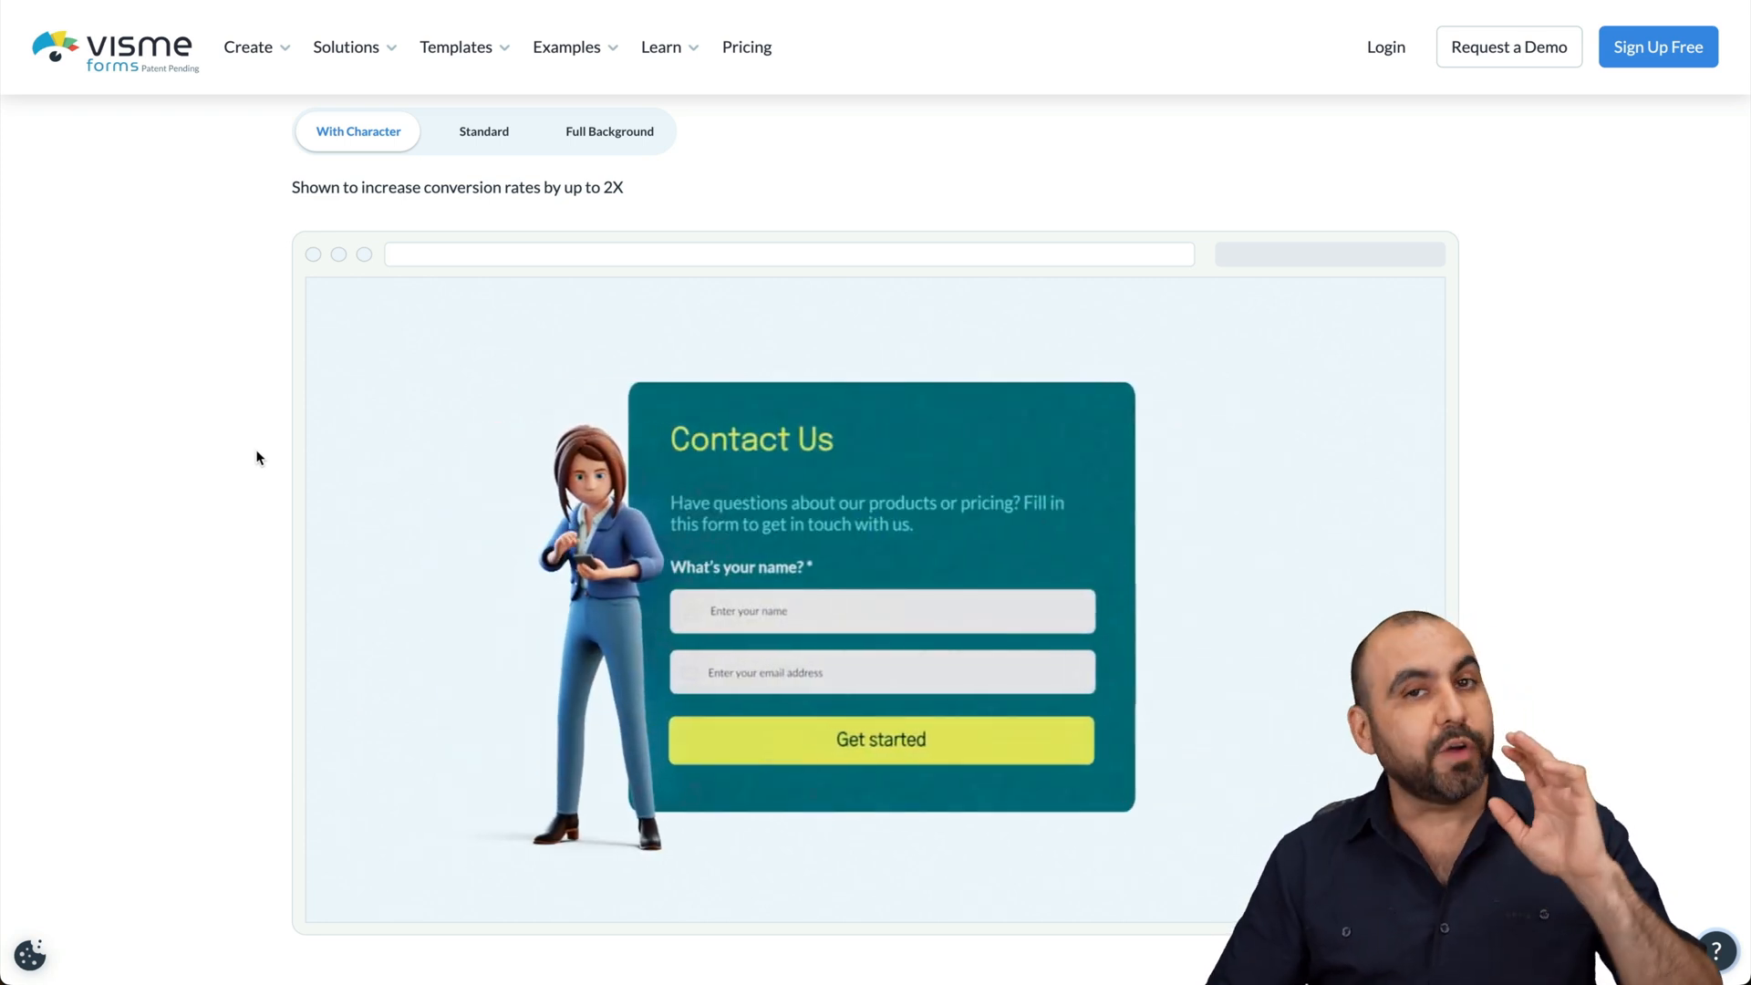
# Step: Compare Visme's standard, full-background and character form style examples
pyautogui.click(483, 130)
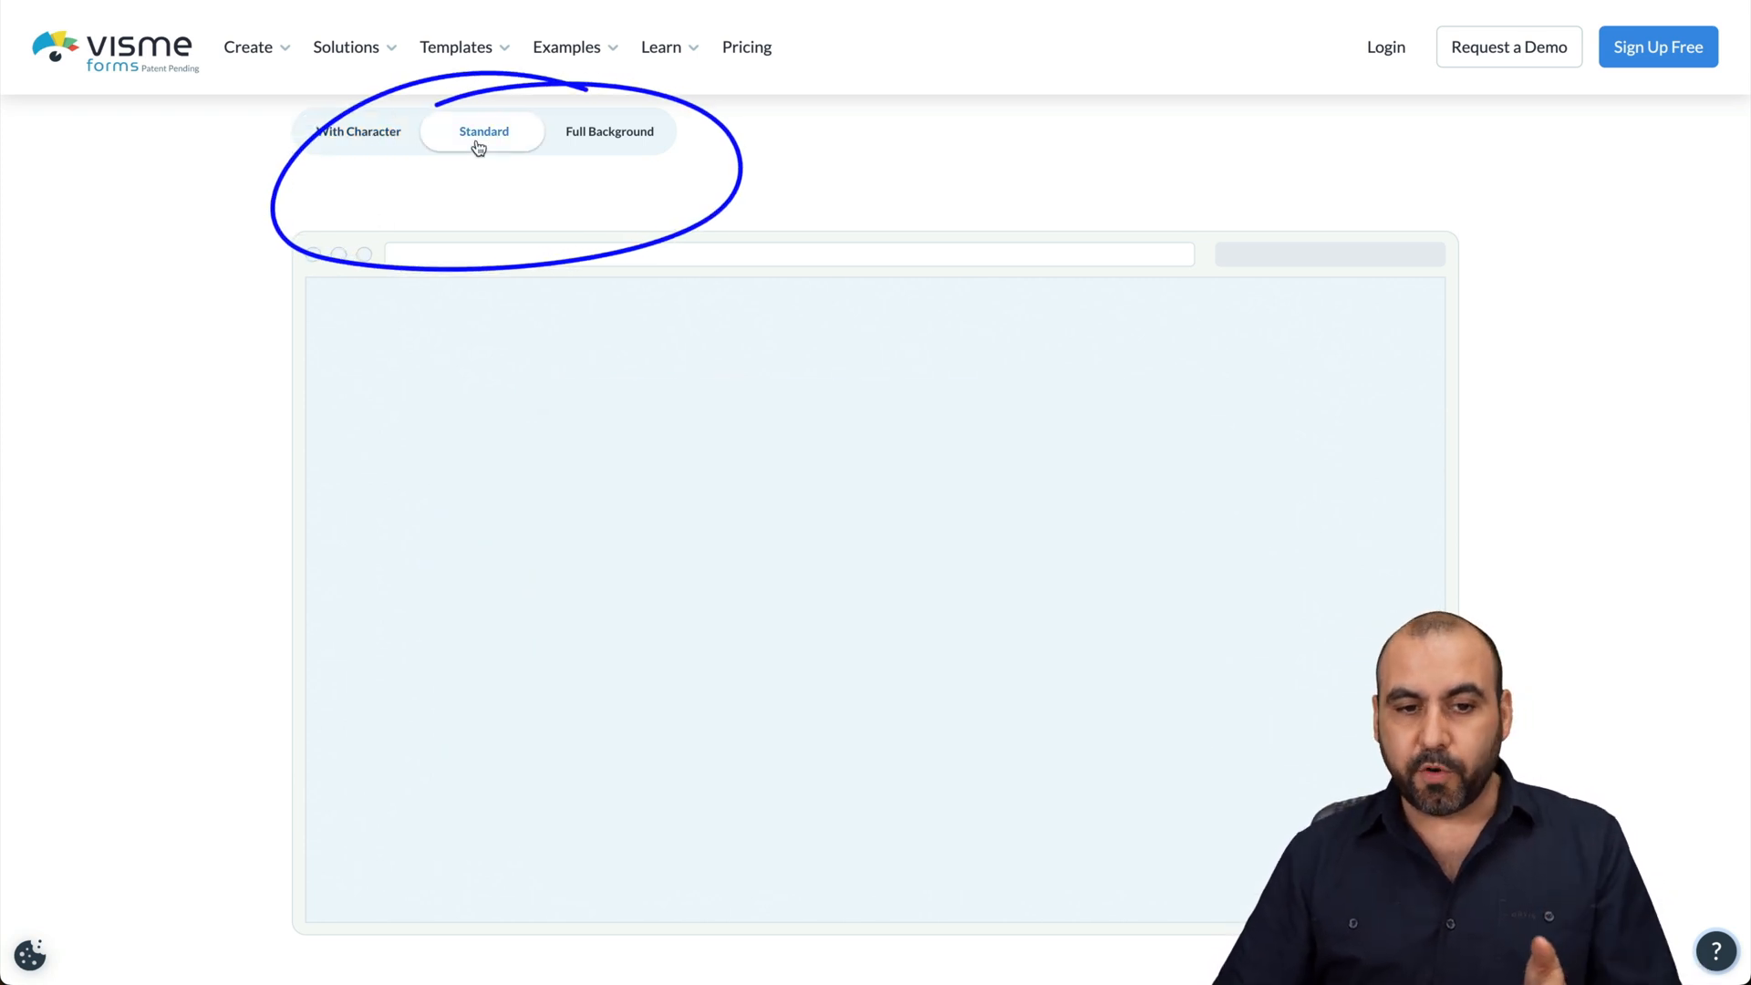
pyautogui.click(610, 131)
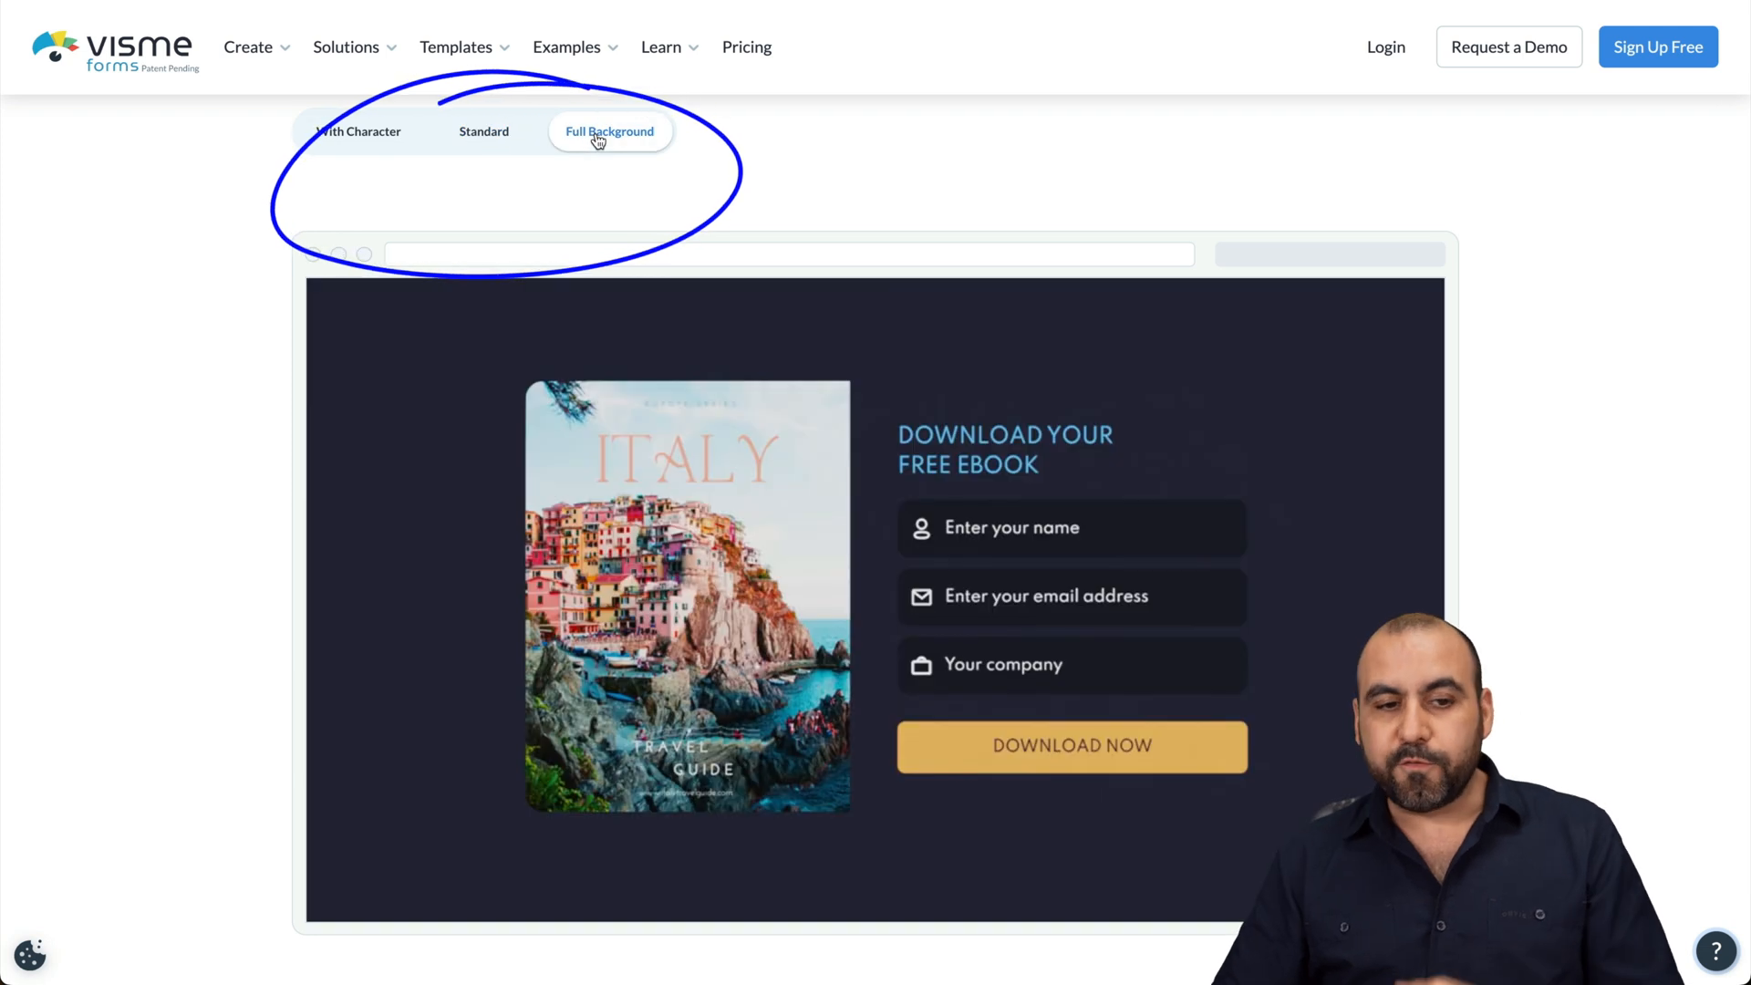
pyautogui.click(357, 131)
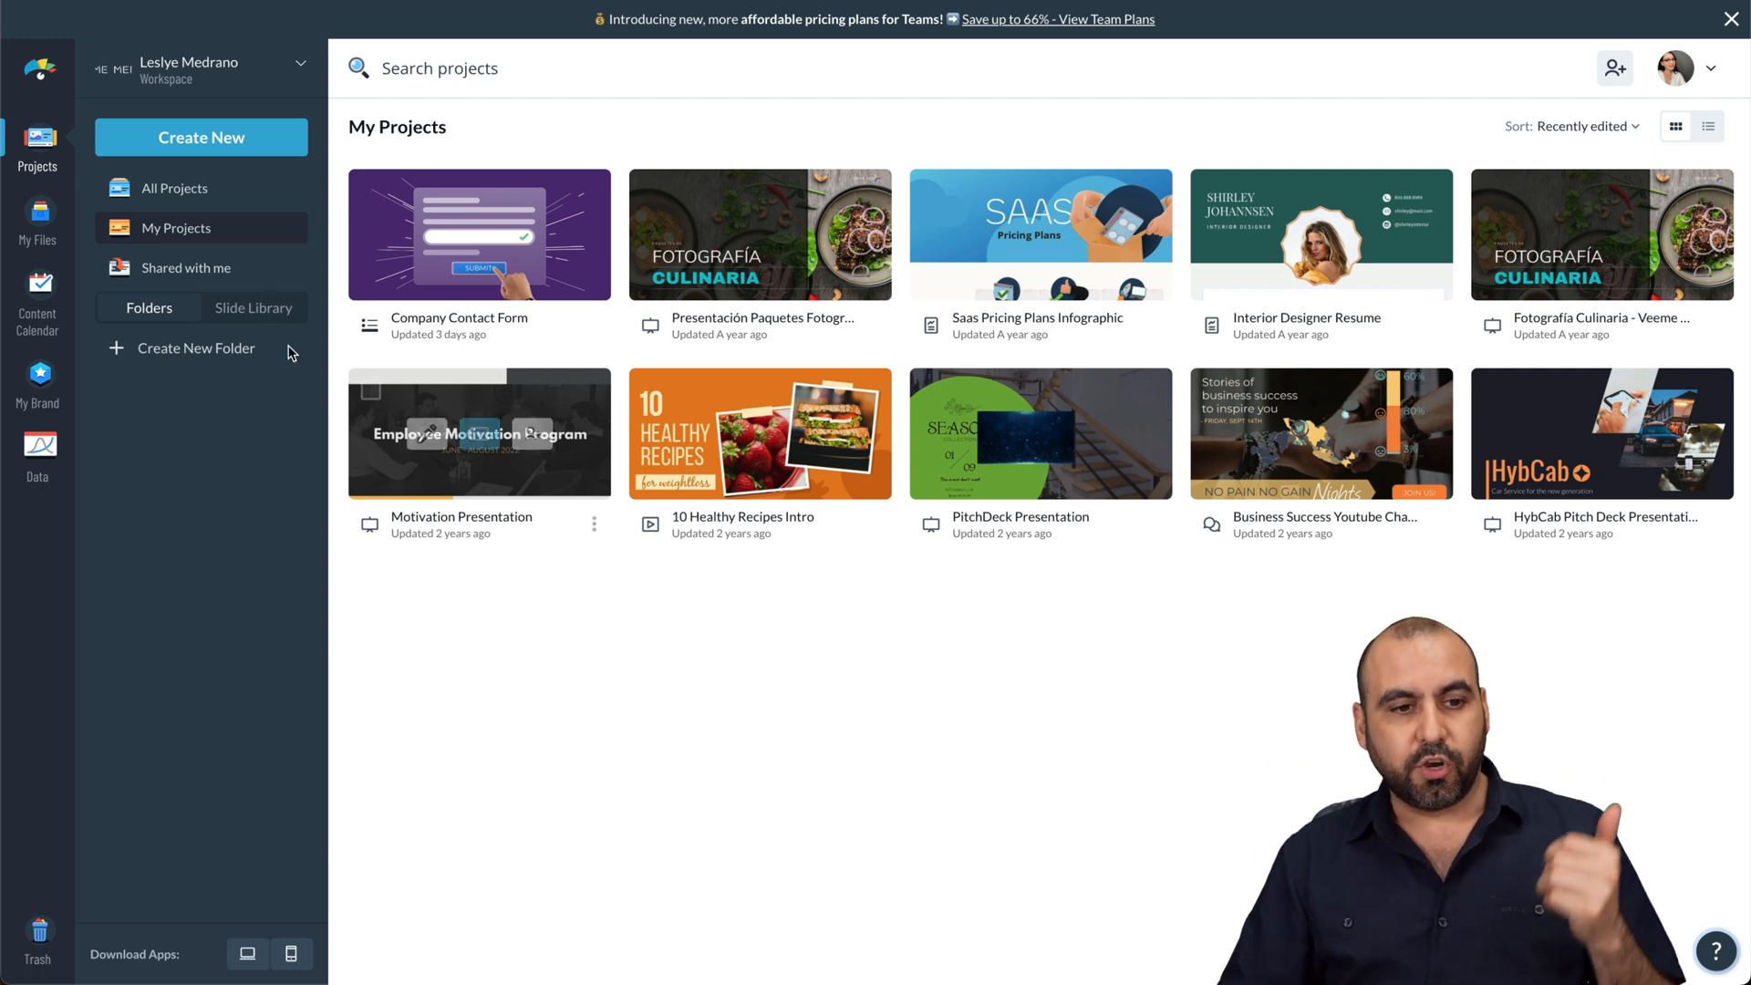
# Step: Start a new Form / Survey with Contact Form as its purpose
pyautogui.click(201, 138)
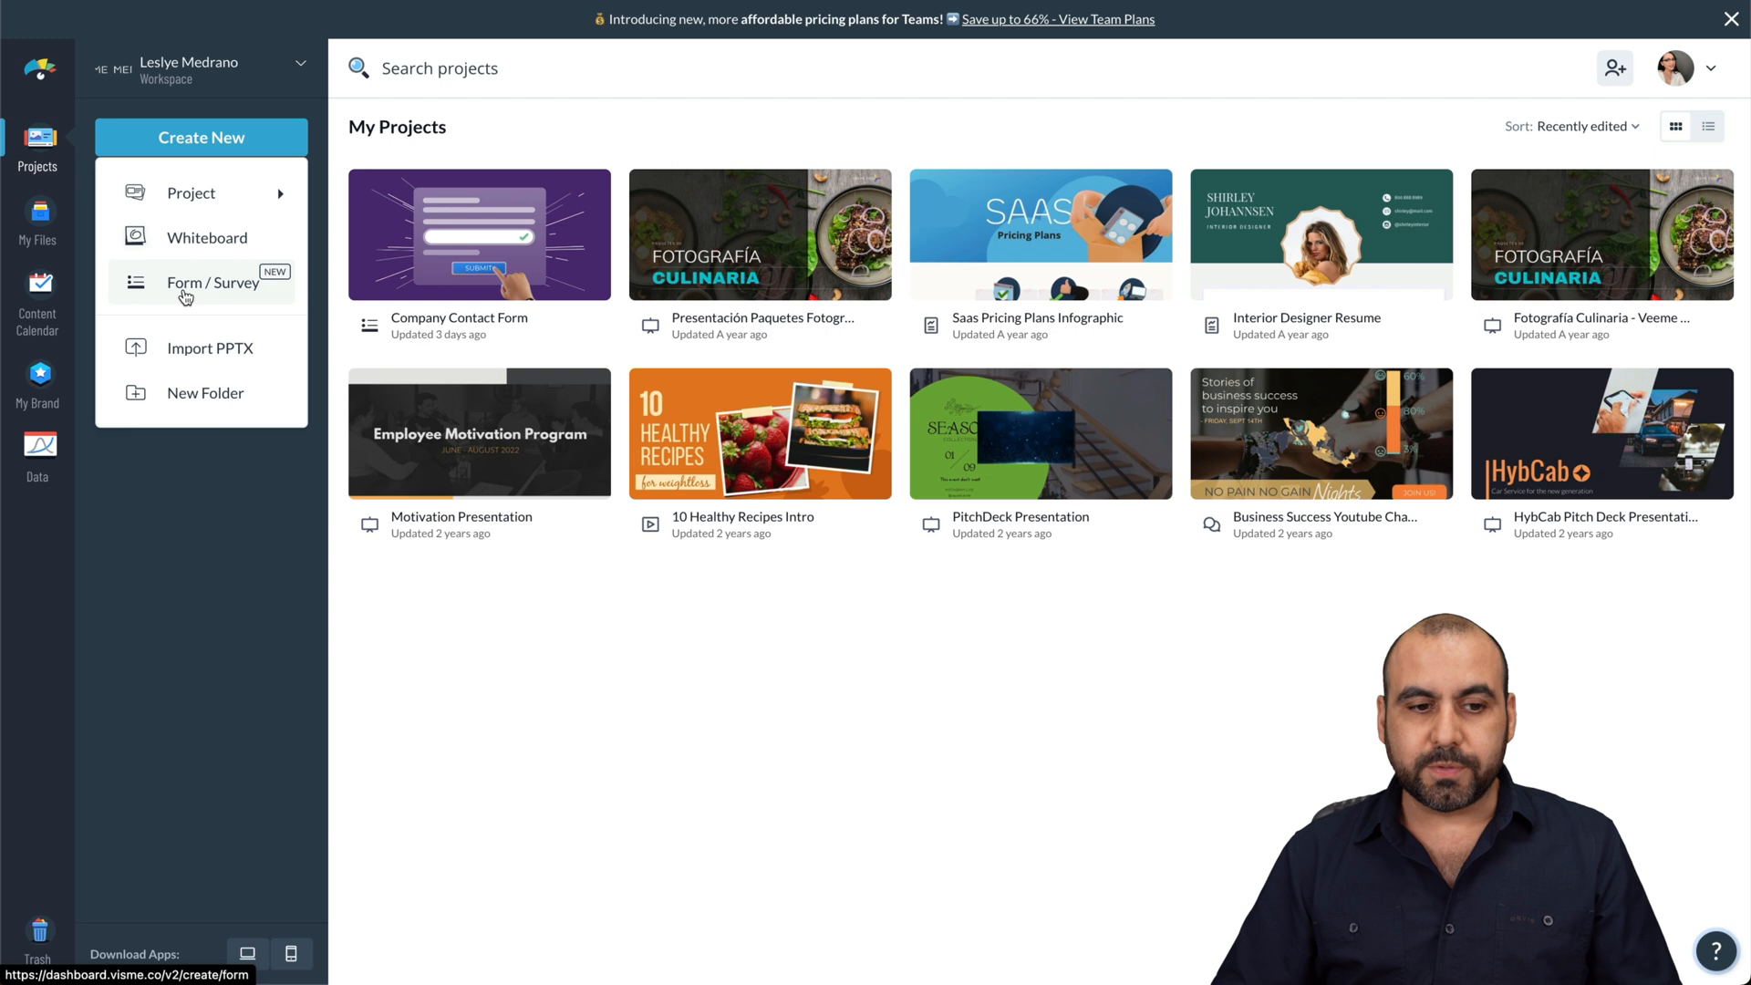
pyautogui.click(208, 281)
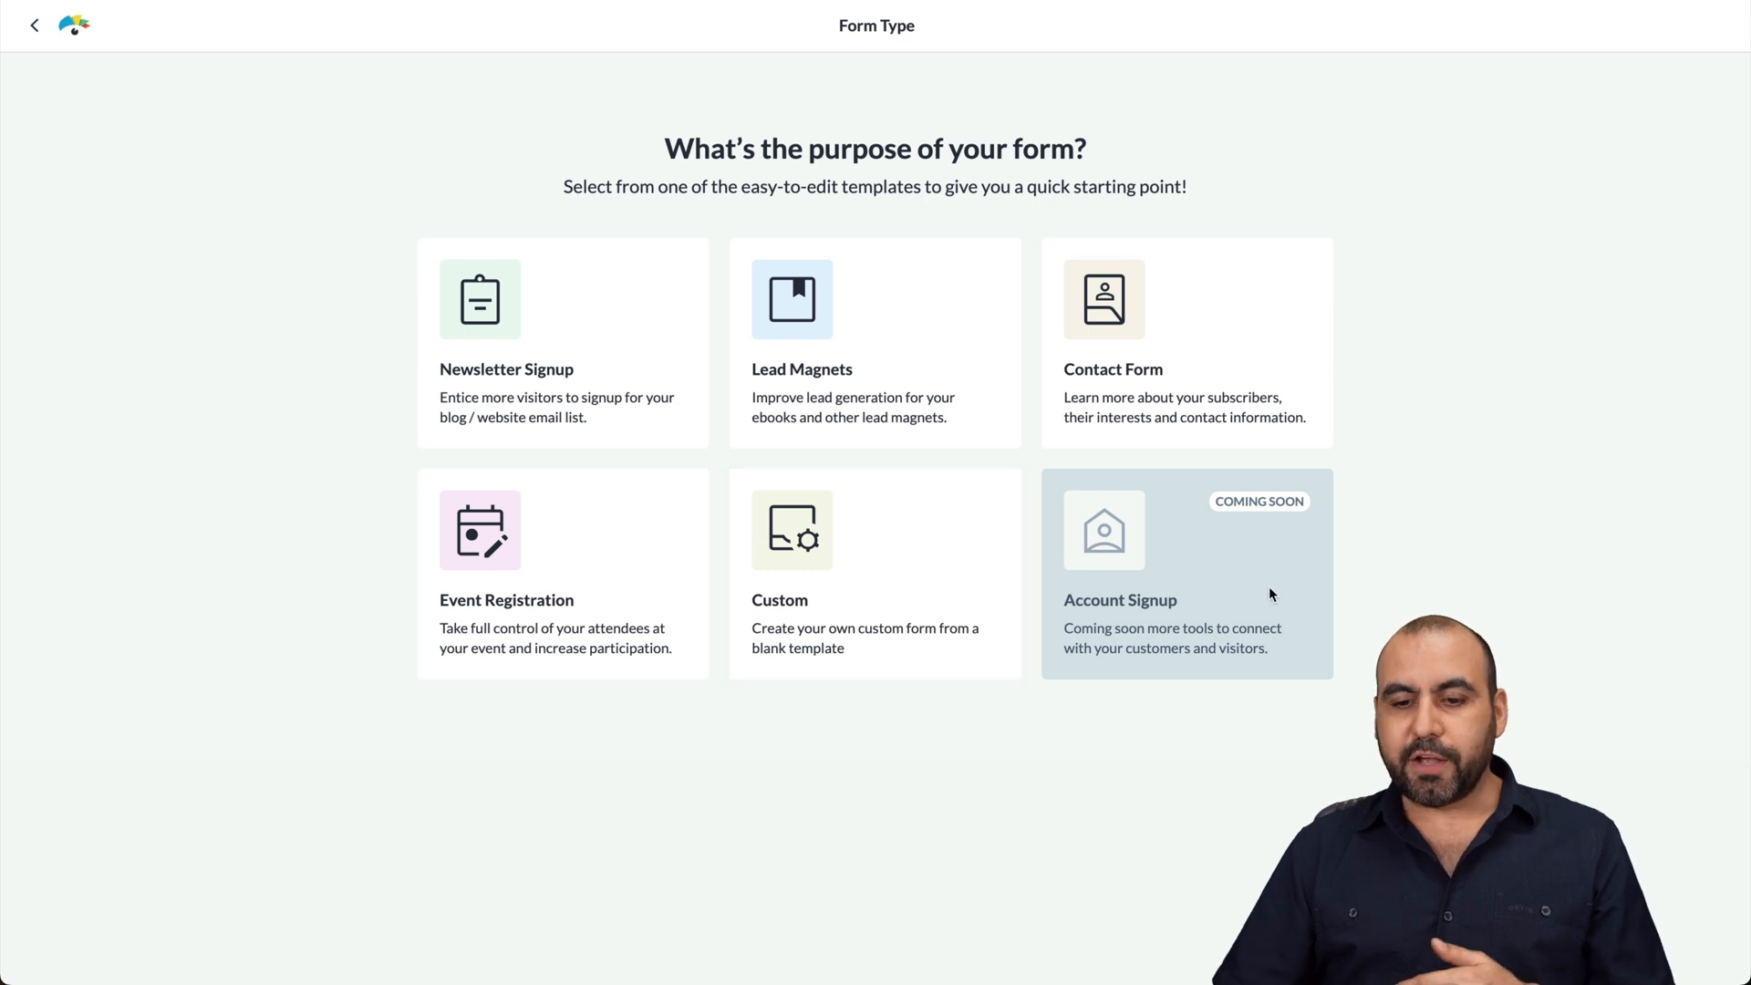
pyautogui.moveTo(1176, 638)
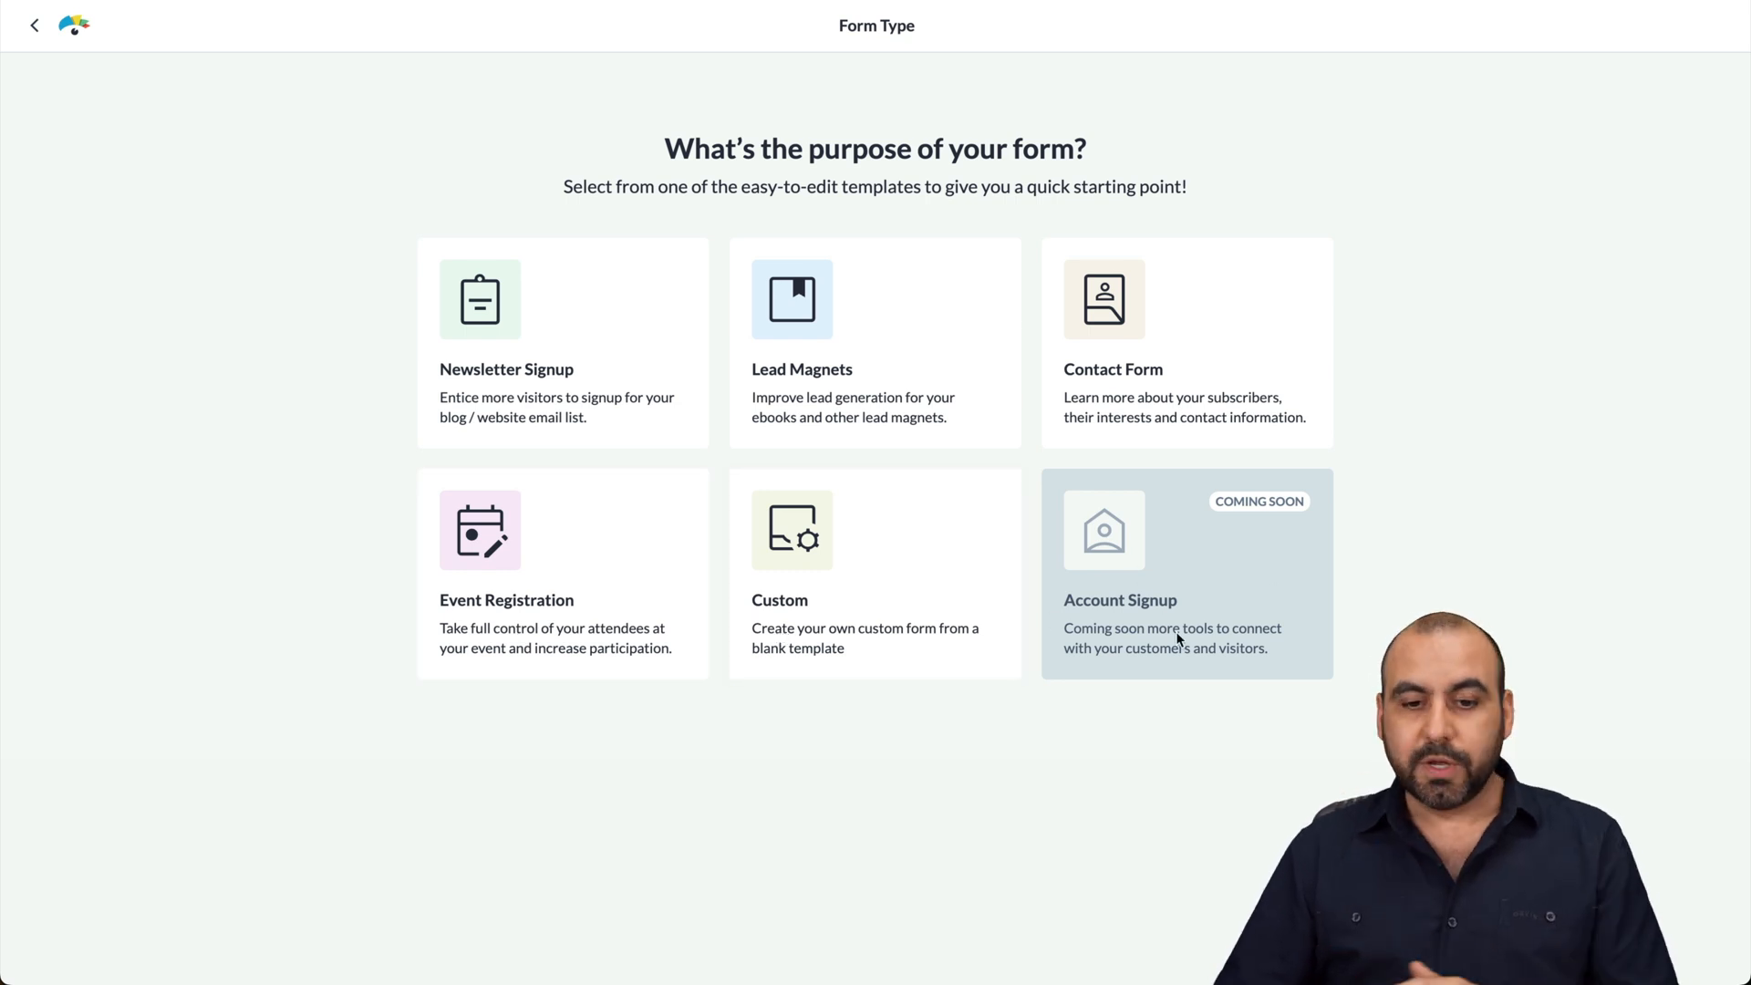
pyautogui.click(875, 573)
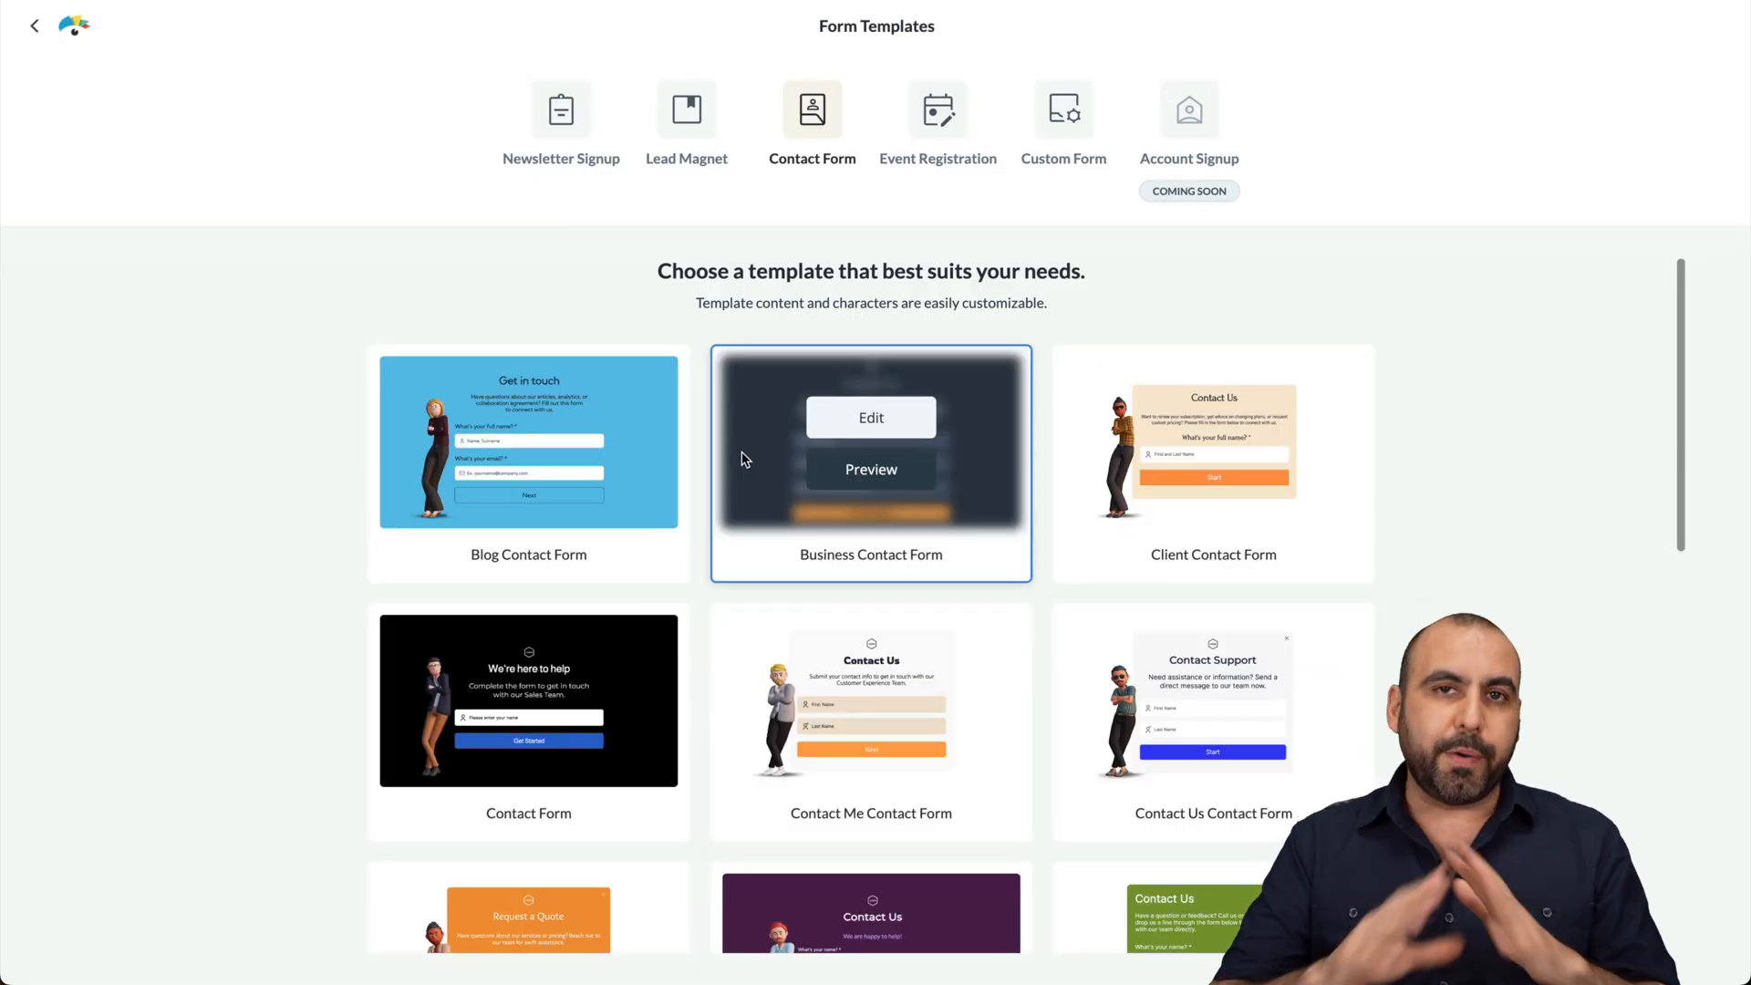
pyautogui.moveTo(298, 687)
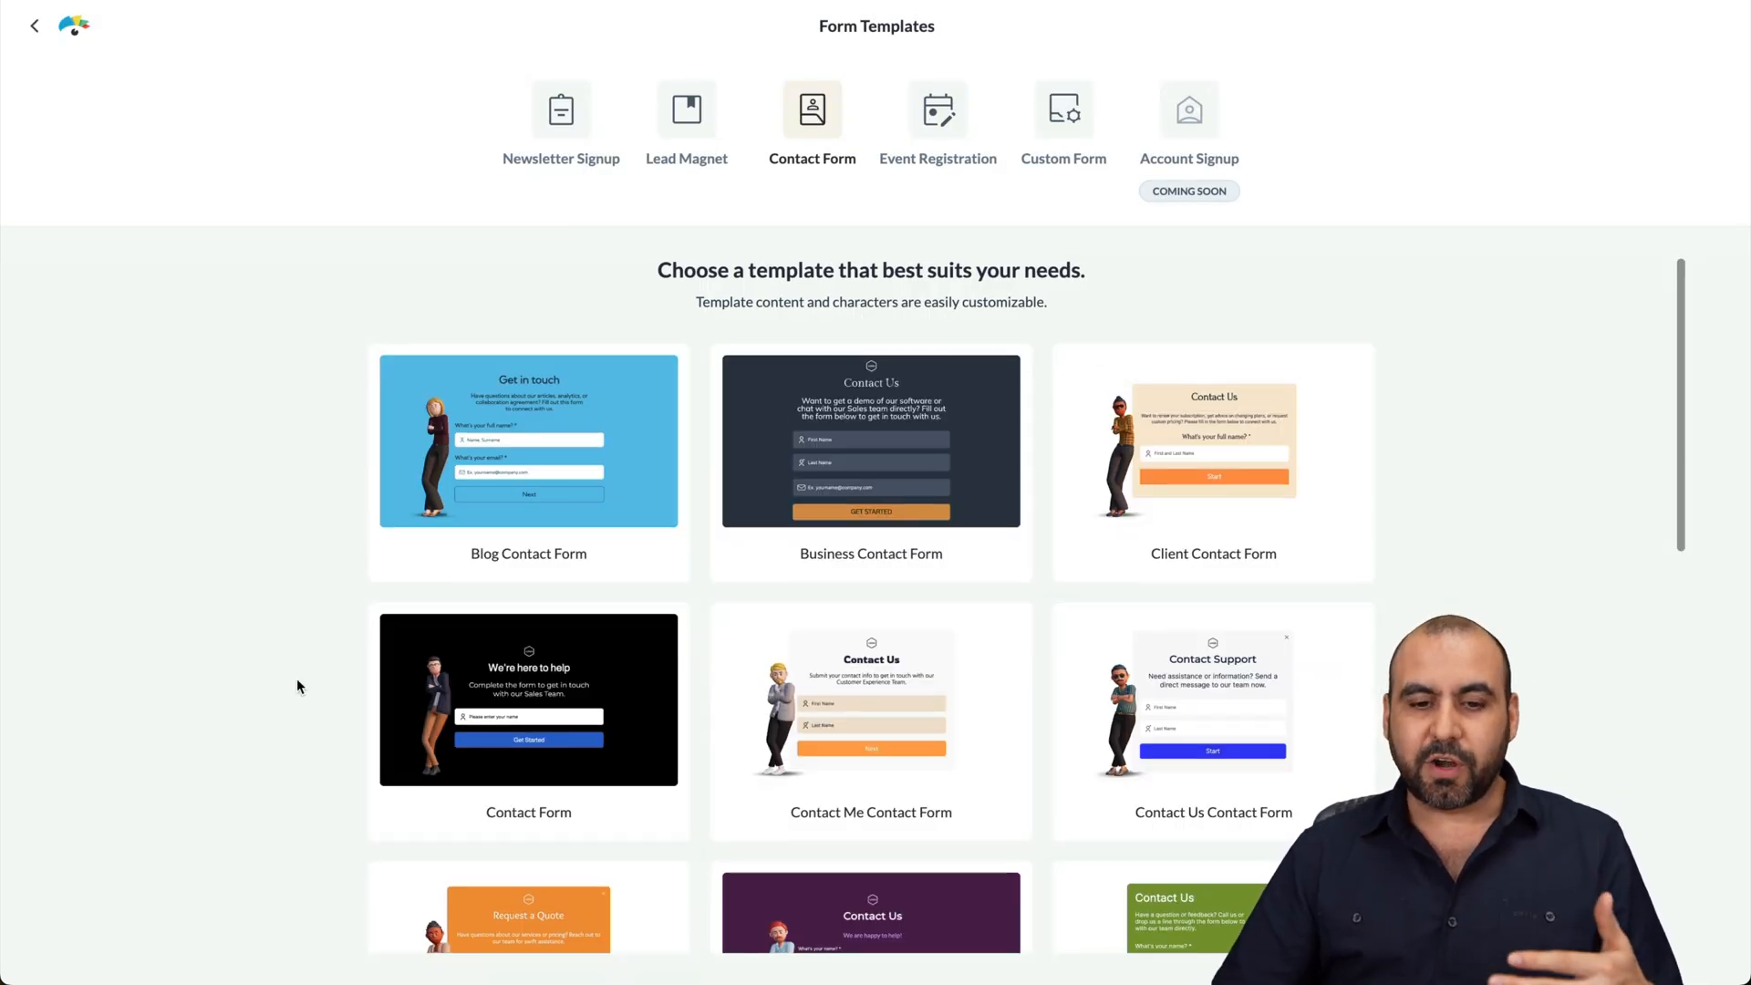
# Step: Preview a couple of contact form templates, including the phone-screen view
pyautogui.scroll(-3)
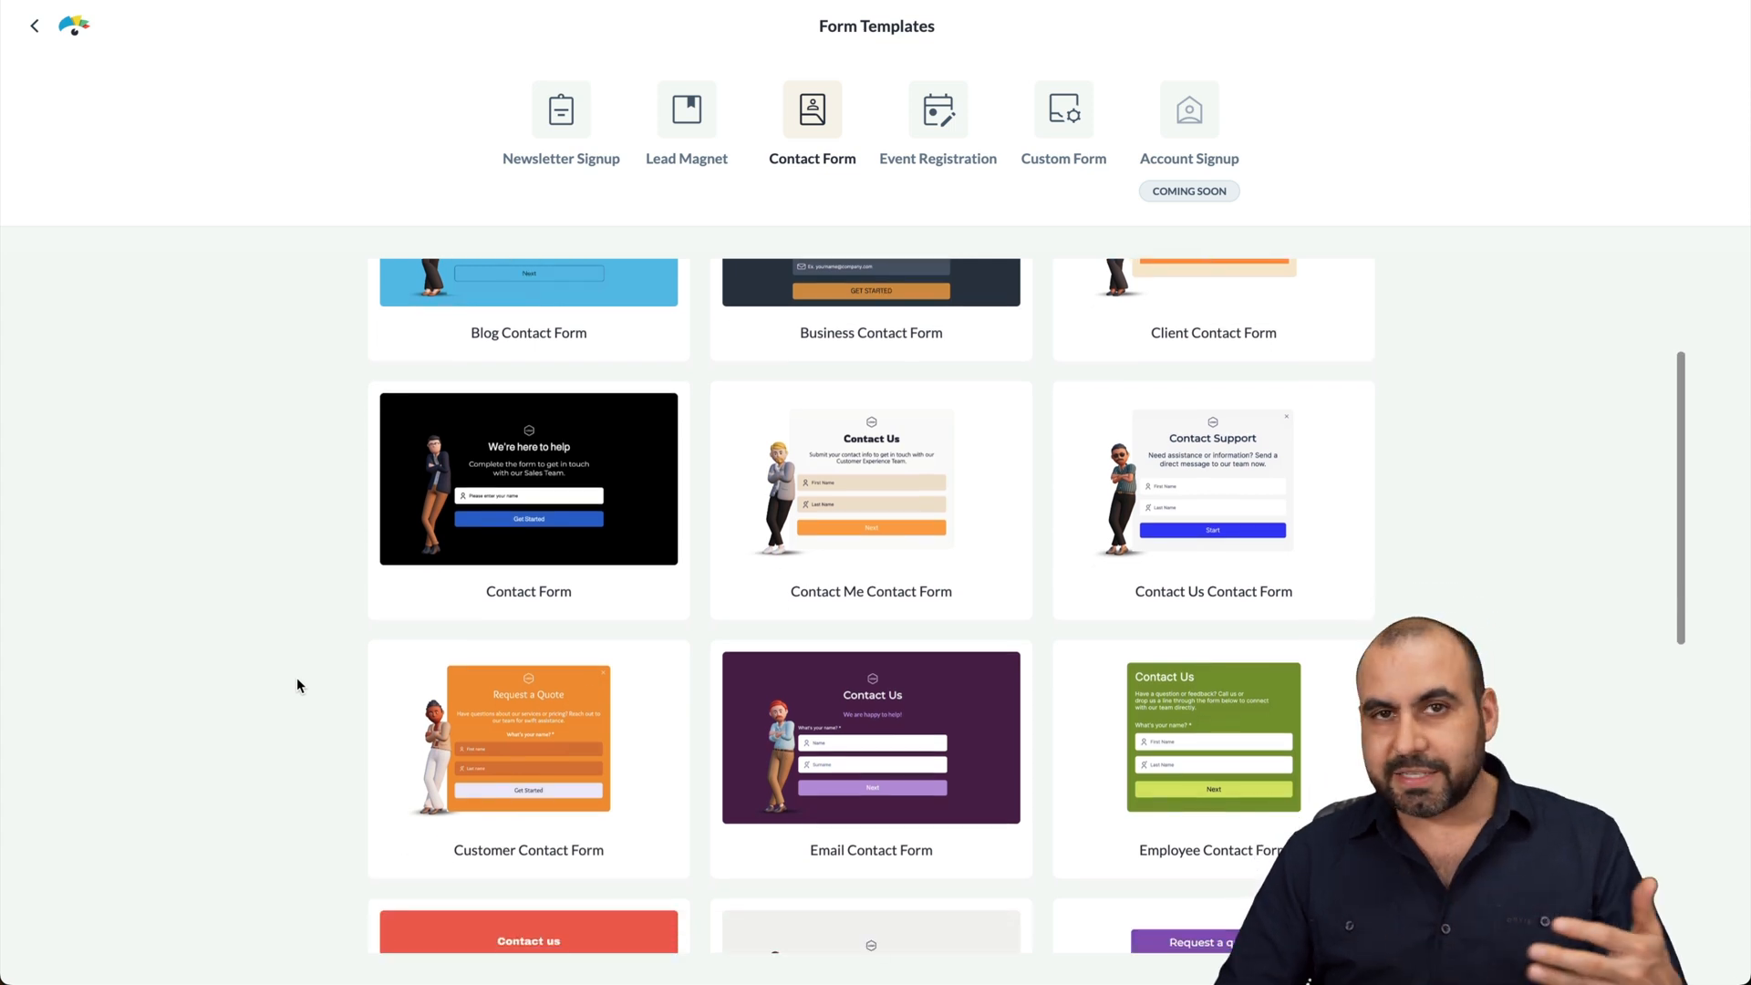
pyautogui.scroll(-3)
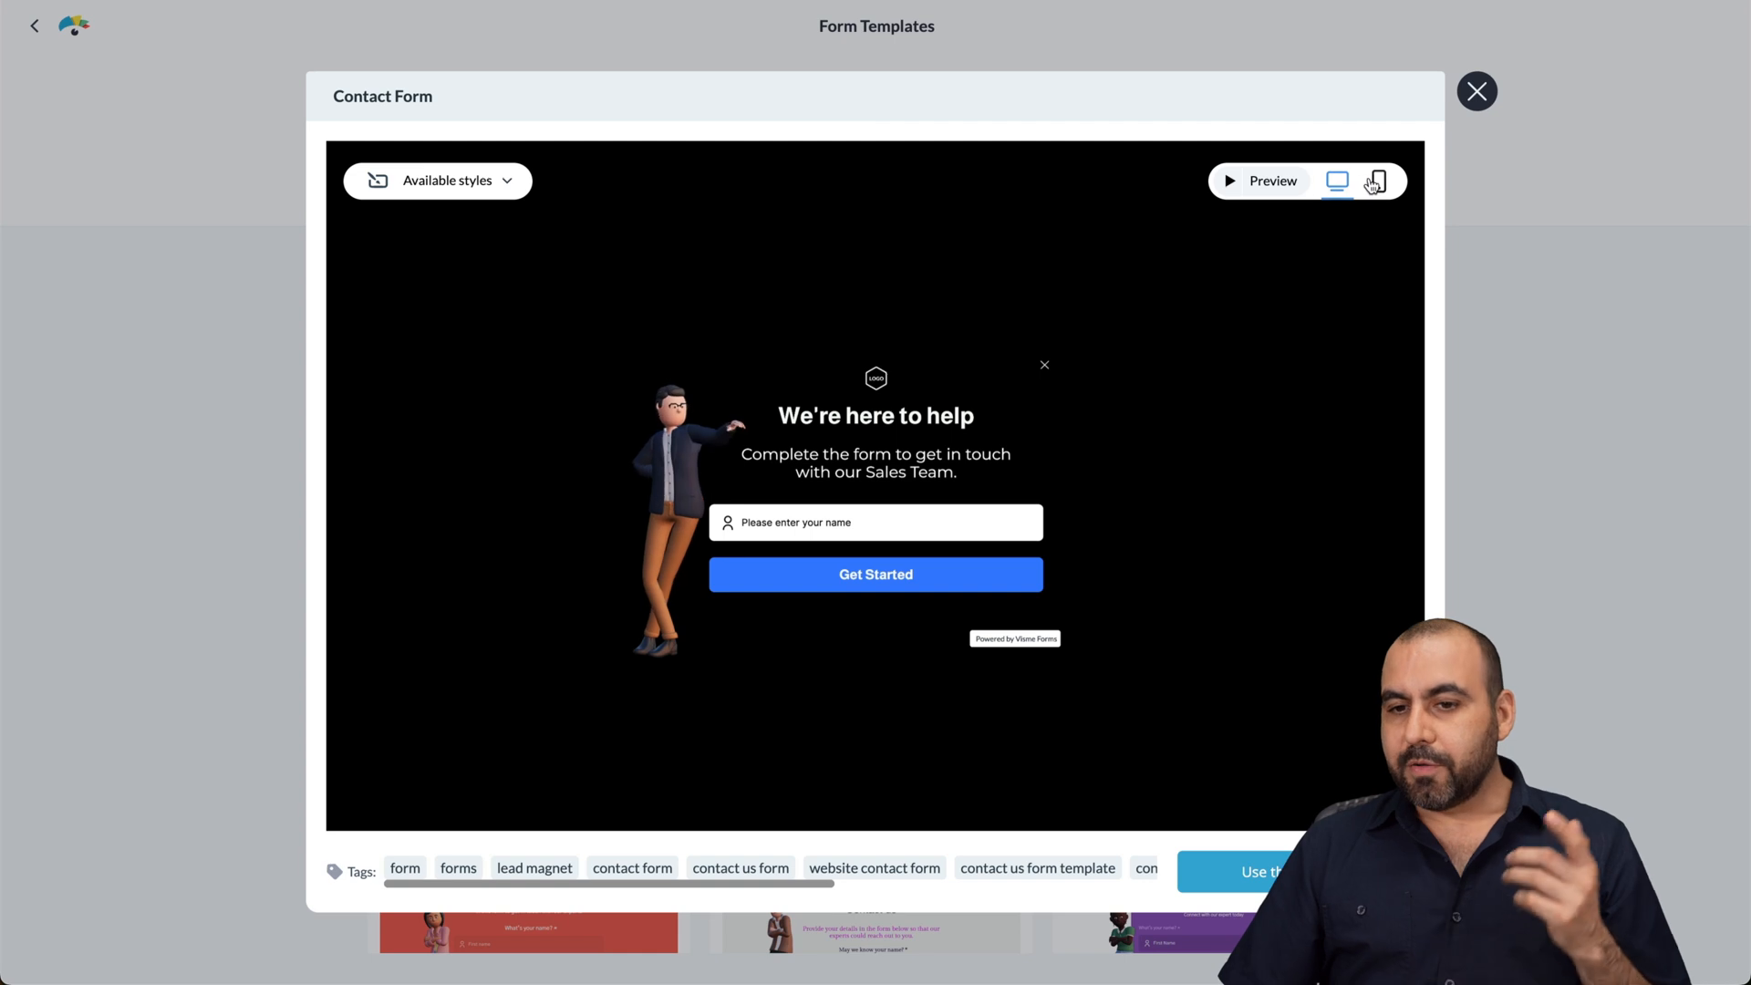
pyautogui.click(1377, 180)
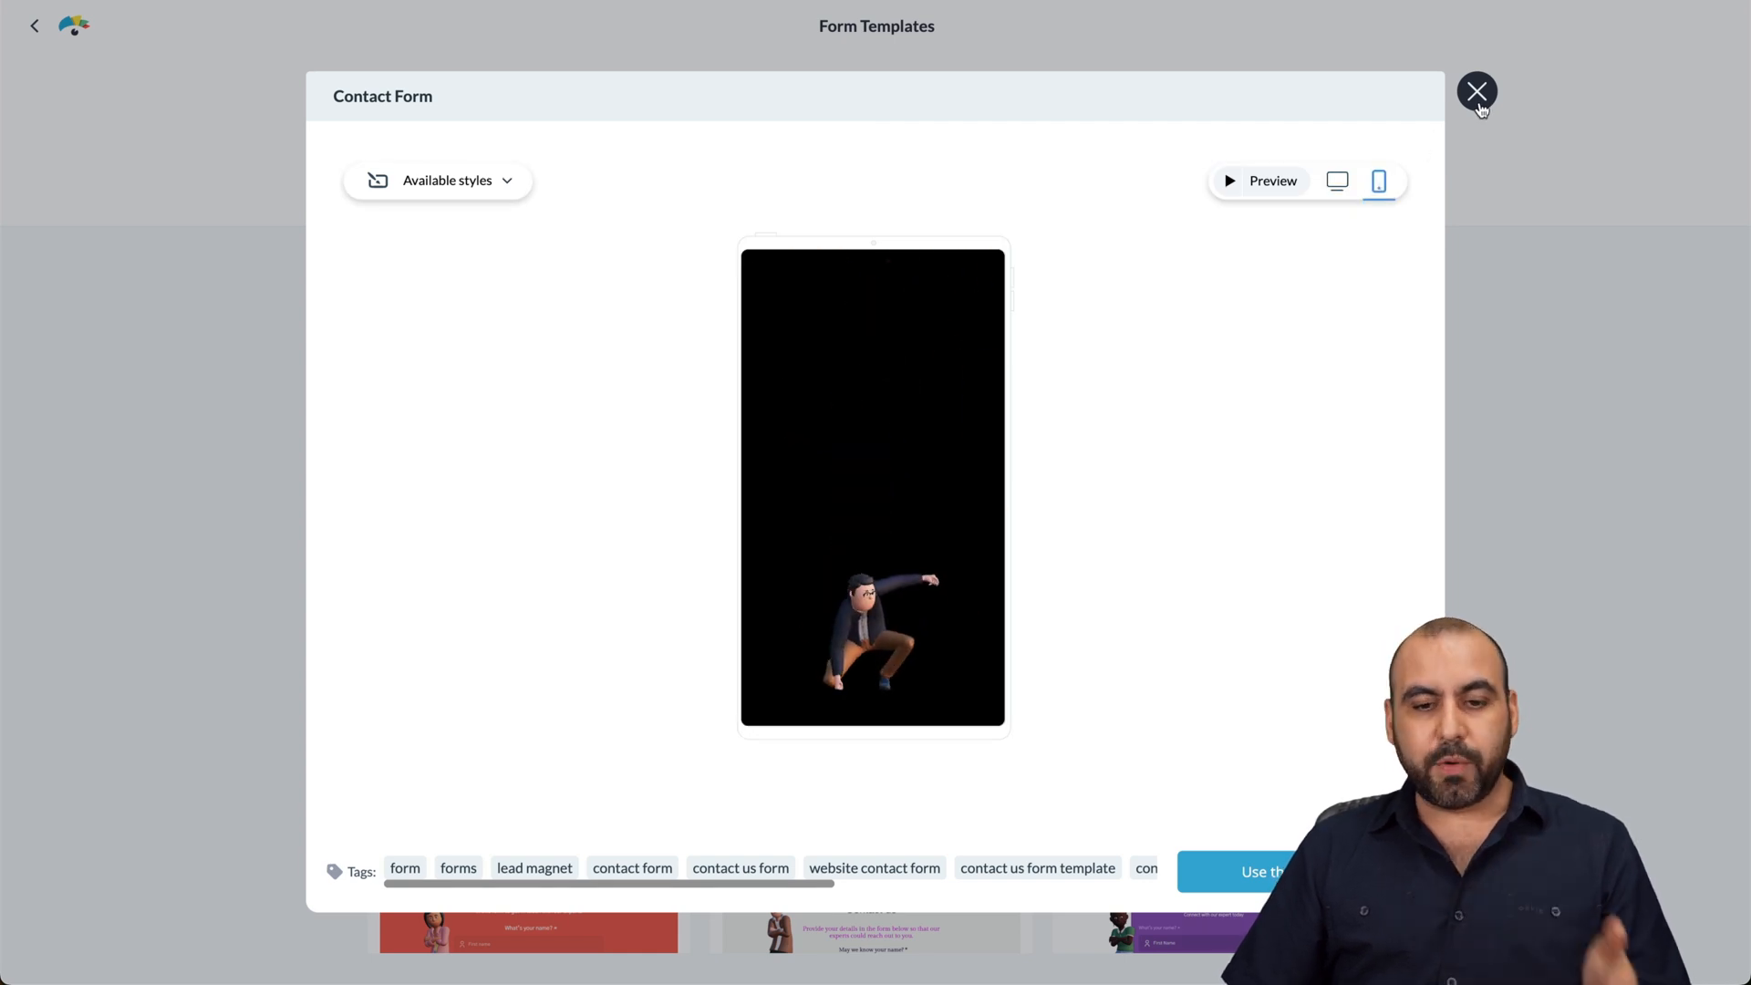
pyautogui.click(1477, 91)
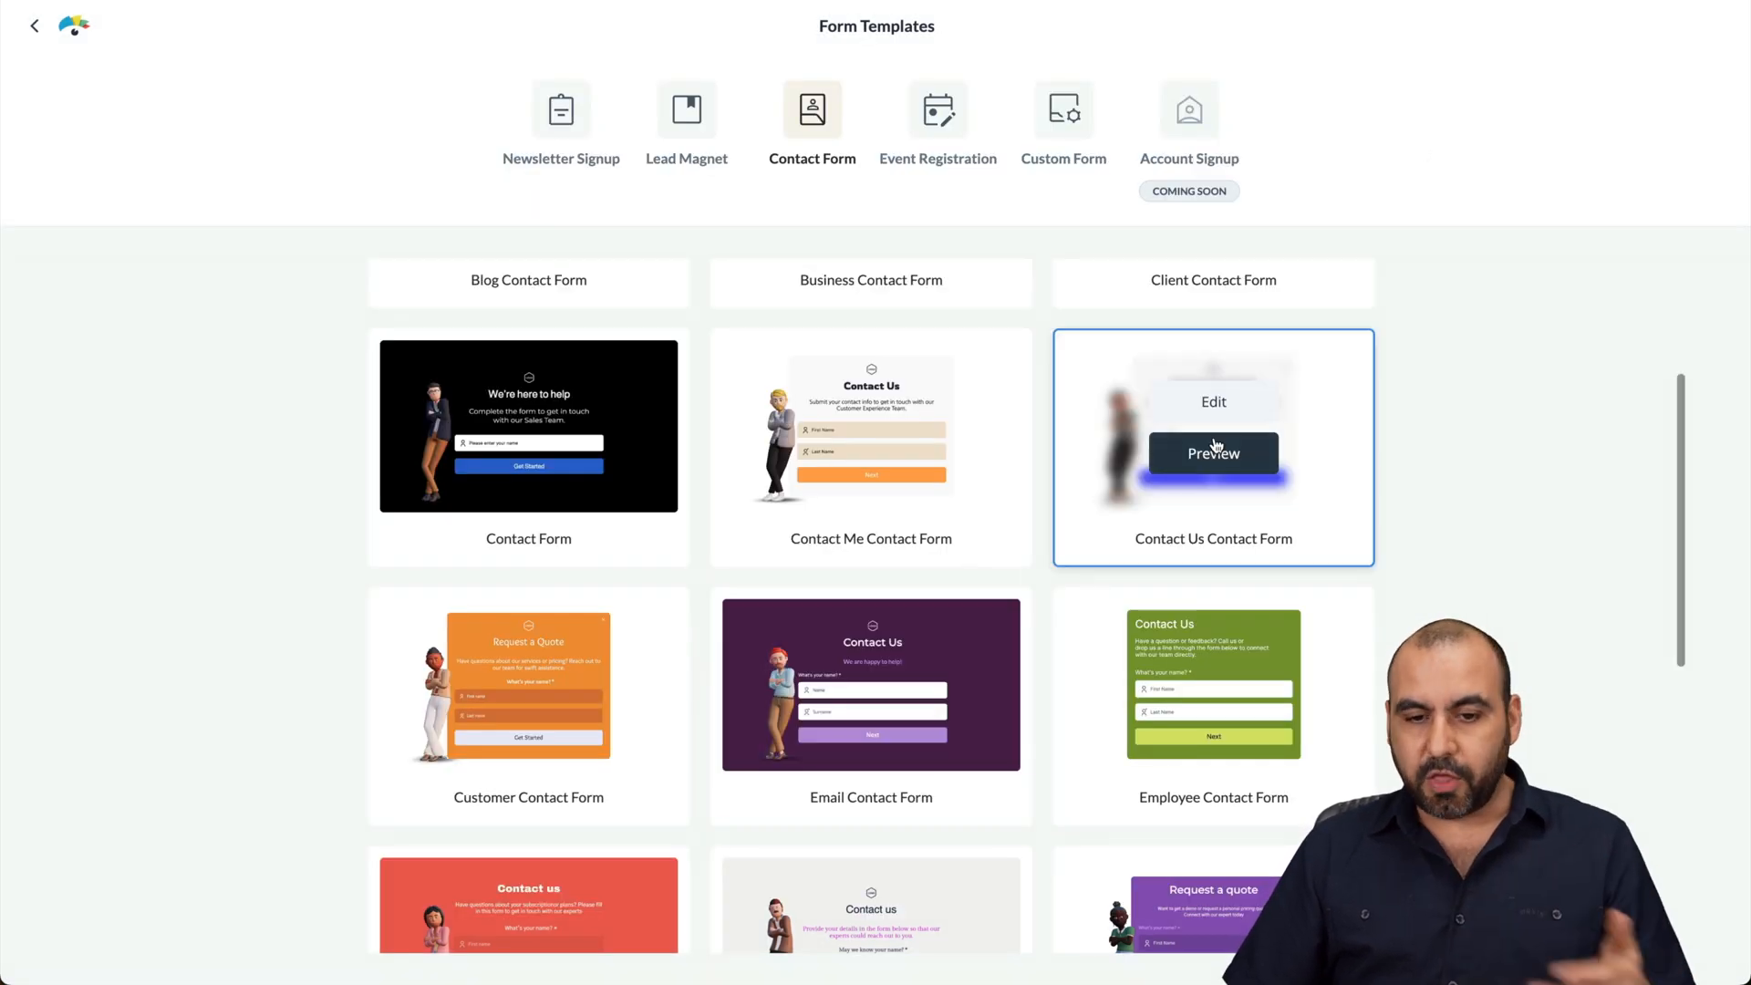
pyautogui.click(870, 452)
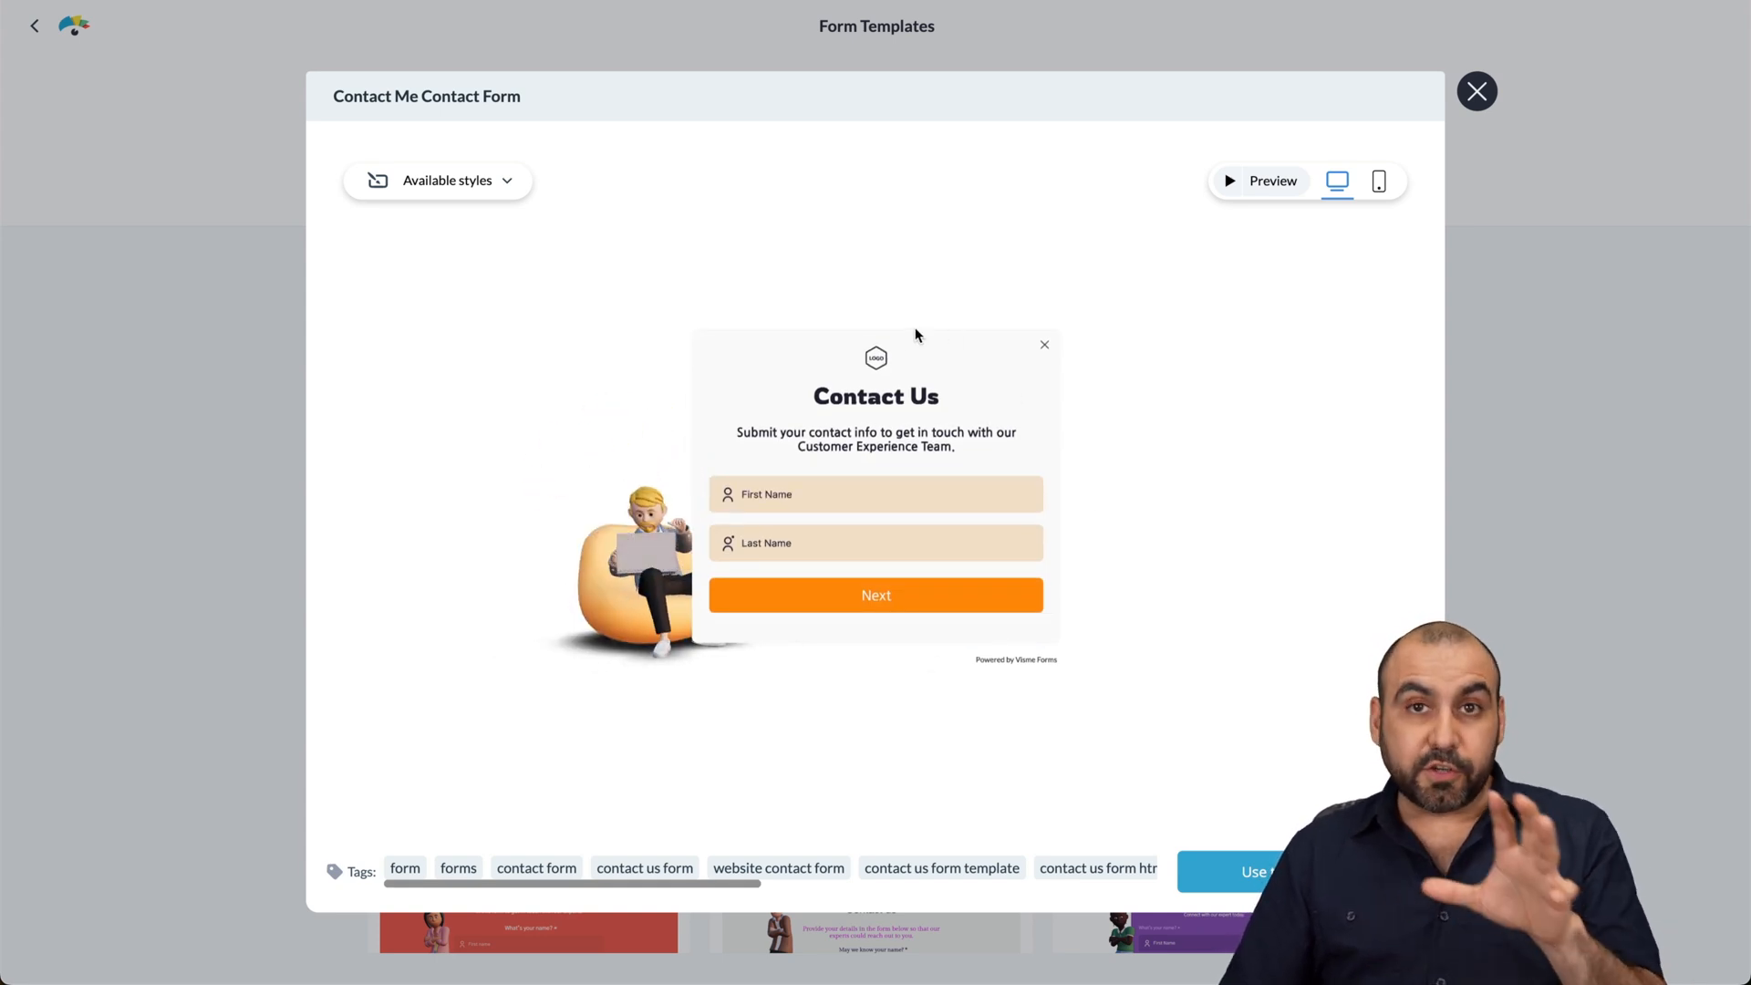
pyautogui.click(1477, 91)
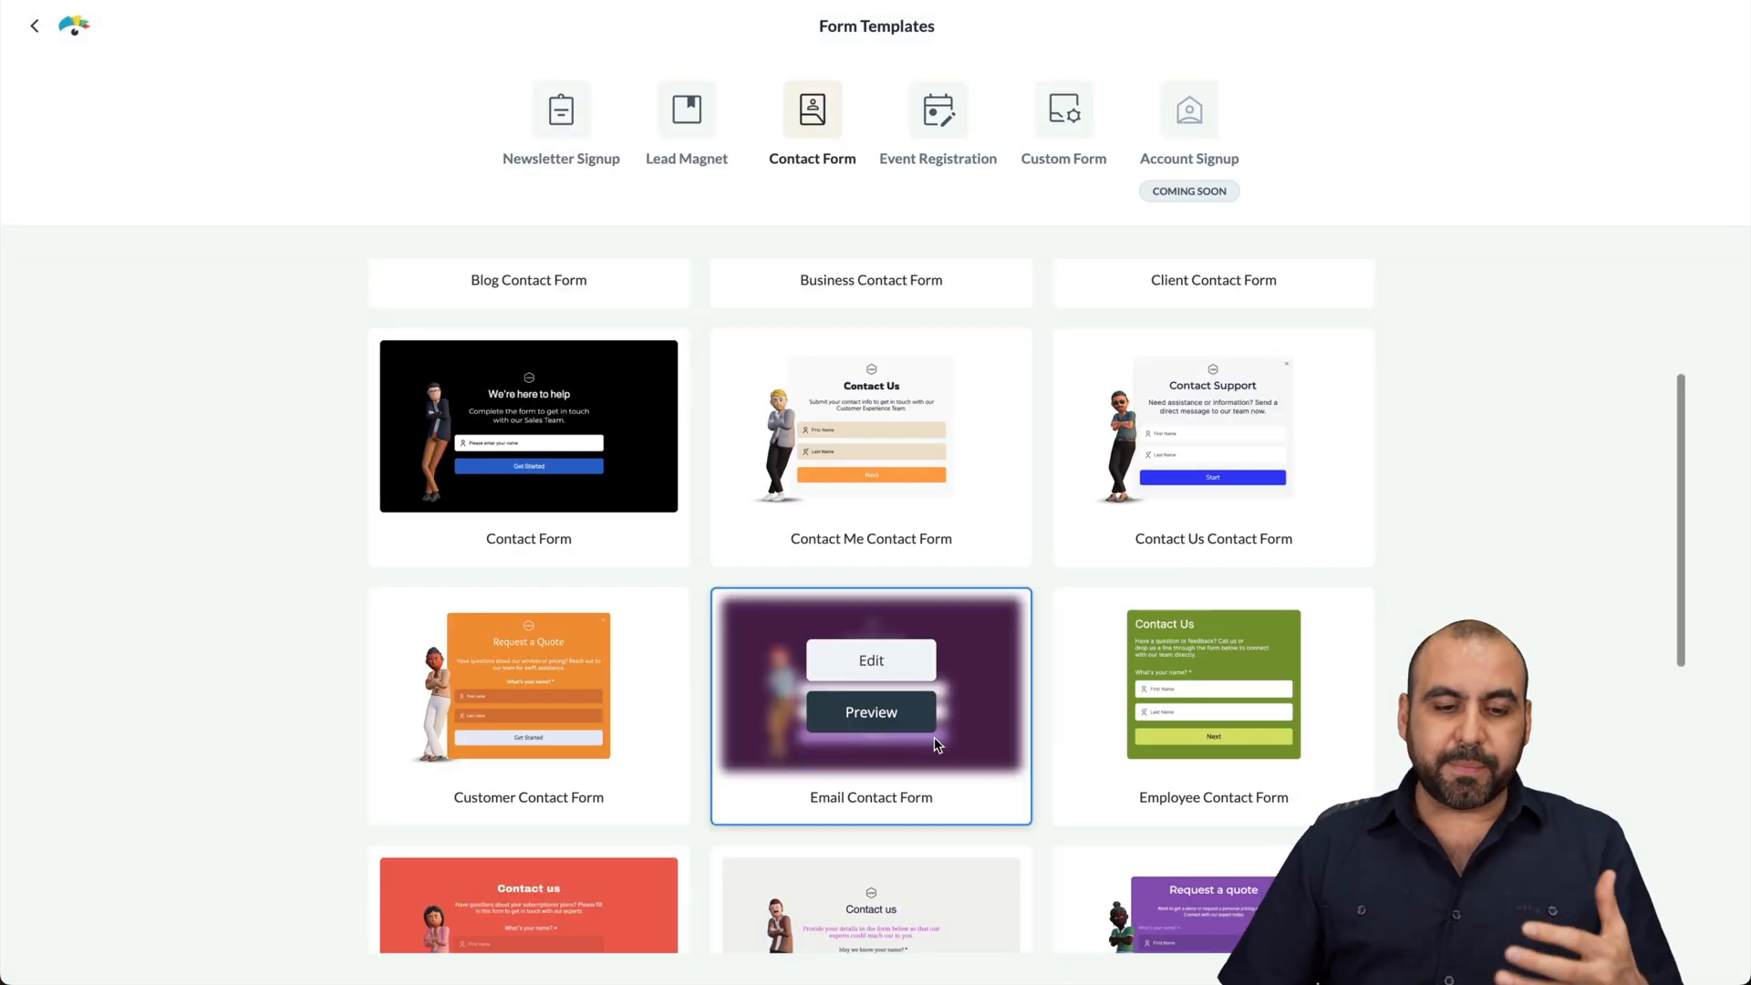
# Step: Open the Photography Contact Form template in the form editor
pyautogui.scroll(-3)
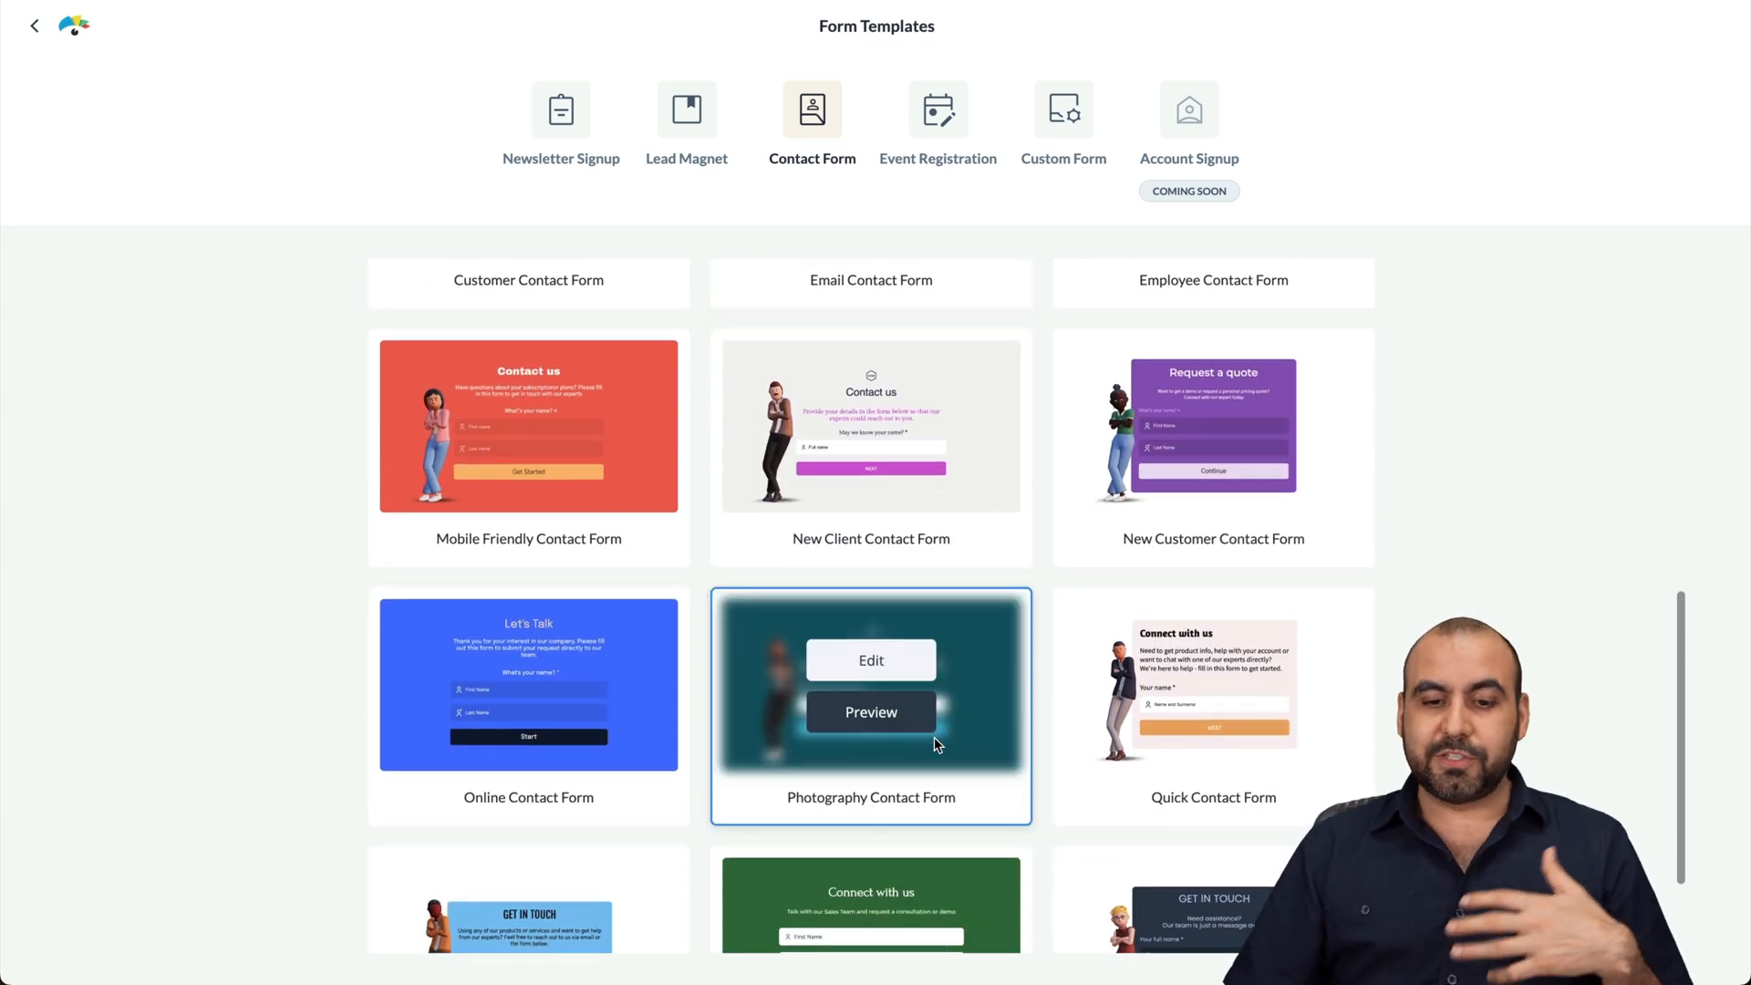
pyautogui.scroll(-3)
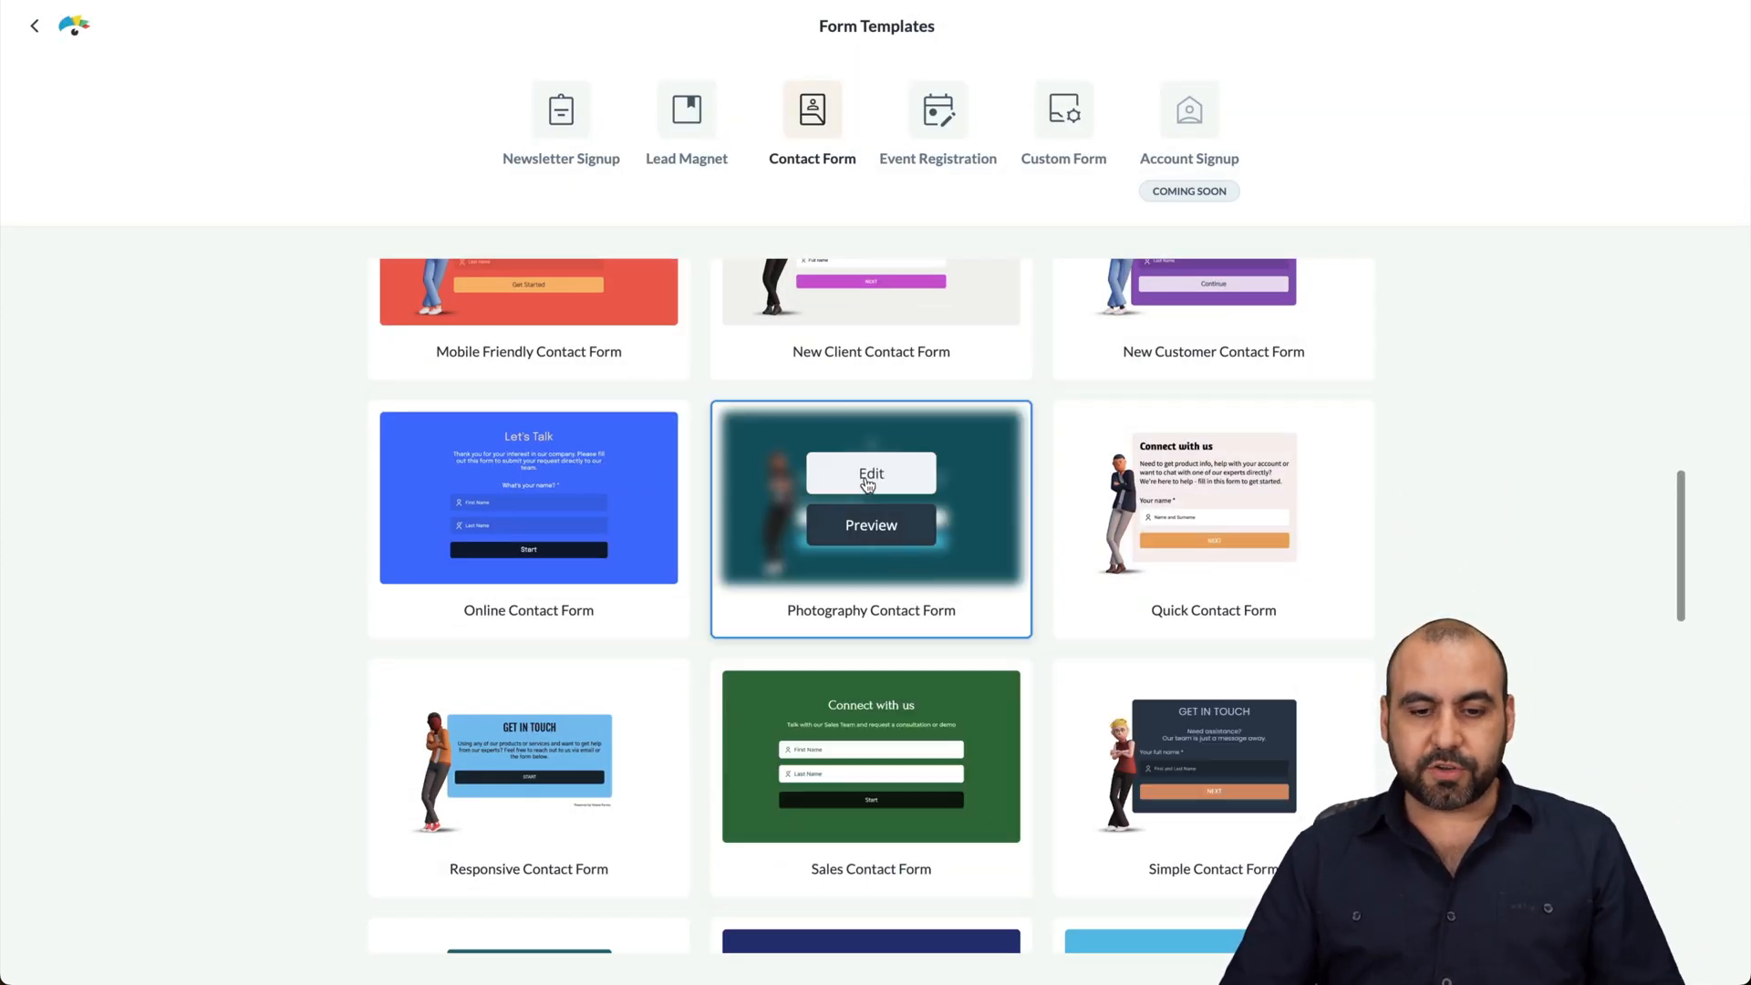
pyautogui.click(871, 474)
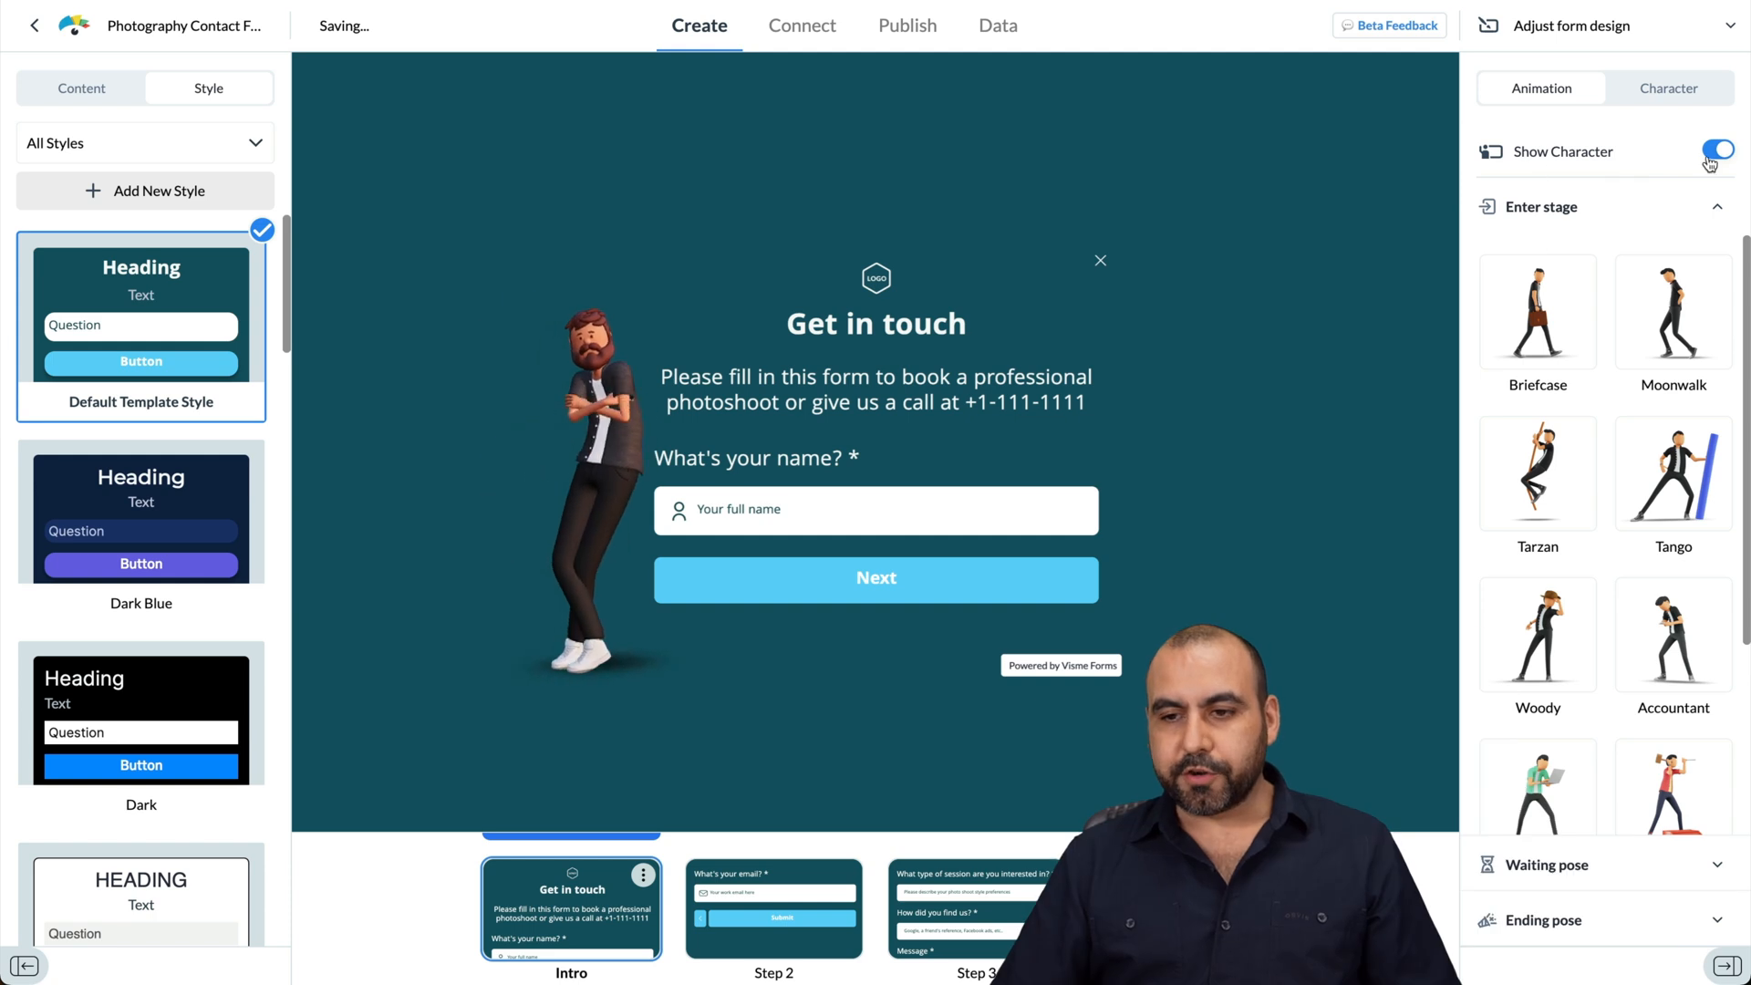
# Step: Re-enable the character and try Briefcase, Moonwalk and Tarzan entrance animations
pyautogui.click(1717, 151)
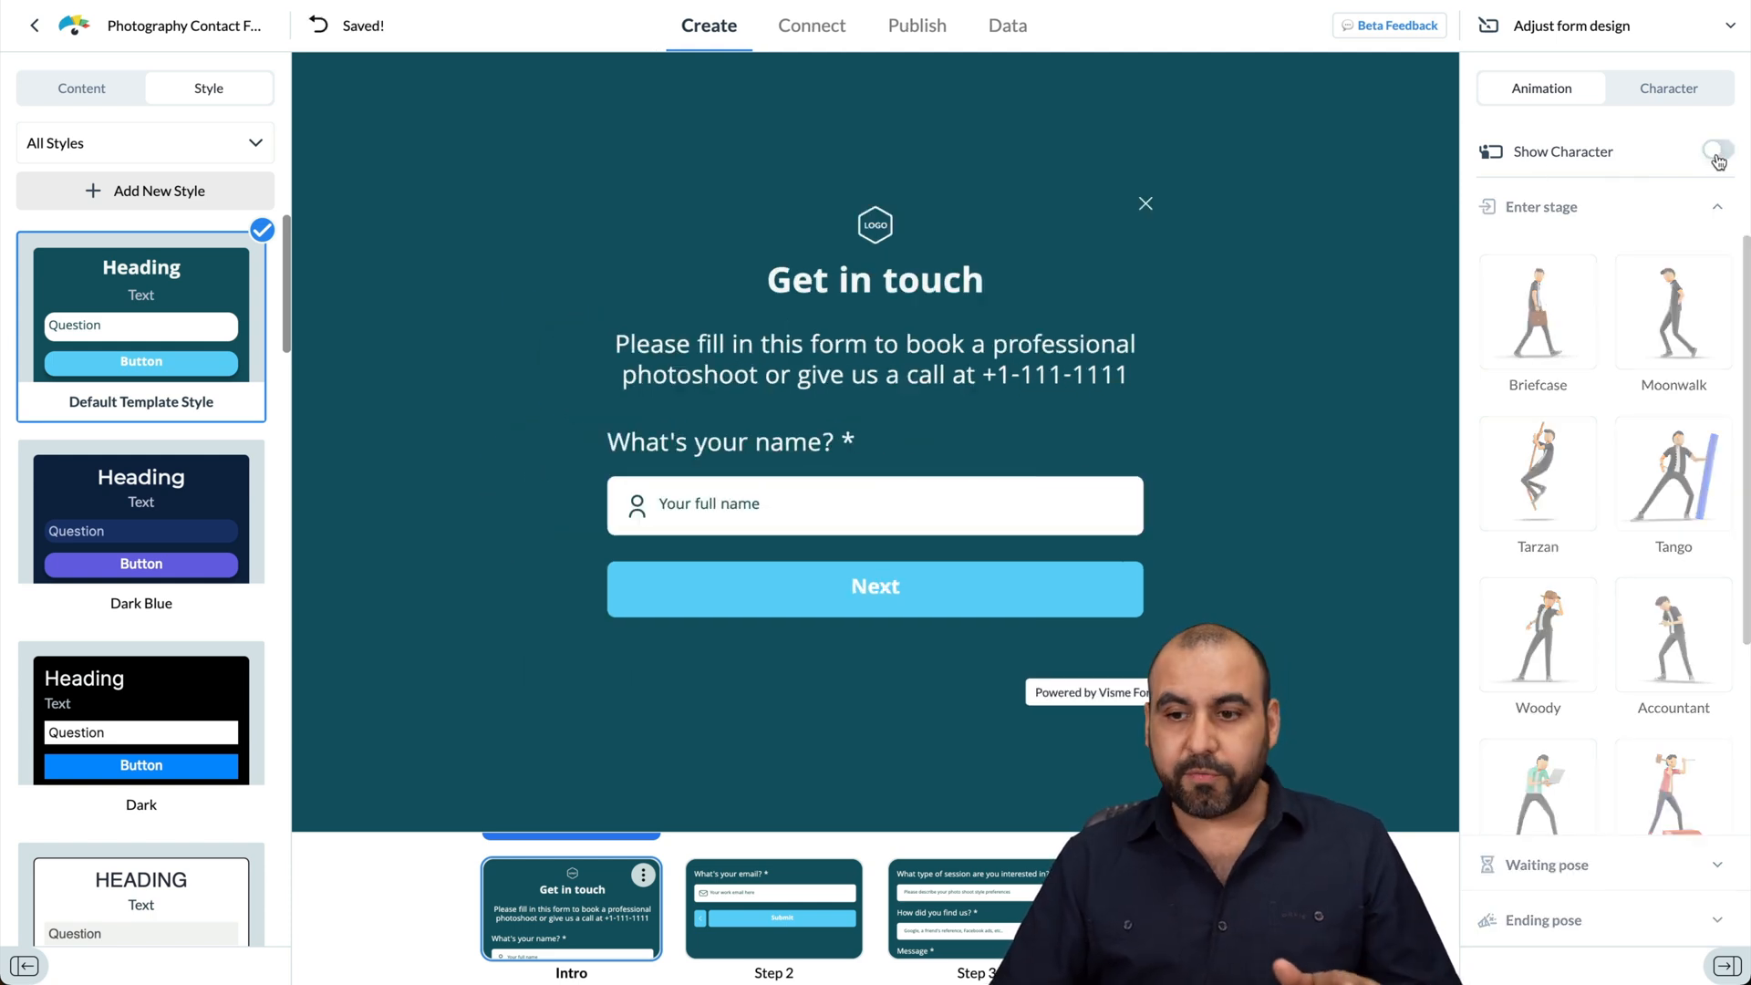
pyautogui.click(1717, 151)
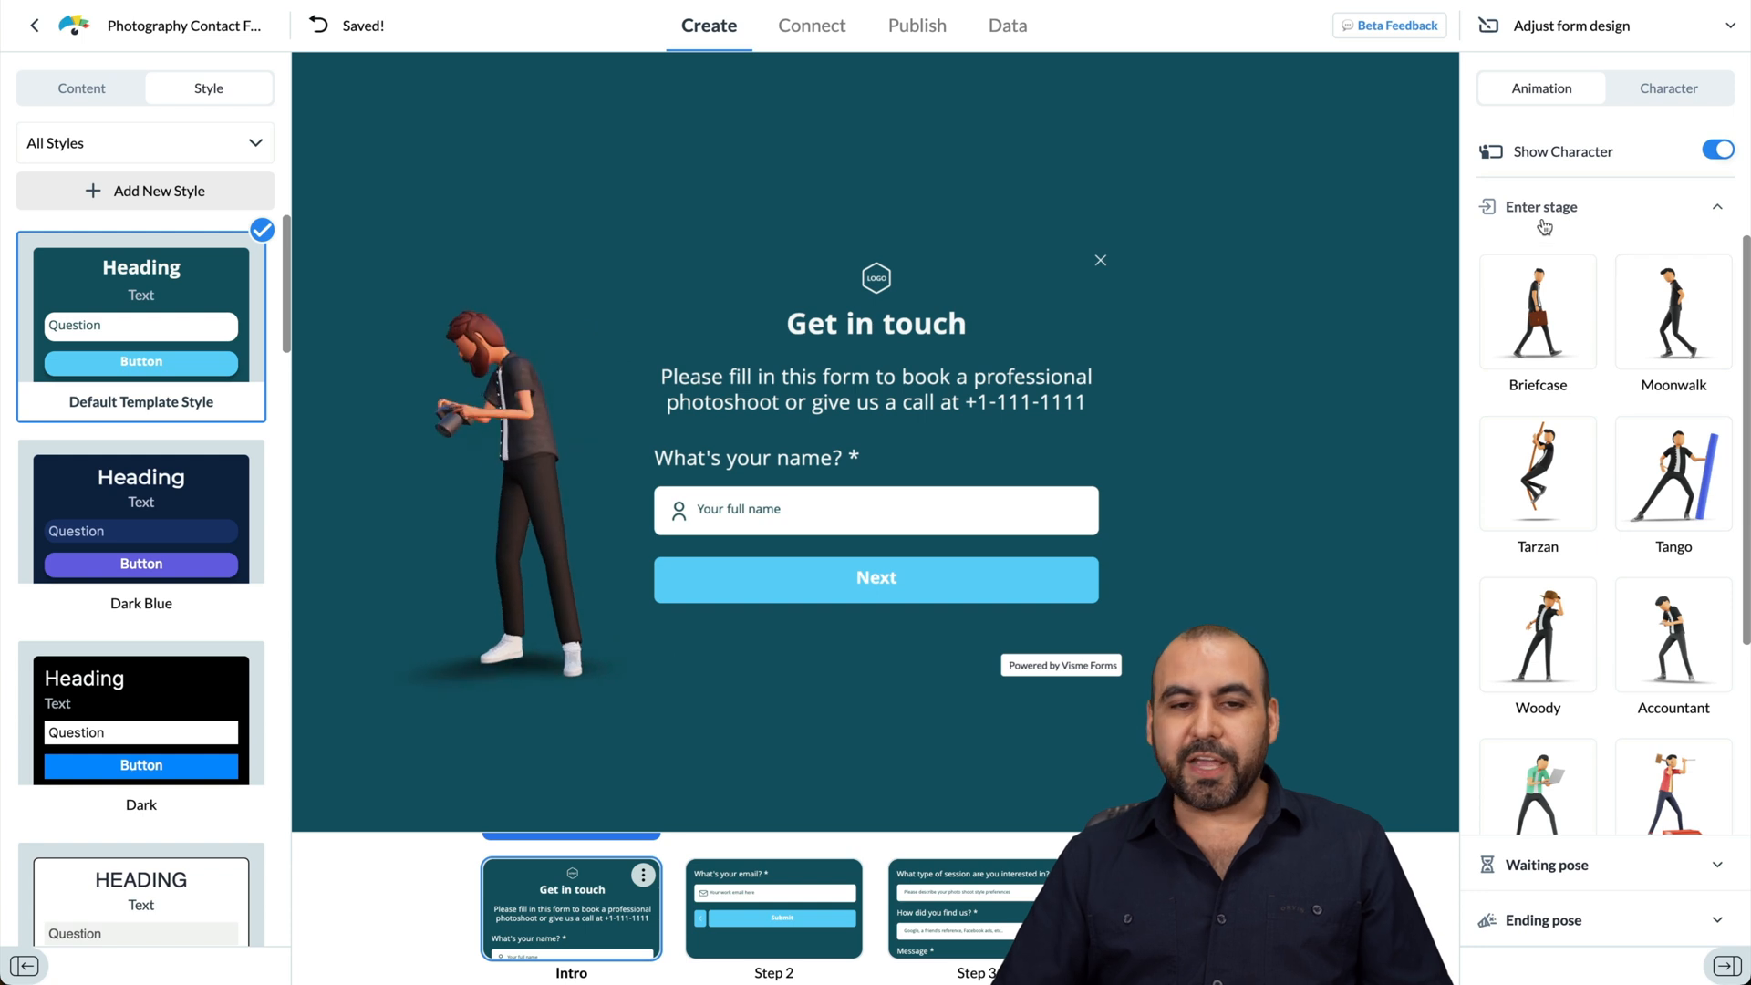
pyautogui.click(1536, 312)
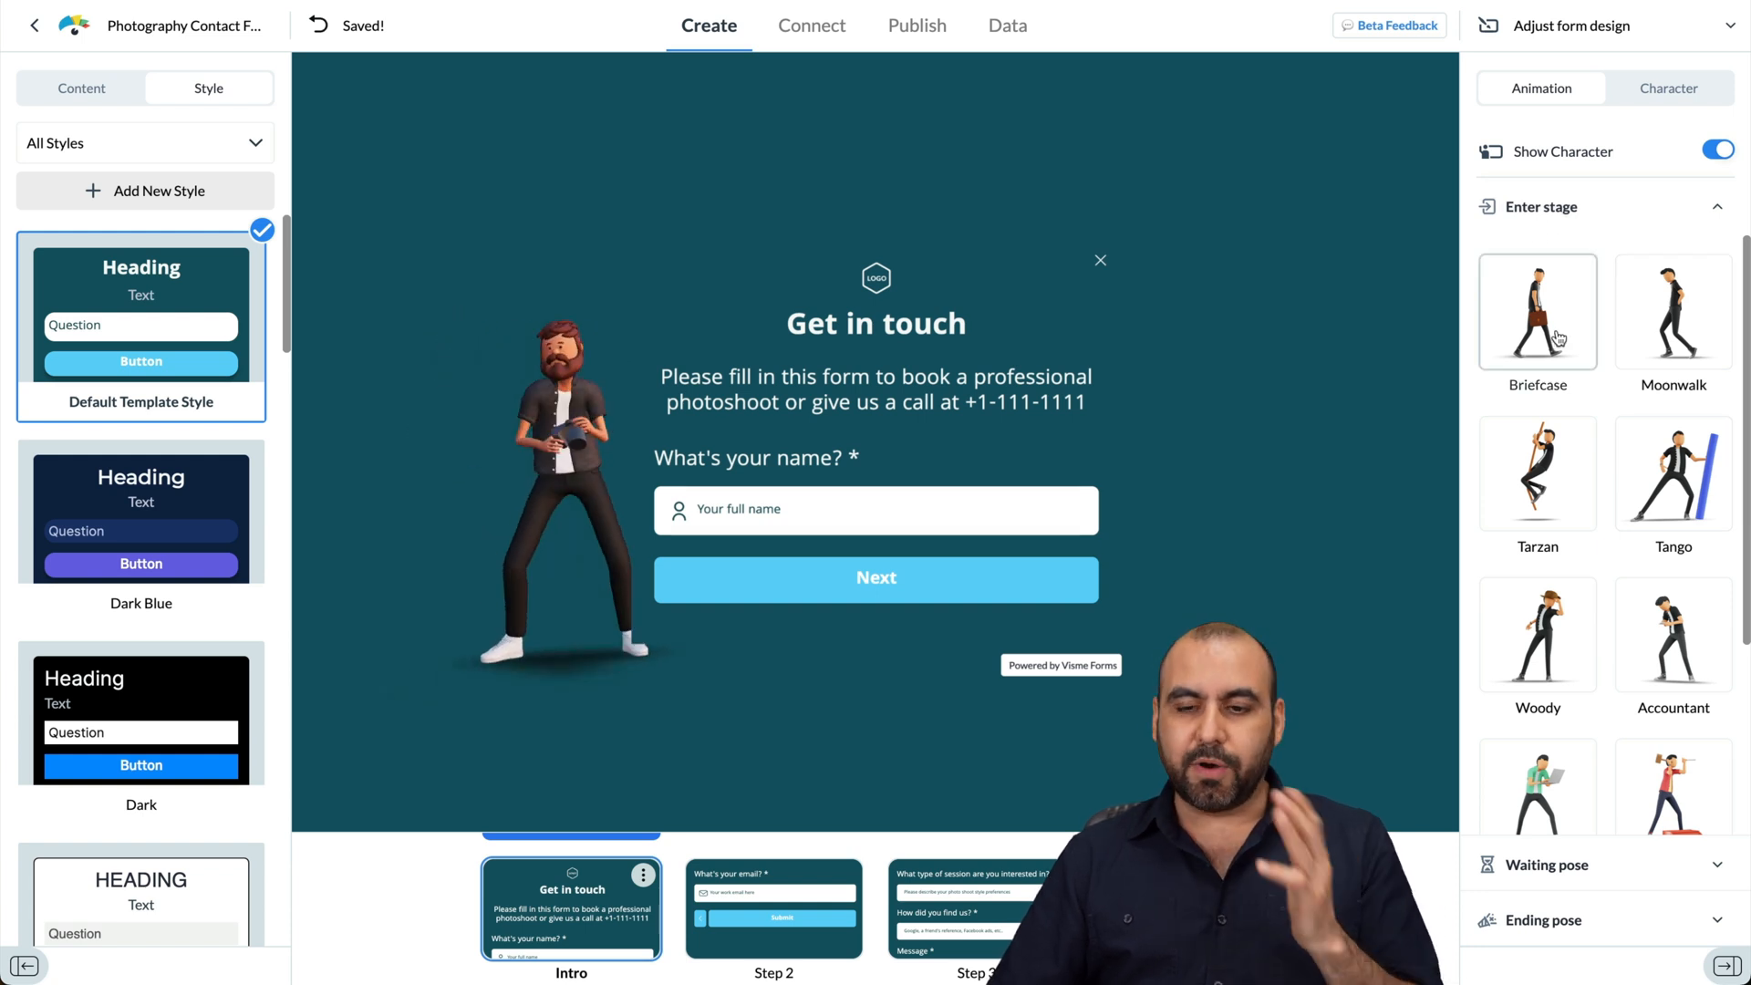
pyautogui.click(1537, 310)
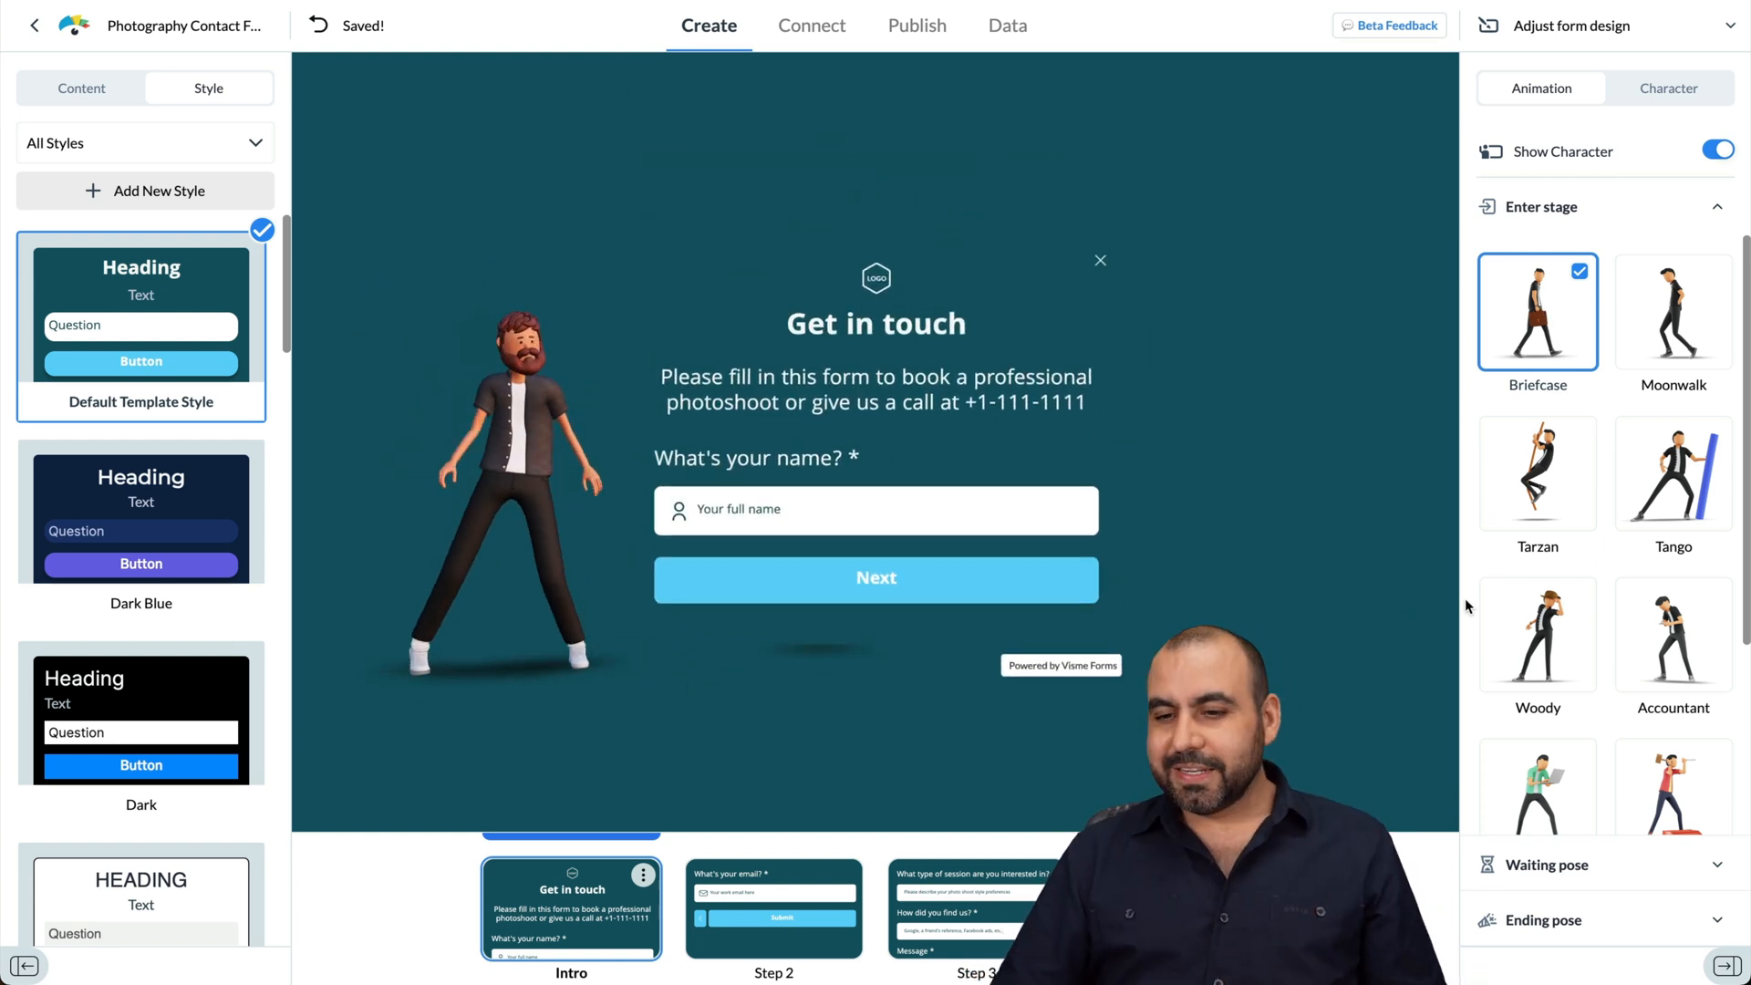
pyautogui.click(1672, 310)
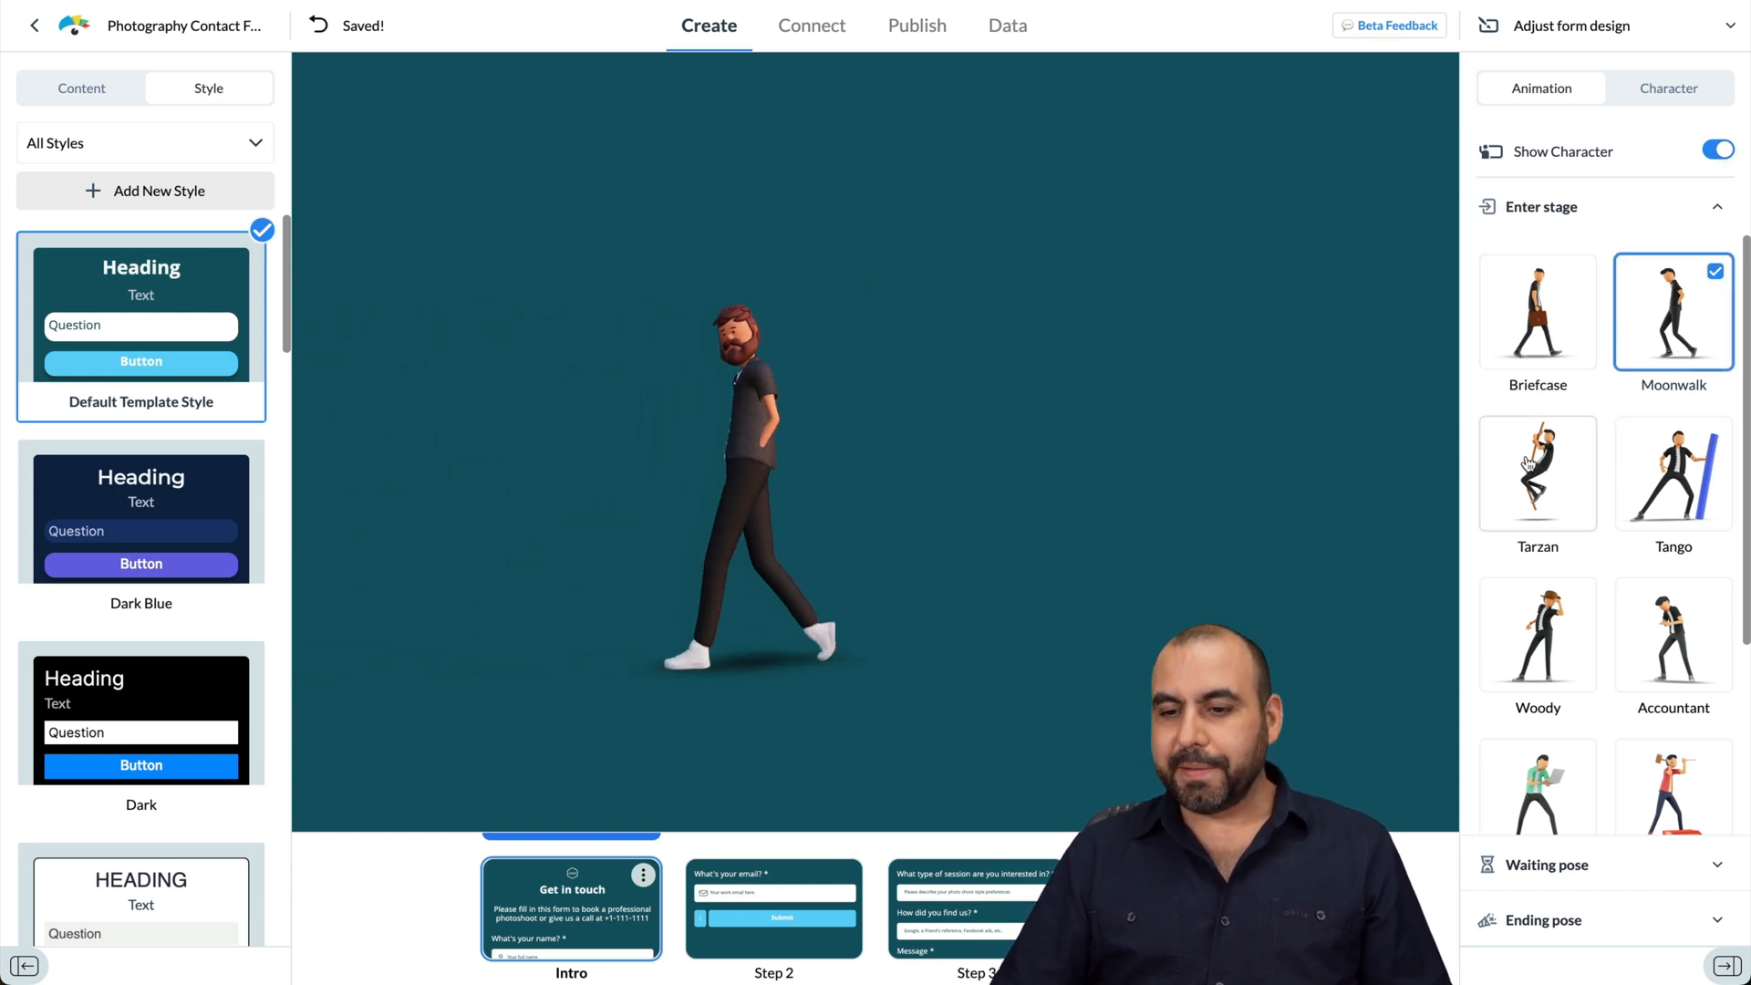
pyautogui.click(1537, 473)
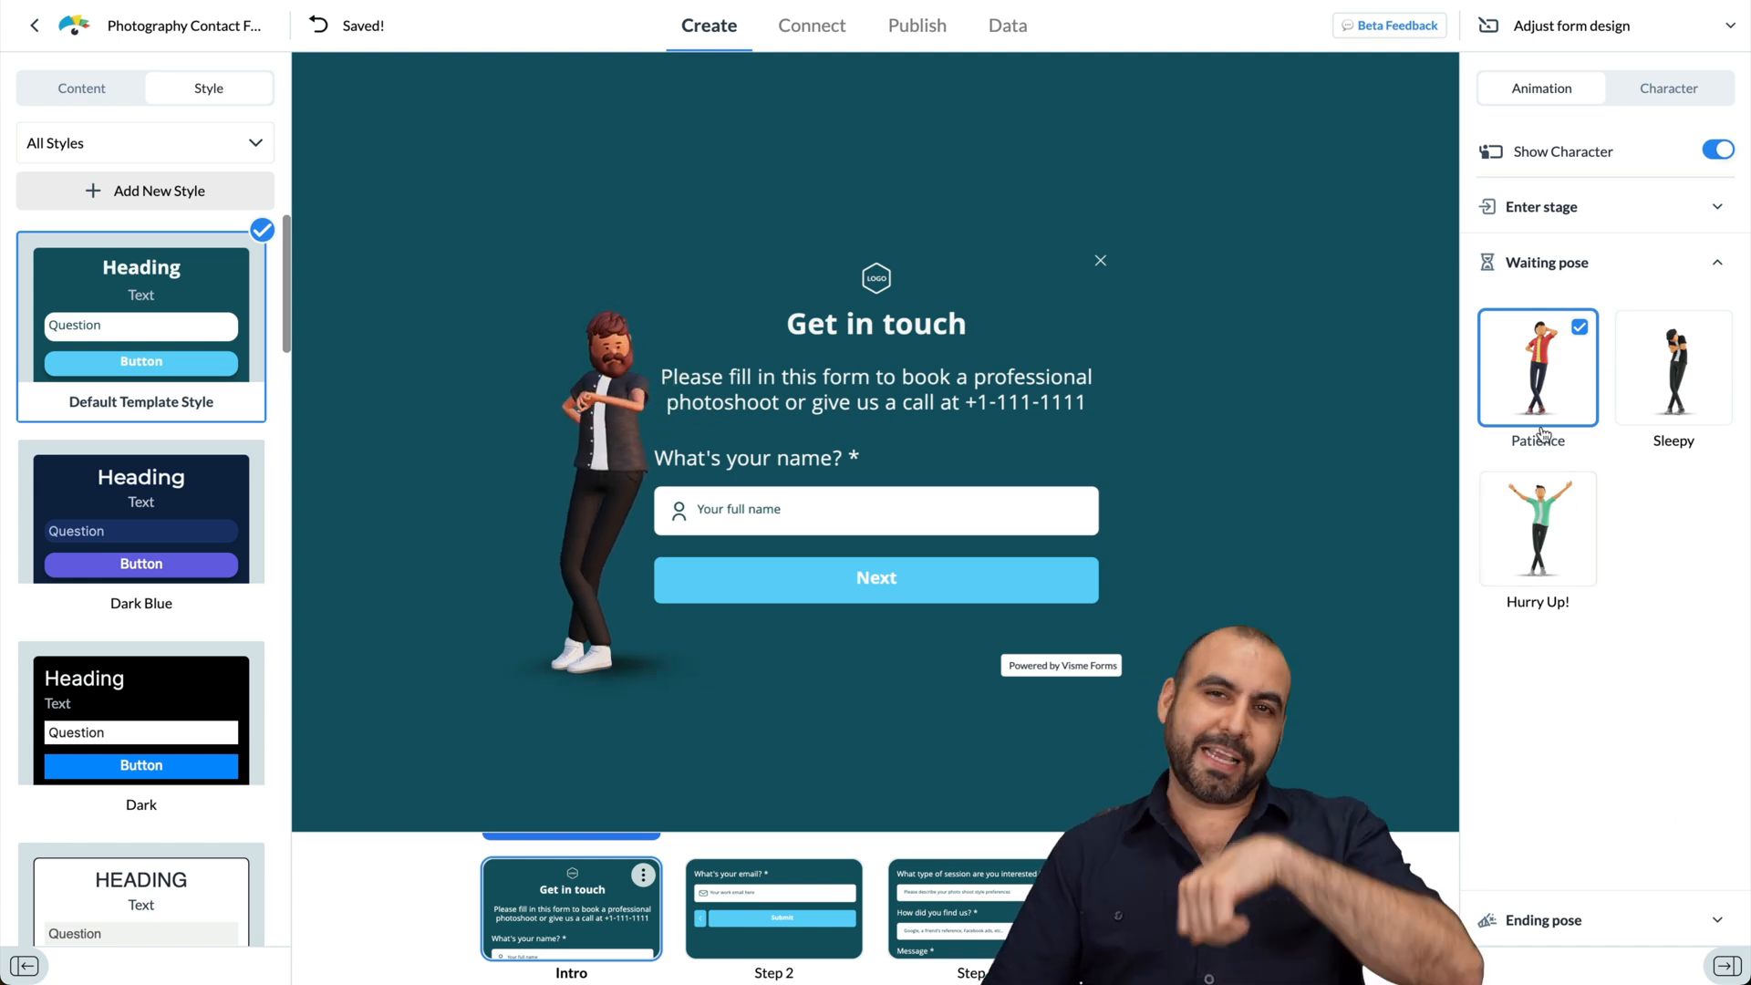
pyautogui.moveTo(1672, 369)
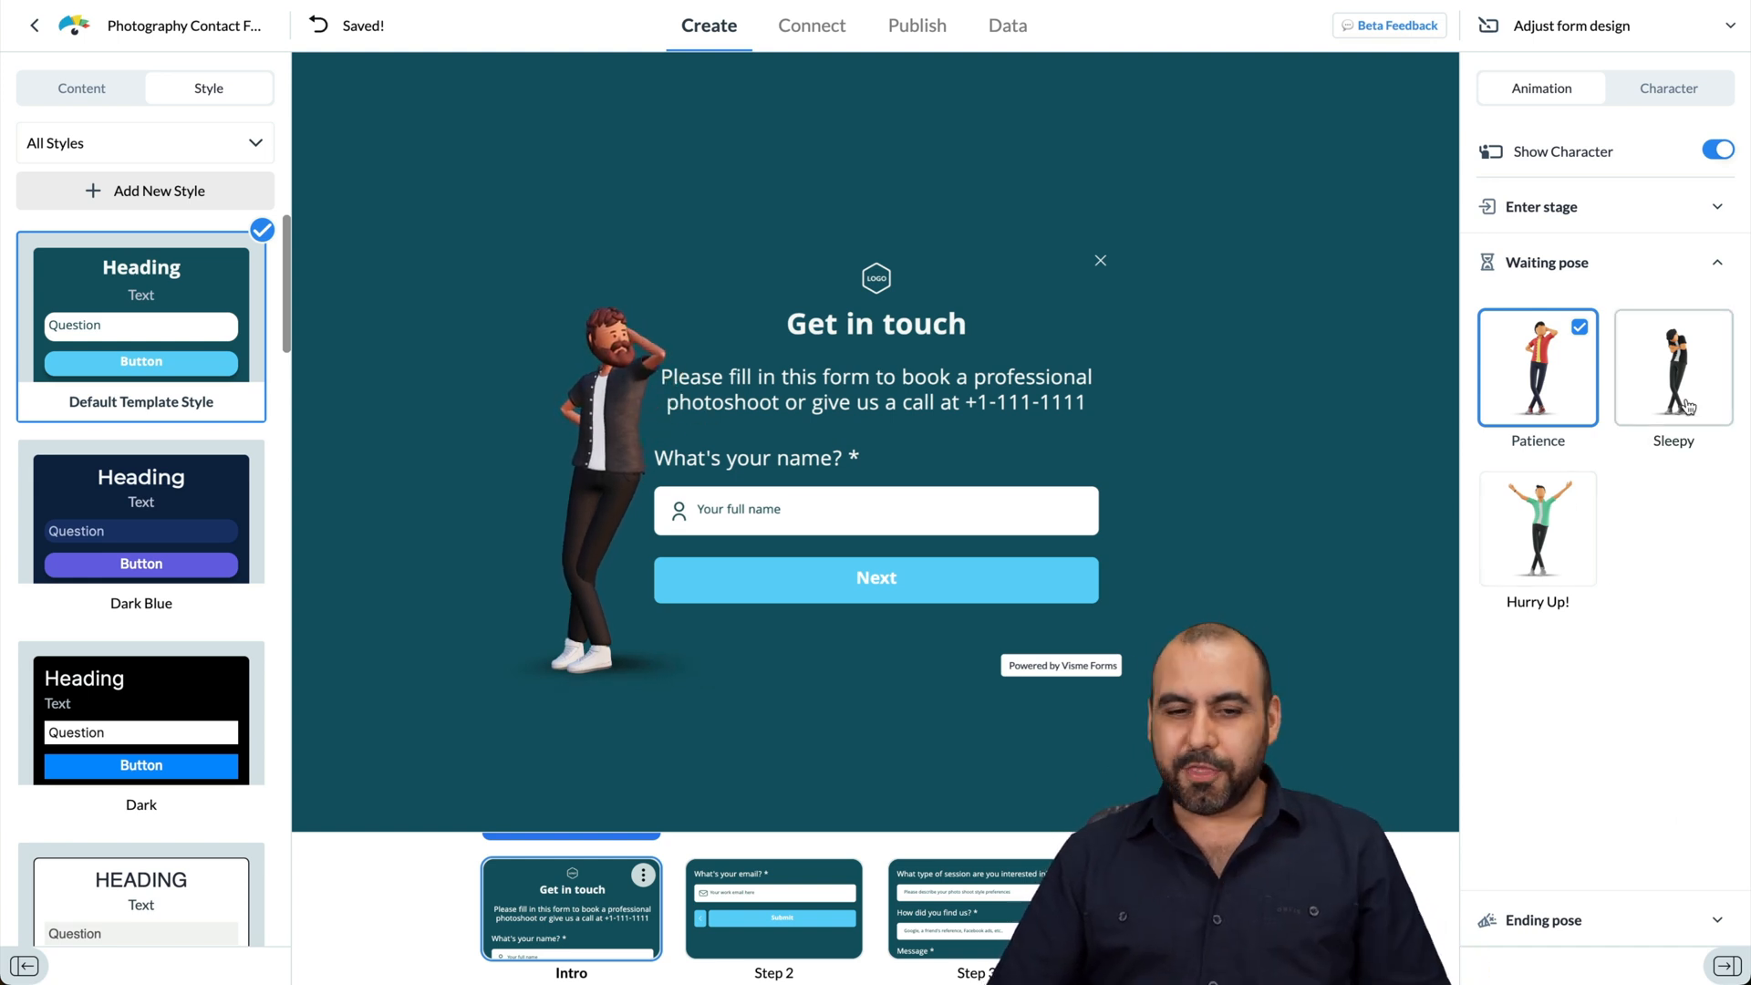
# Step: Set the character's waiting pose to Hurry Up! and ending pose to Confetti
pyautogui.click(1673, 367)
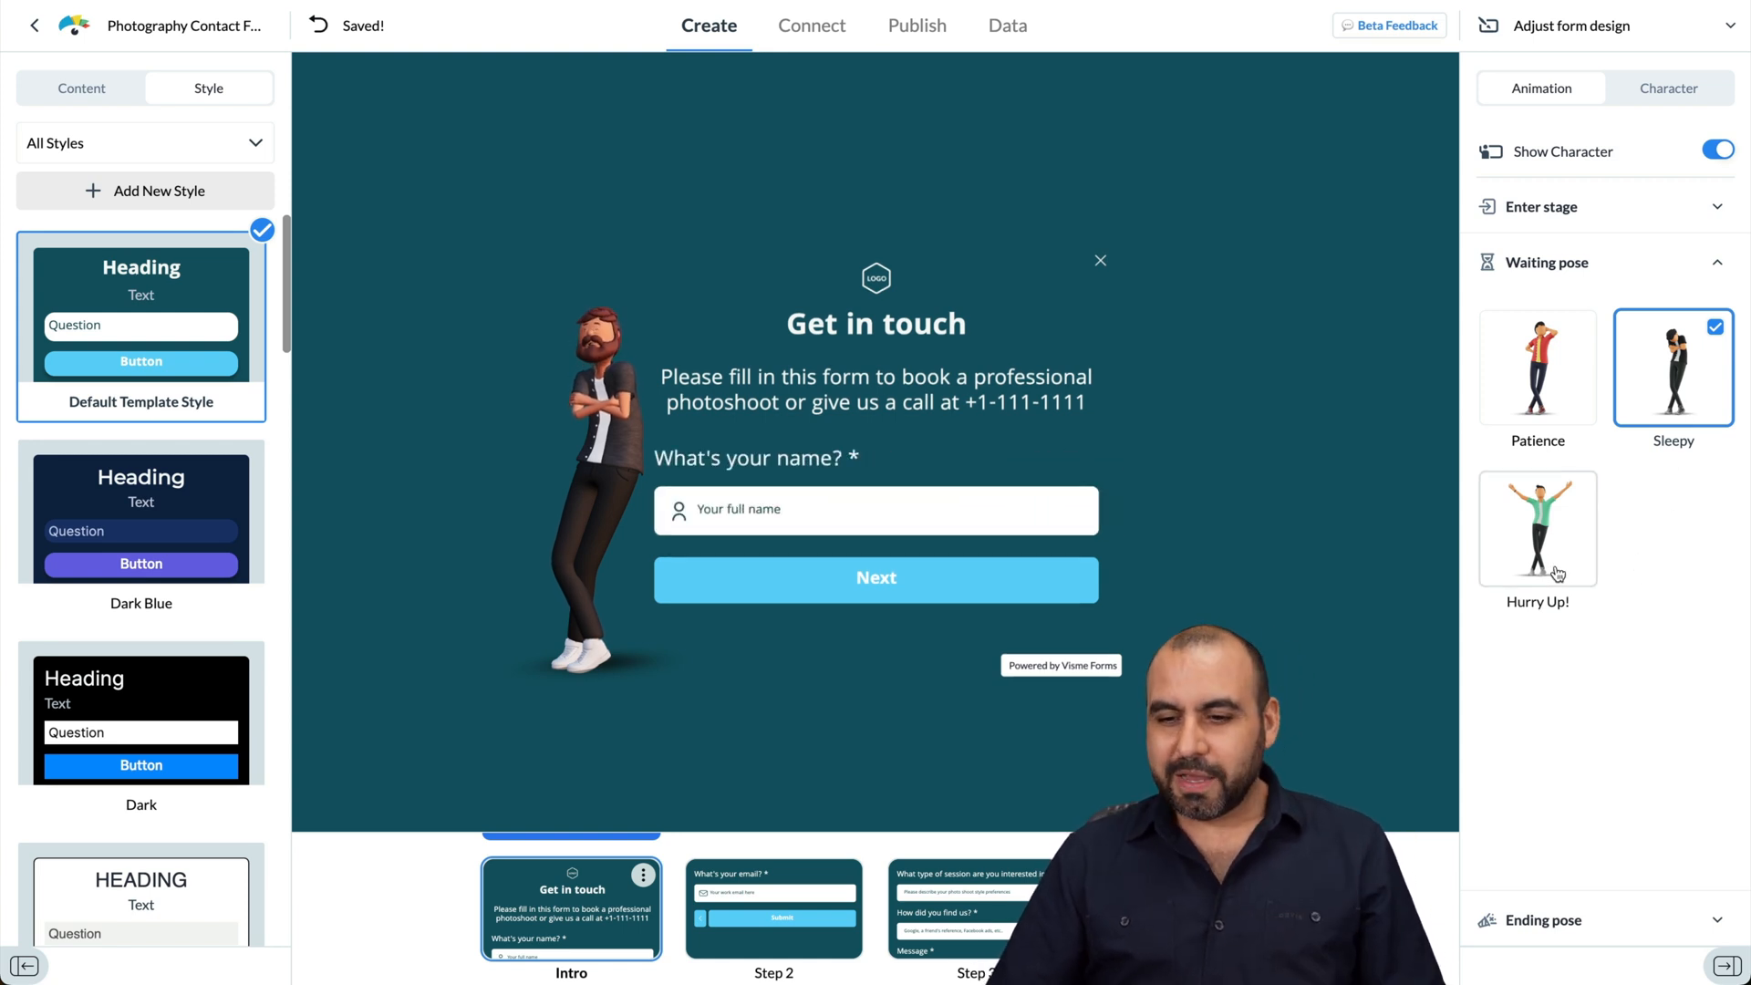
pyautogui.click(1537, 528)
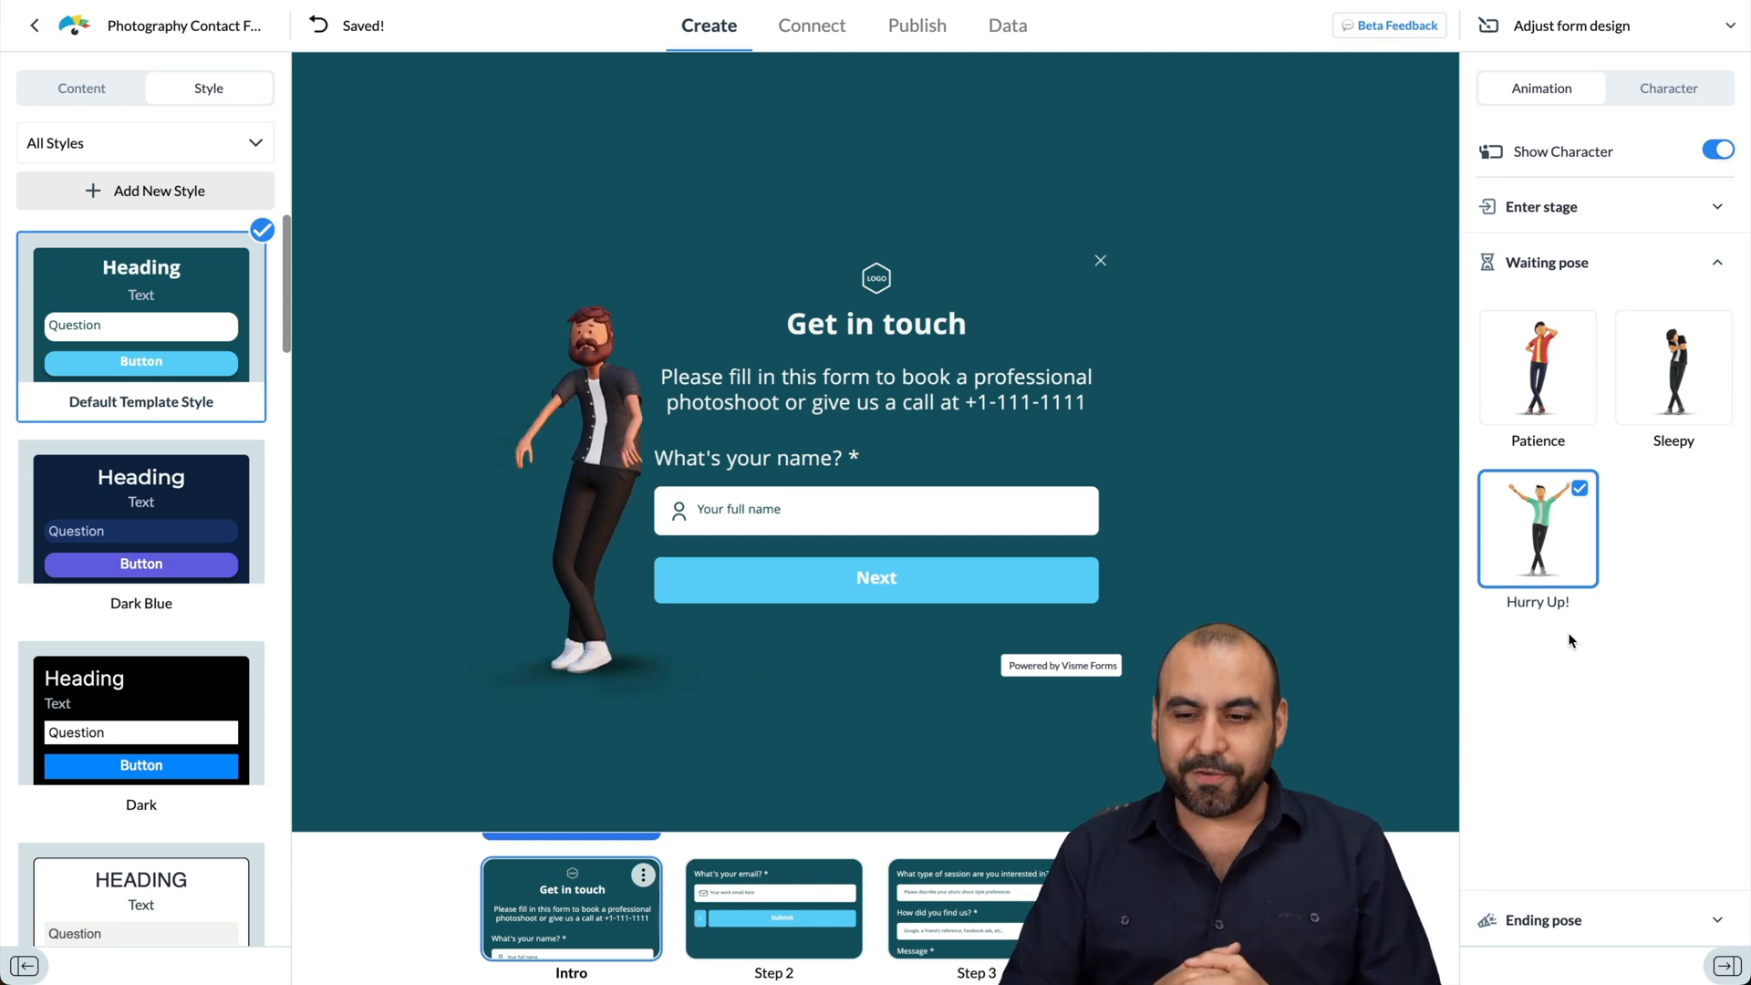
pyautogui.click(1543, 316)
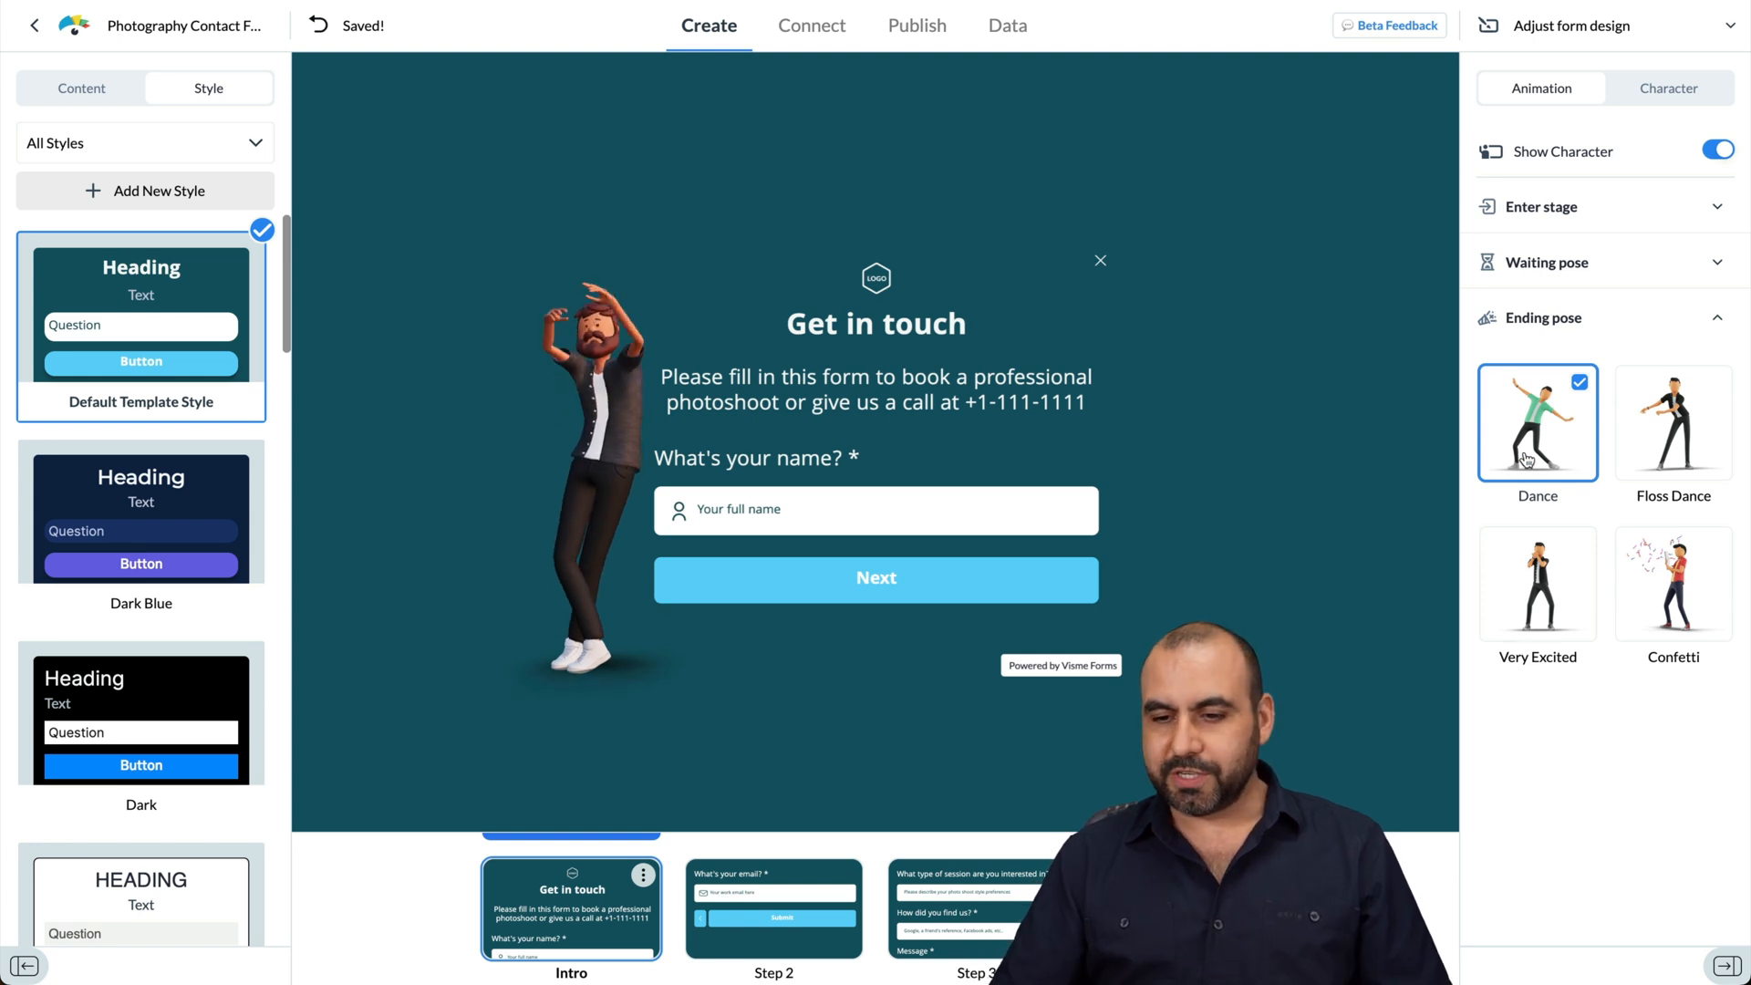
pyautogui.click(1672, 422)
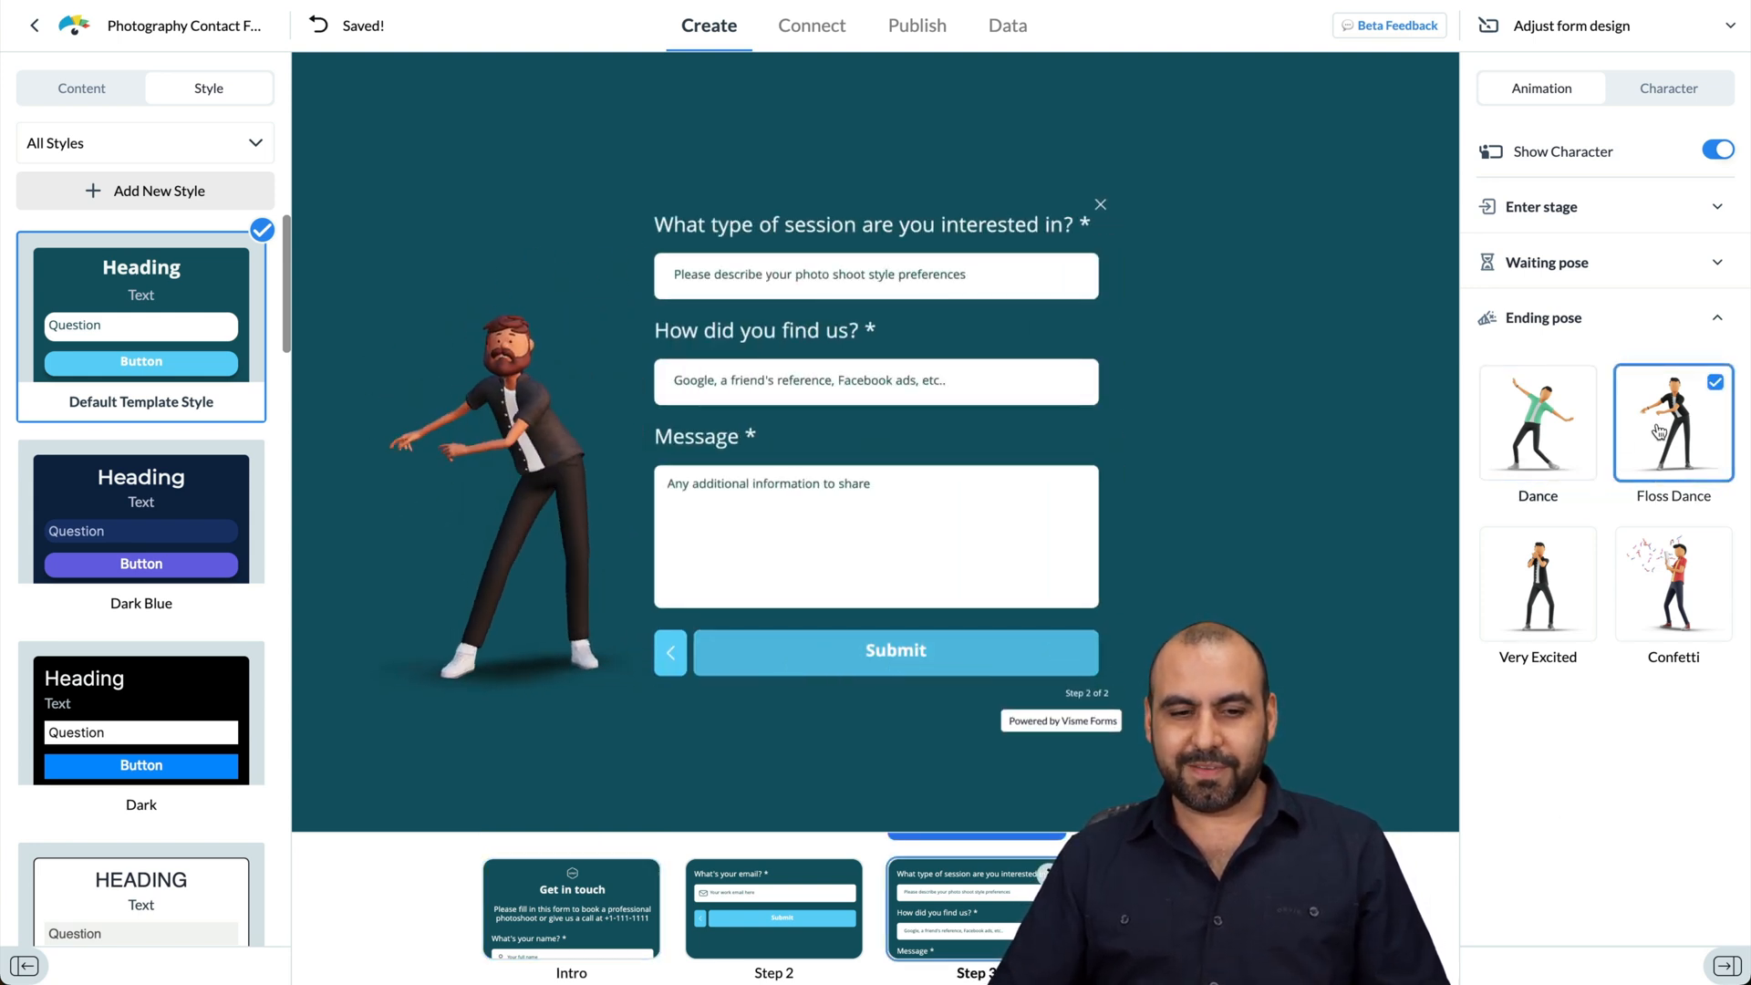
pyautogui.click(1536, 422)
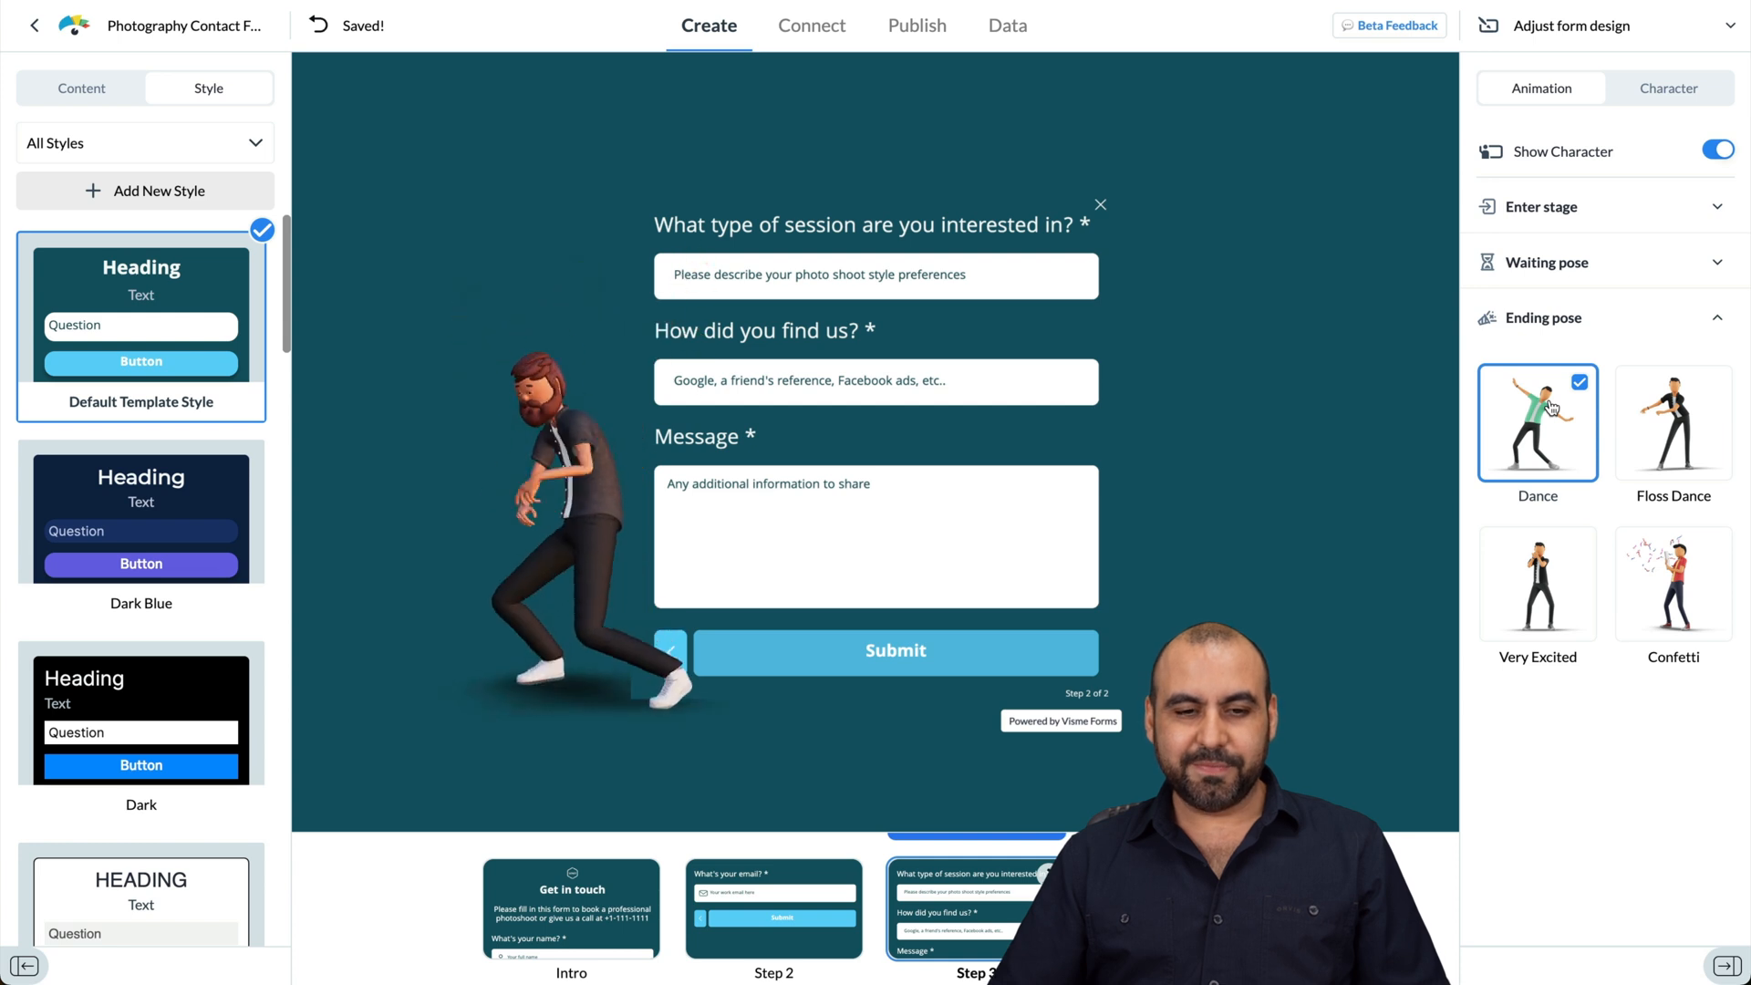
pyautogui.click(1537, 584)
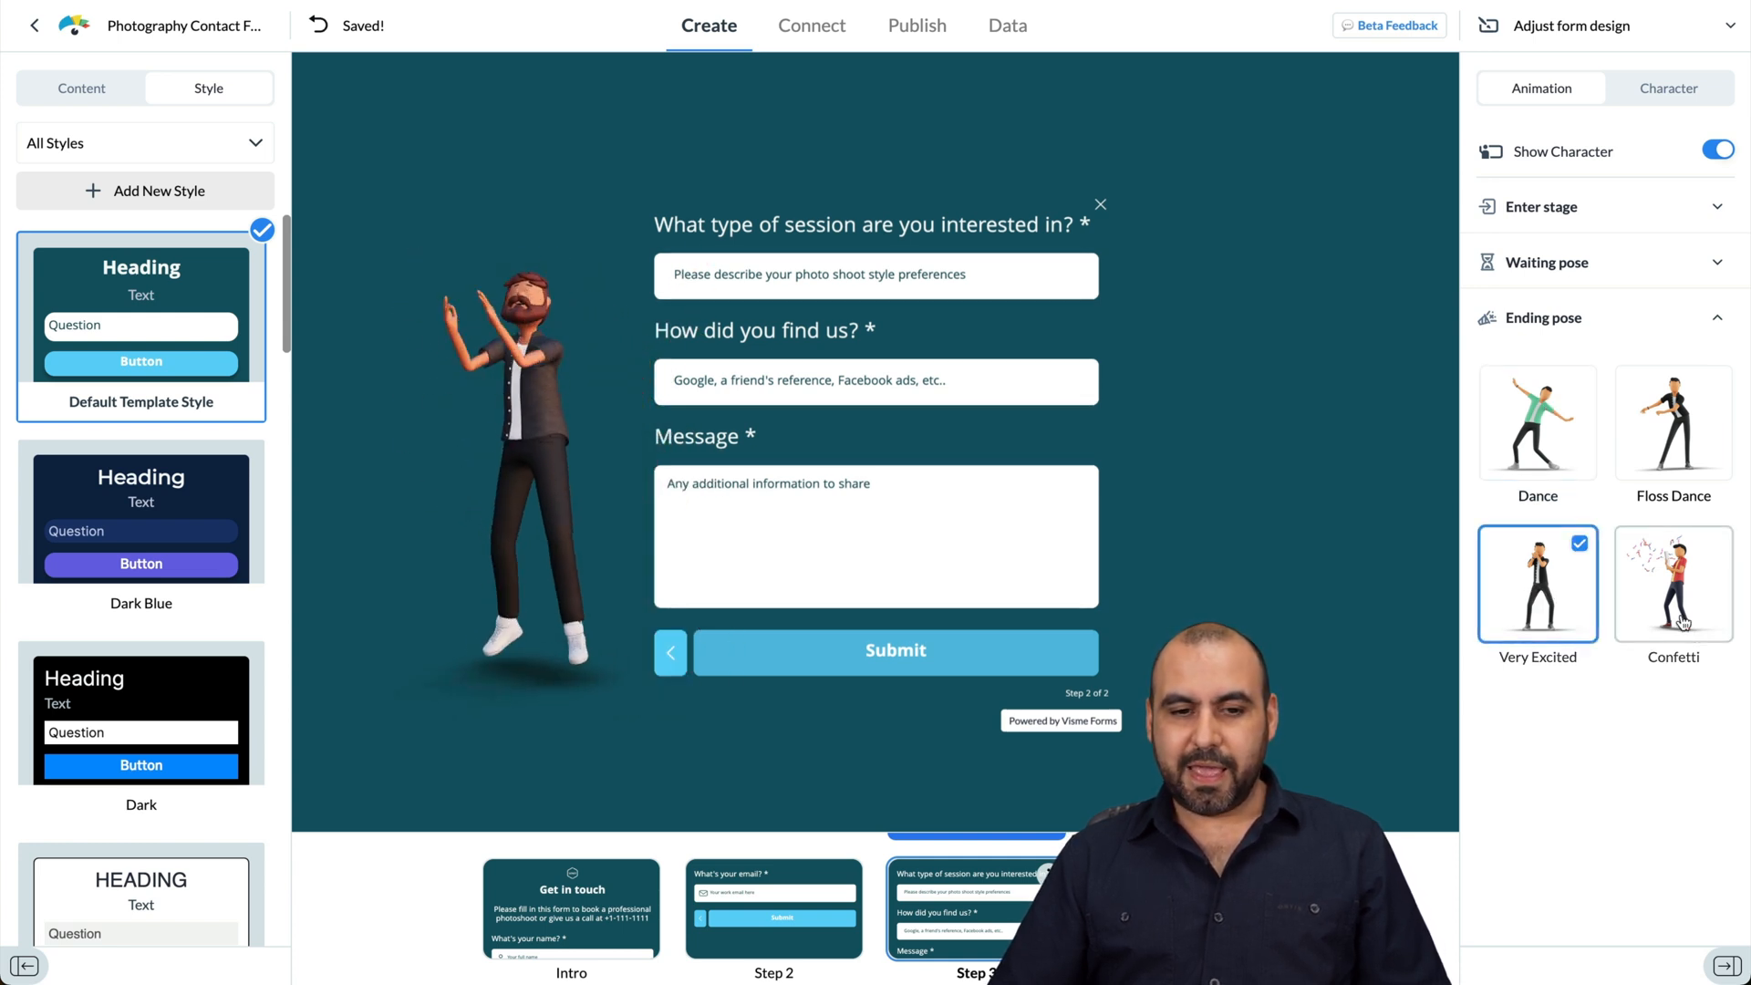
pyautogui.click(1673, 582)
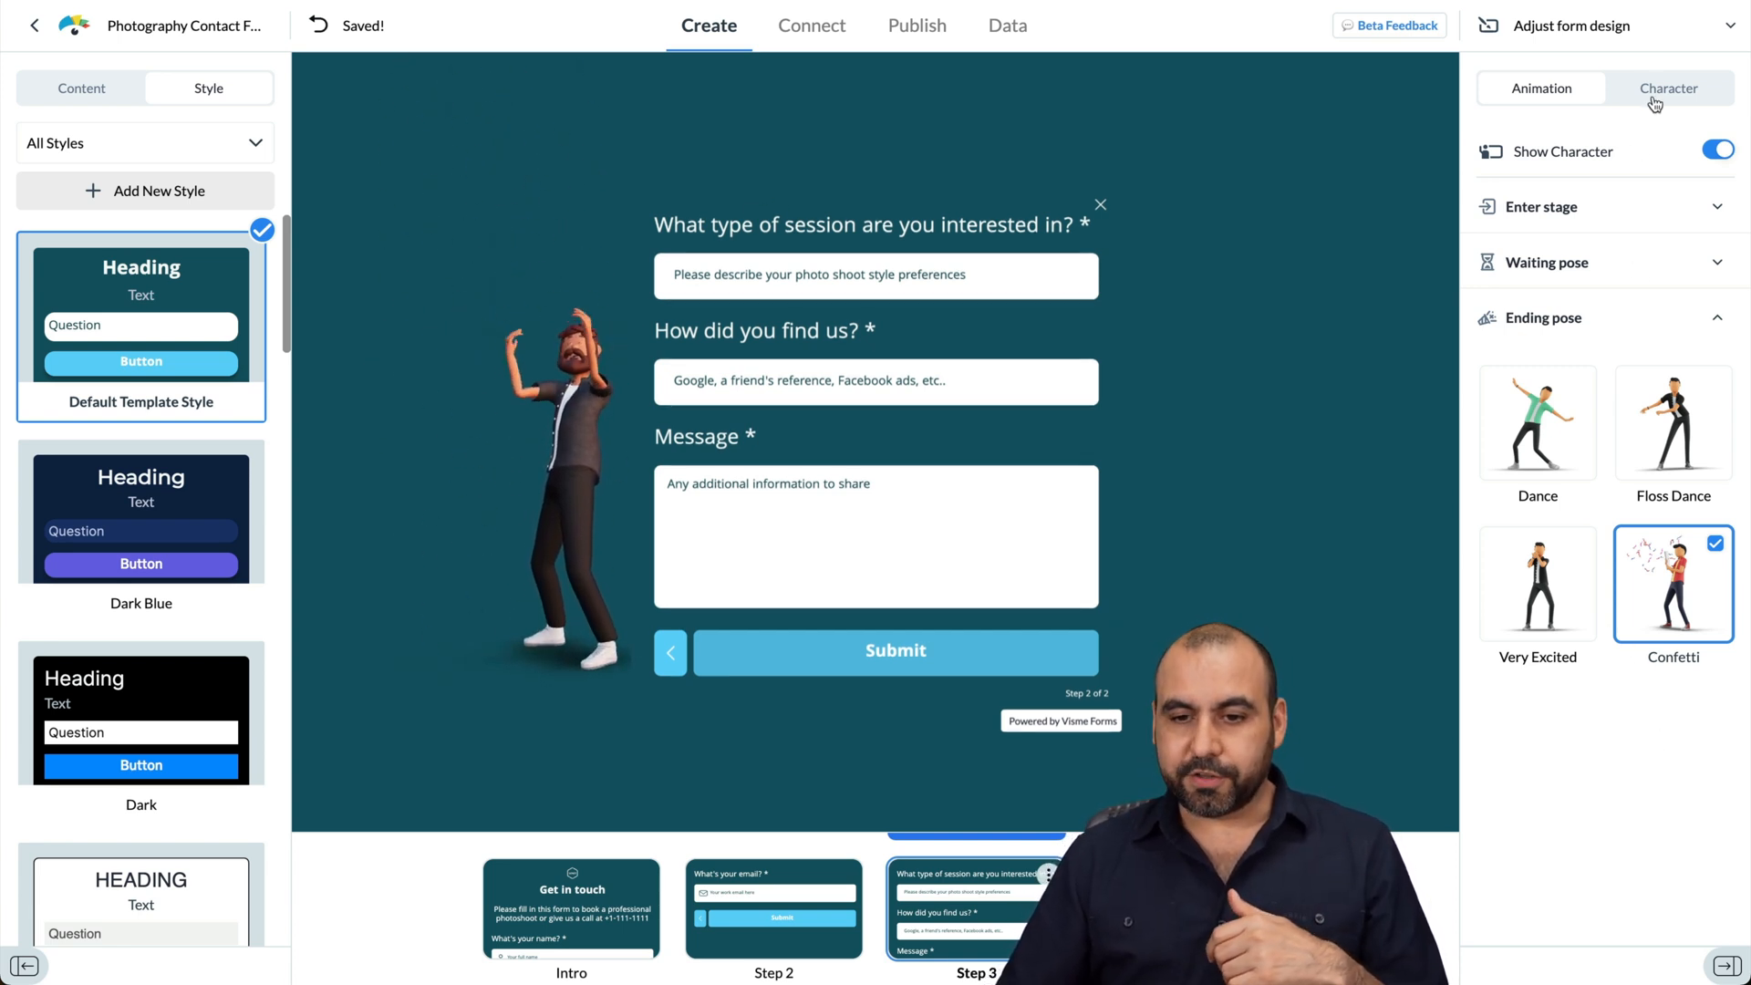
# Step: Choose the Cool-set sunglasses character and open it in the character editor
pyautogui.click(1668, 88)
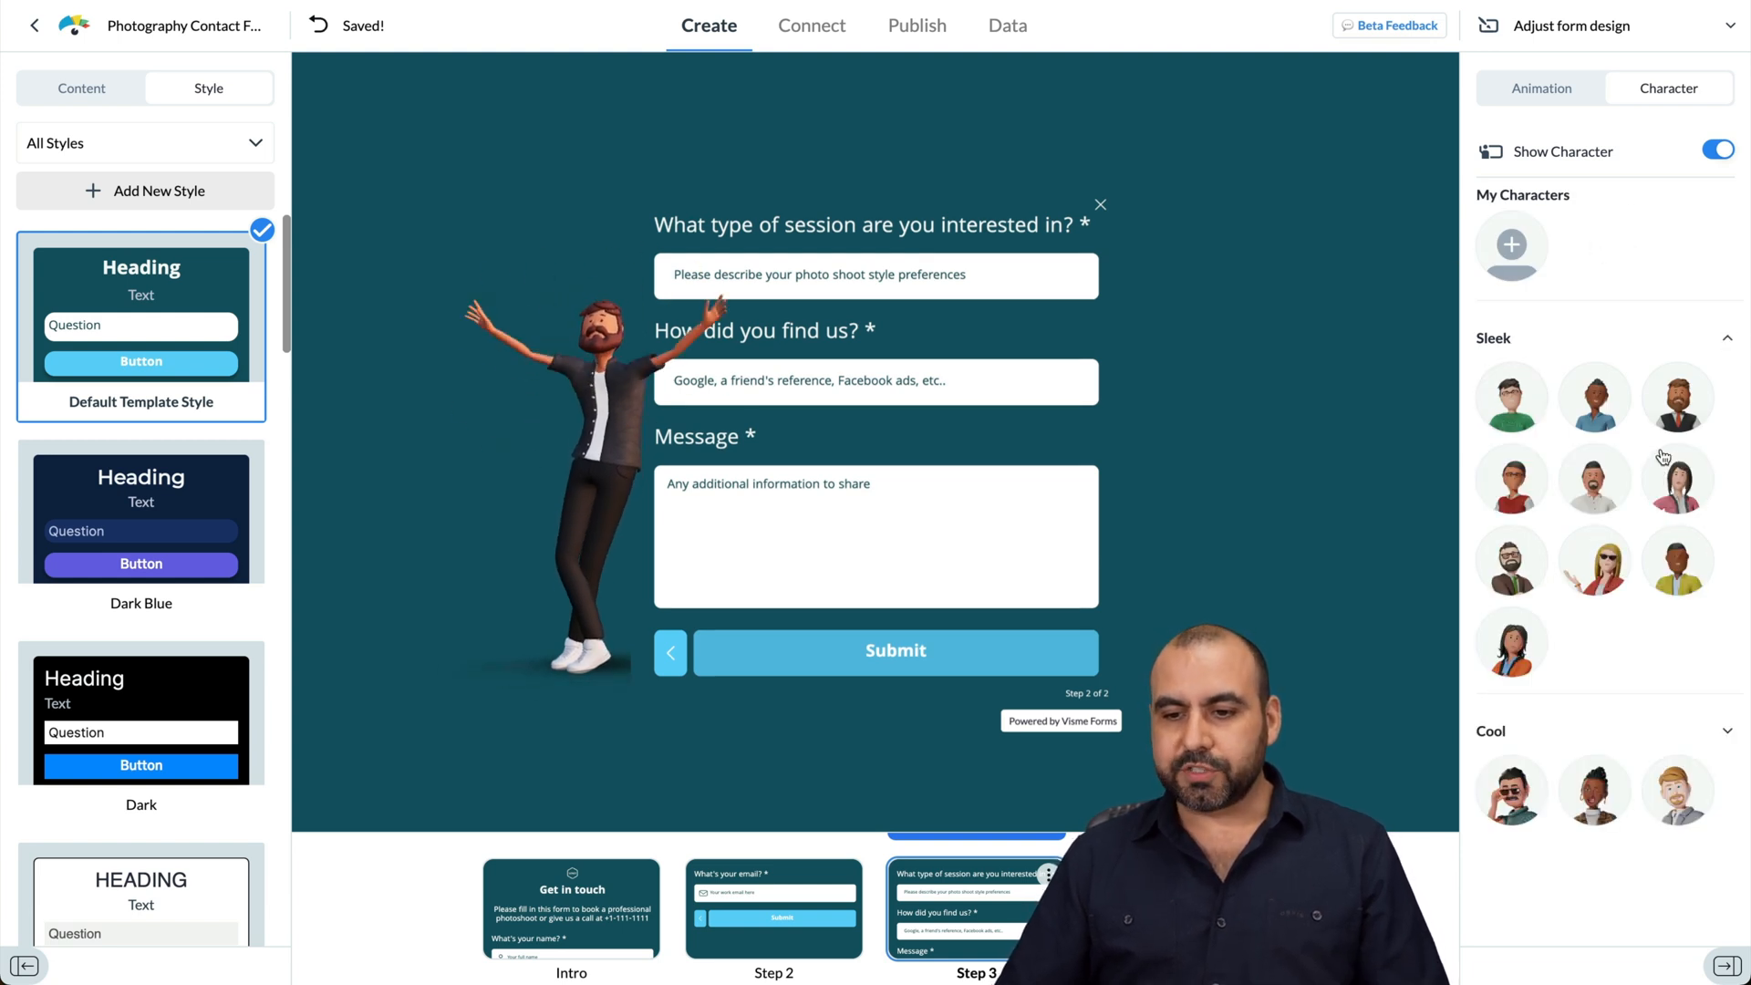
pyautogui.click(1510, 559)
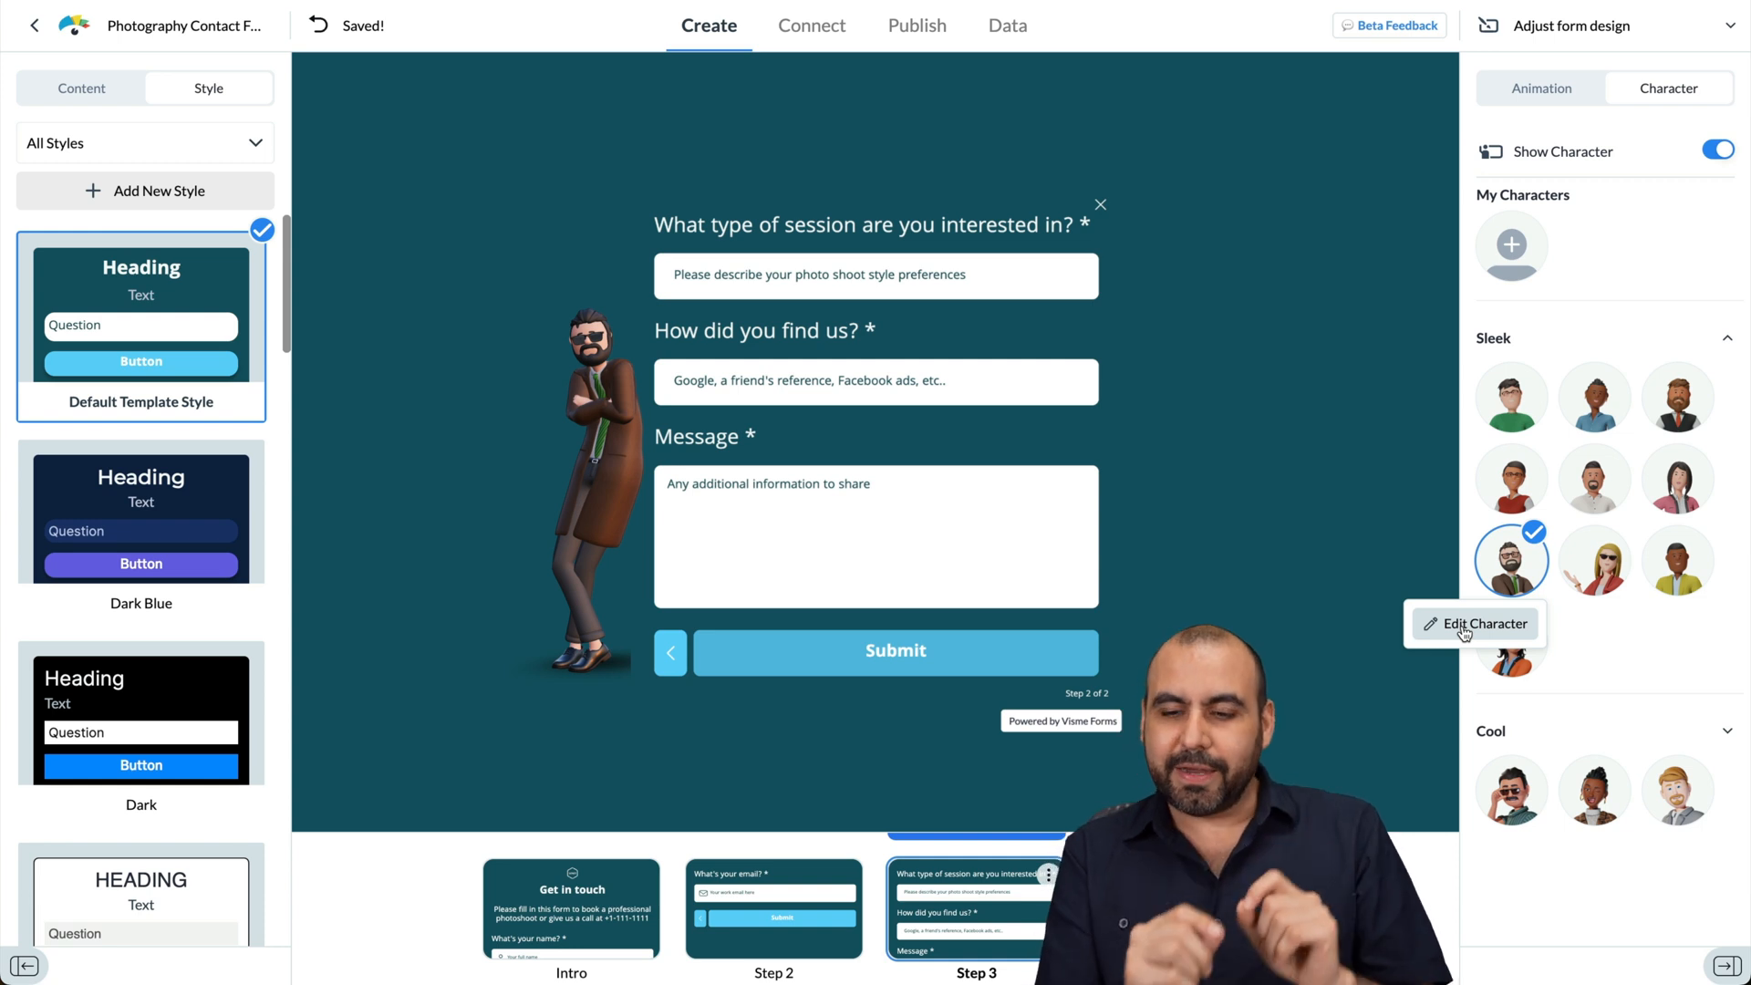
pyautogui.moveTo(1726, 743)
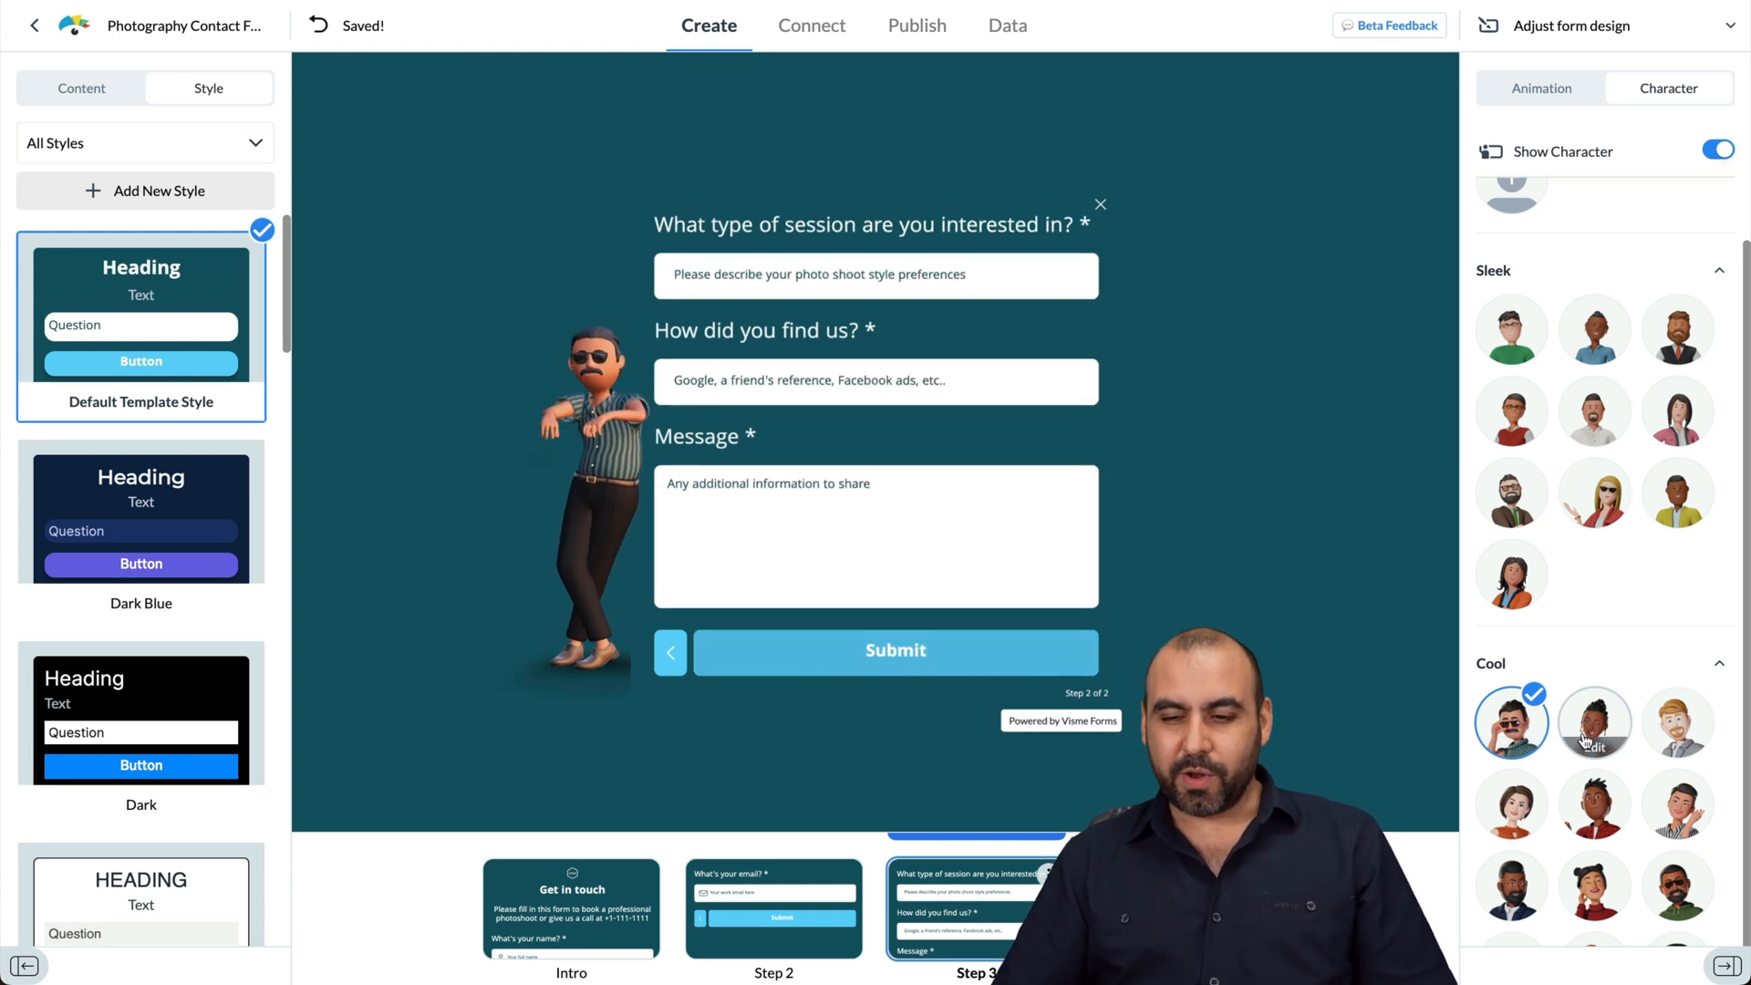
pyautogui.click(1595, 721)
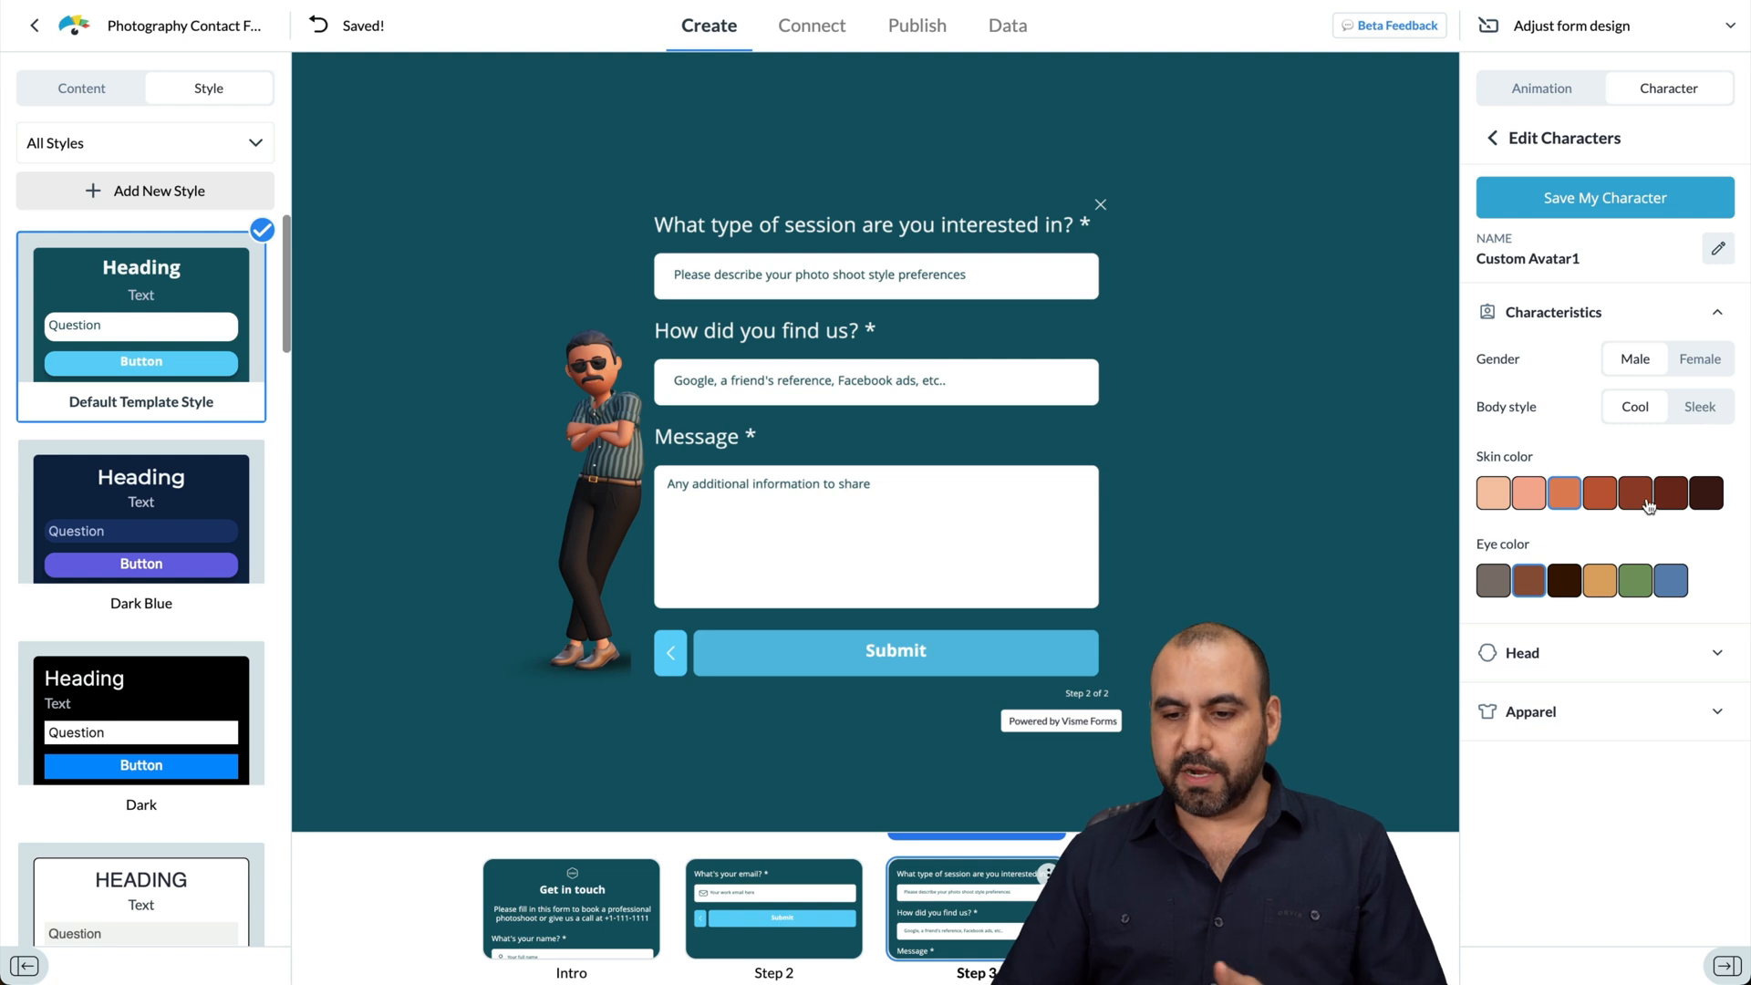
pyautogui.click(1519, 652)
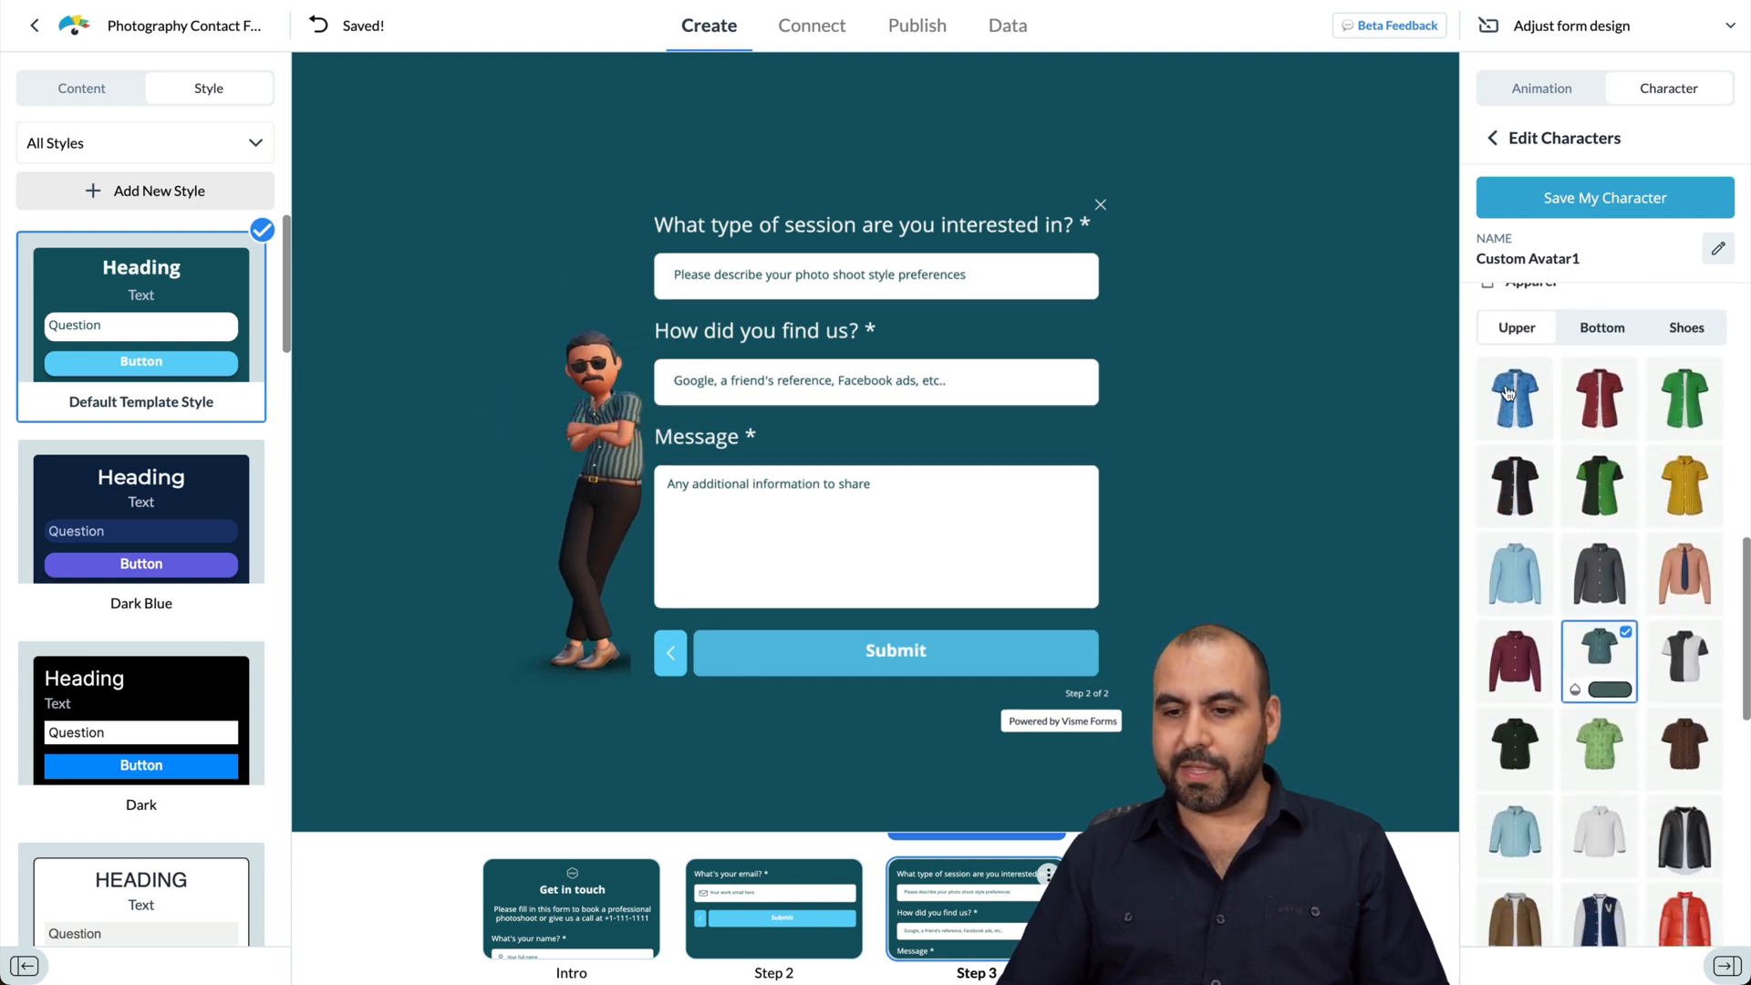
pyautogui.scroll(-3)
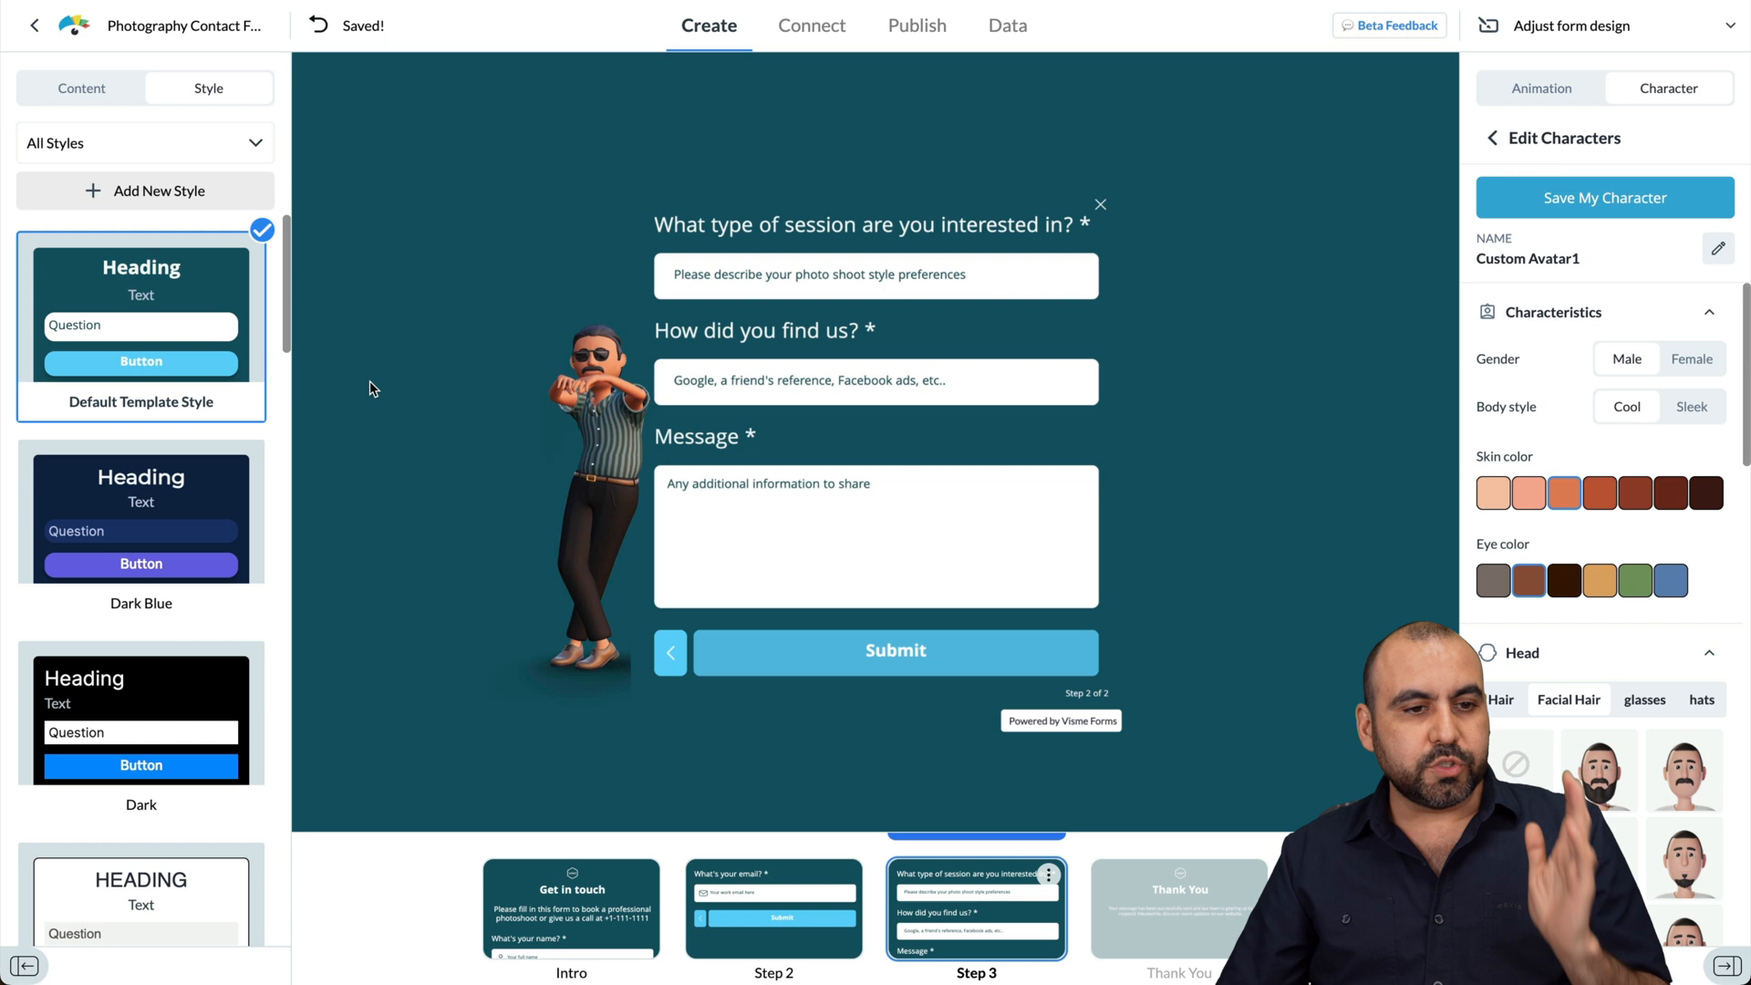
pyautogui.click(244, 262)
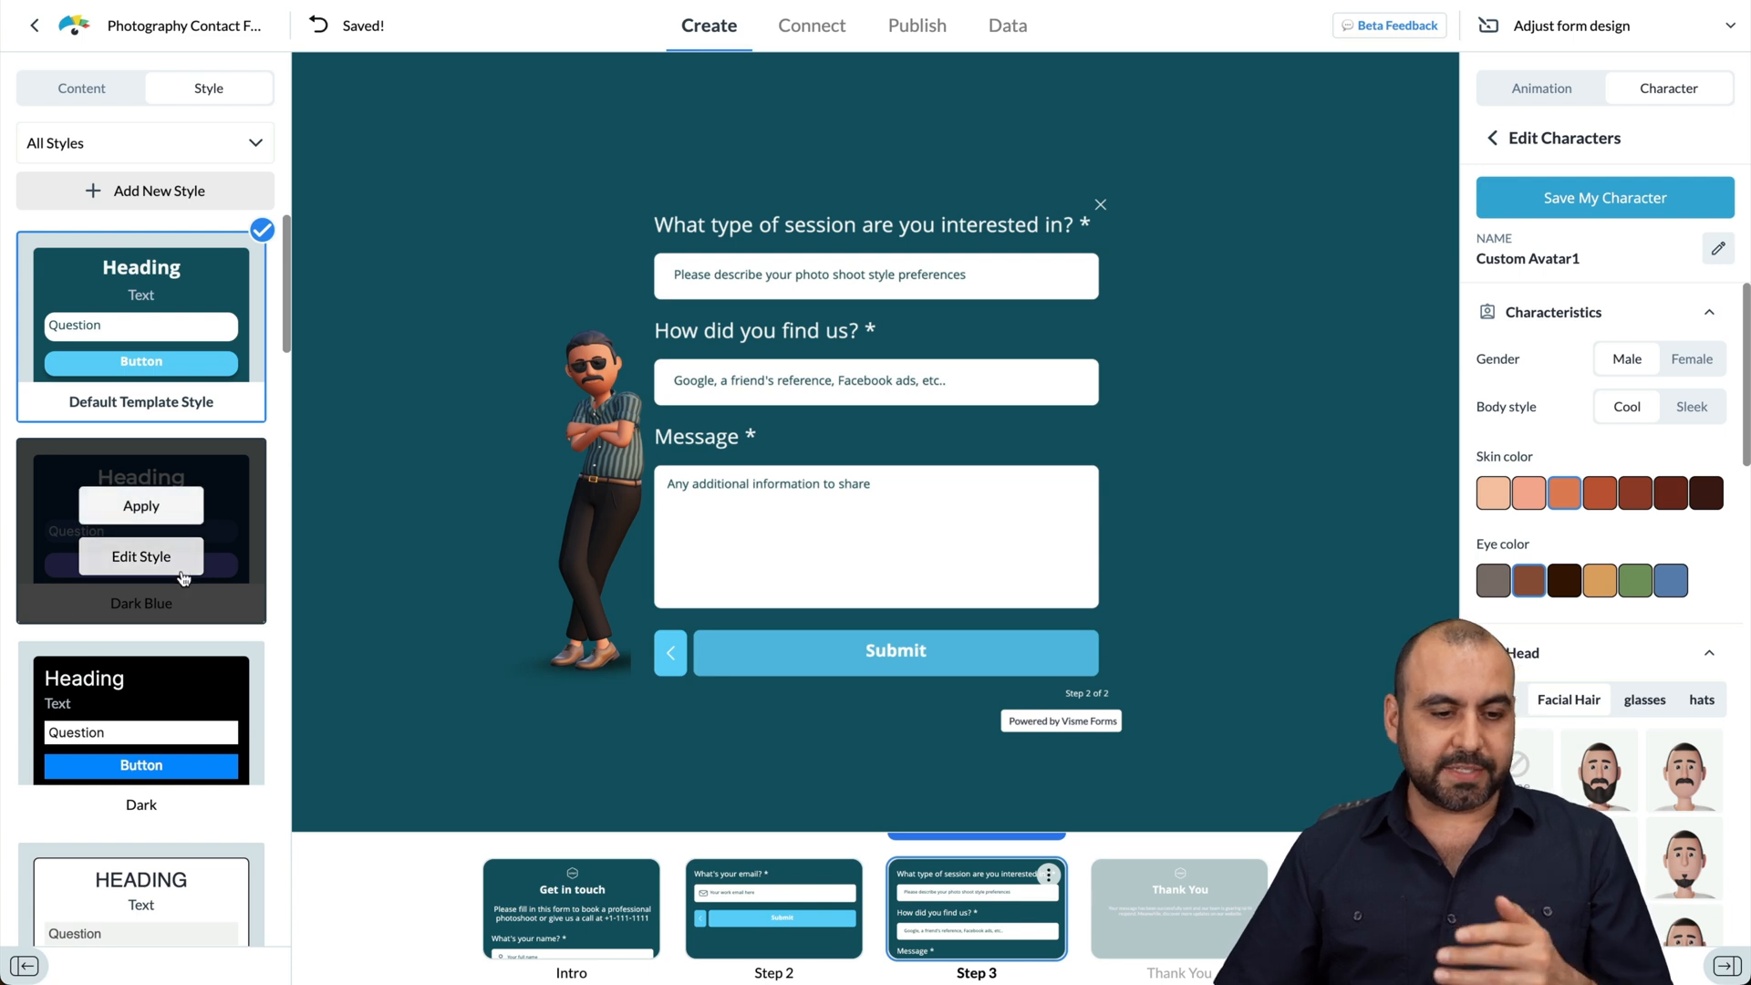
# Step: Apply the Eco Light style to the form
pyautogui.scroll(-3)
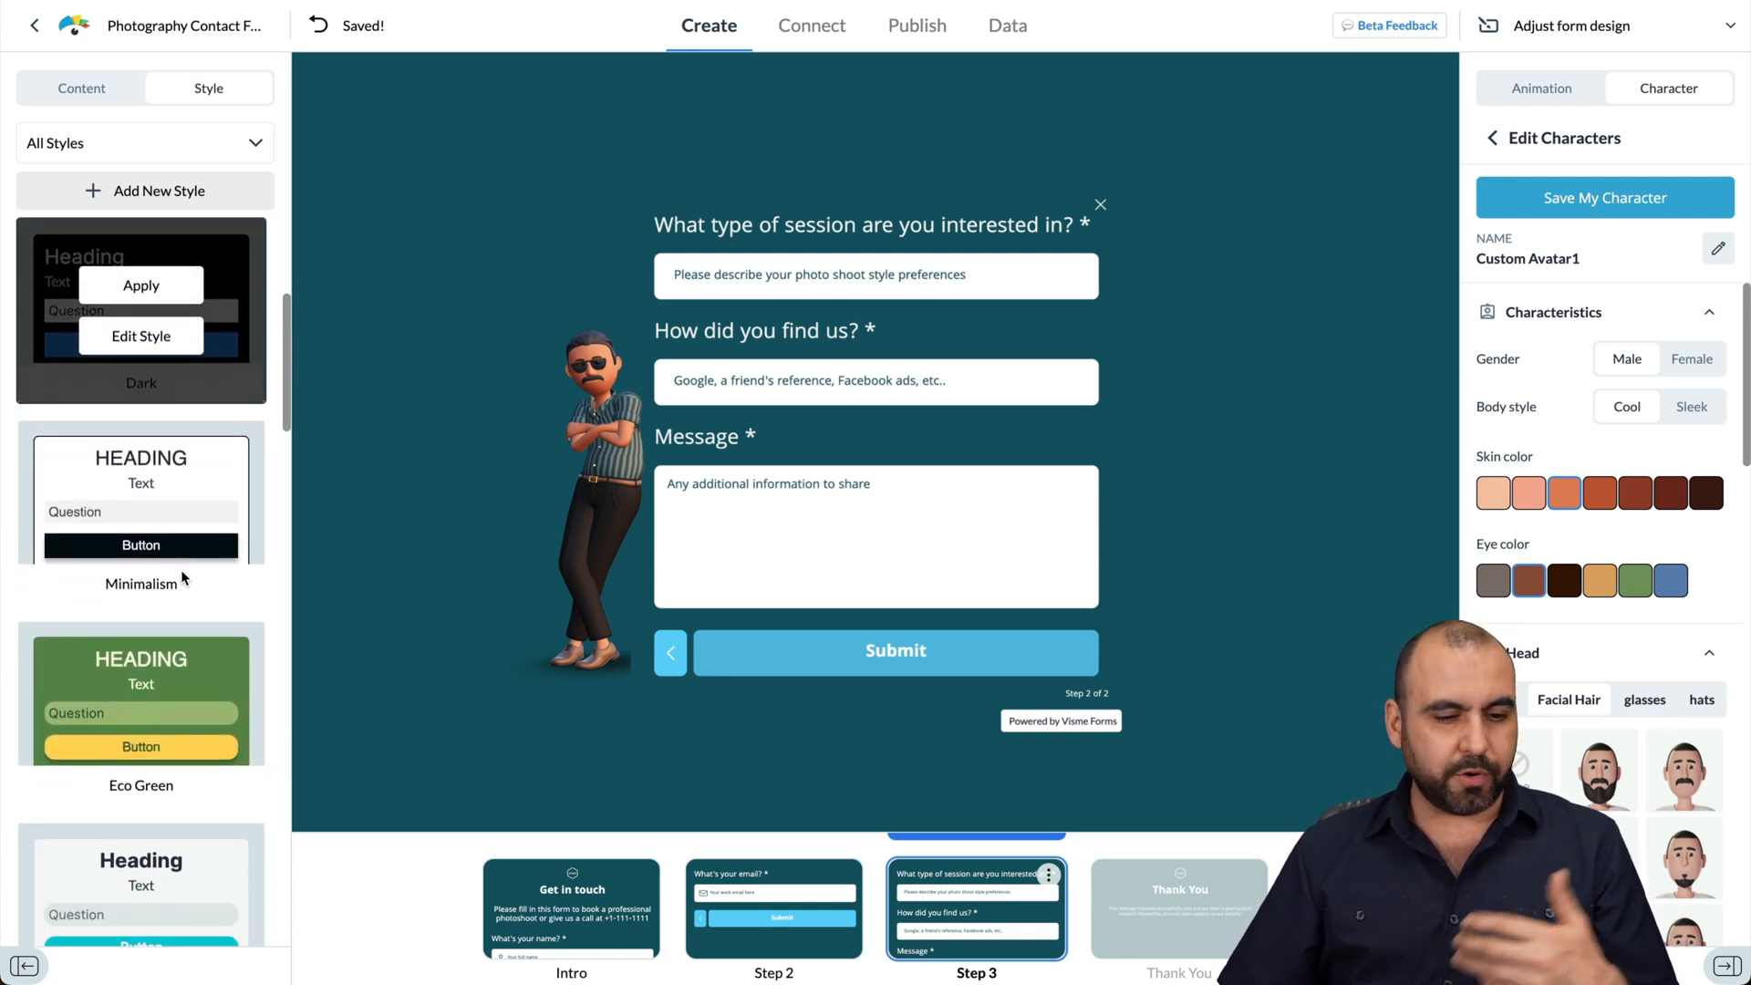
pyautogui.click(141, 610)
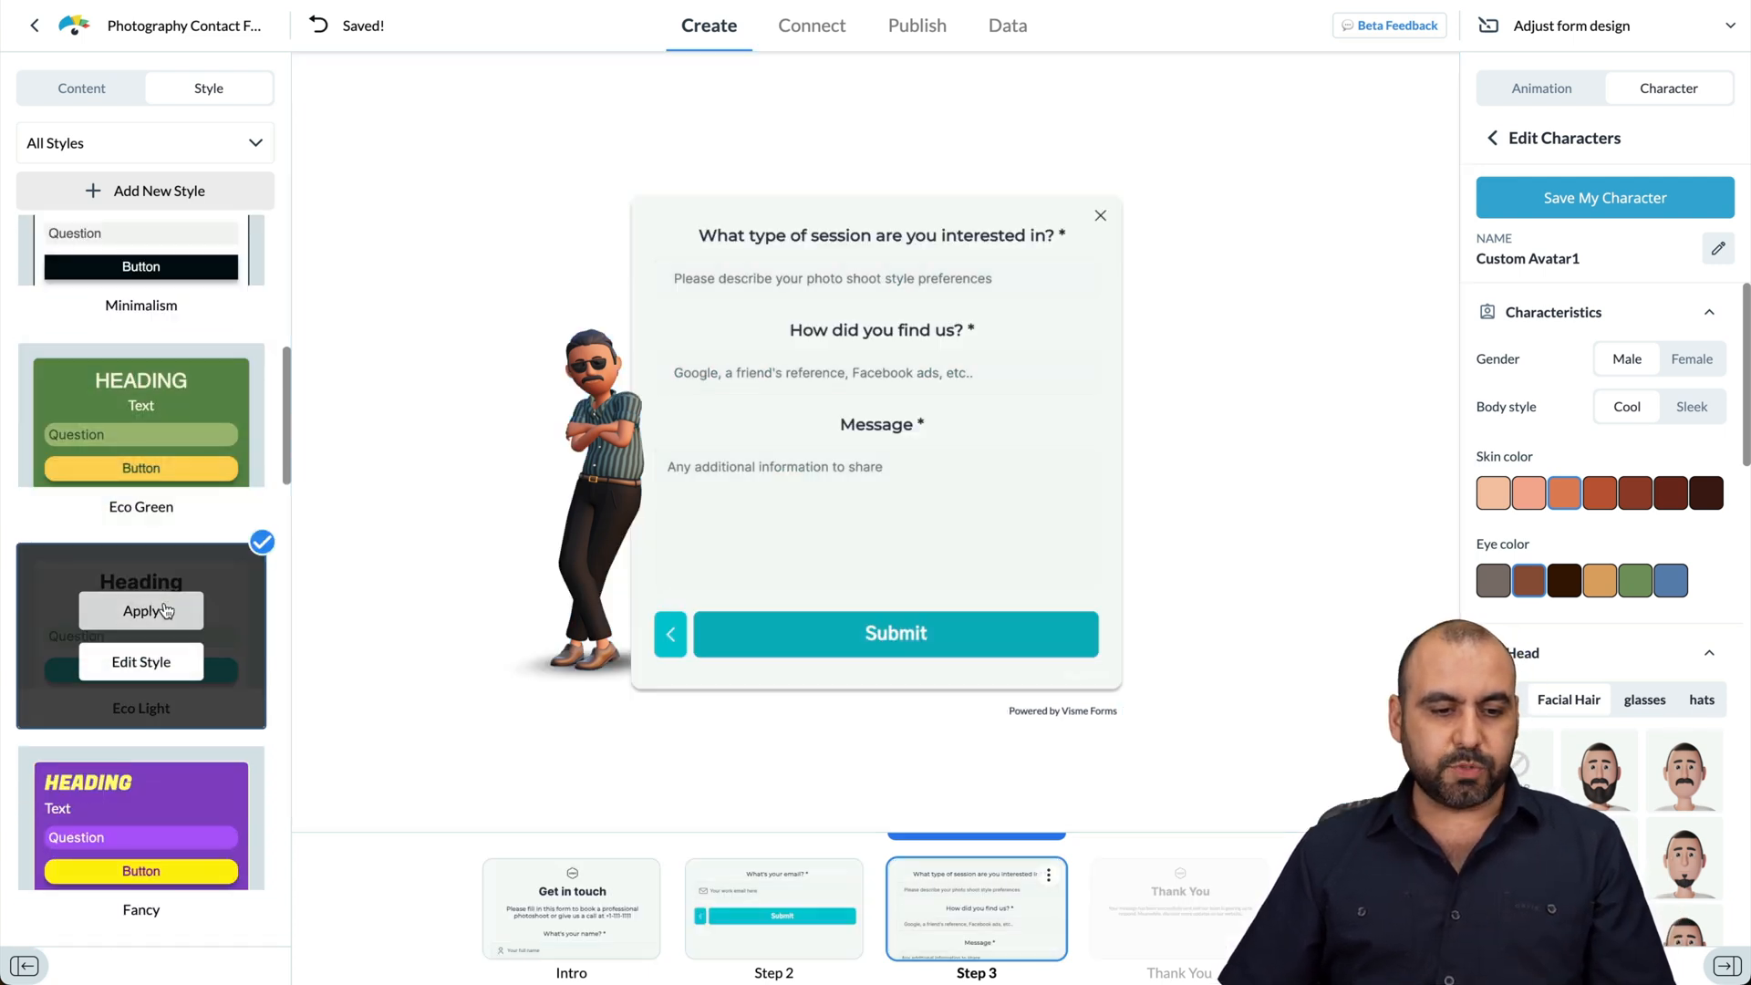
pyautogui.click(141, 611)
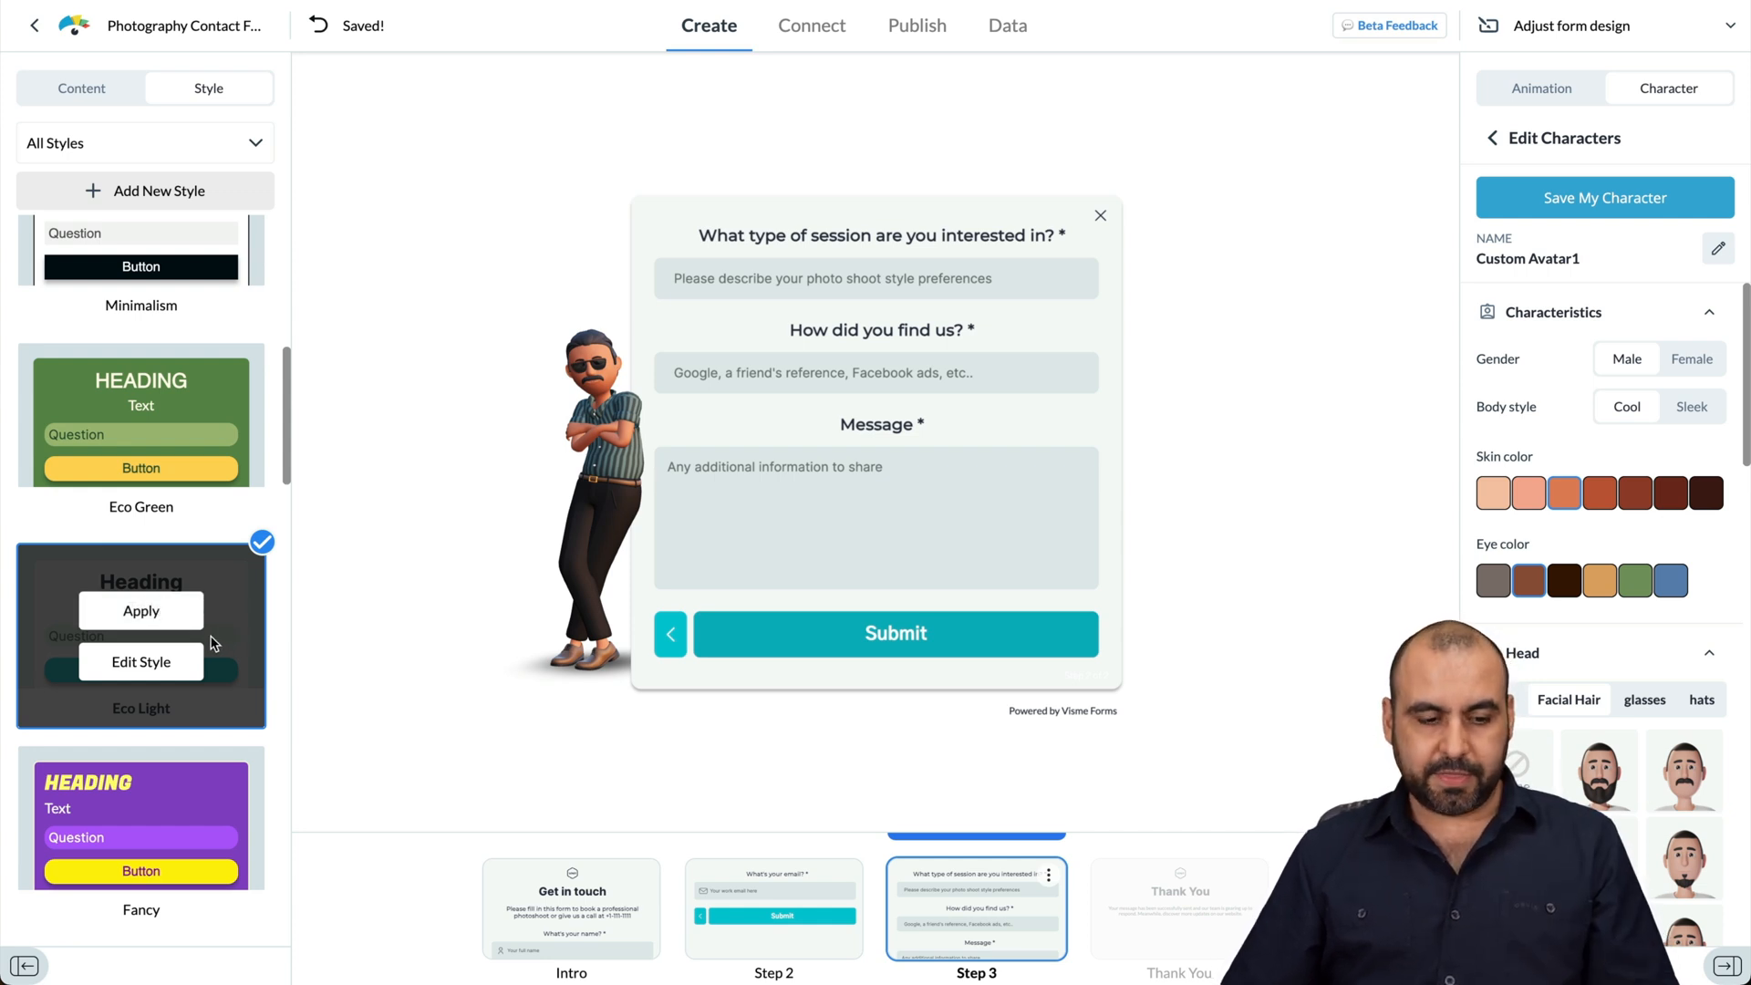
pyautogui.scroll(-3)
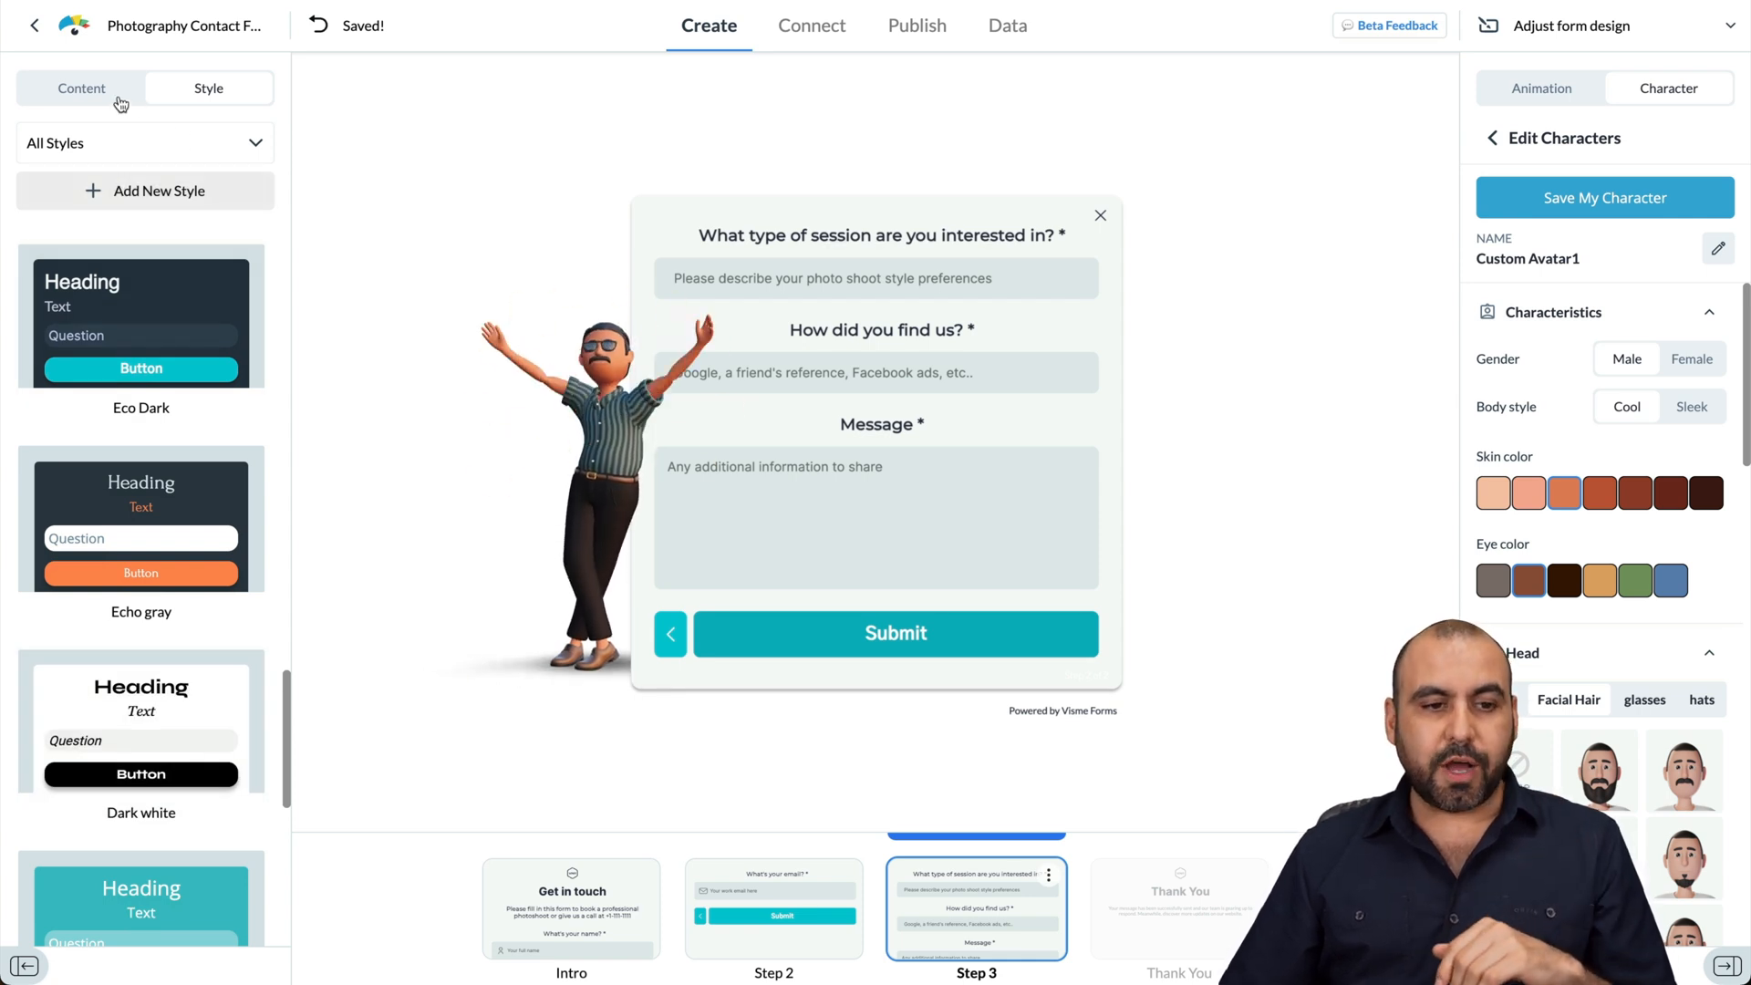
# Step: Toggle the step 3 card's subheader on and off, then show the Intro card
pyautogui.click(80, 88)
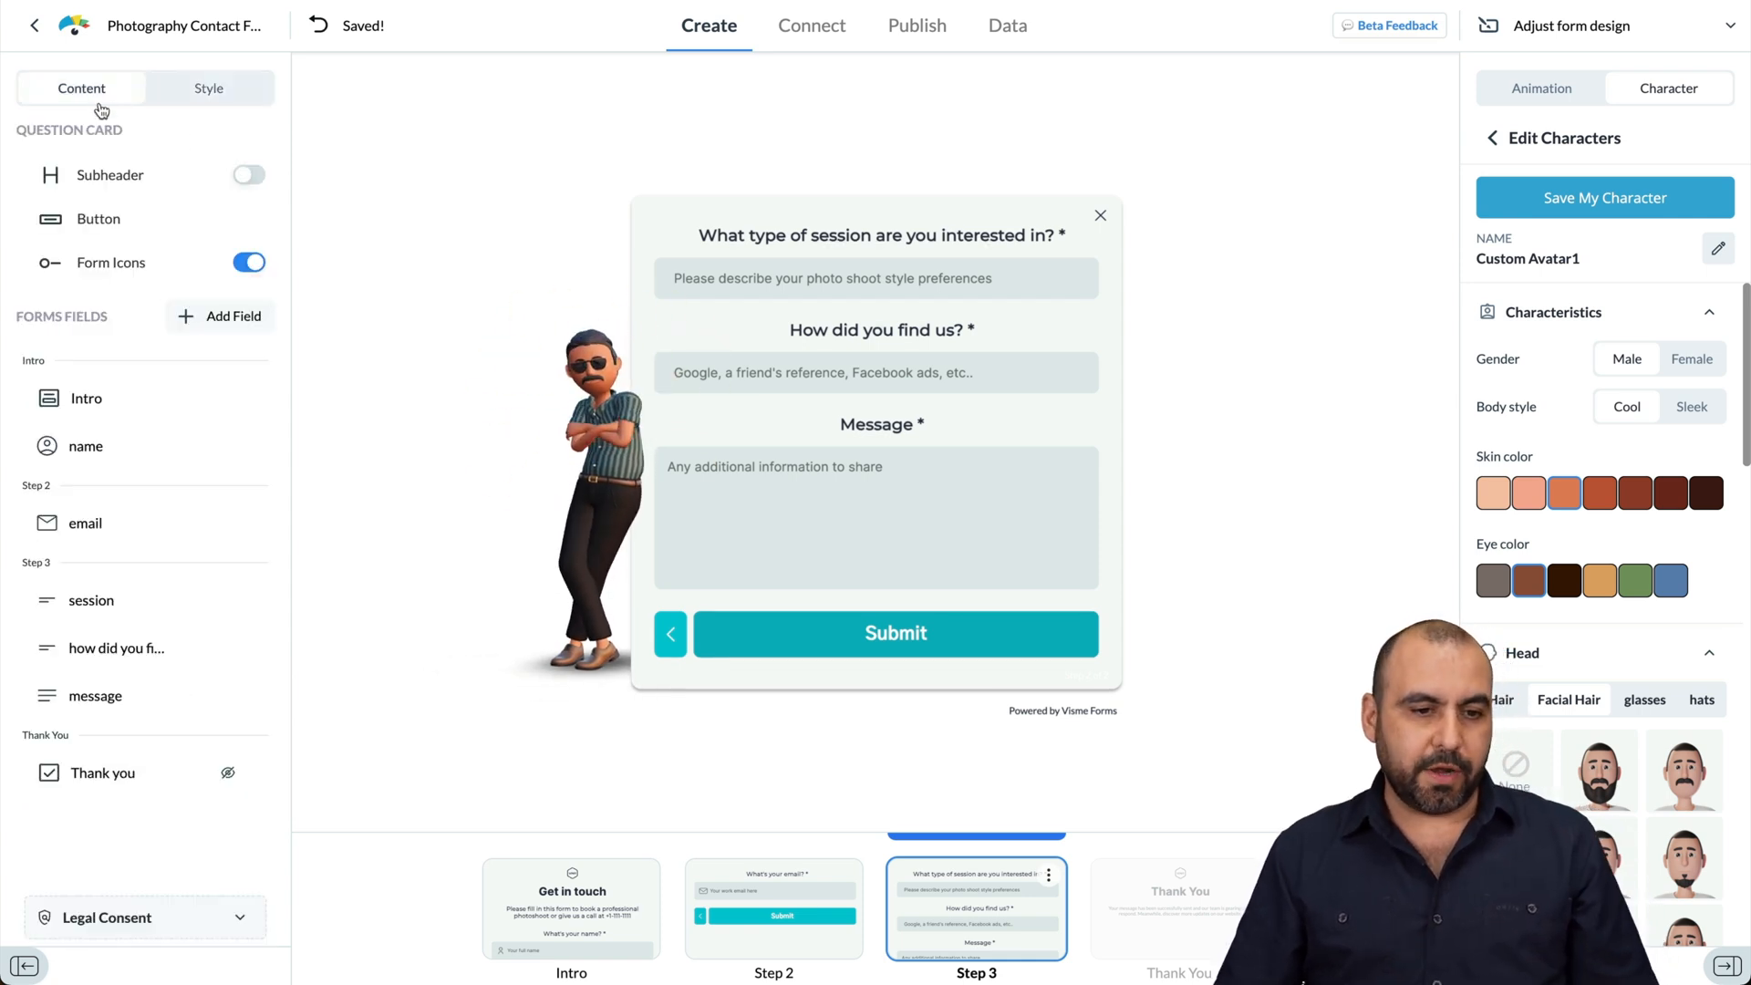
pyautogui.moveTo(497, 343)
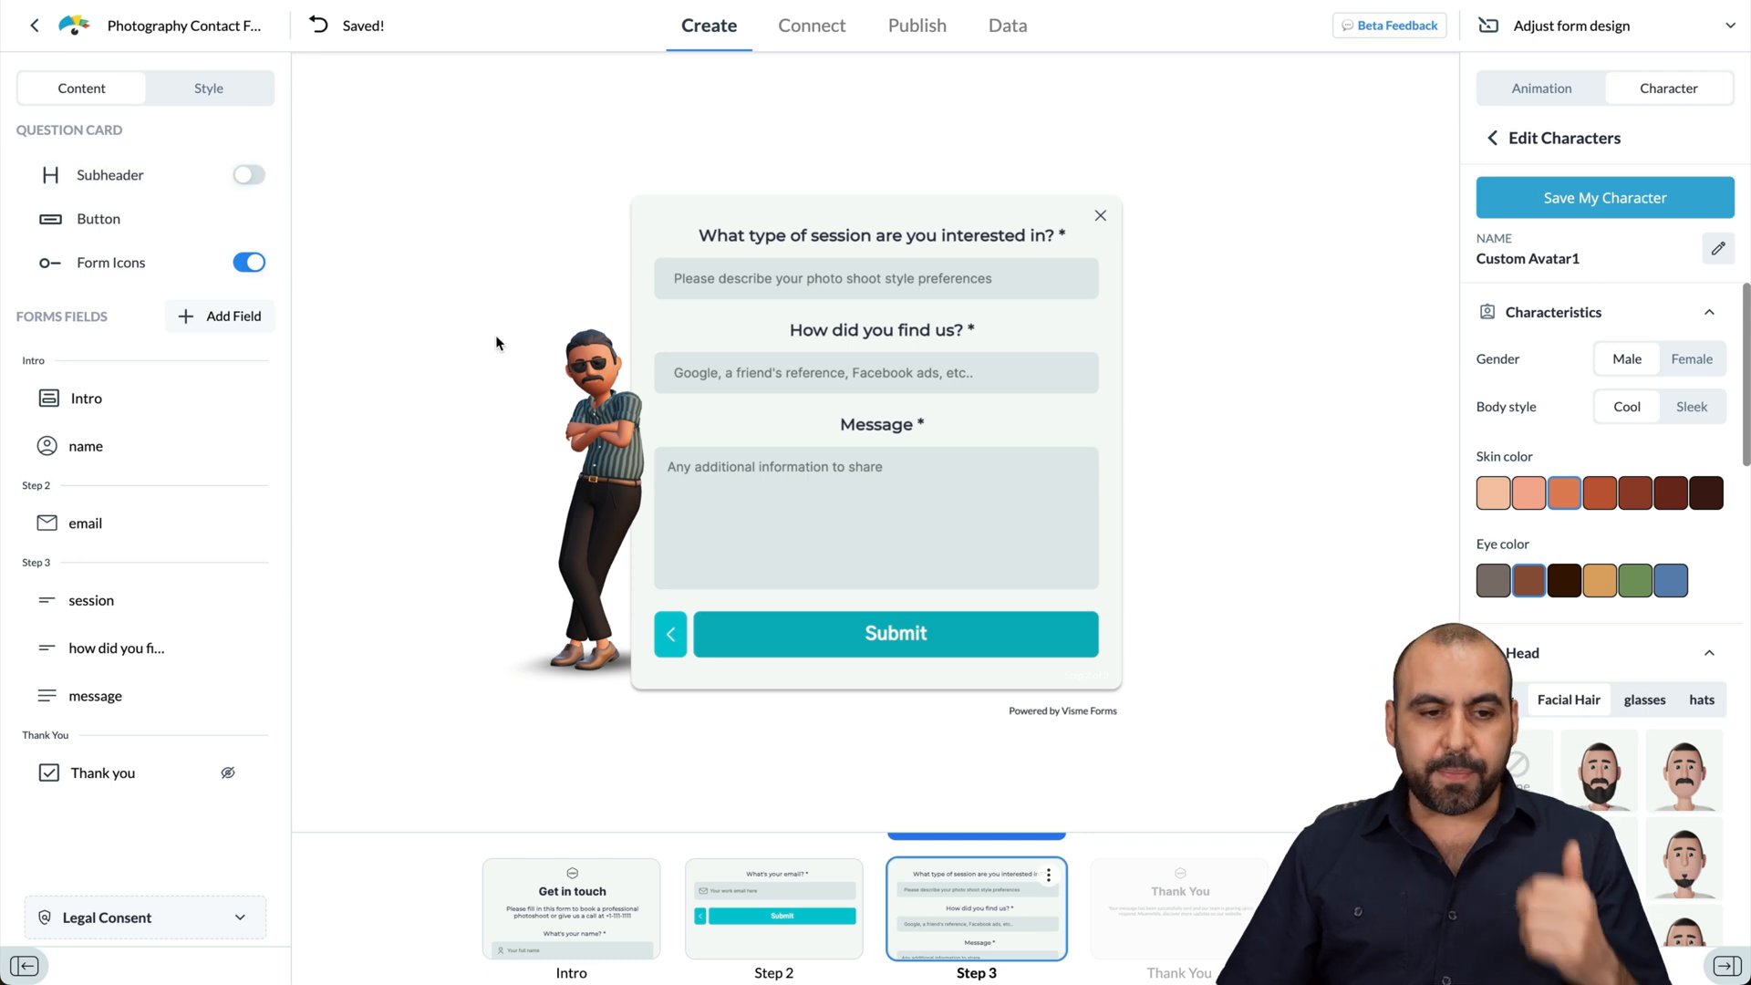
pyautogui.click(248, 174)
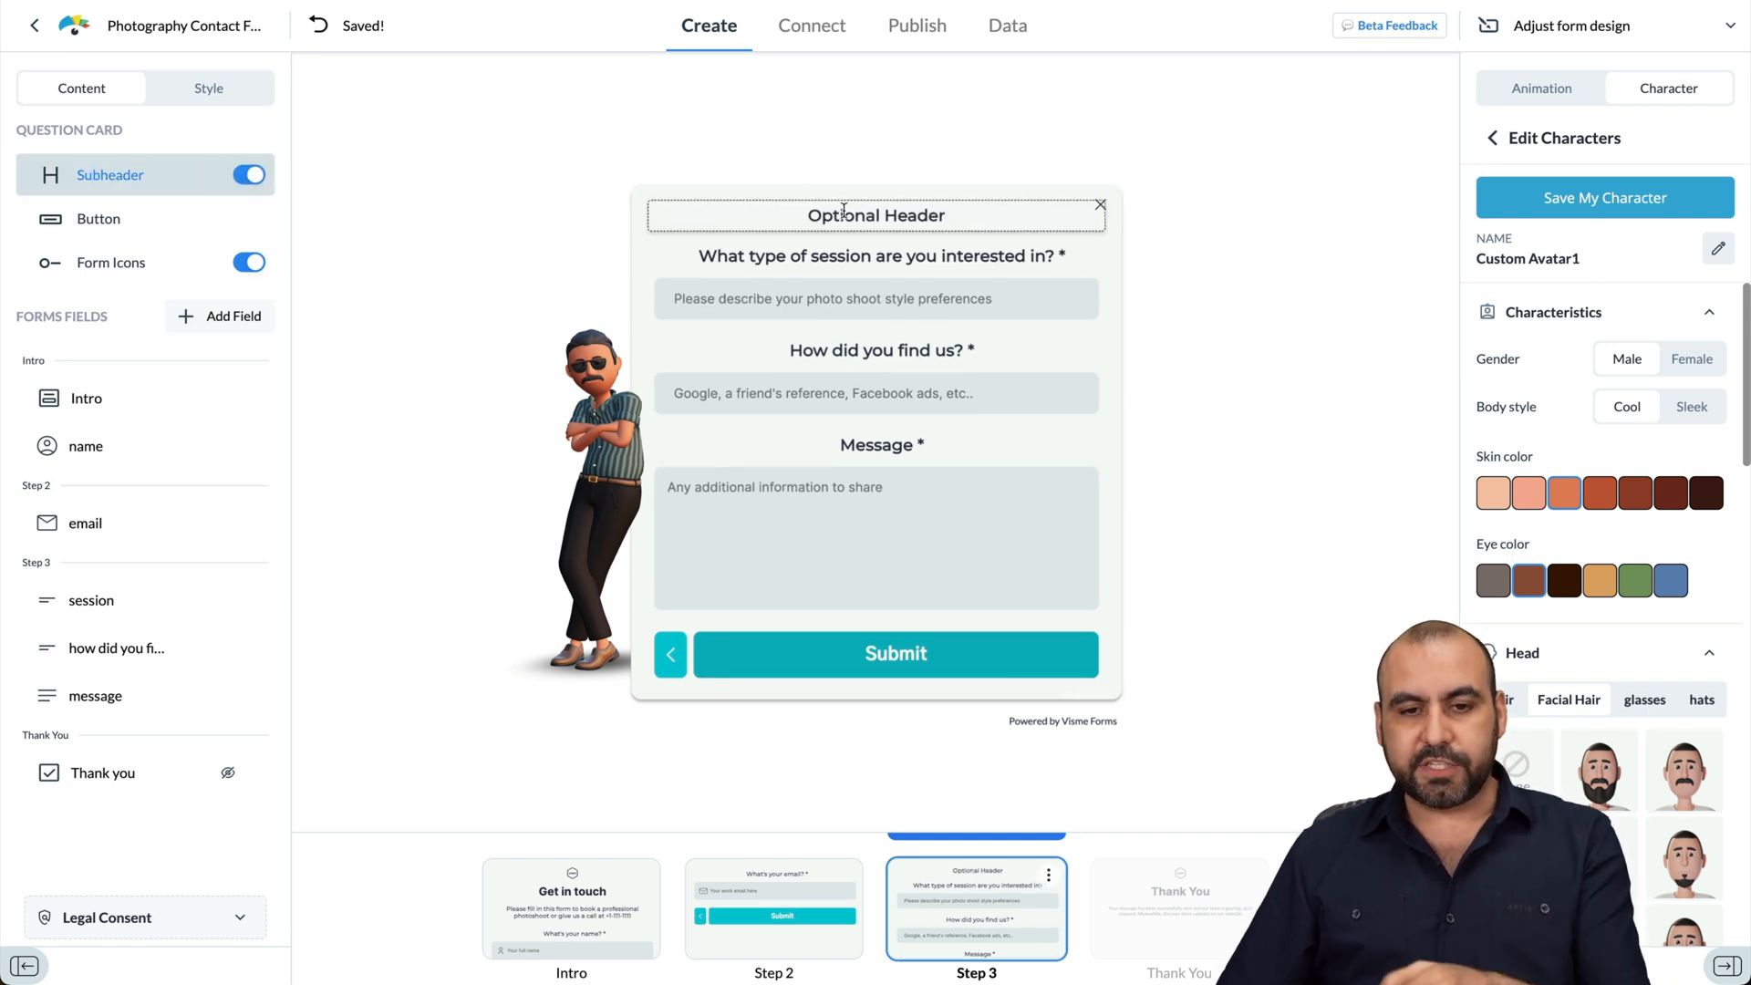
pyautogui.moveTo(309, 182)
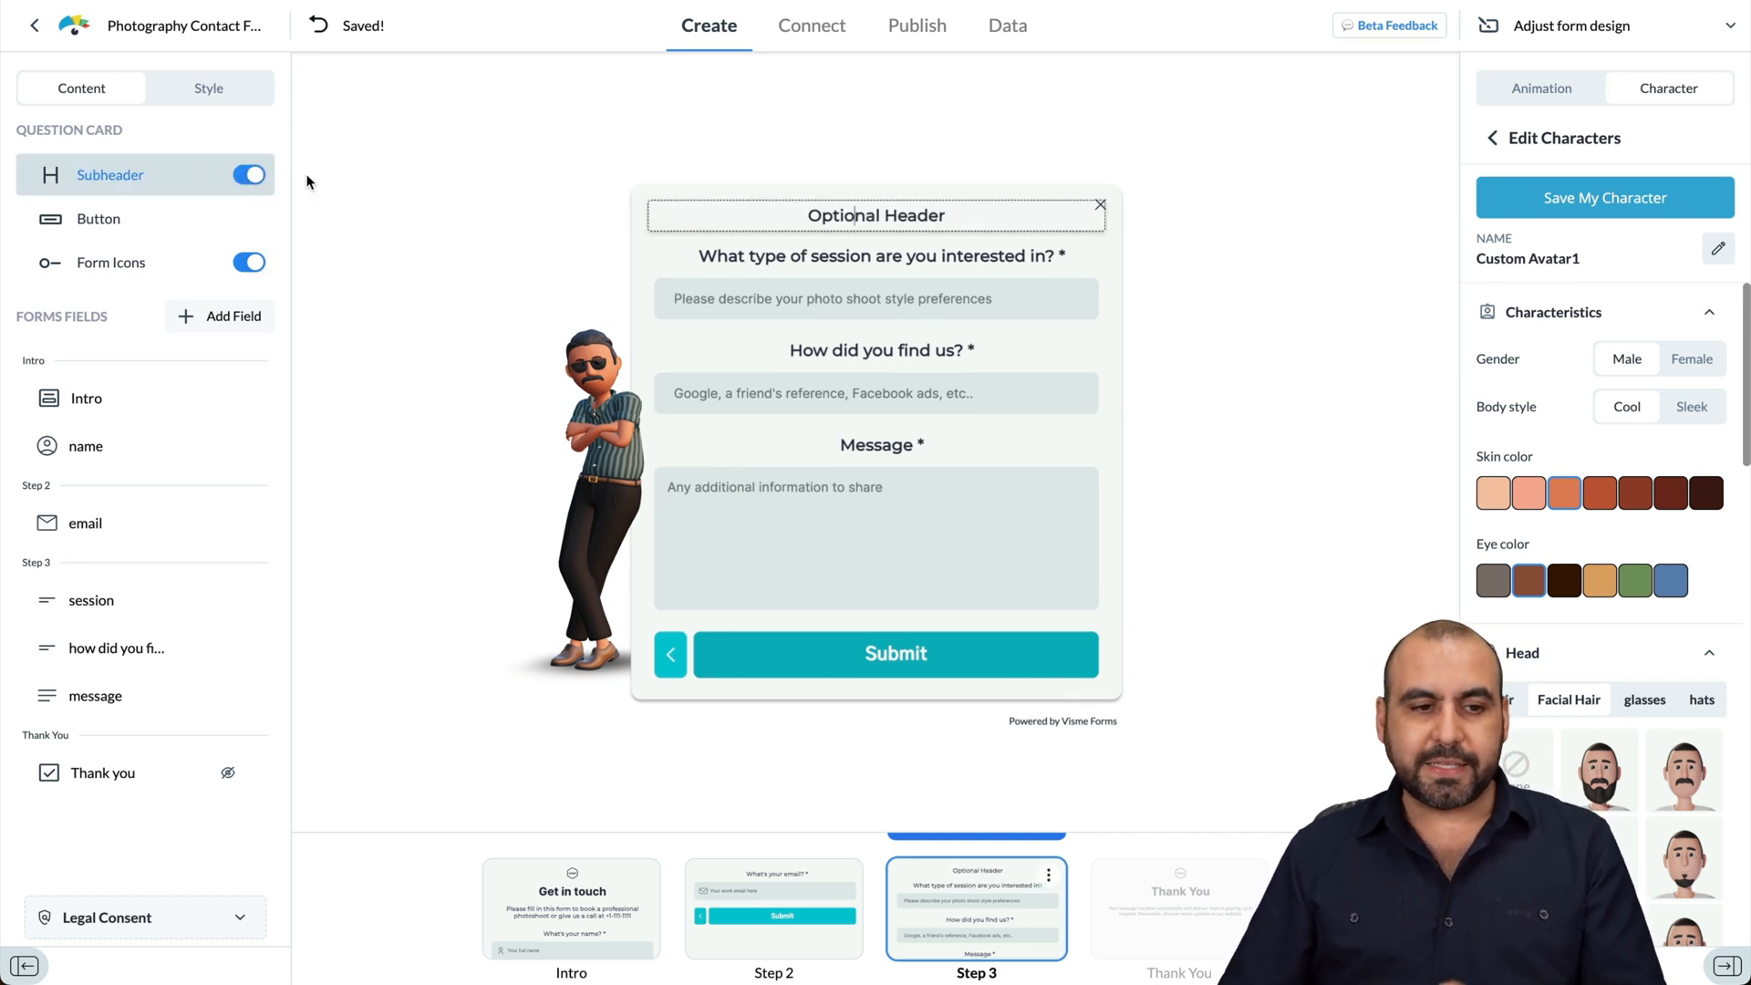
pyautogui.click(248, 174)
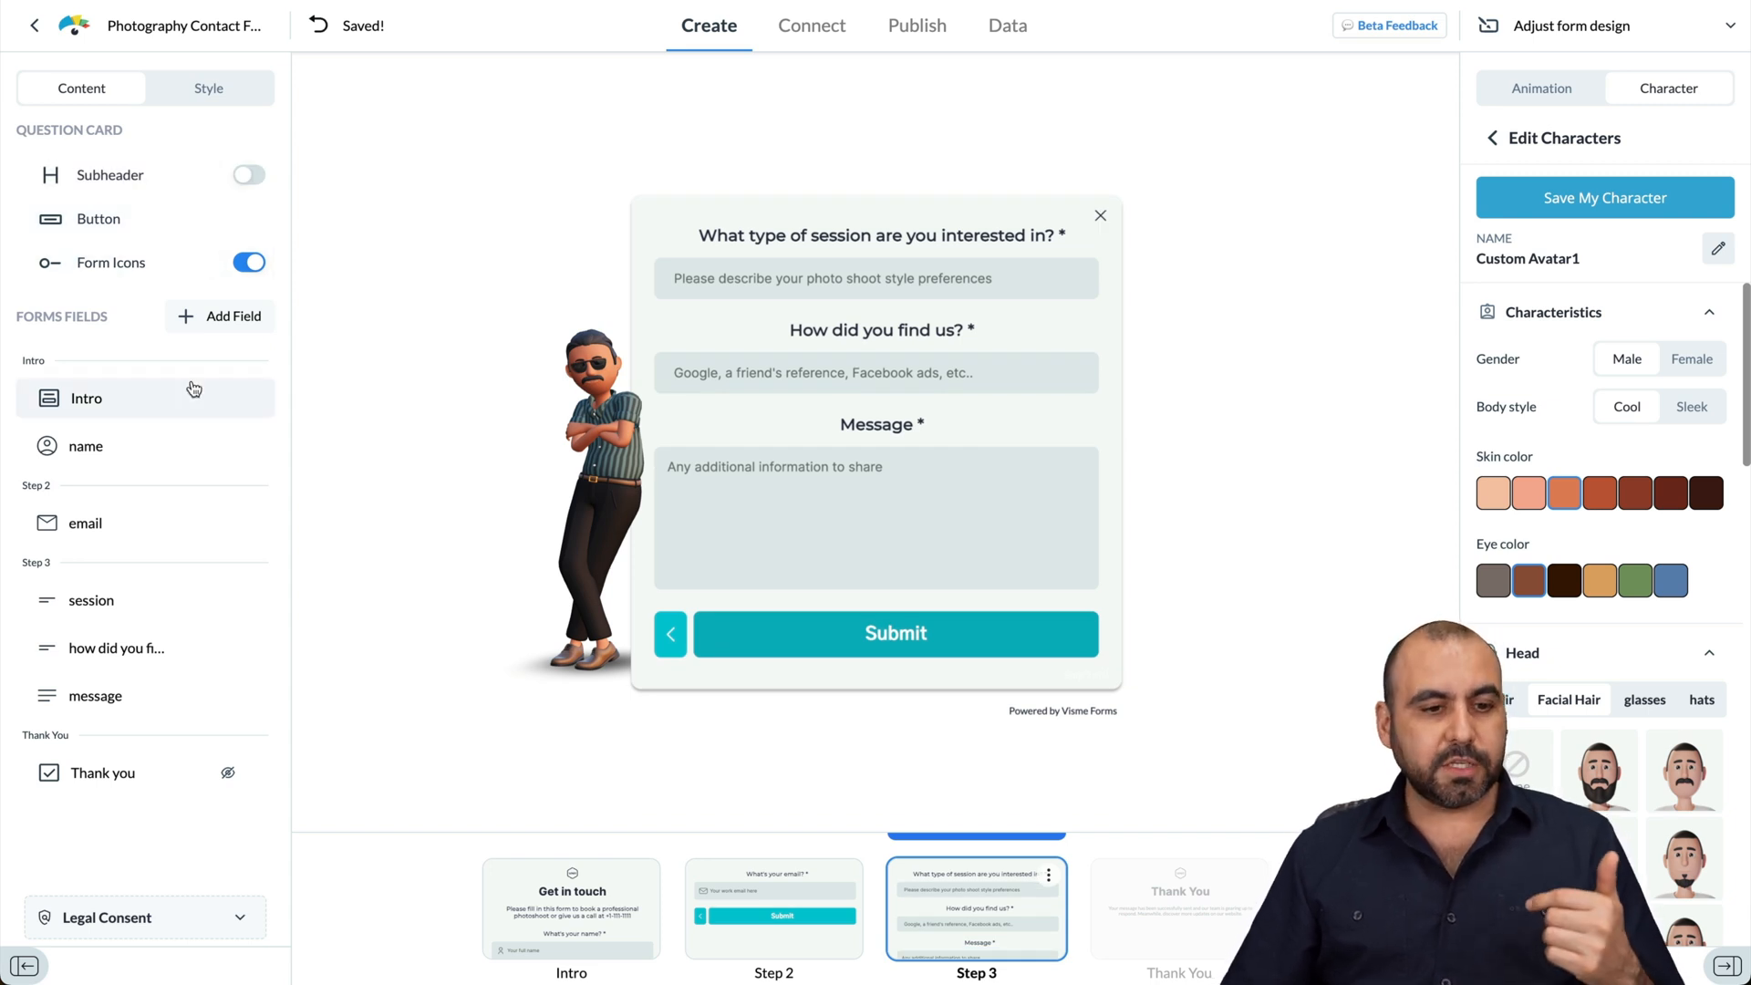
pyautogui.click(571, 908)
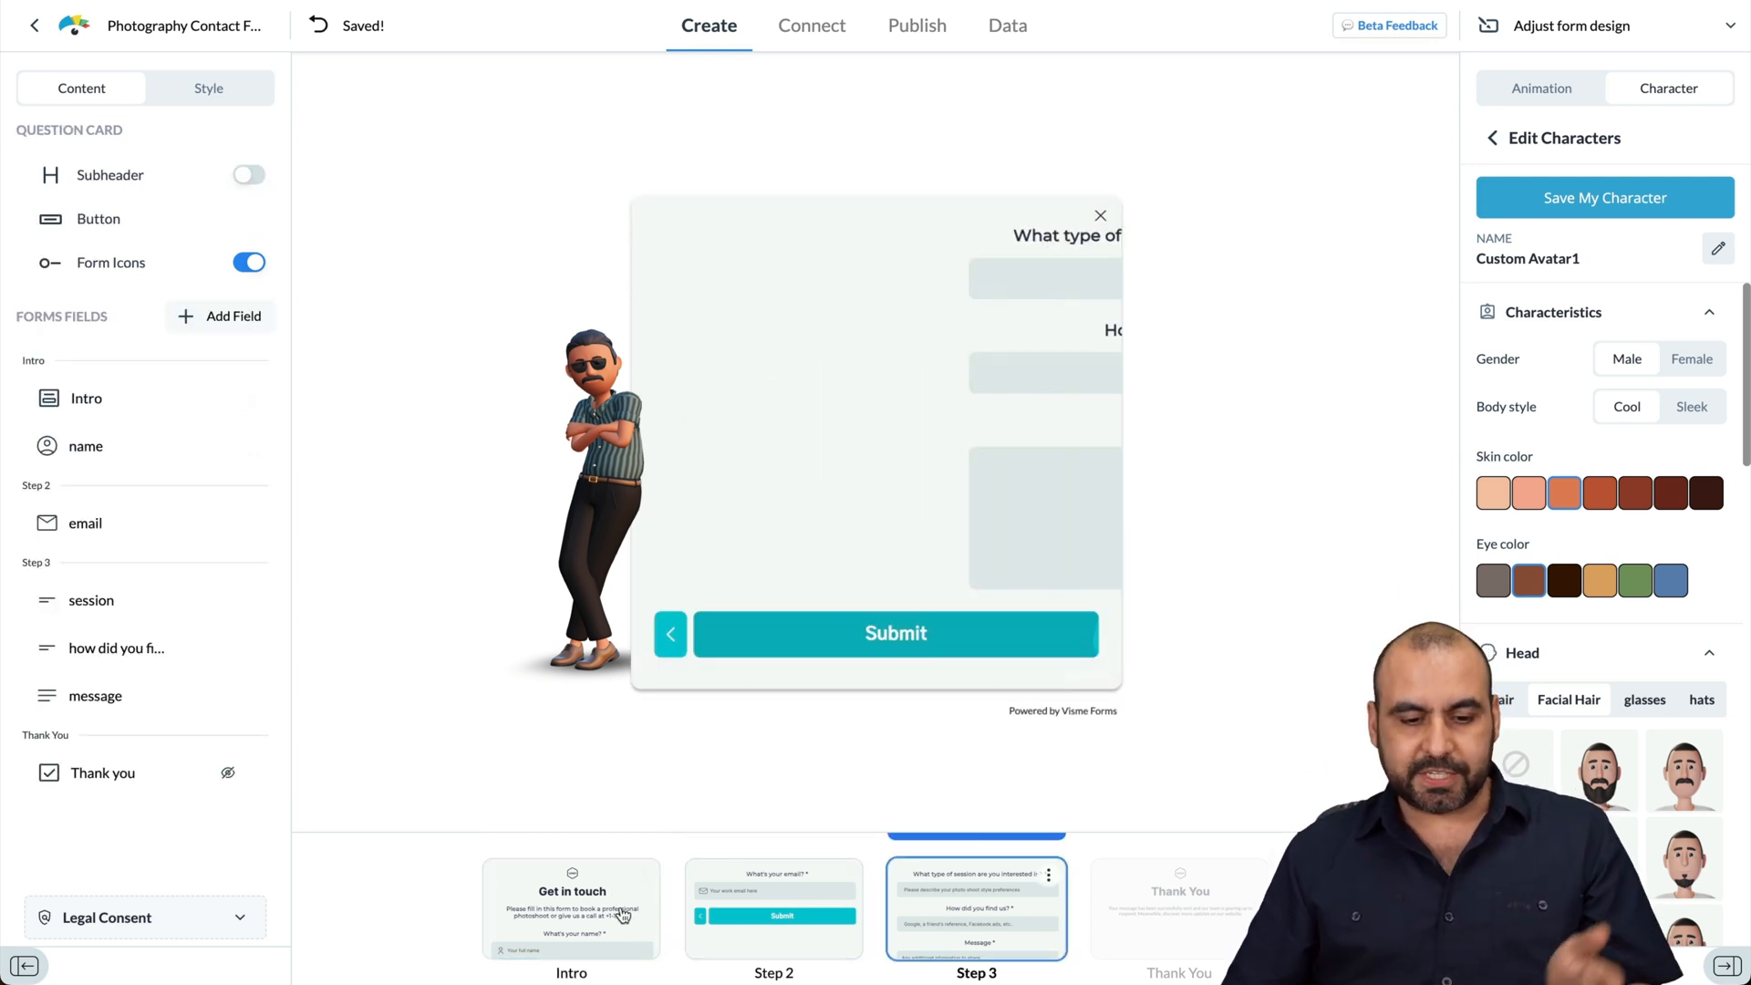
pyautogui.click(571, 907)
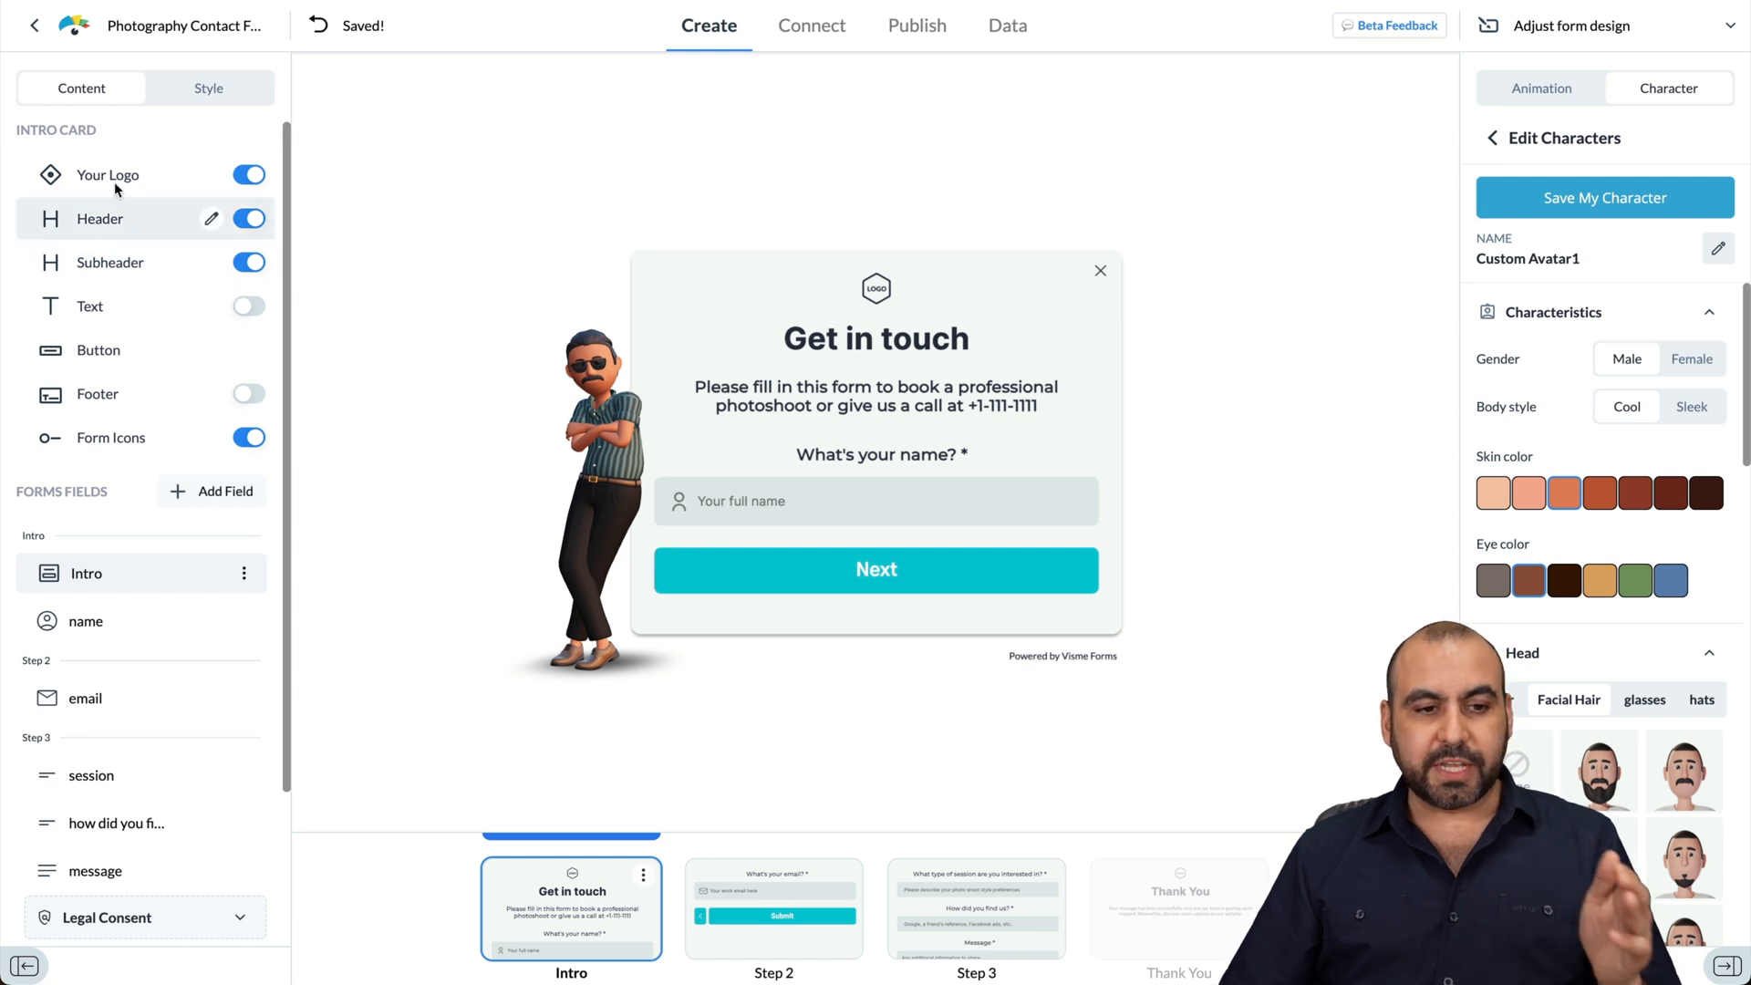
pyautogui.moveTo(248, 175)
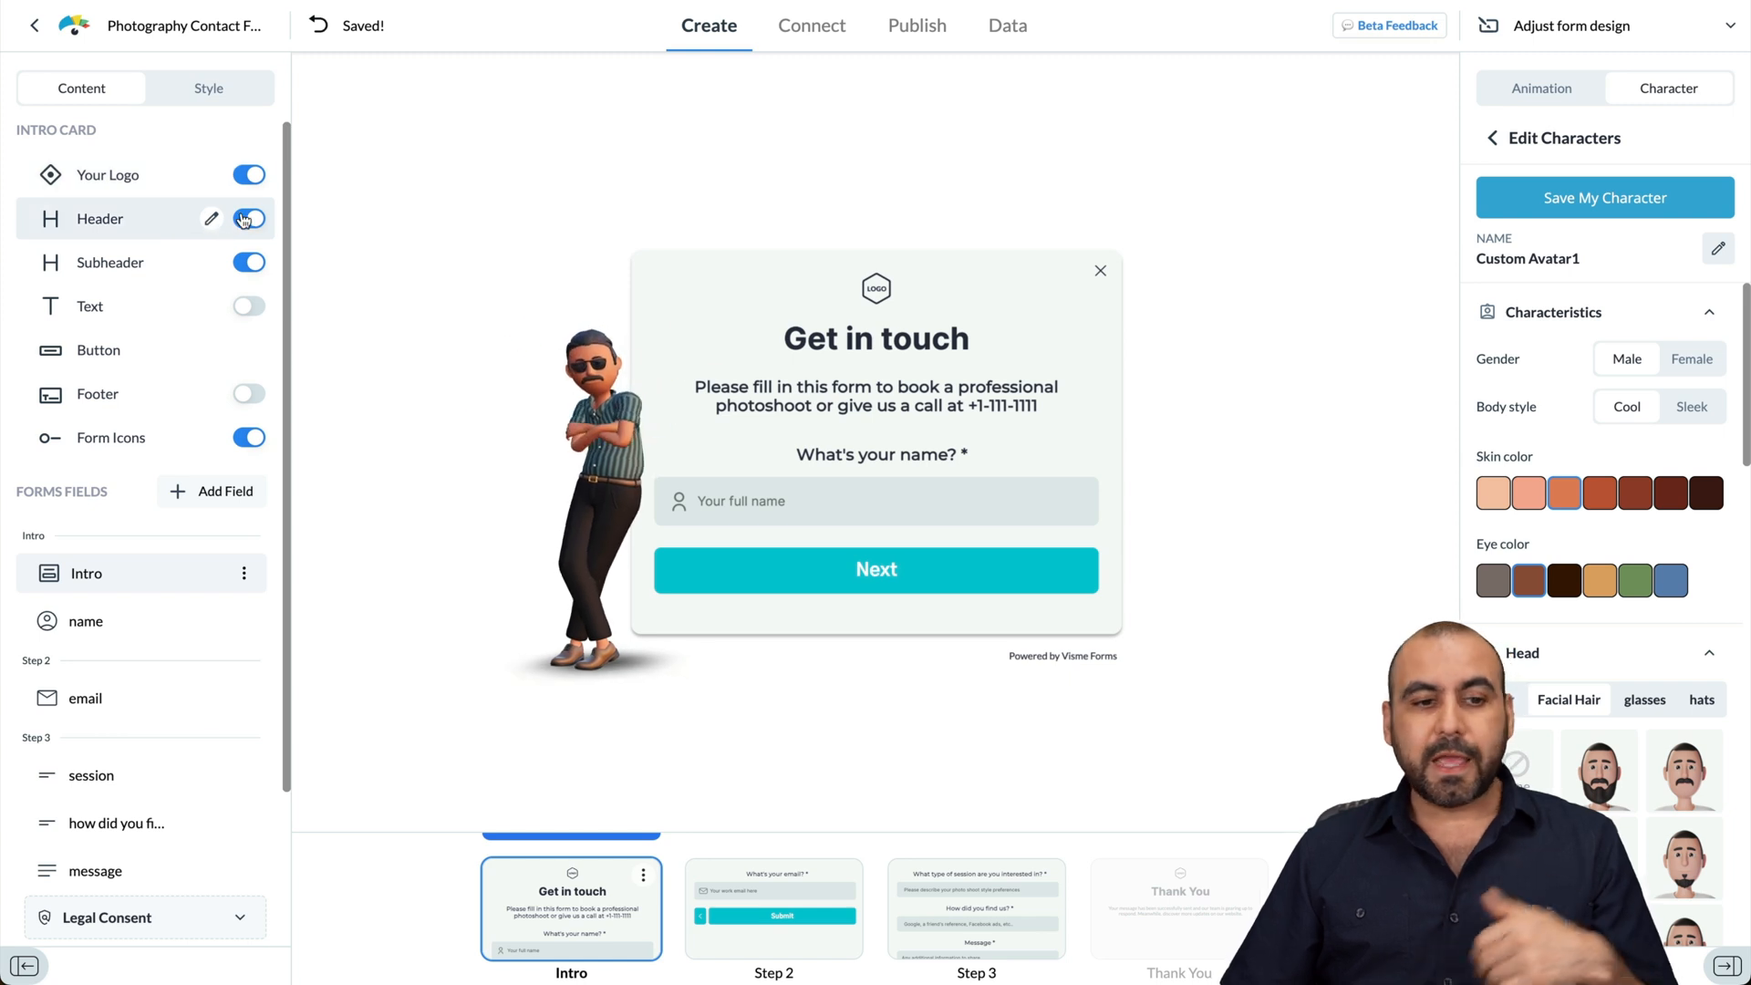
pyautogui.moveTo(248, 219)
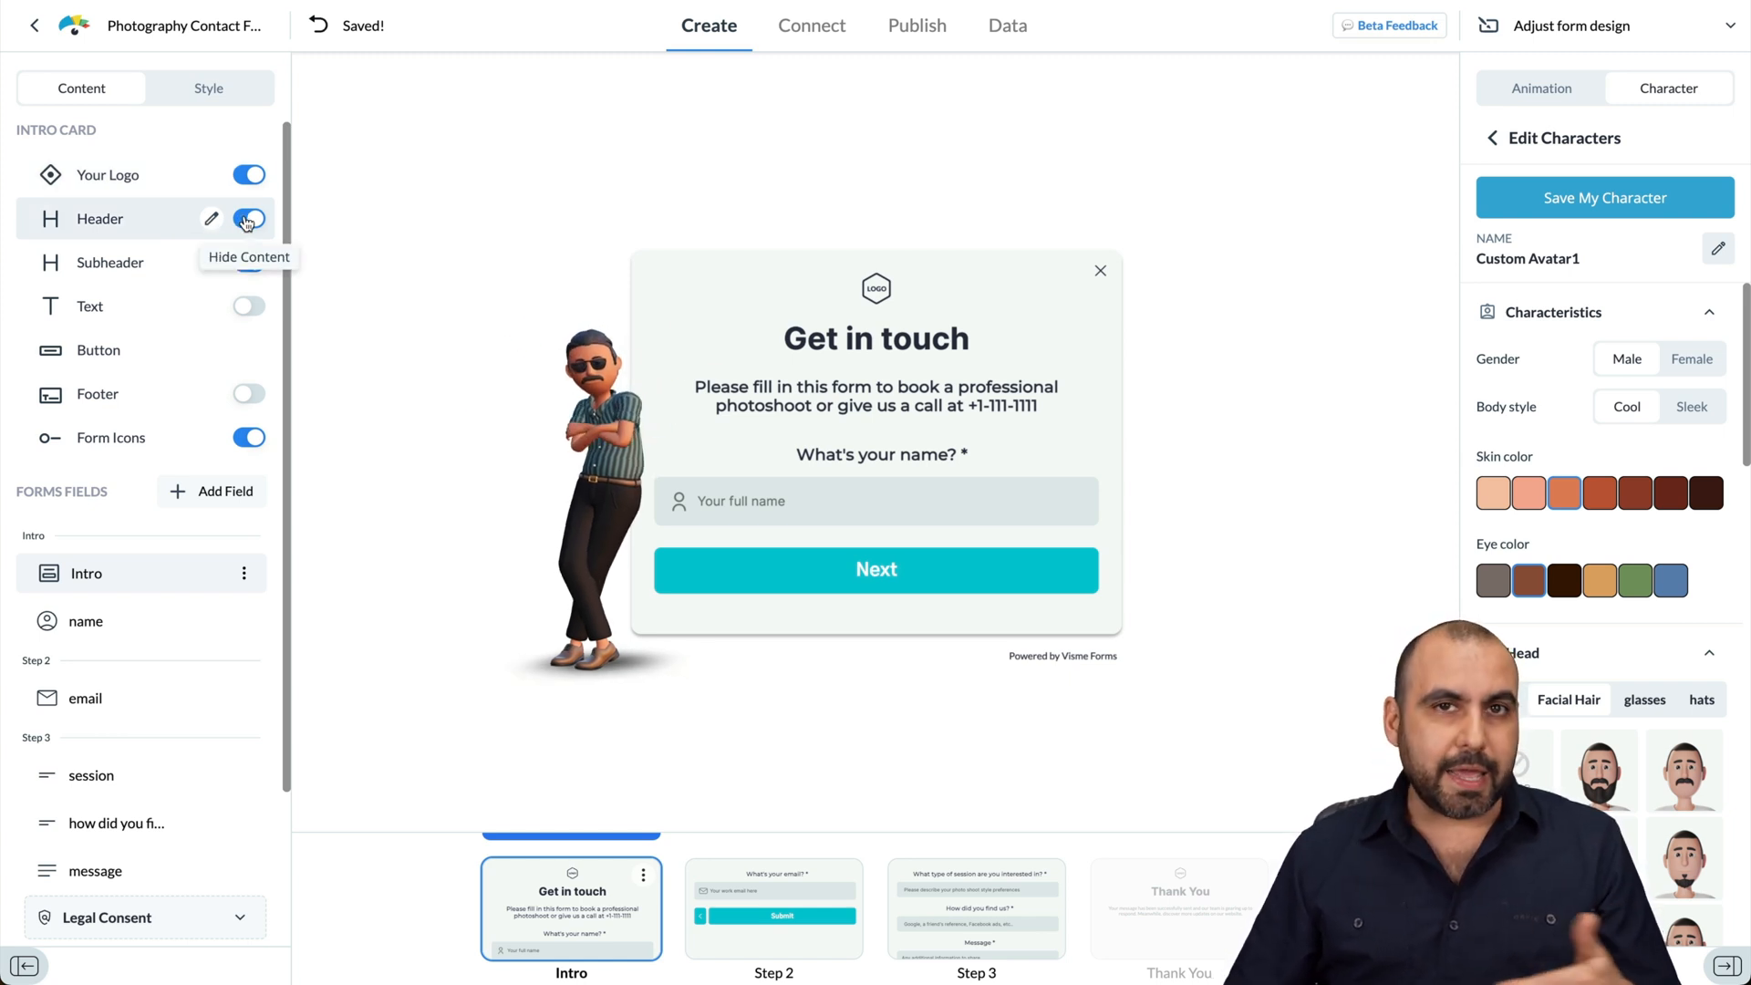
# Step: Open the Intro card's name field options in the Forms Fields list
pyautogui.click(248, 262)
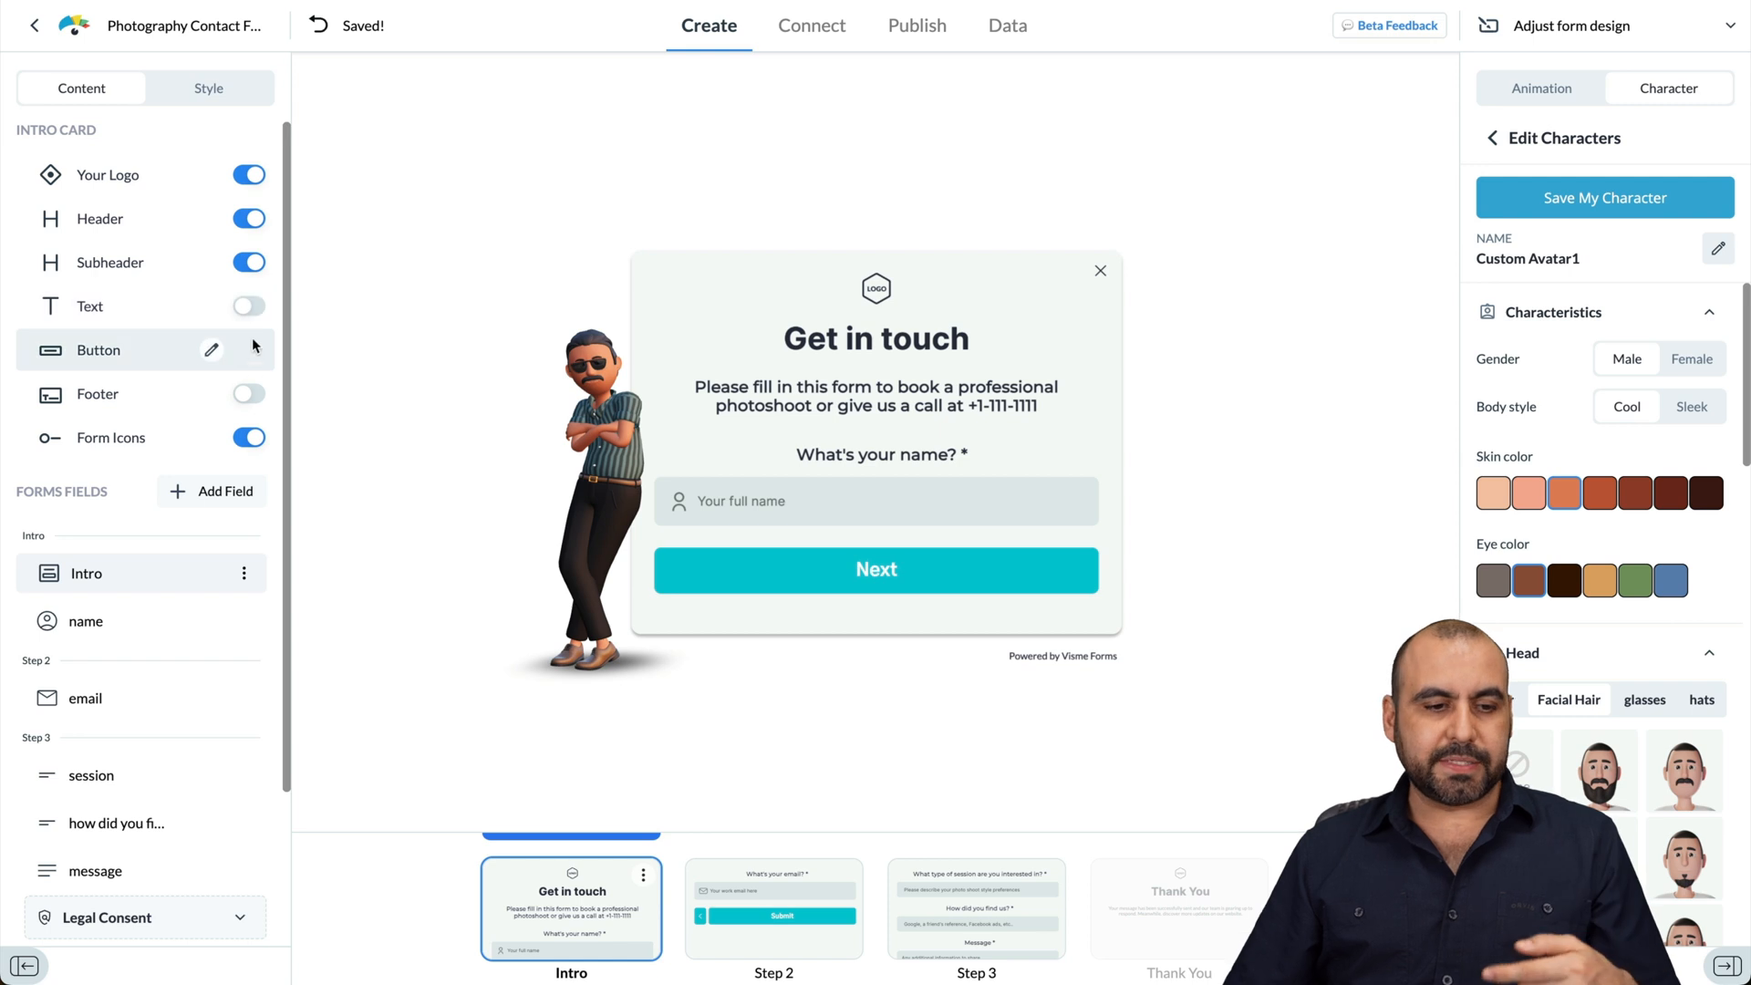
pyautogui.moveTo(168, 454)
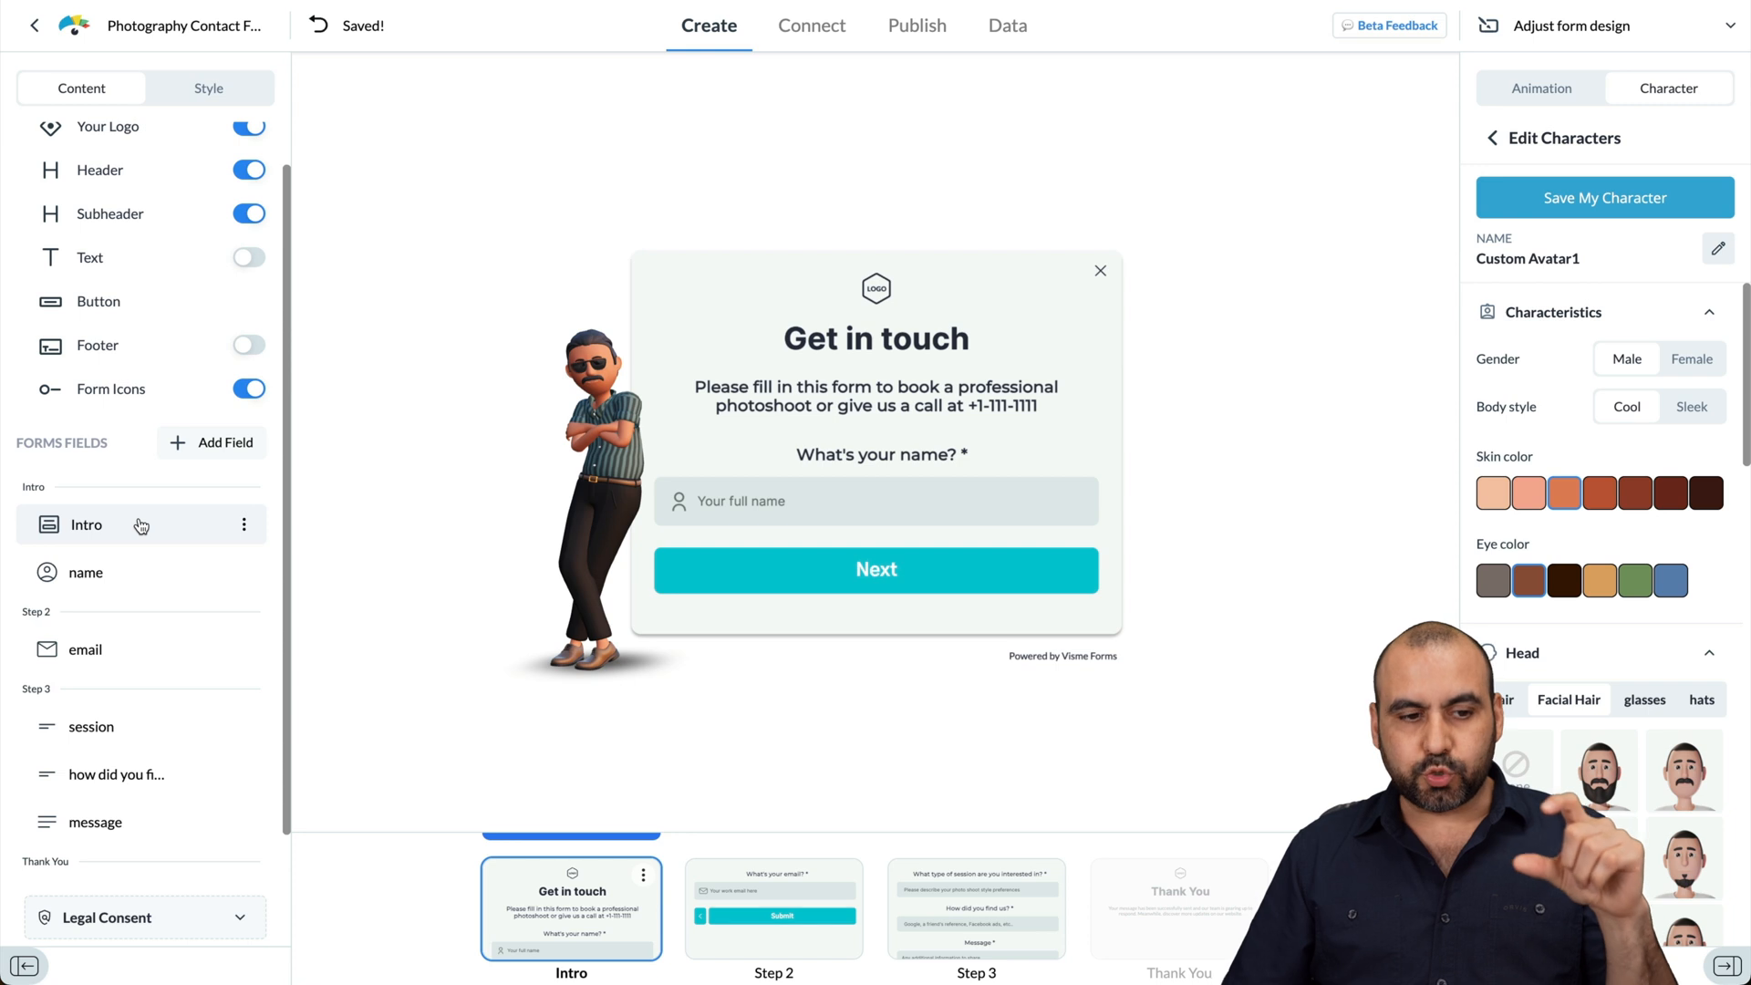
pyautogui.moveTo(84, 572)
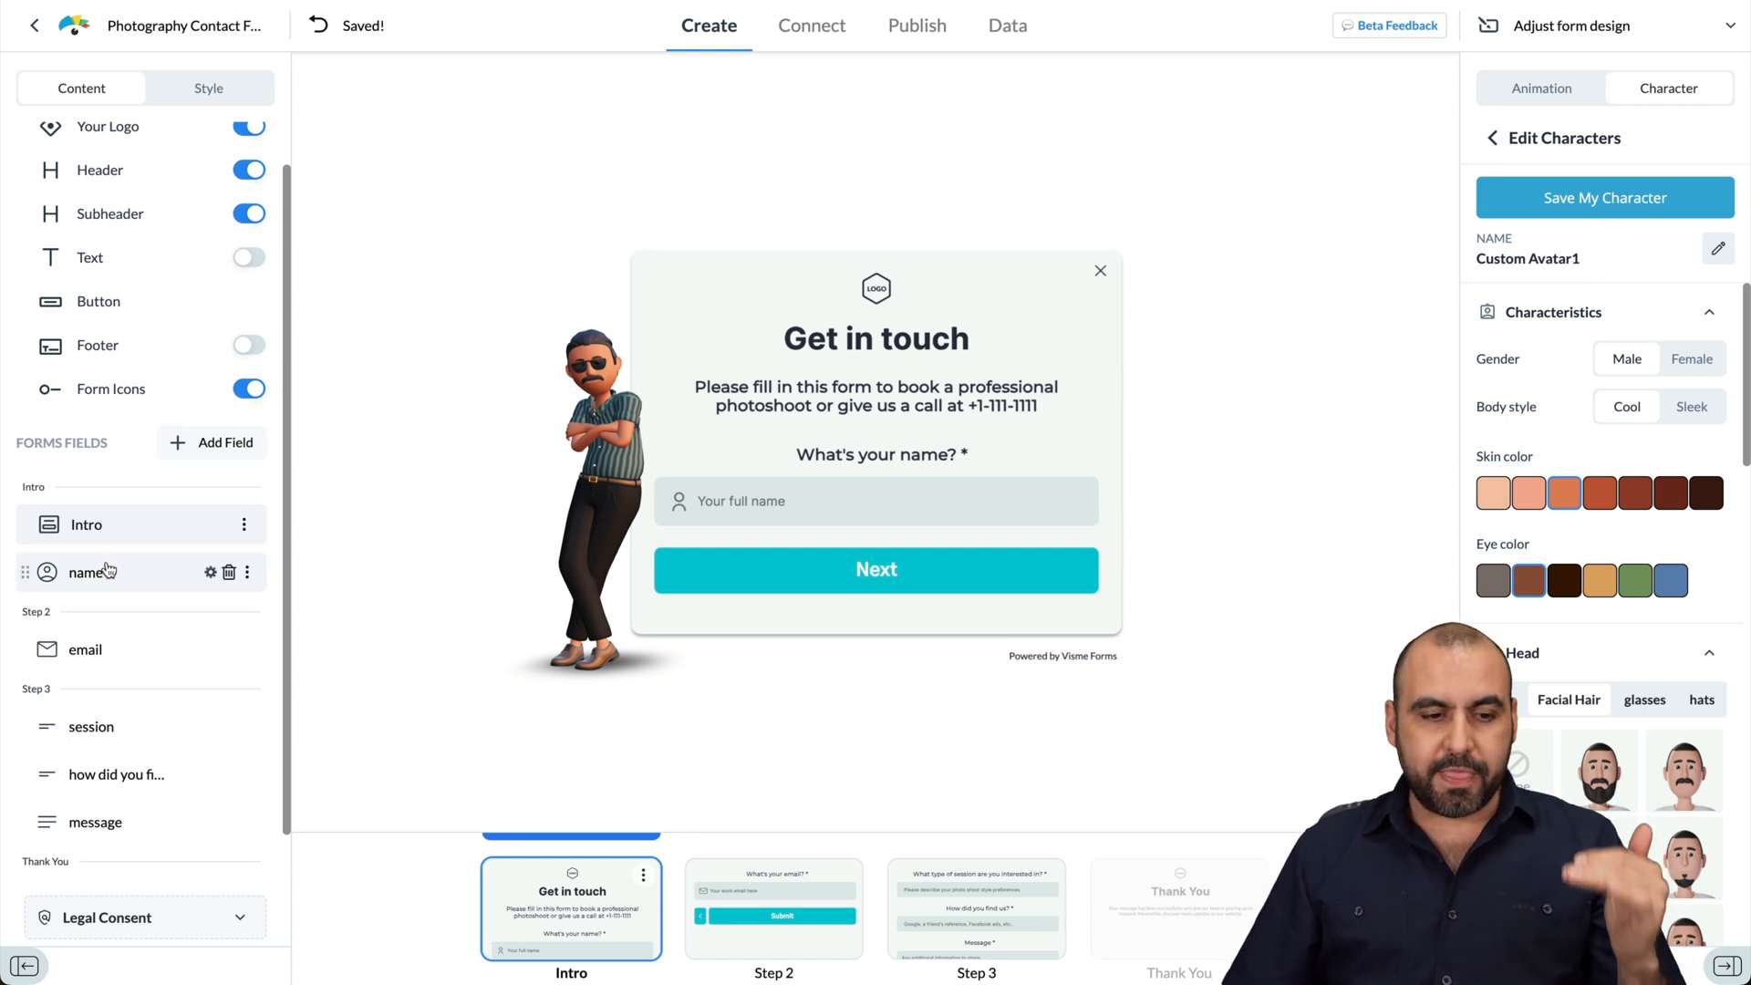
pyautogui.click(210, 571)
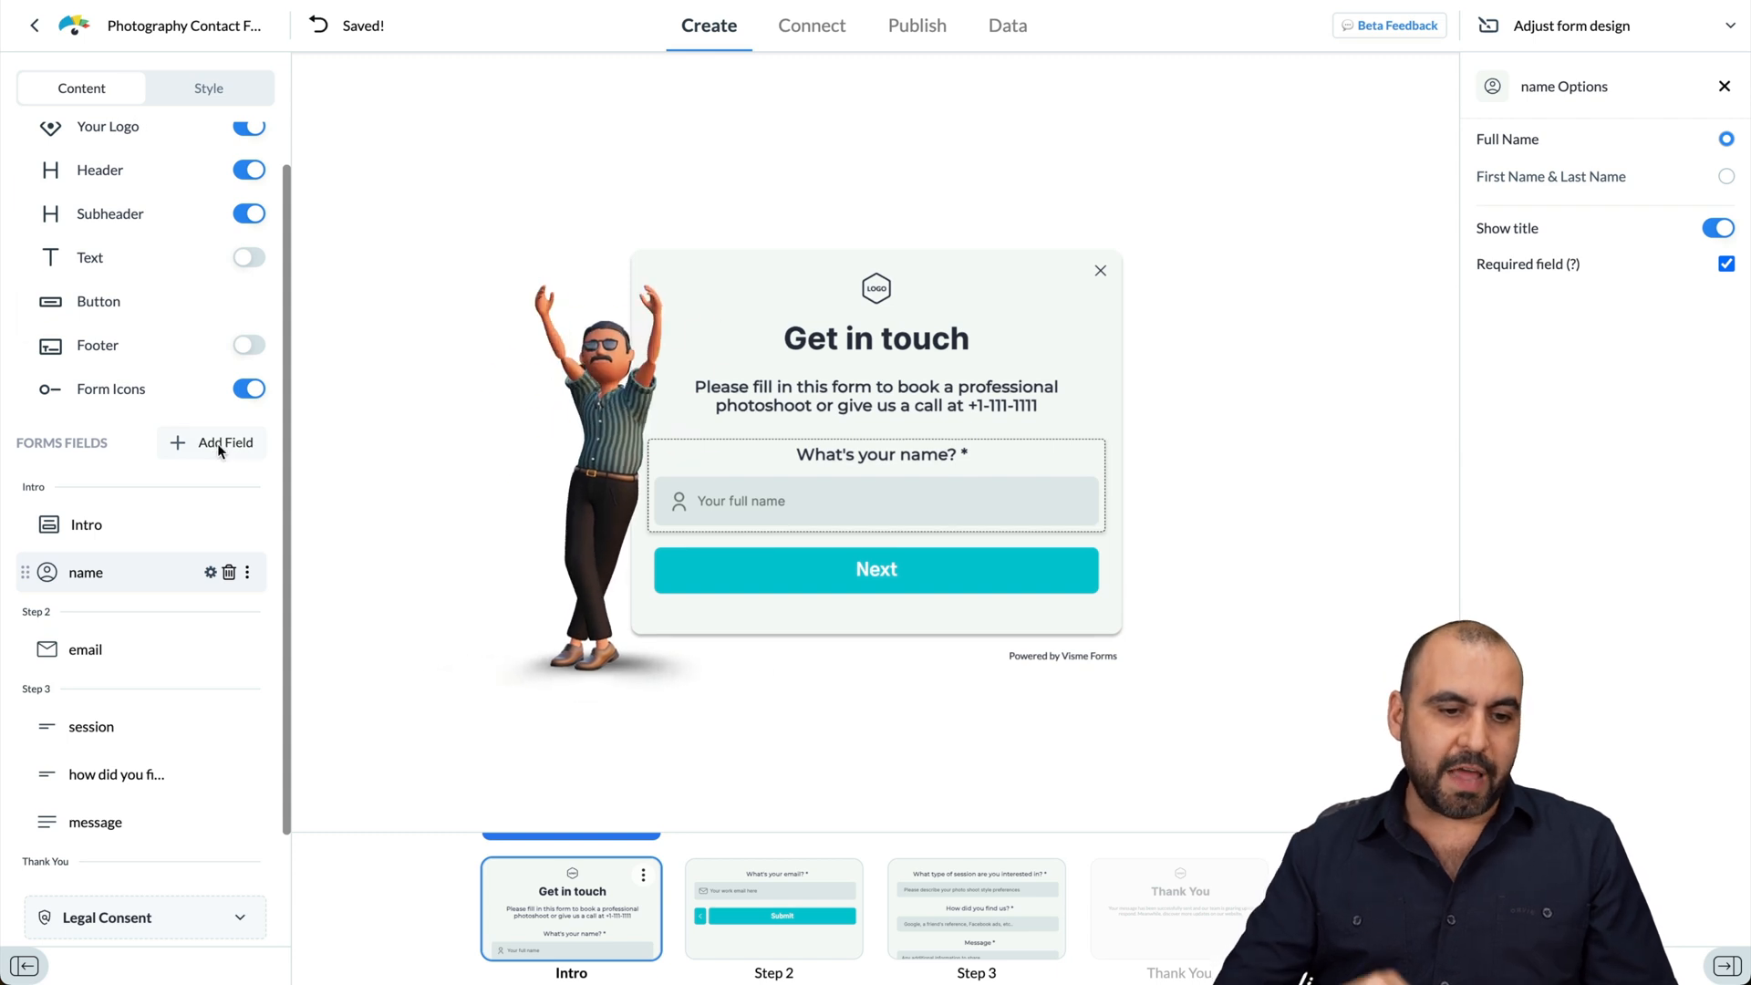
# Step: Add a required short-answer question 'What's your favorite fruit?' to the Intro card
pyautogui.click(218, 442)
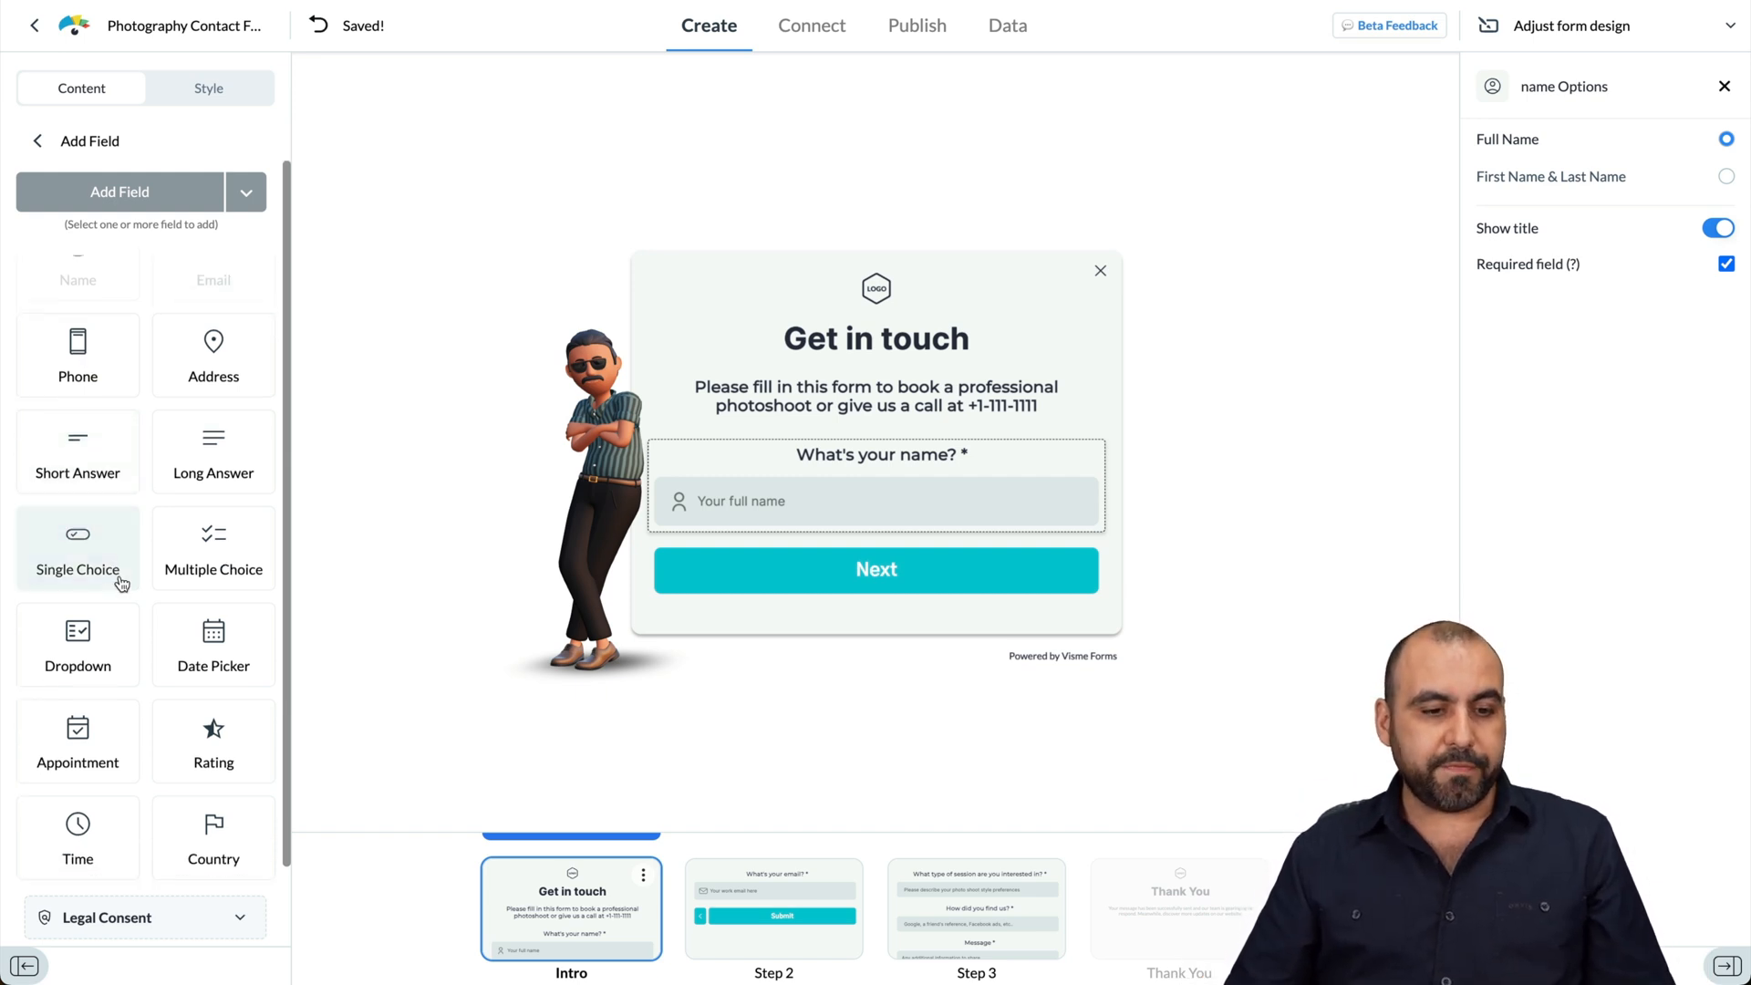
pyautogui.click(77, 452)
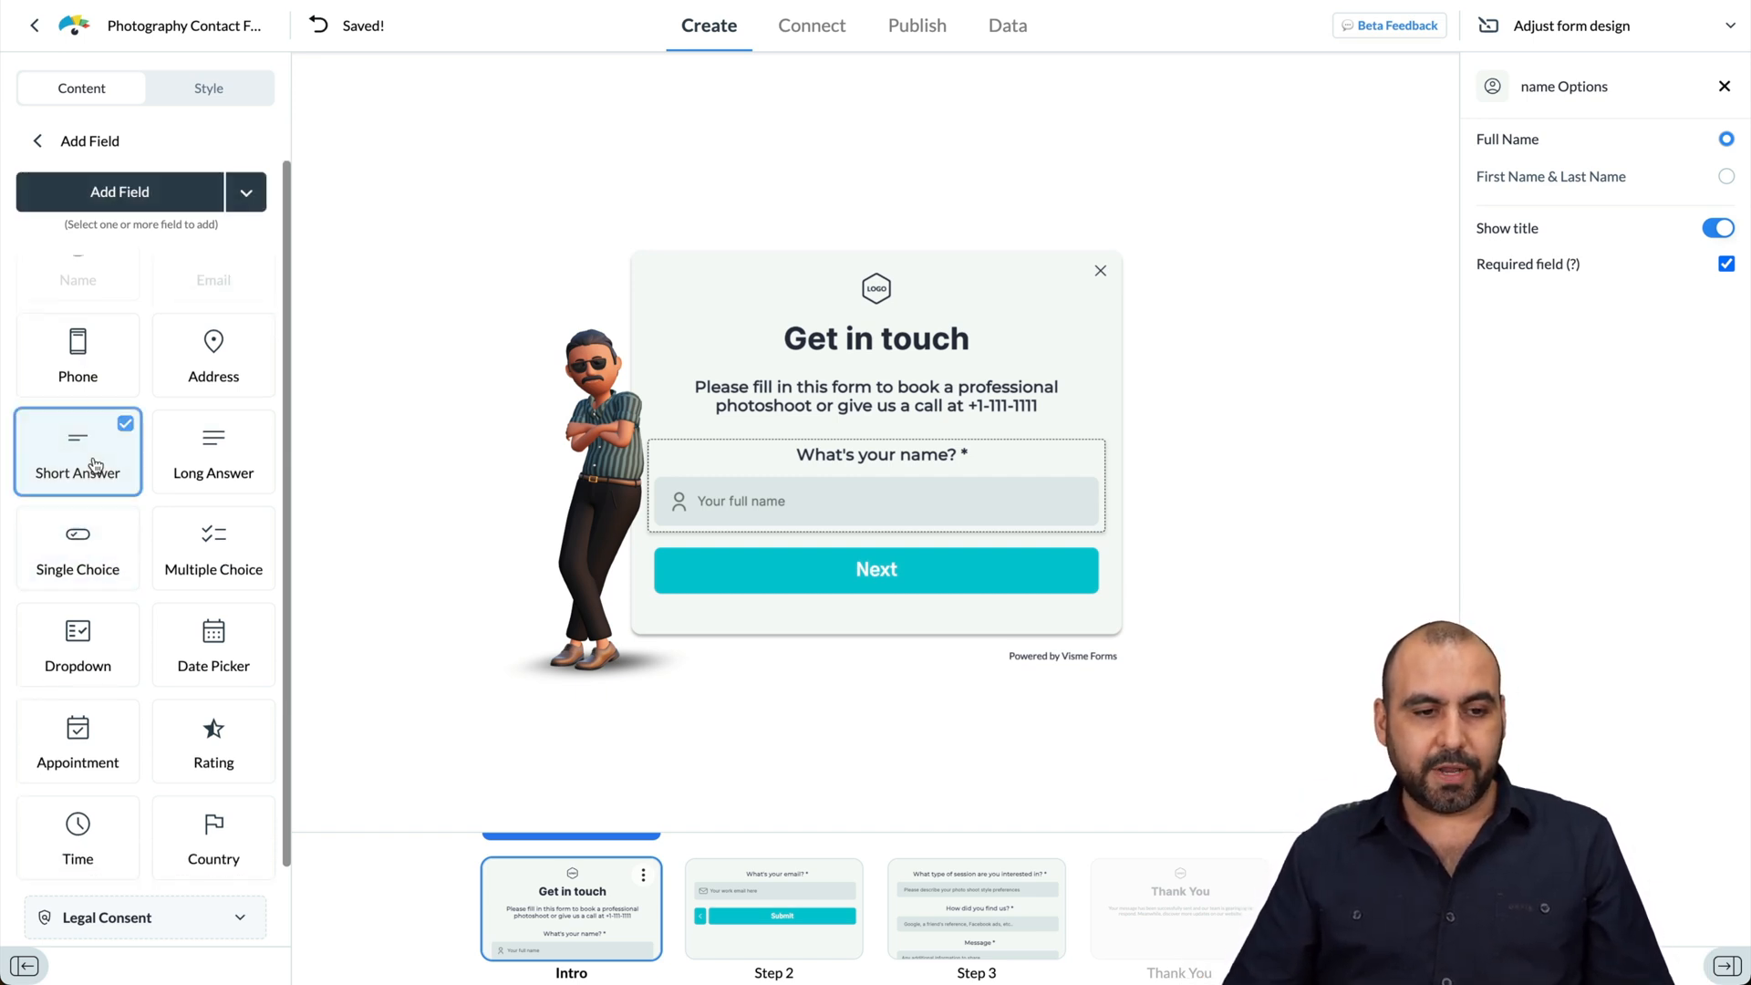
pyautogui.click(77, 547)
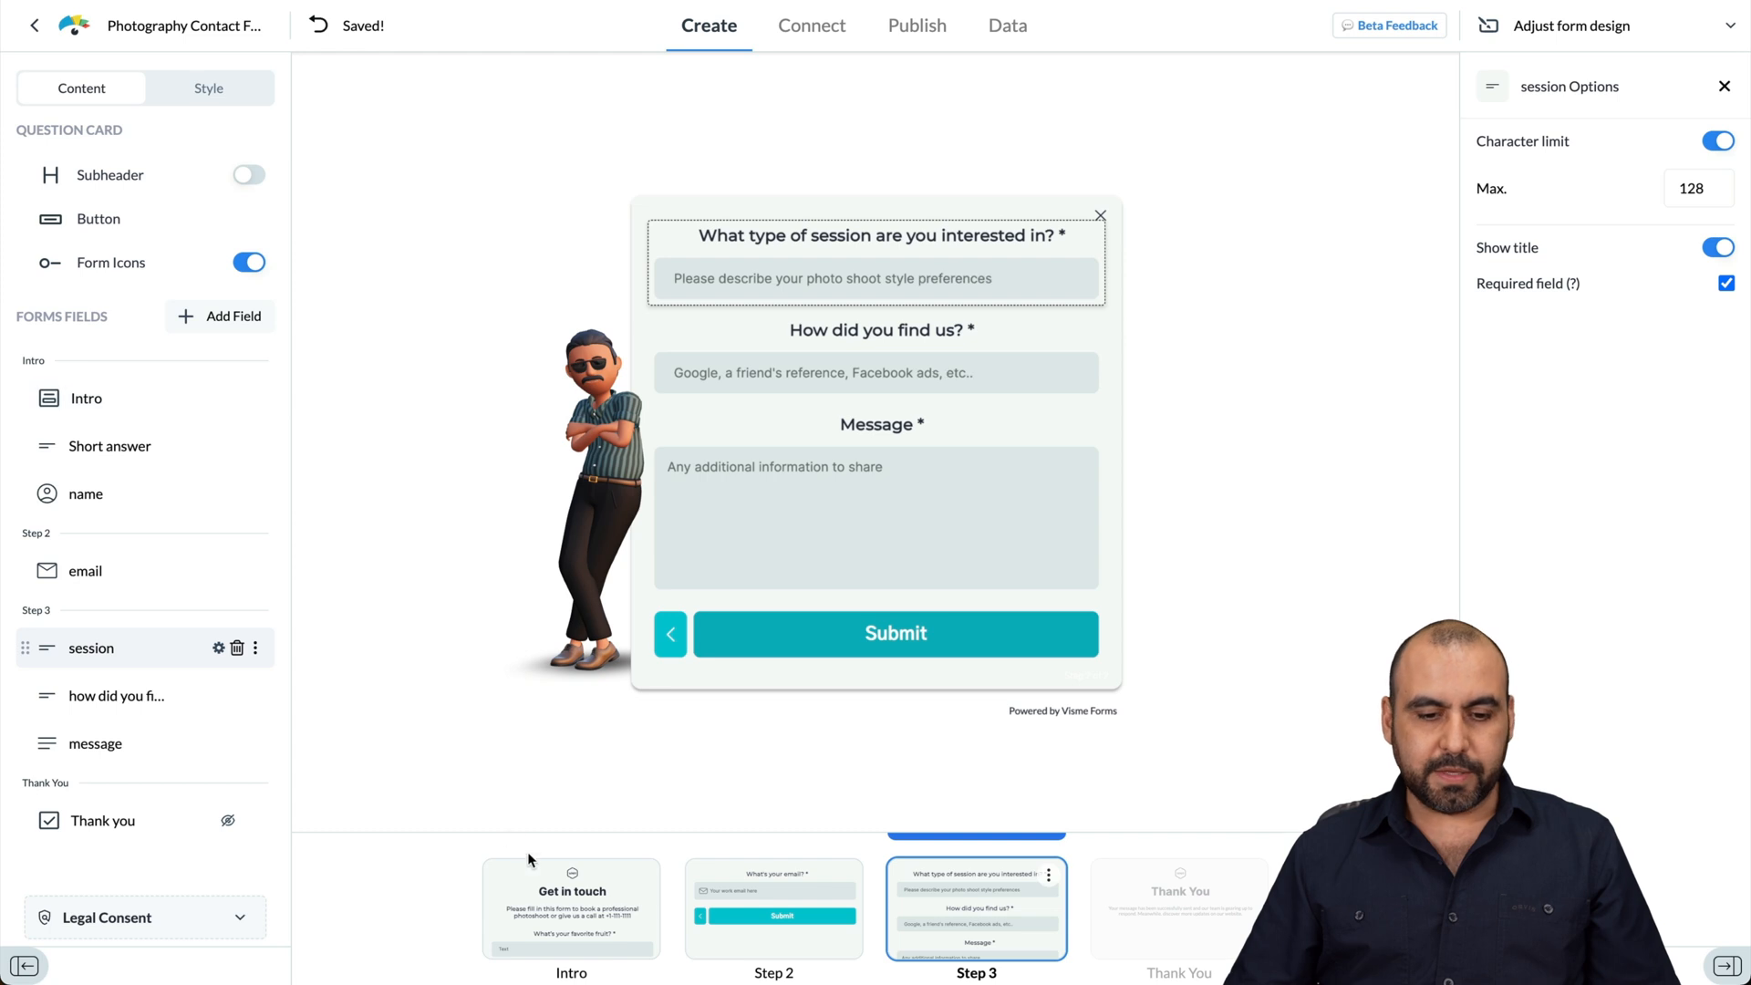
pyautogui.click(571, 909)
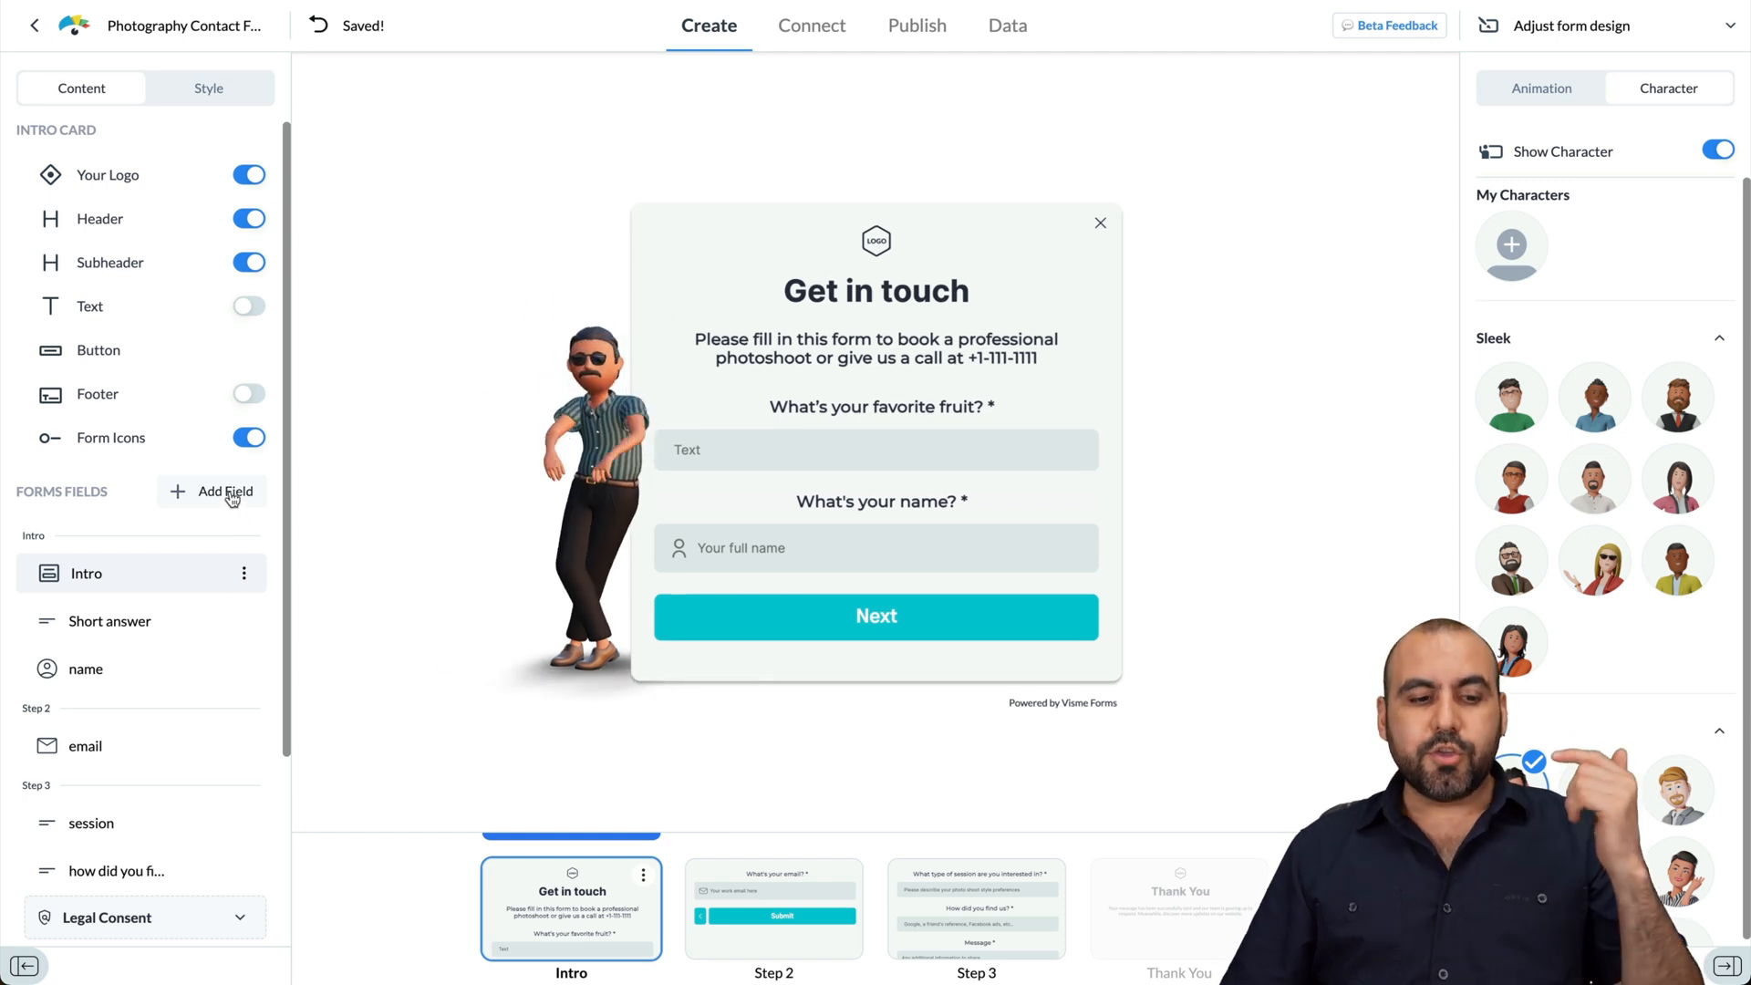
pyautogui.click(221, 492)
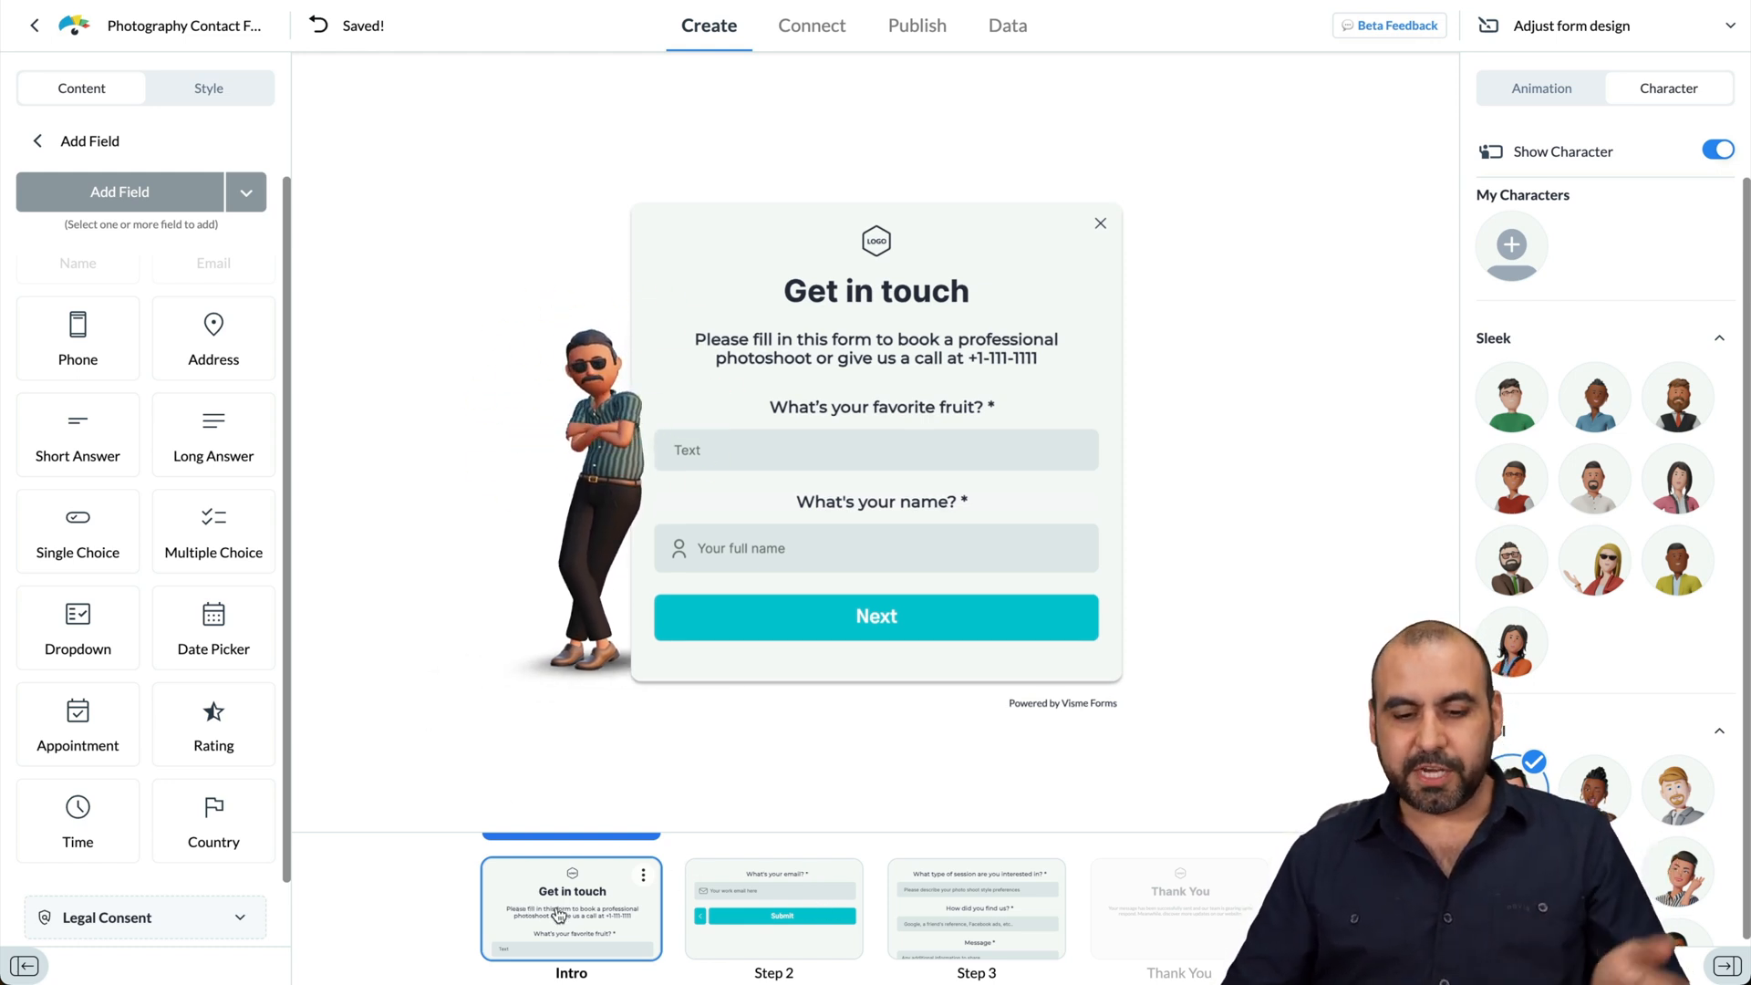
pyautogui.moveTo(1109, 906)
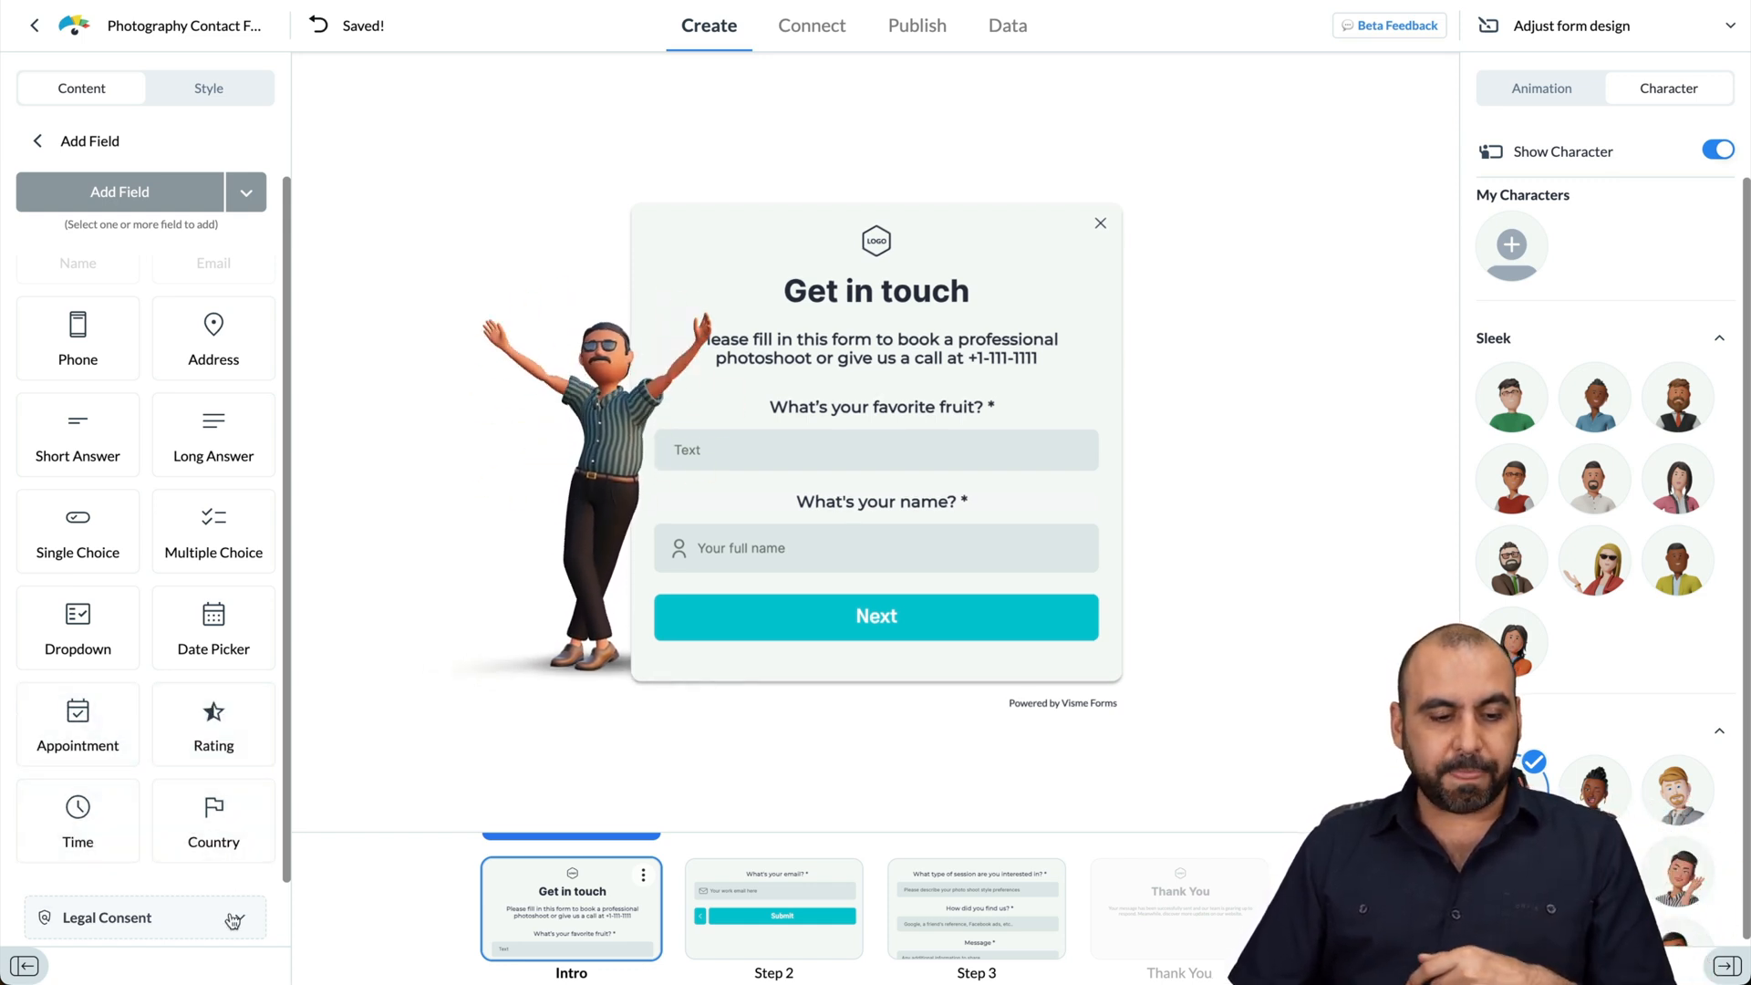
# Step: Toggle the Privacy Policy consent on and back off, then view the Thank You step
pyautogui.click(239, 888)
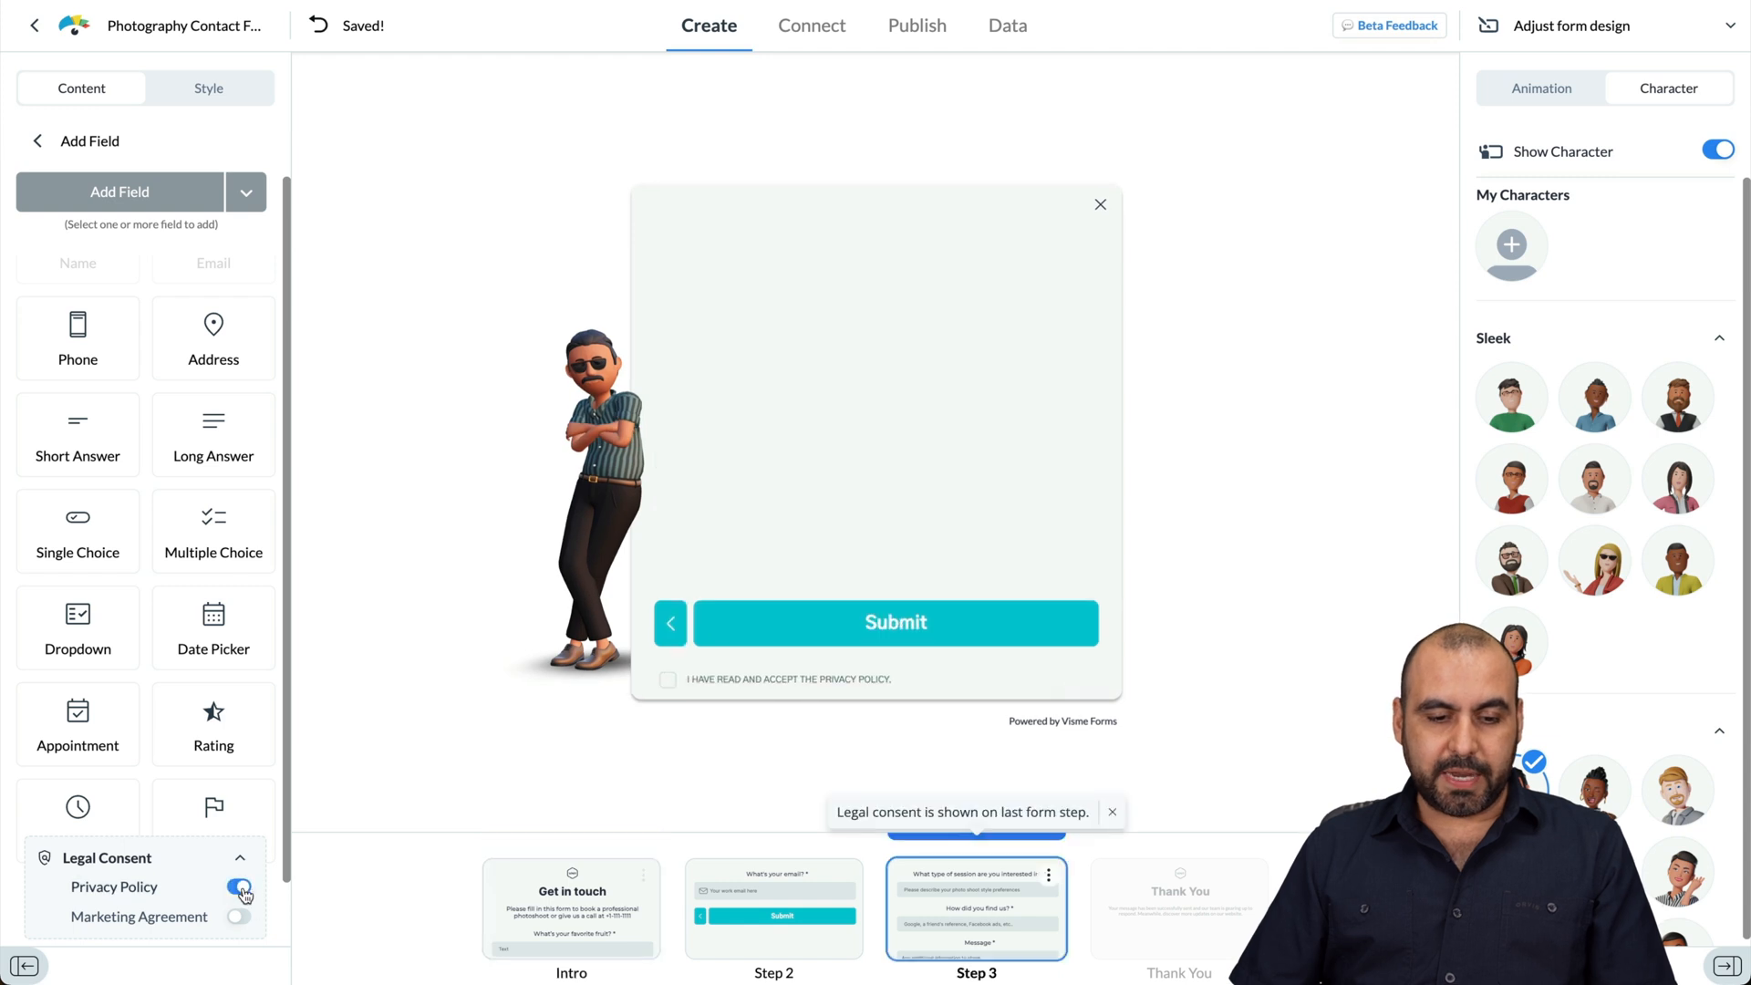
pyautogui.click(238, 916)
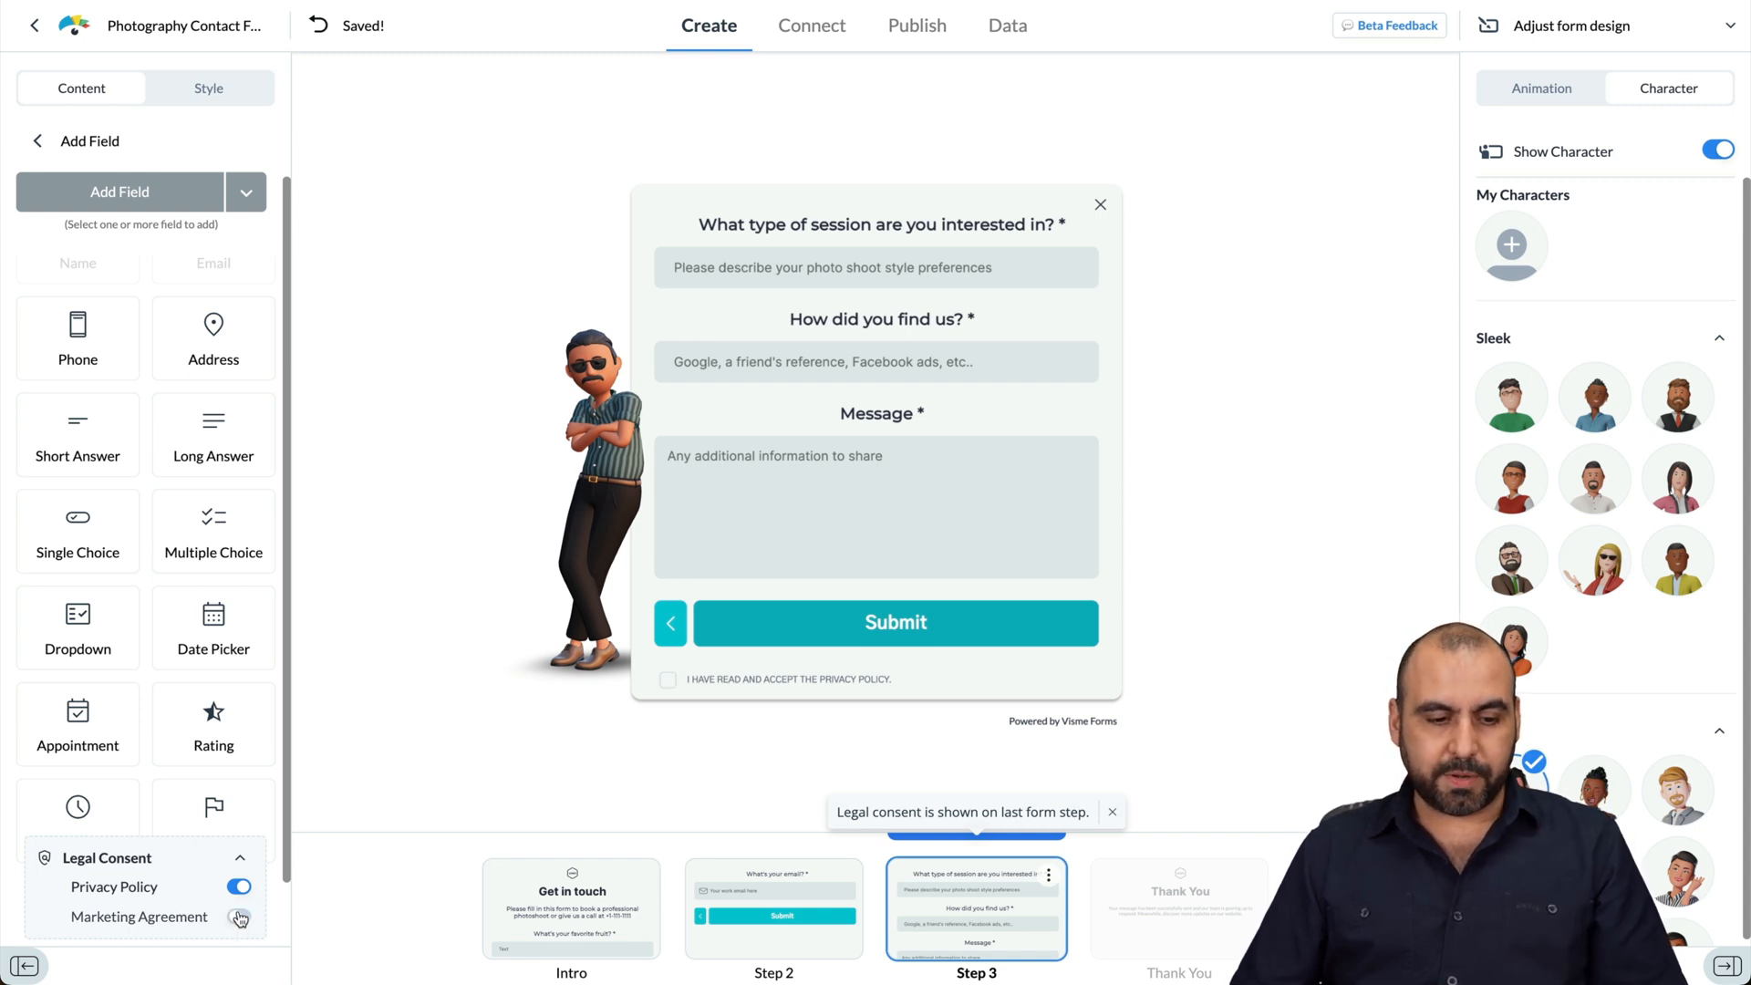
pyautogui.click(238, 886)
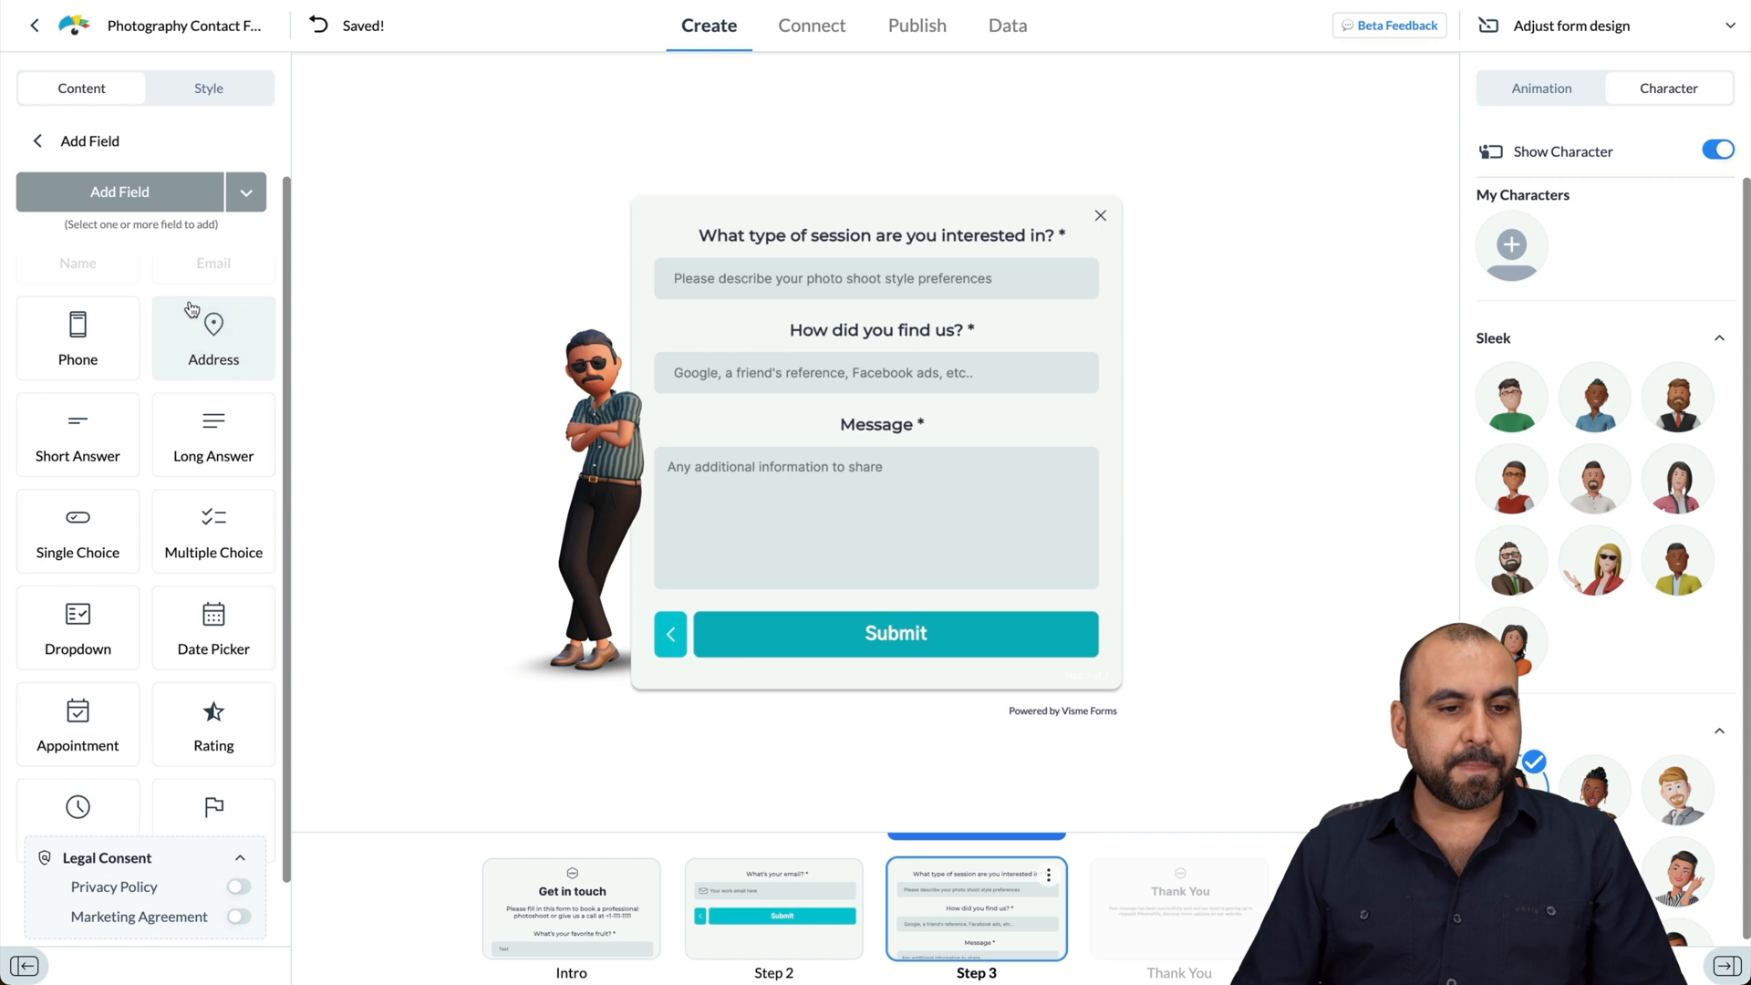
pyautogui.click(1179, 908)
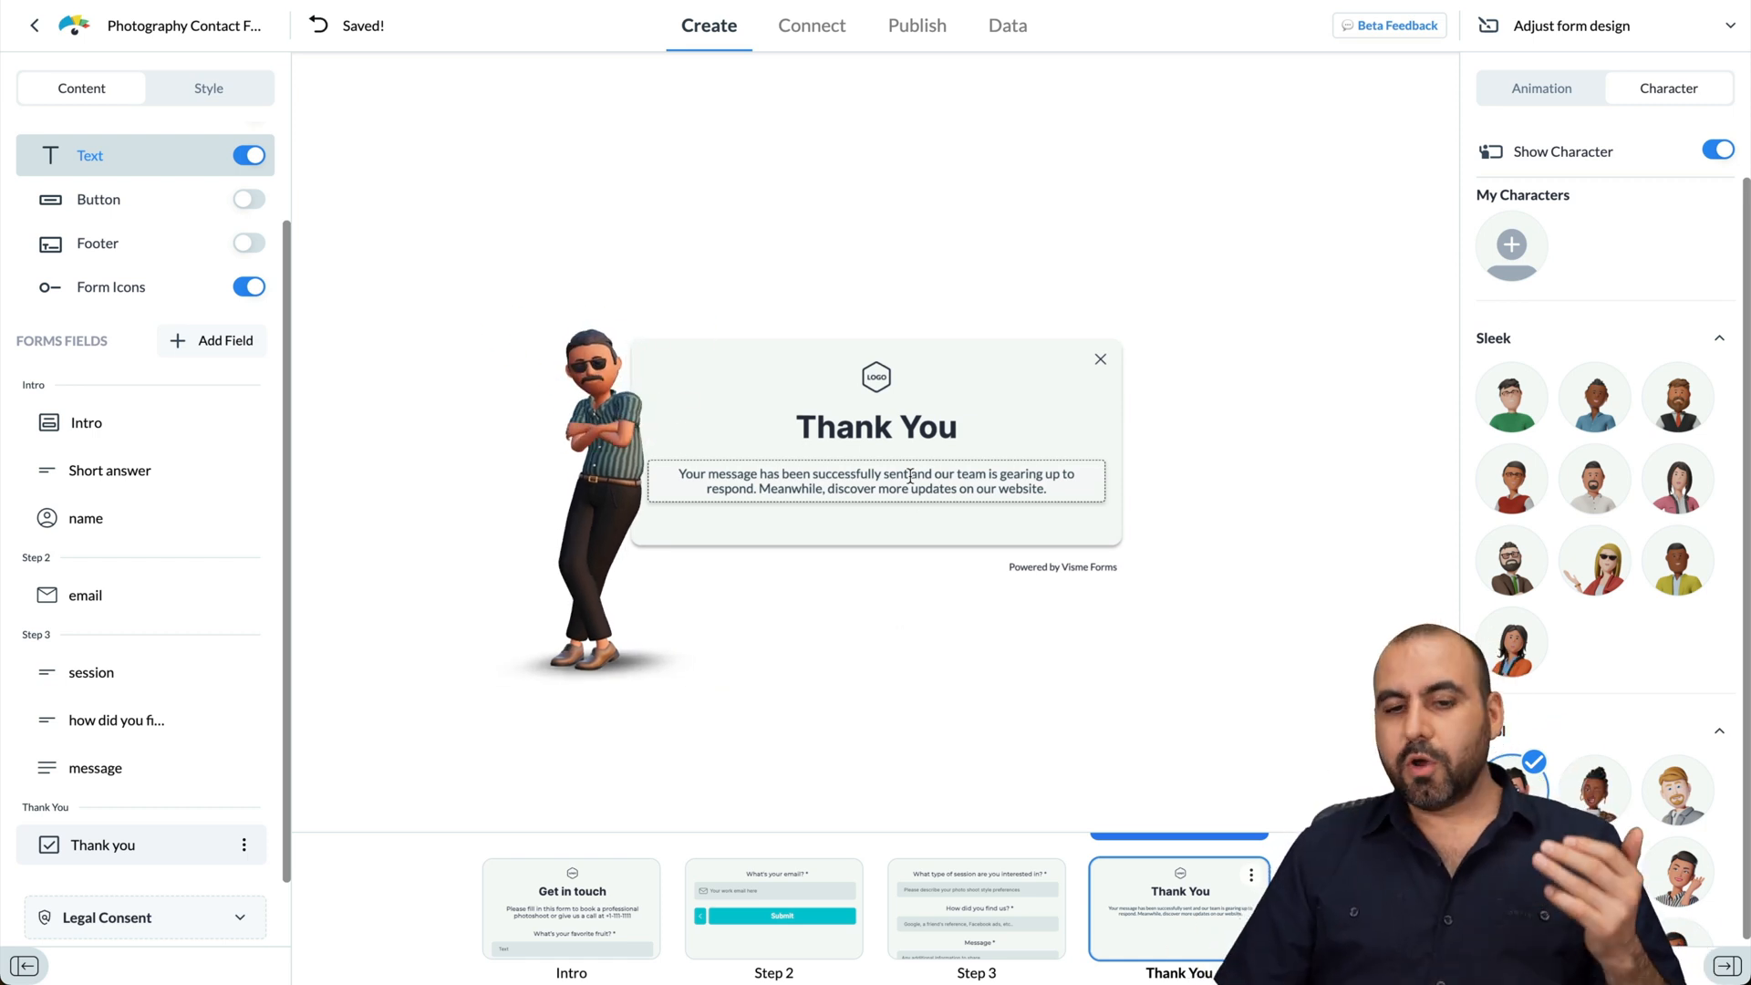
# Step: Browse the Connect tab's app integrations list, then move to the Publish page
pyautogui.click(802, 24)
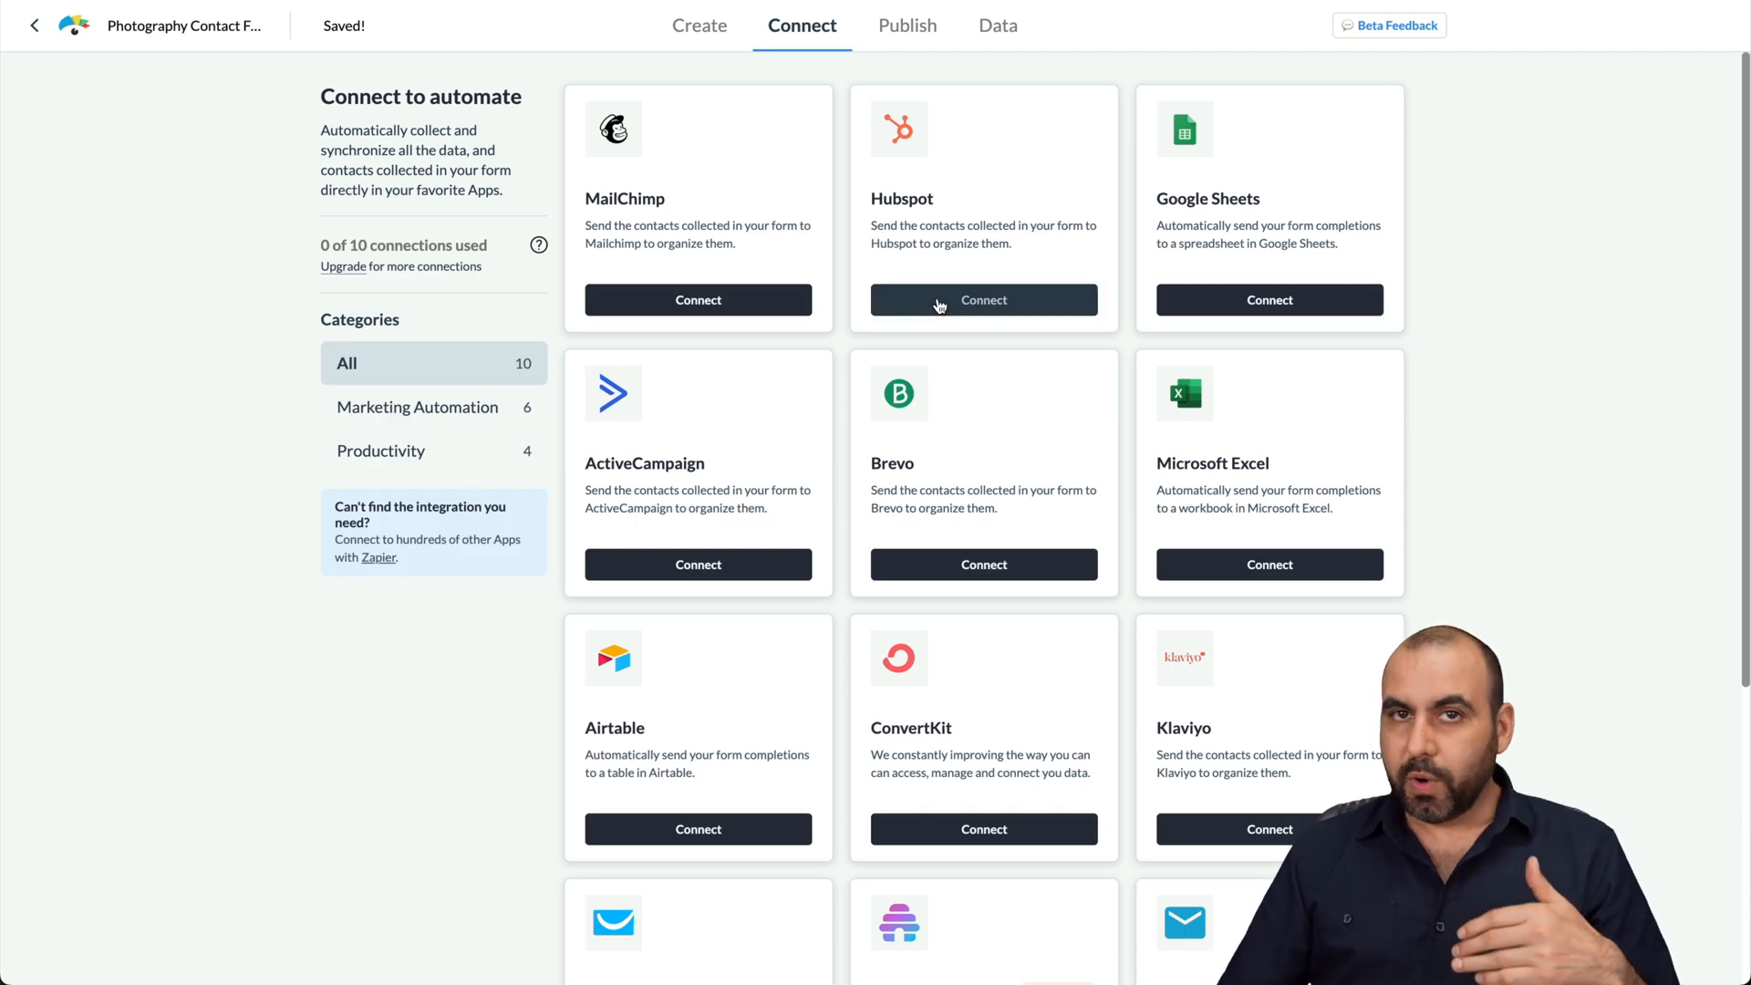
pyautogui.scroll(-3)
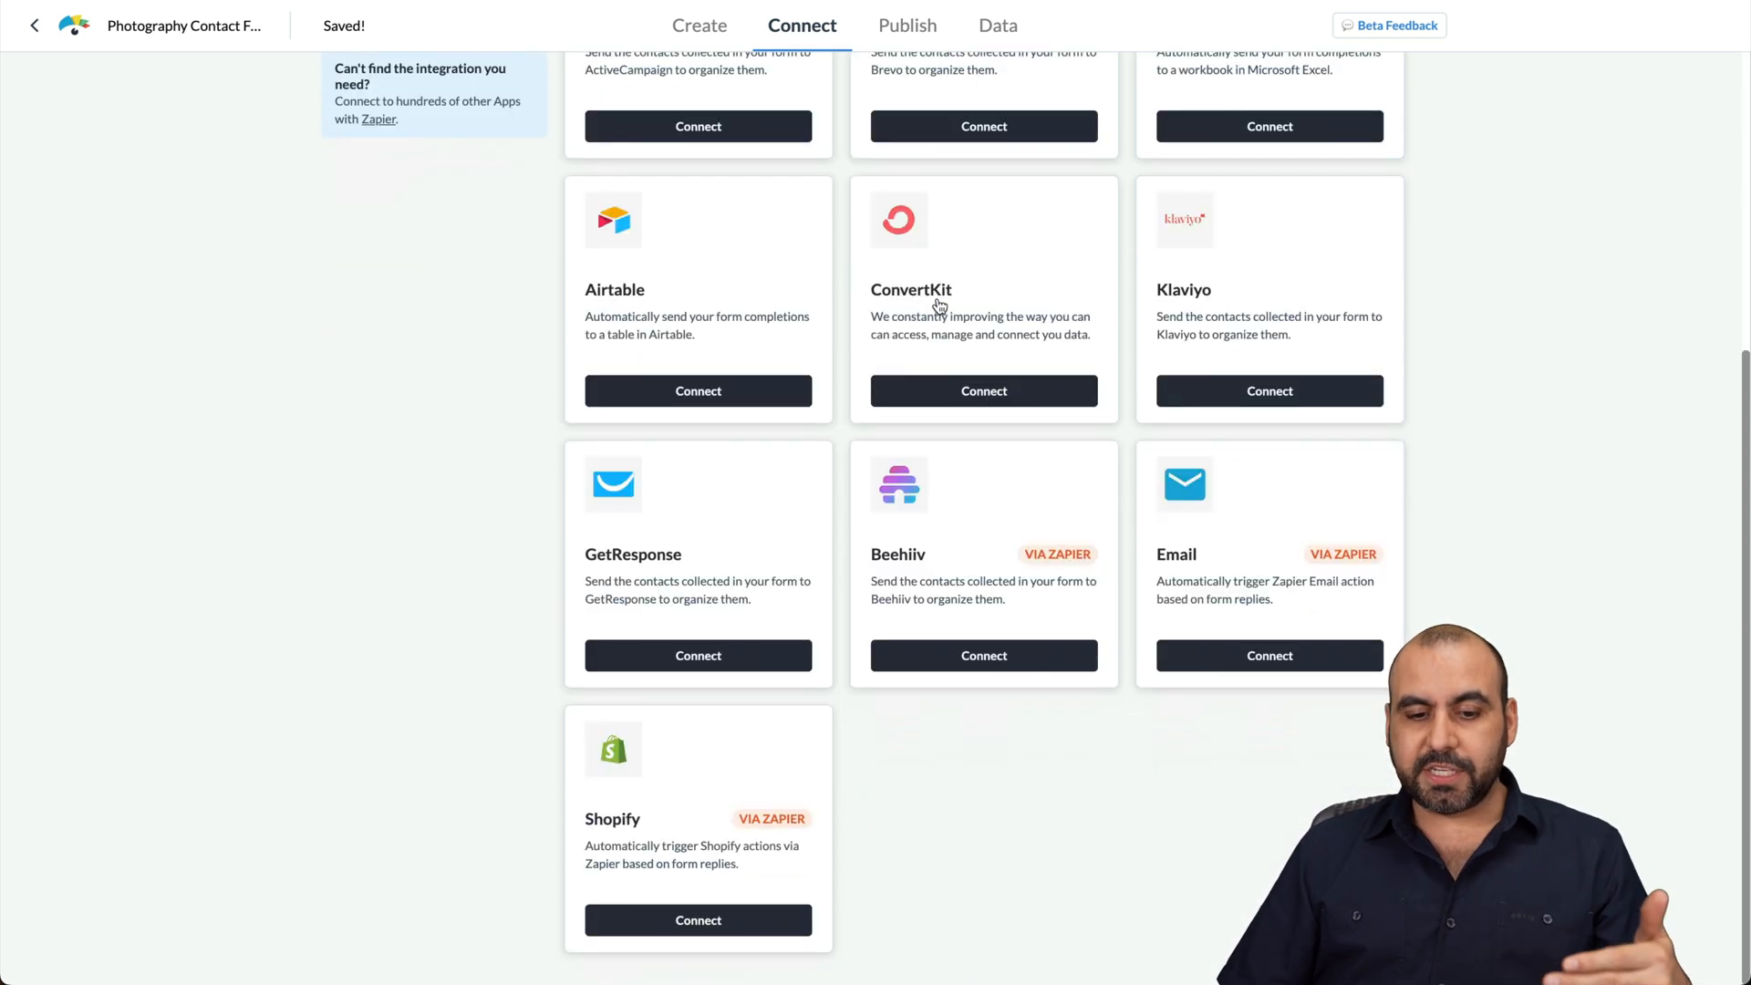
pyautogui.scroll(3)
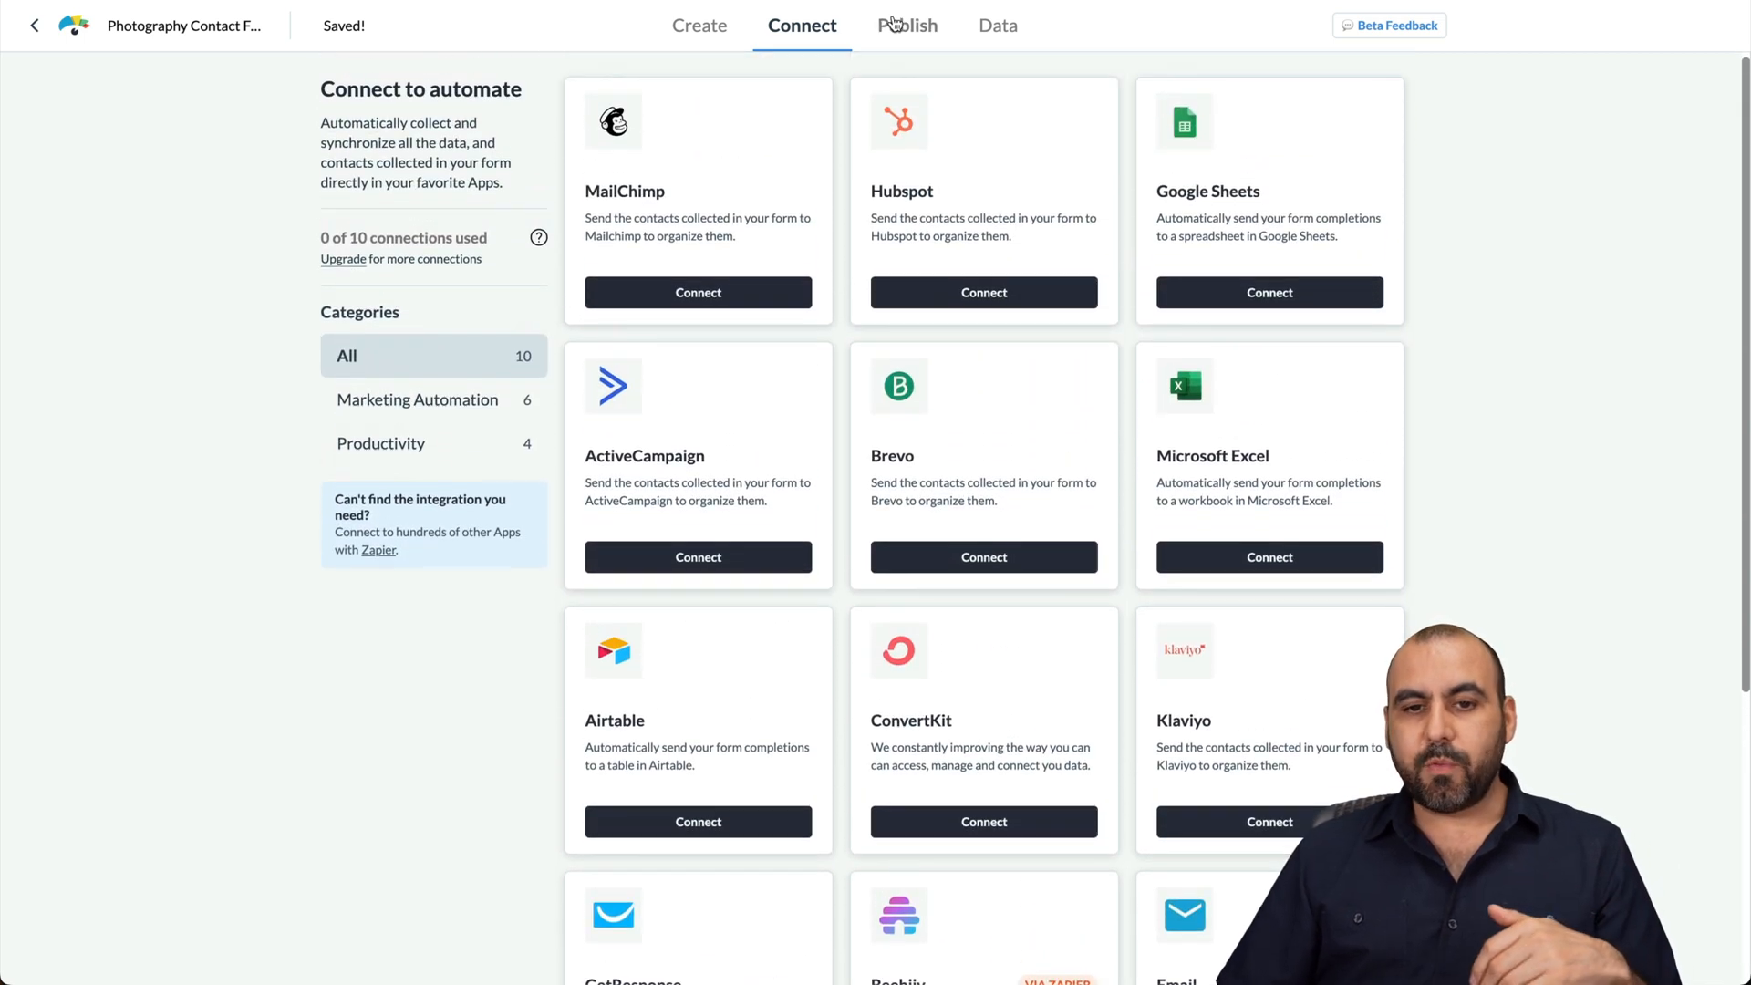
pyautogui.click(906, 25)
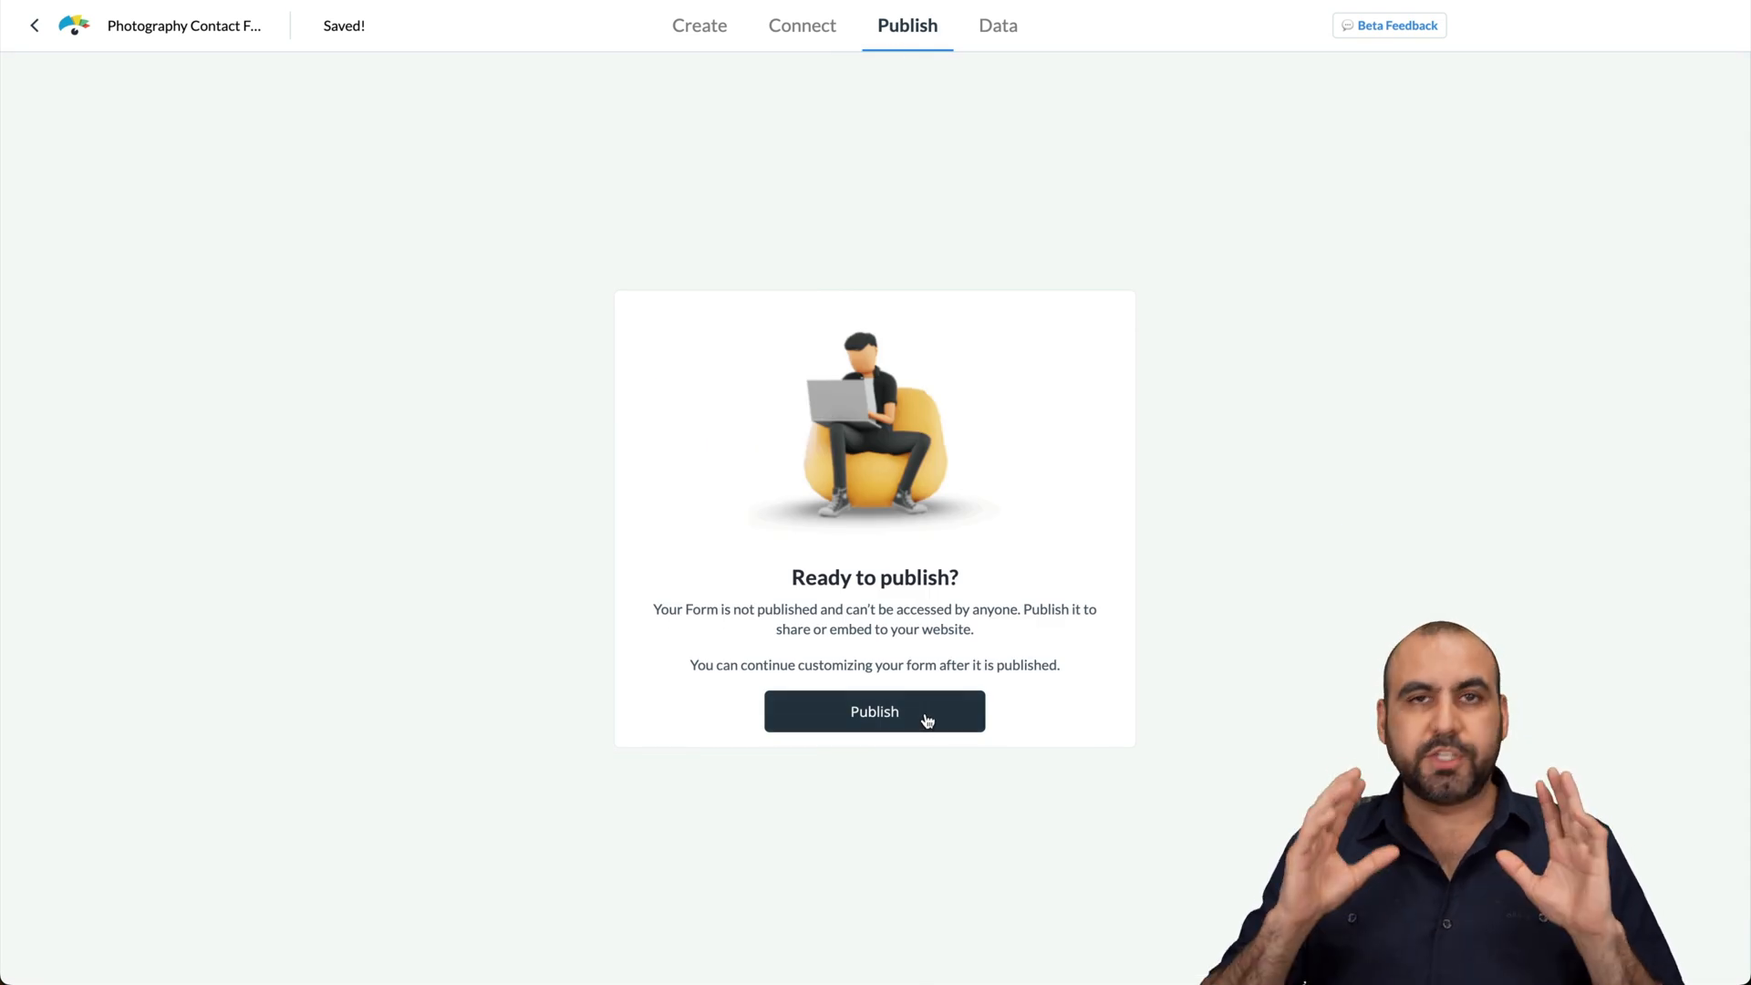
# Step: Publish the Photography Contact Form and select its whole Link to Share URL
pyautogui.click(875, 711)
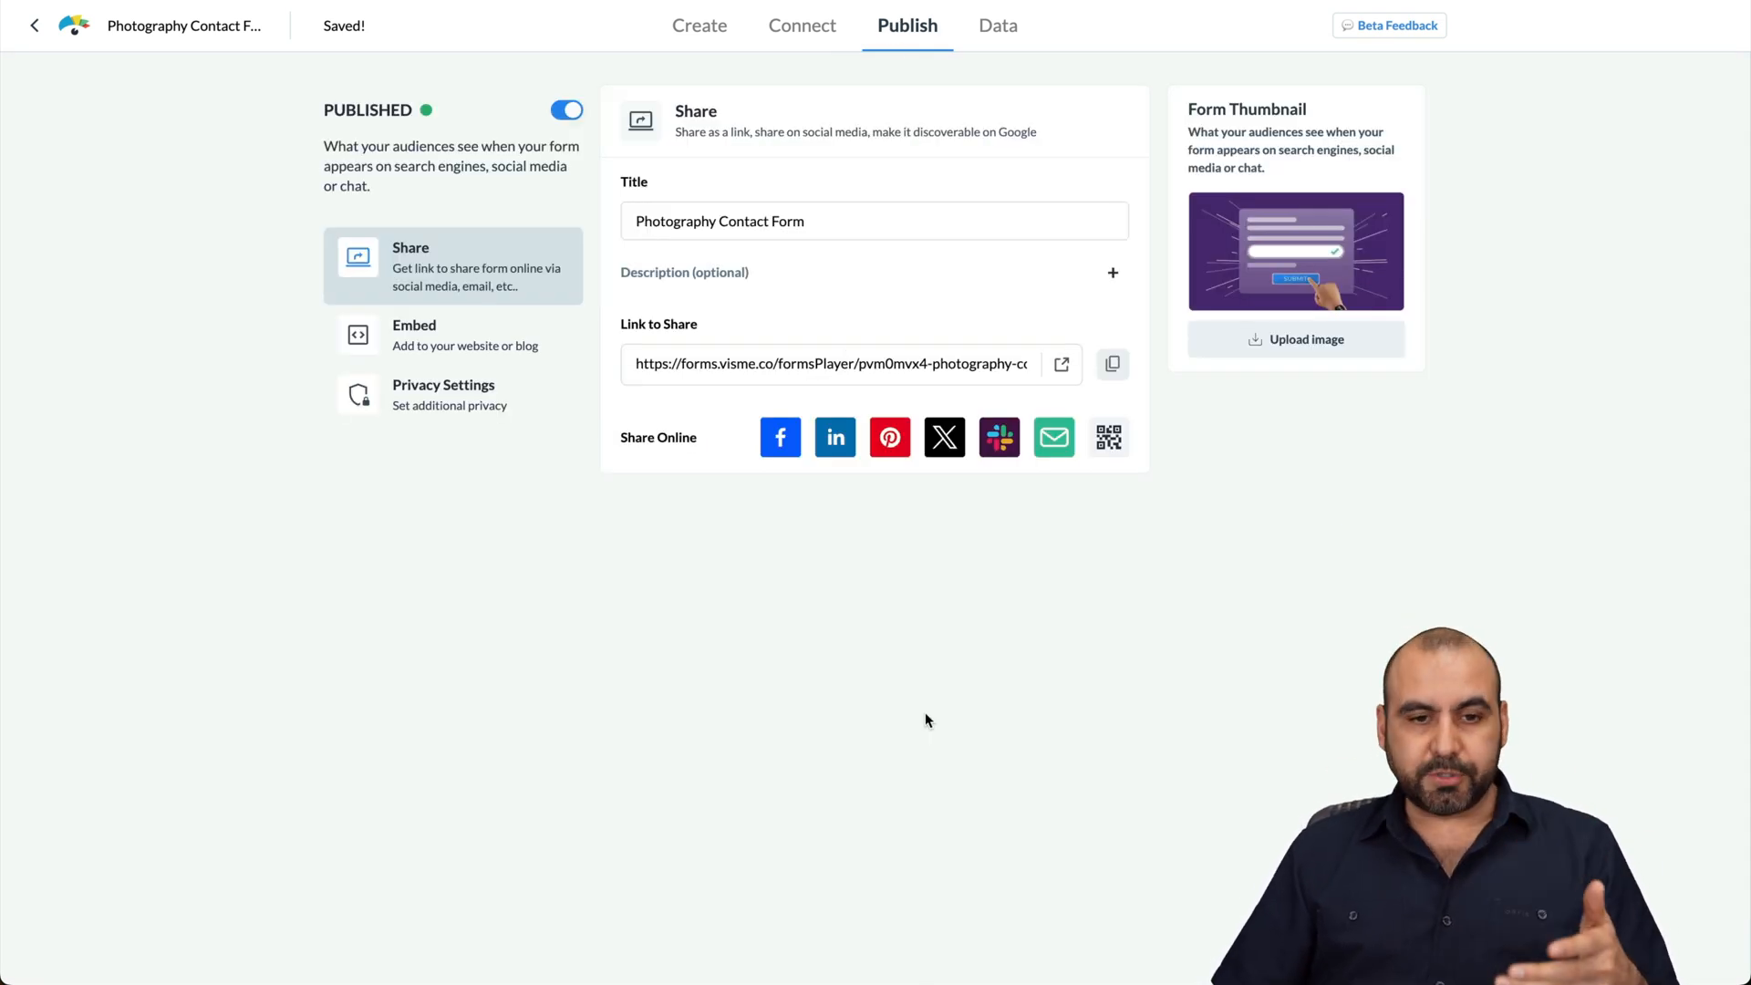
pyautogui.tripleClick(719, 220)
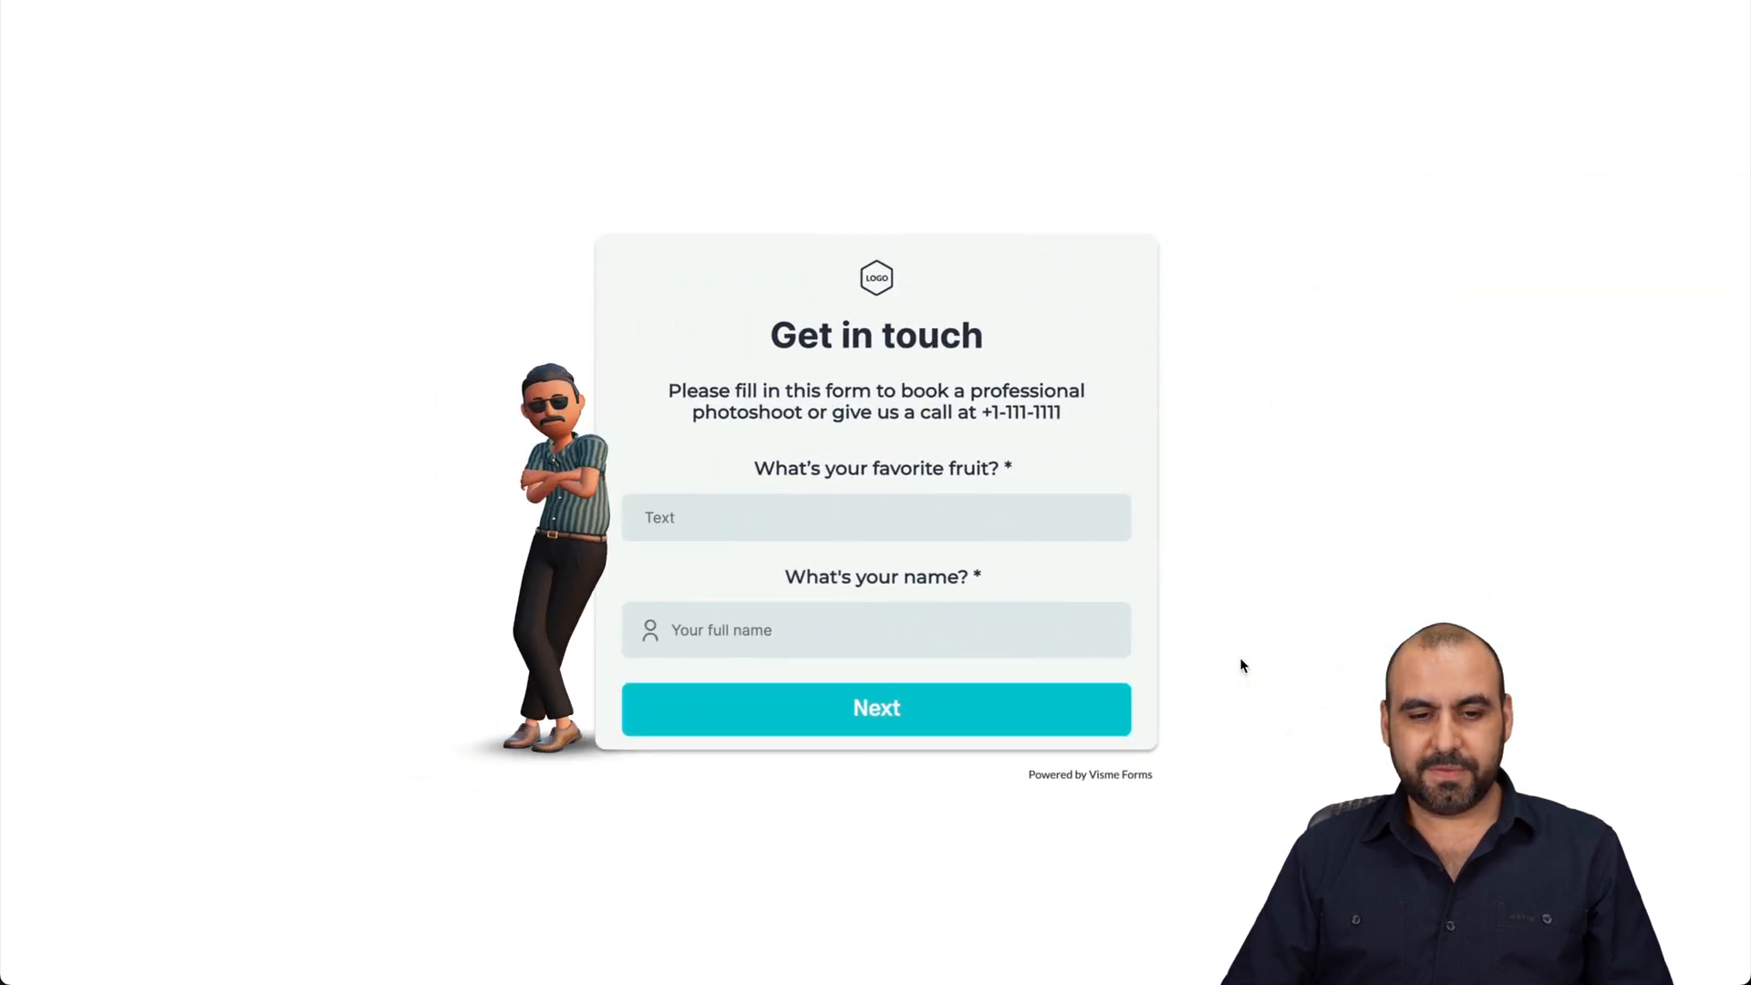
pyautogui.moveTo(851, 456)
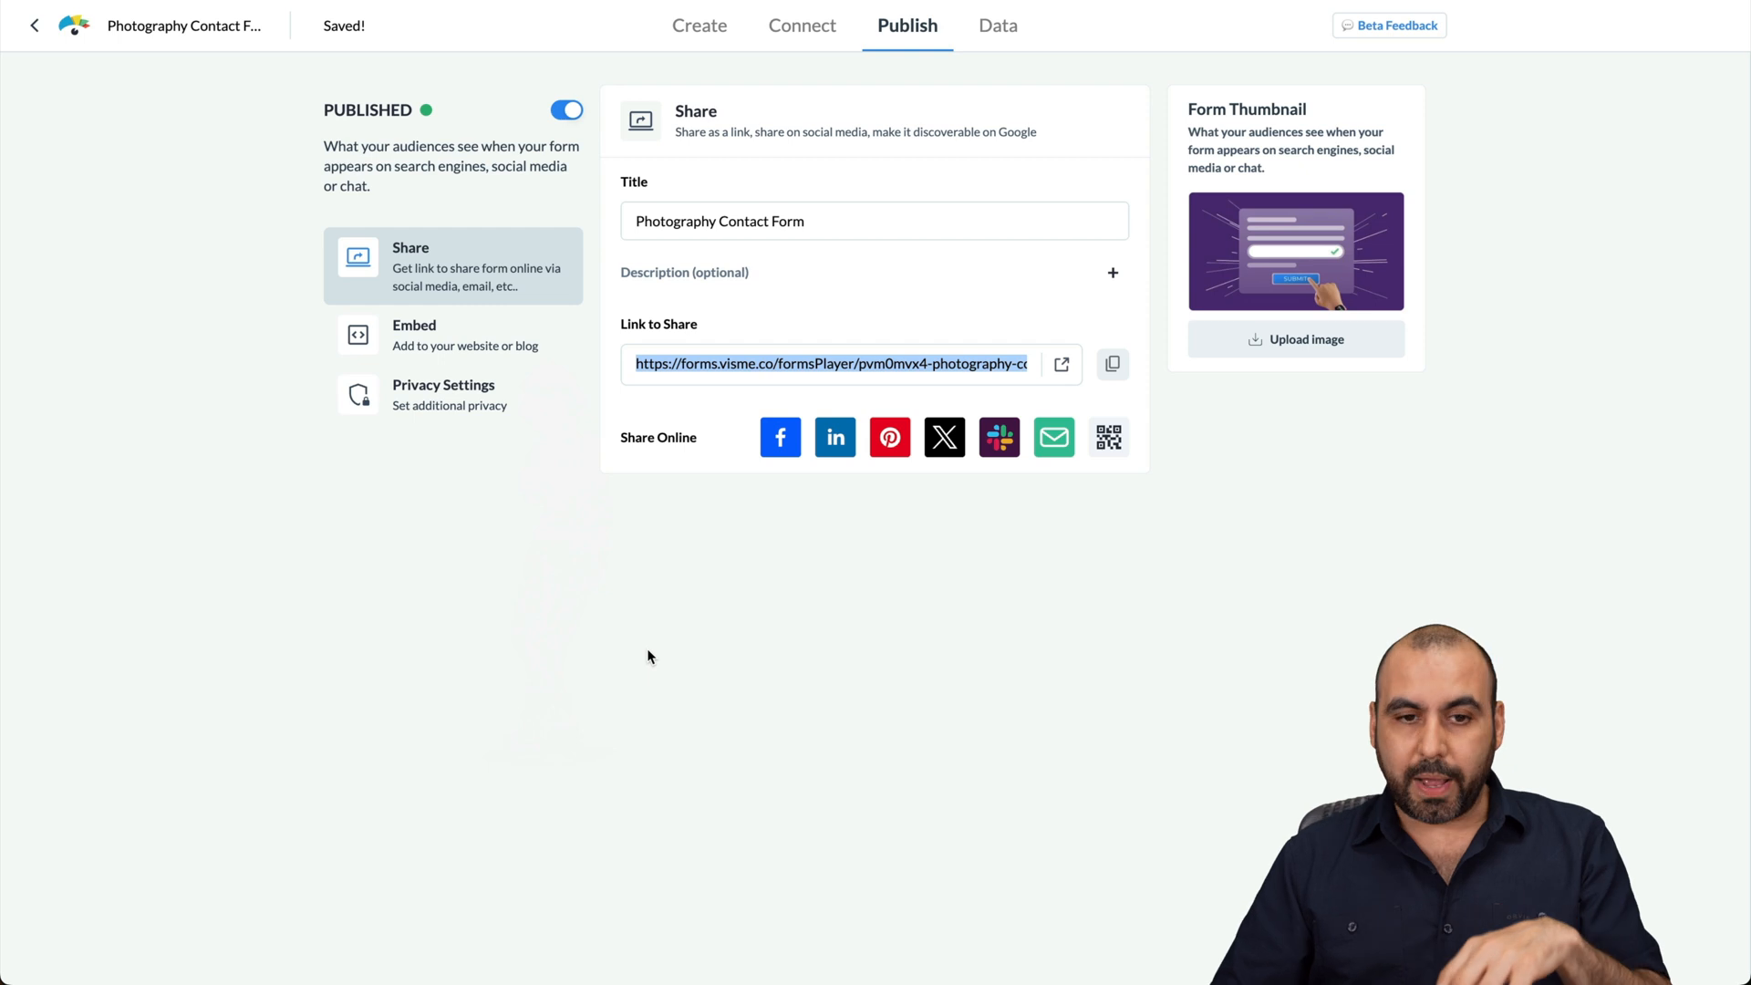
pyautogui.moveTo(801, 308)
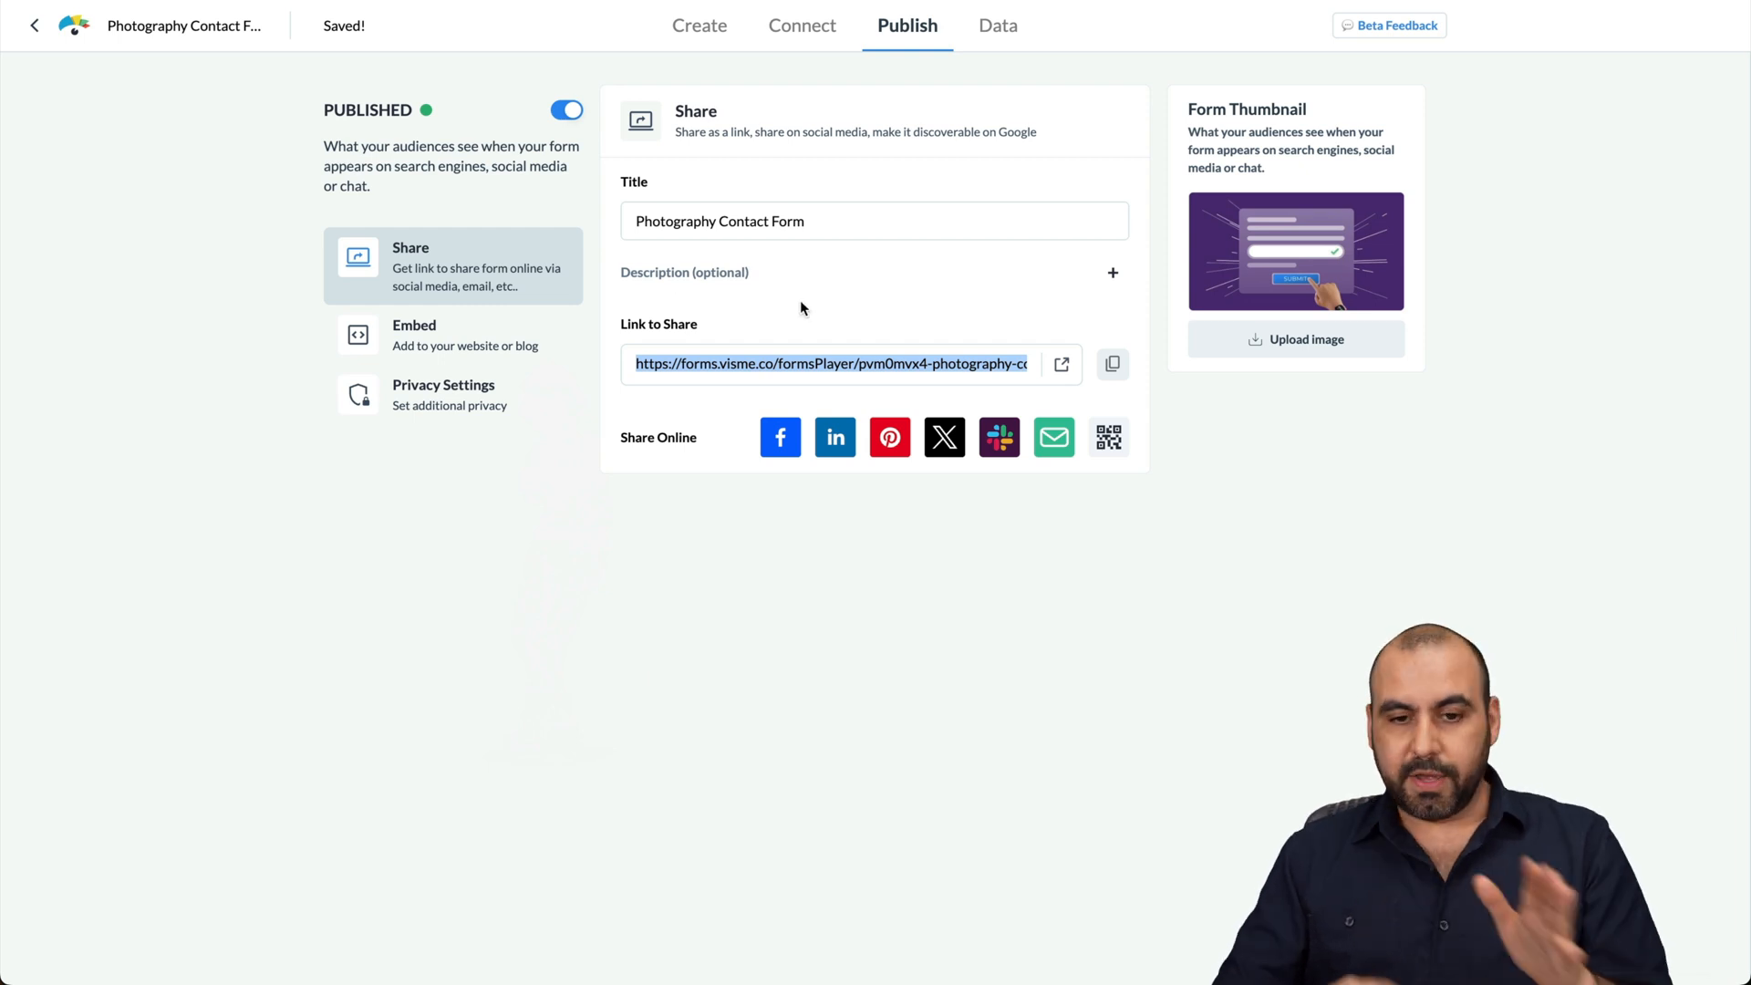
# Step: Show the Embed options and embed code for the published form
pyautogui.click(452, 334)
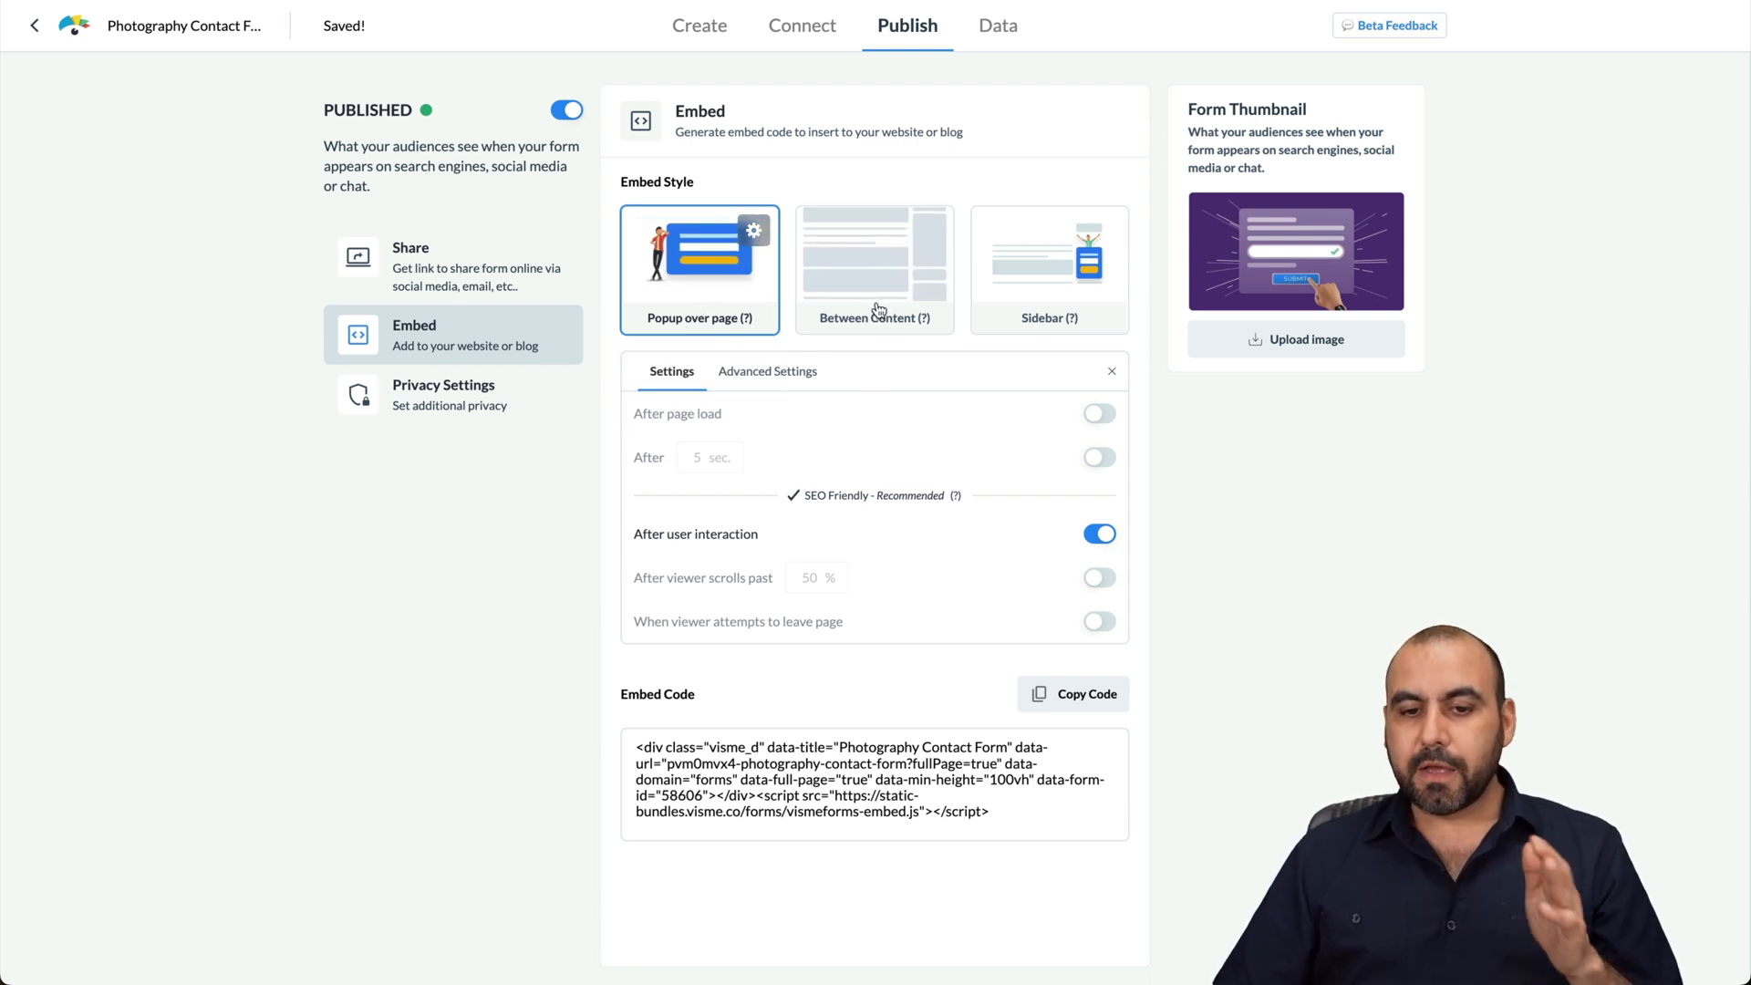
# Step: Set the Popup over page embed to appear past 50% scroll, then view Privacy Settings
pyautogui.click(1047, 268)
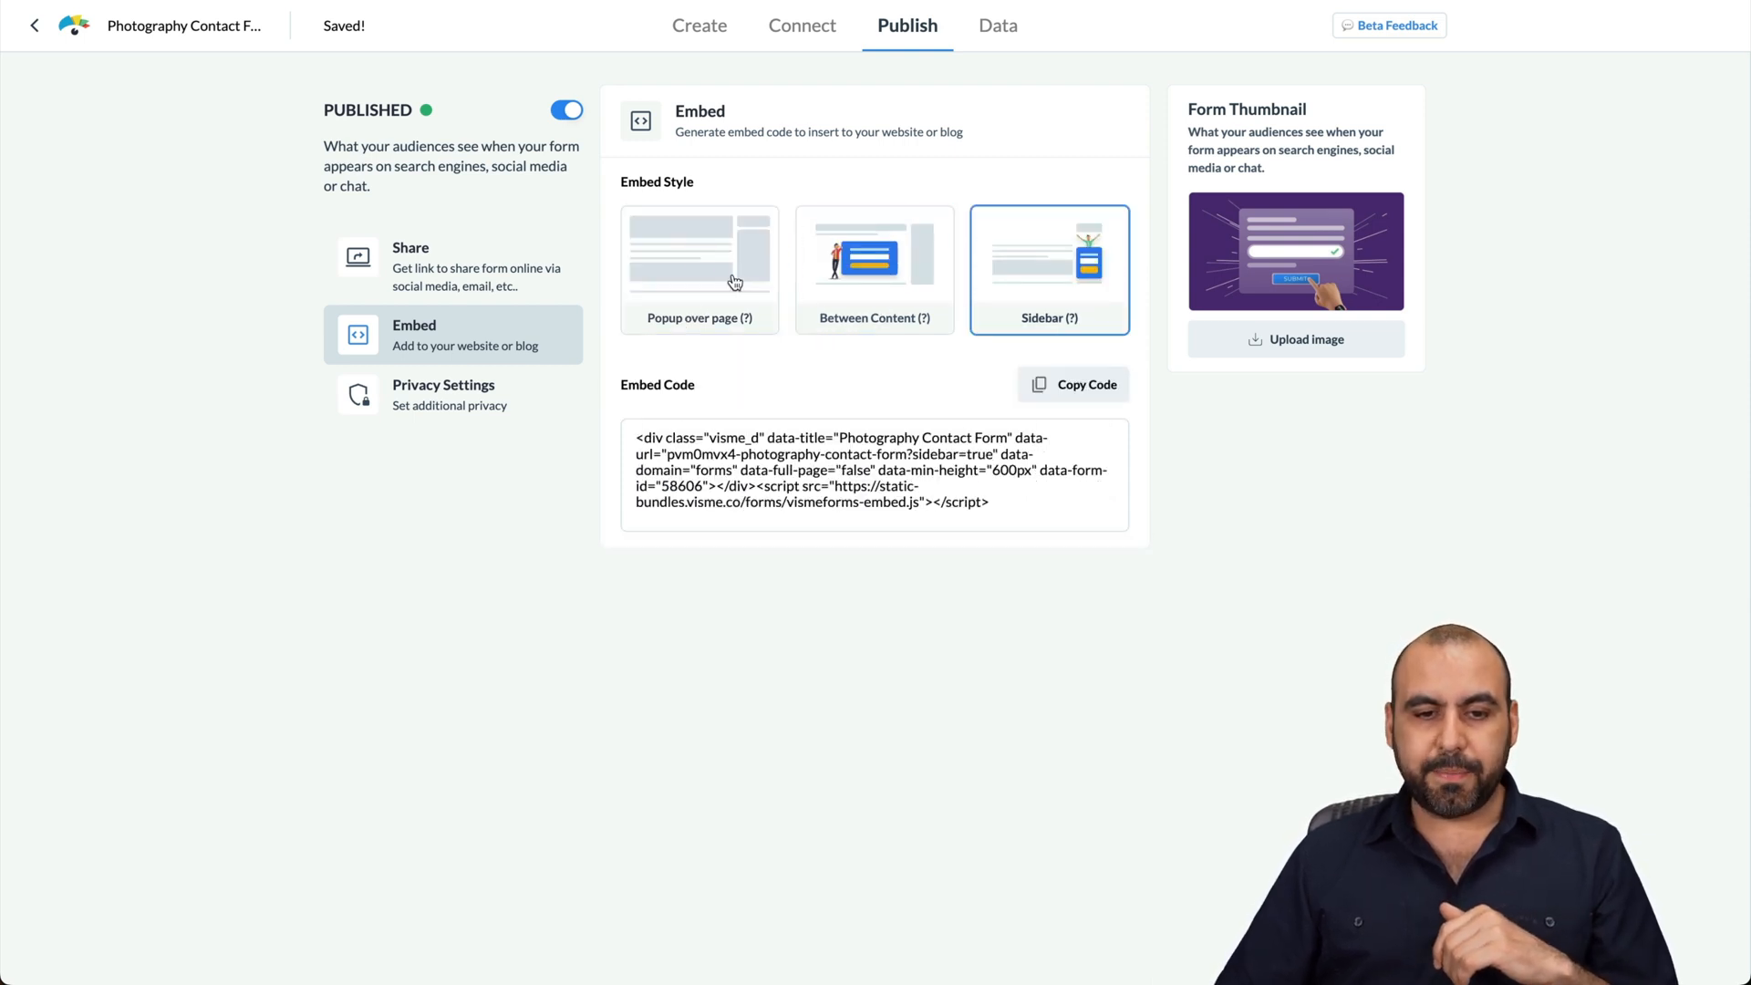
pyautogui.click(700, 268)
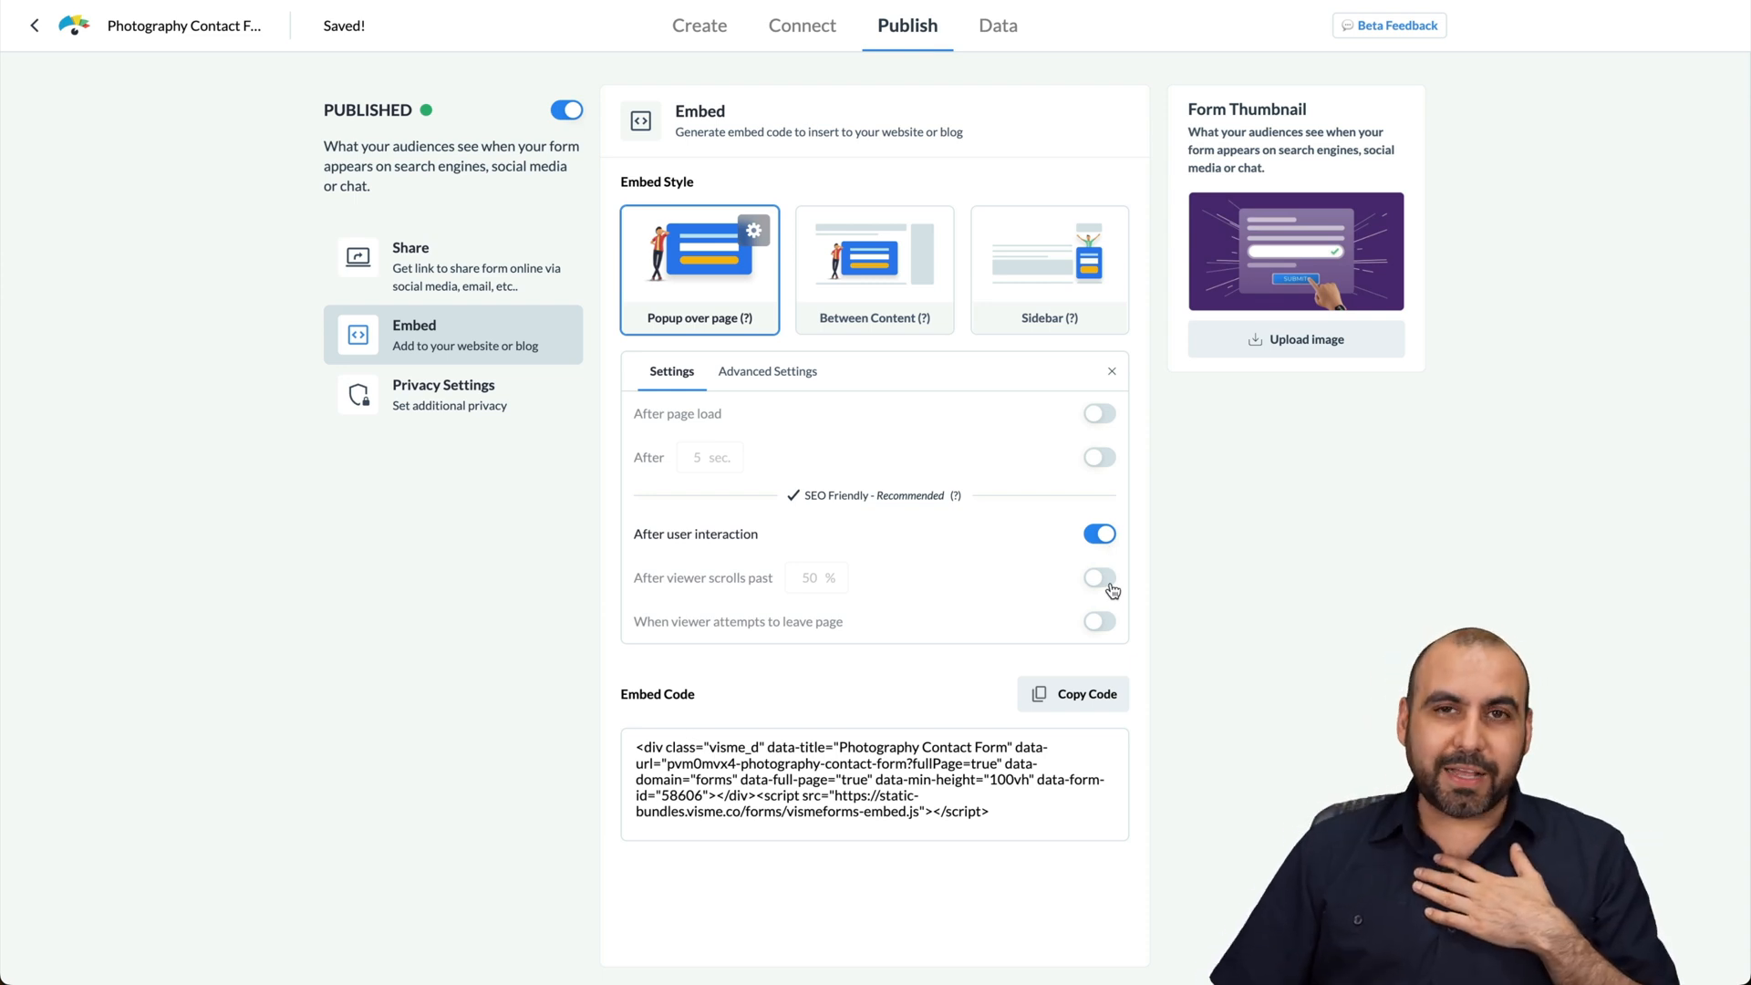
pyautogui.click(1099, 577)
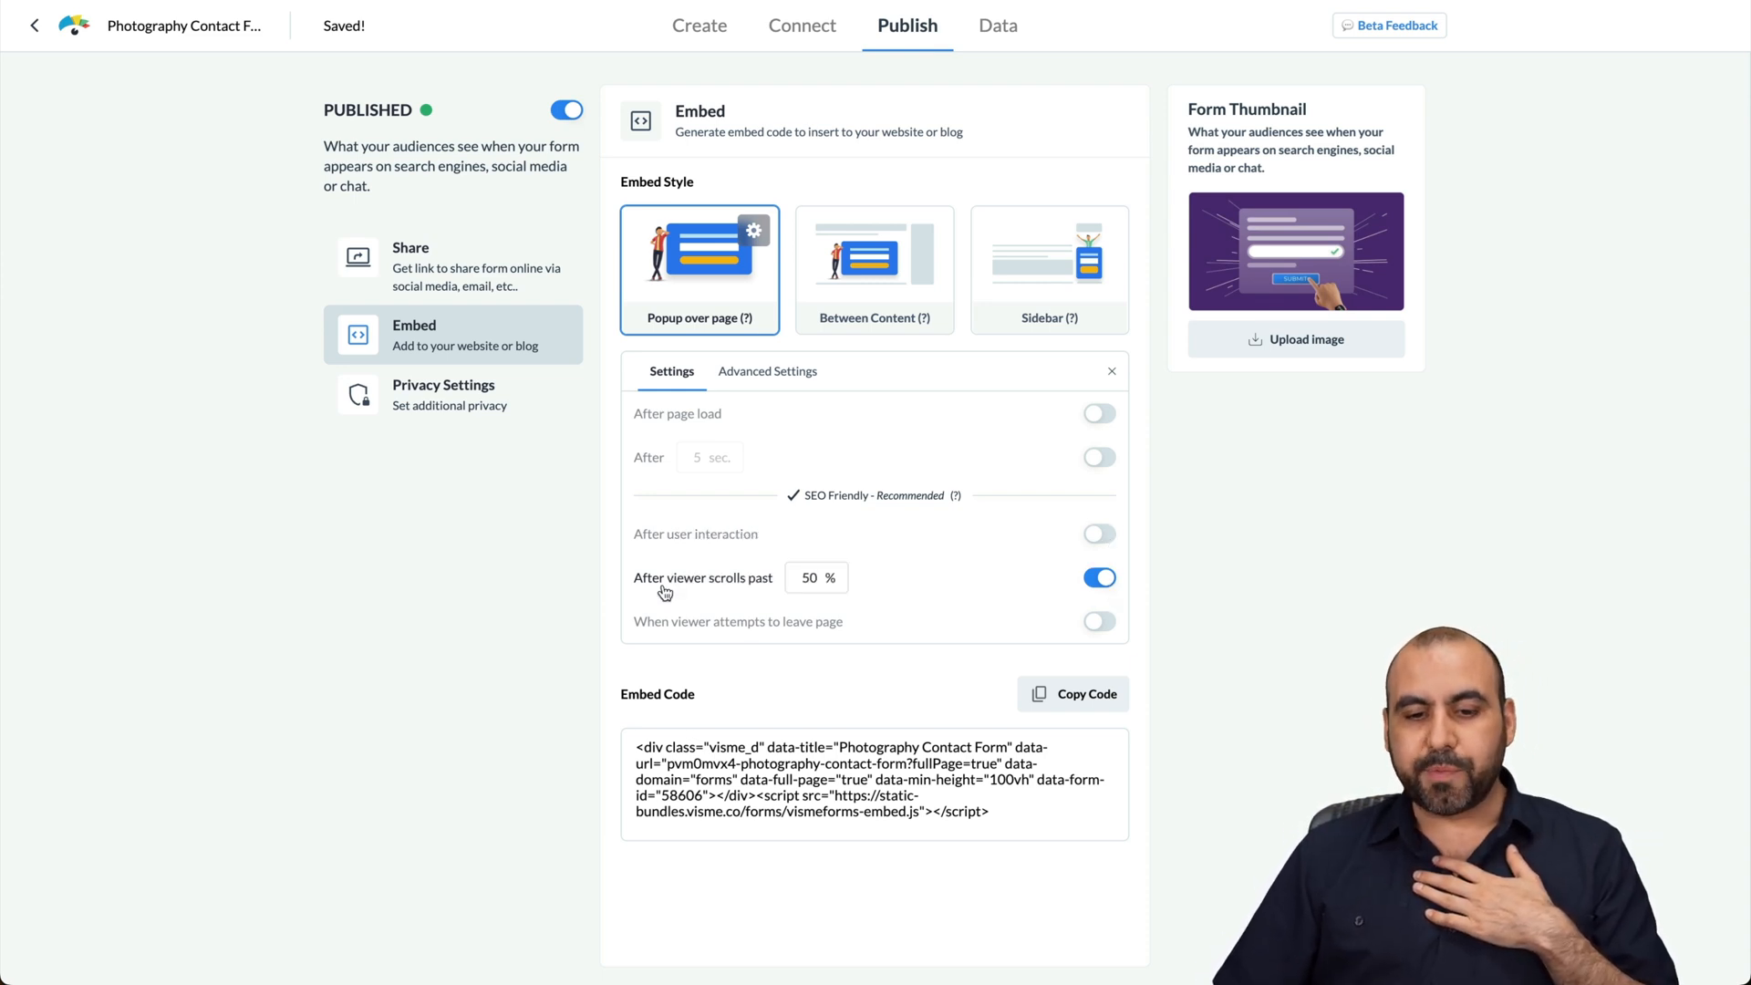
pyautogui.moveTo(835, 597)
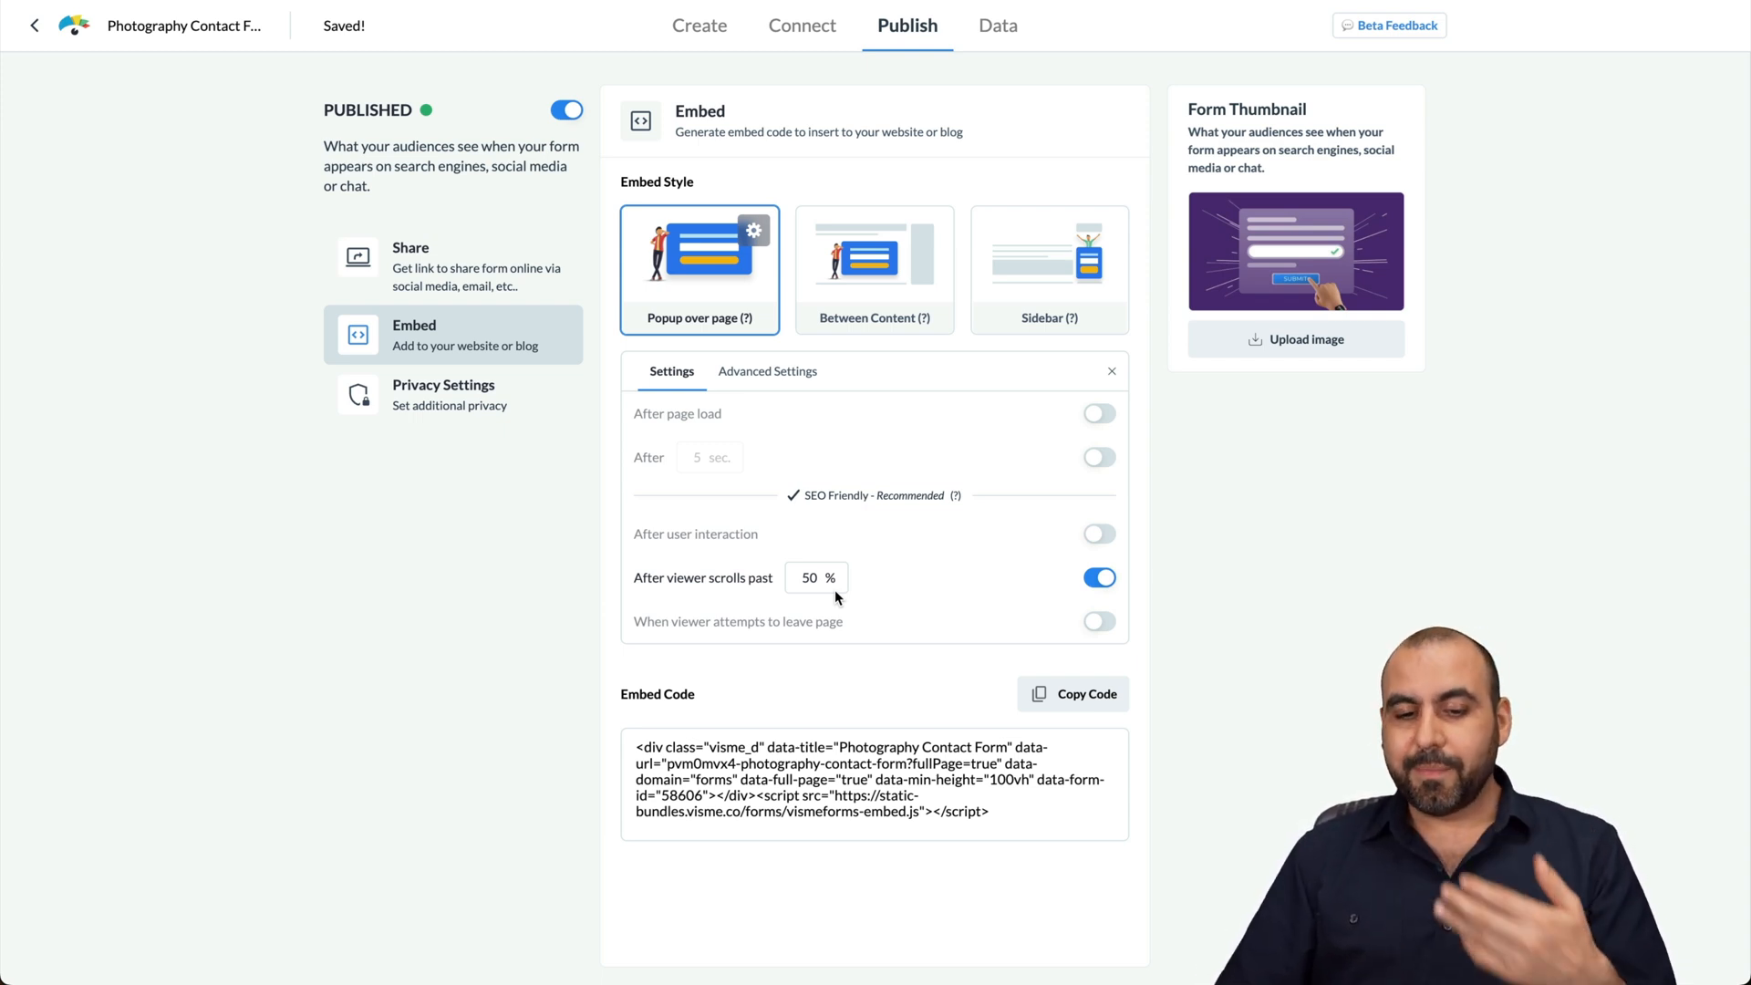
pyautogui.moveTo(735, 638)
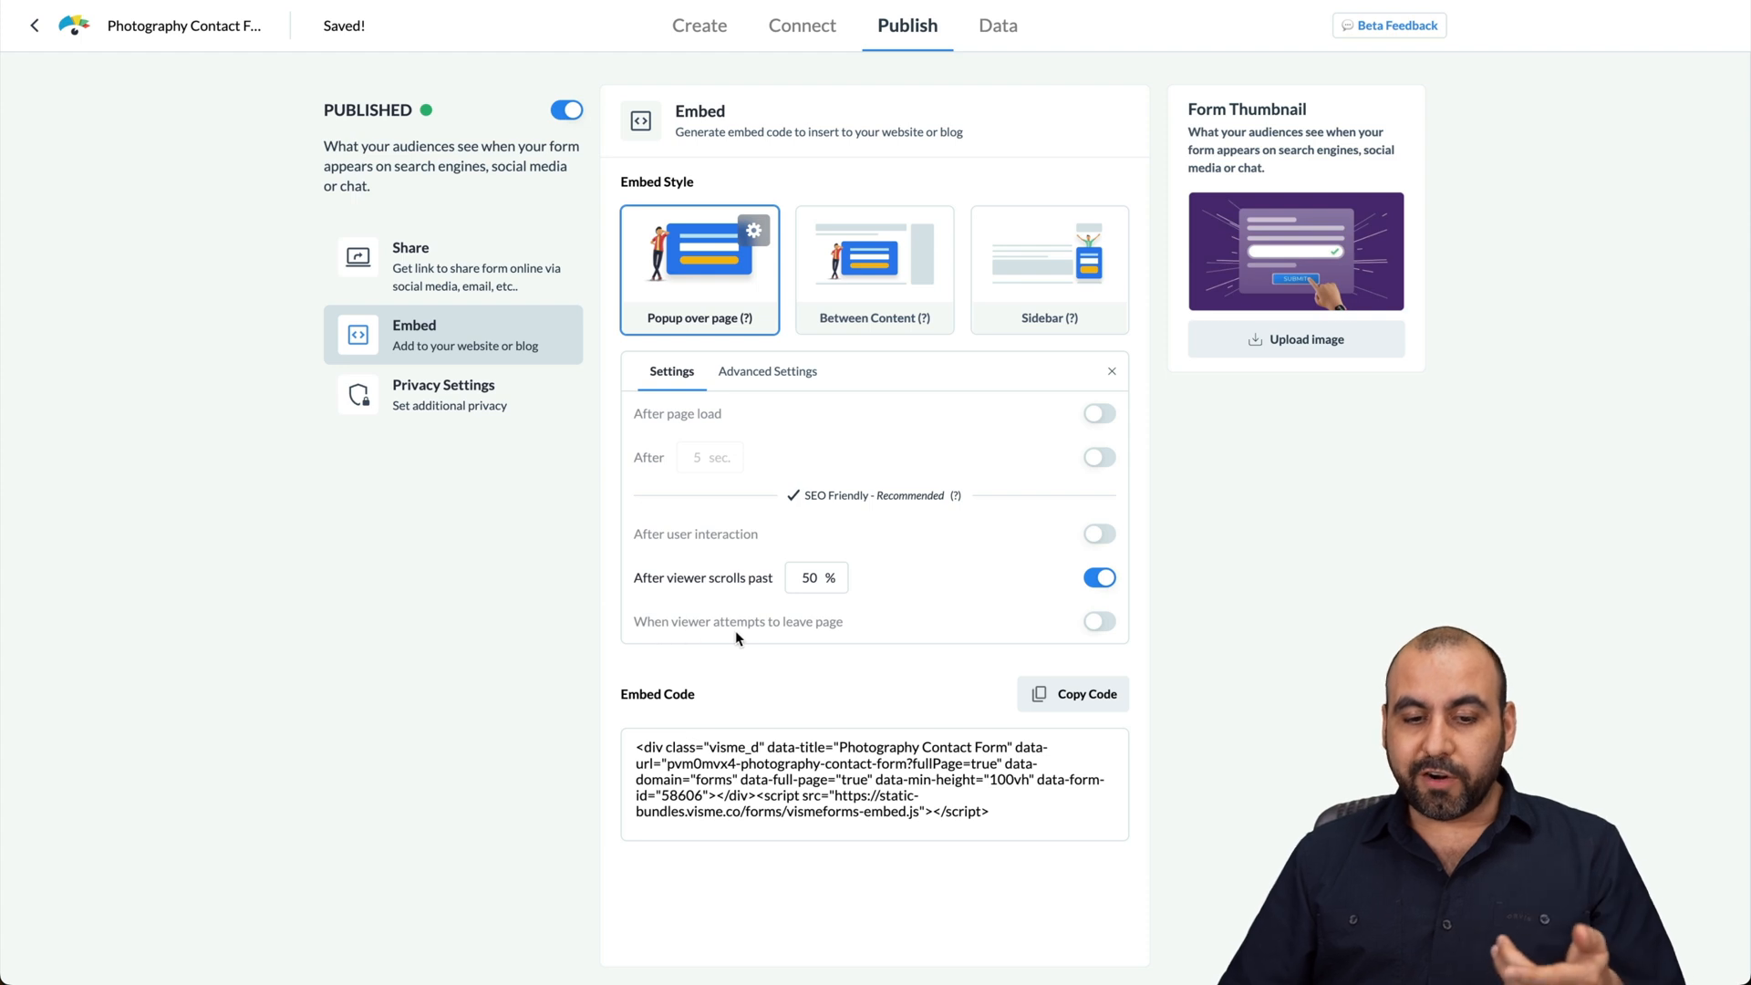
pyautogui.moveTo(1011, 648)
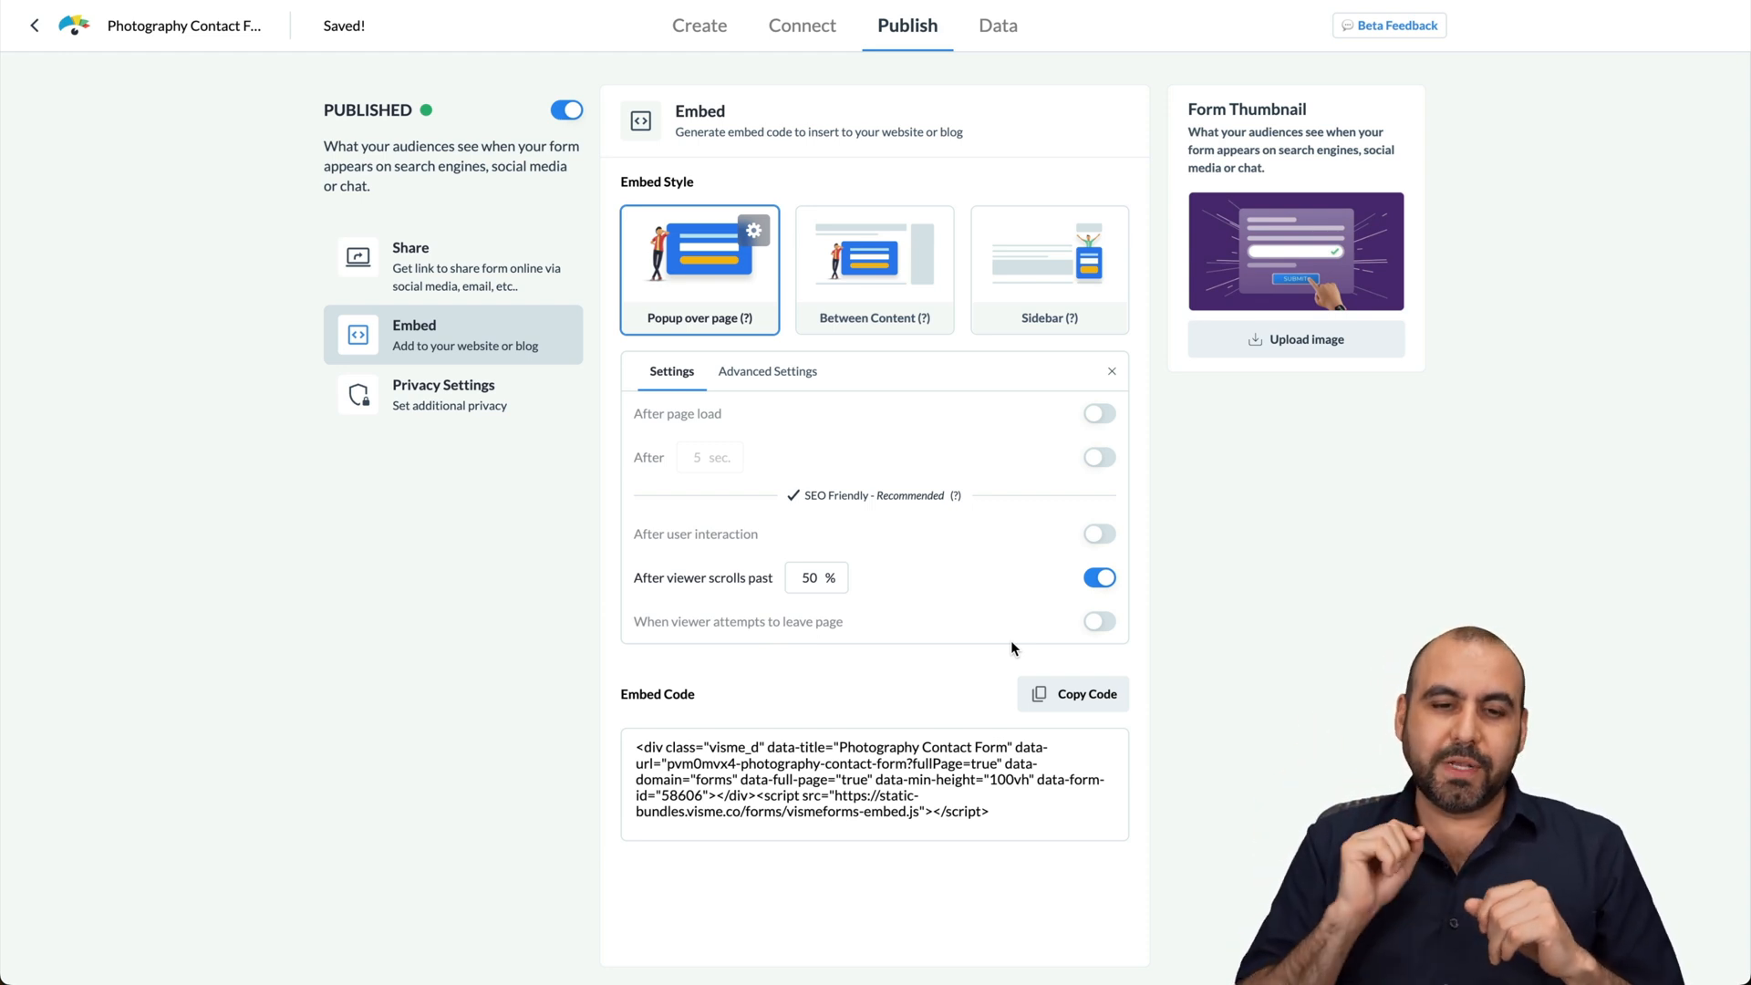
pyautogui.moveTo(934, 682)
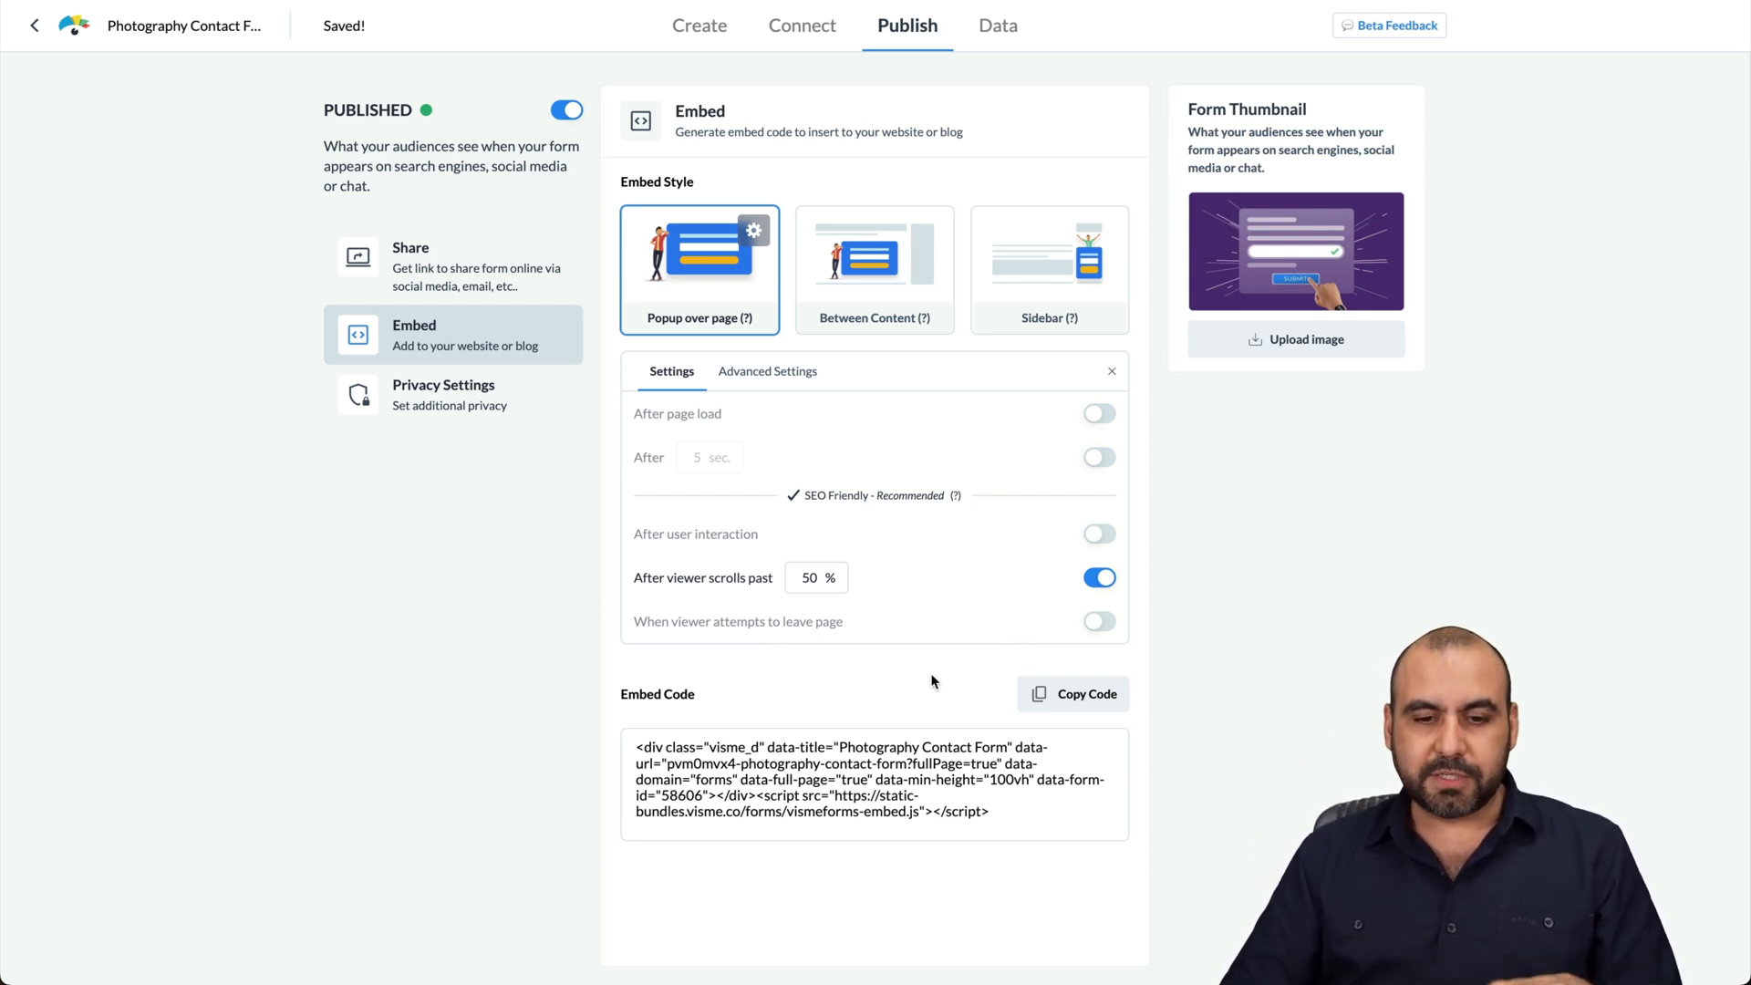
pyautogui.moveTo(1113, 716)
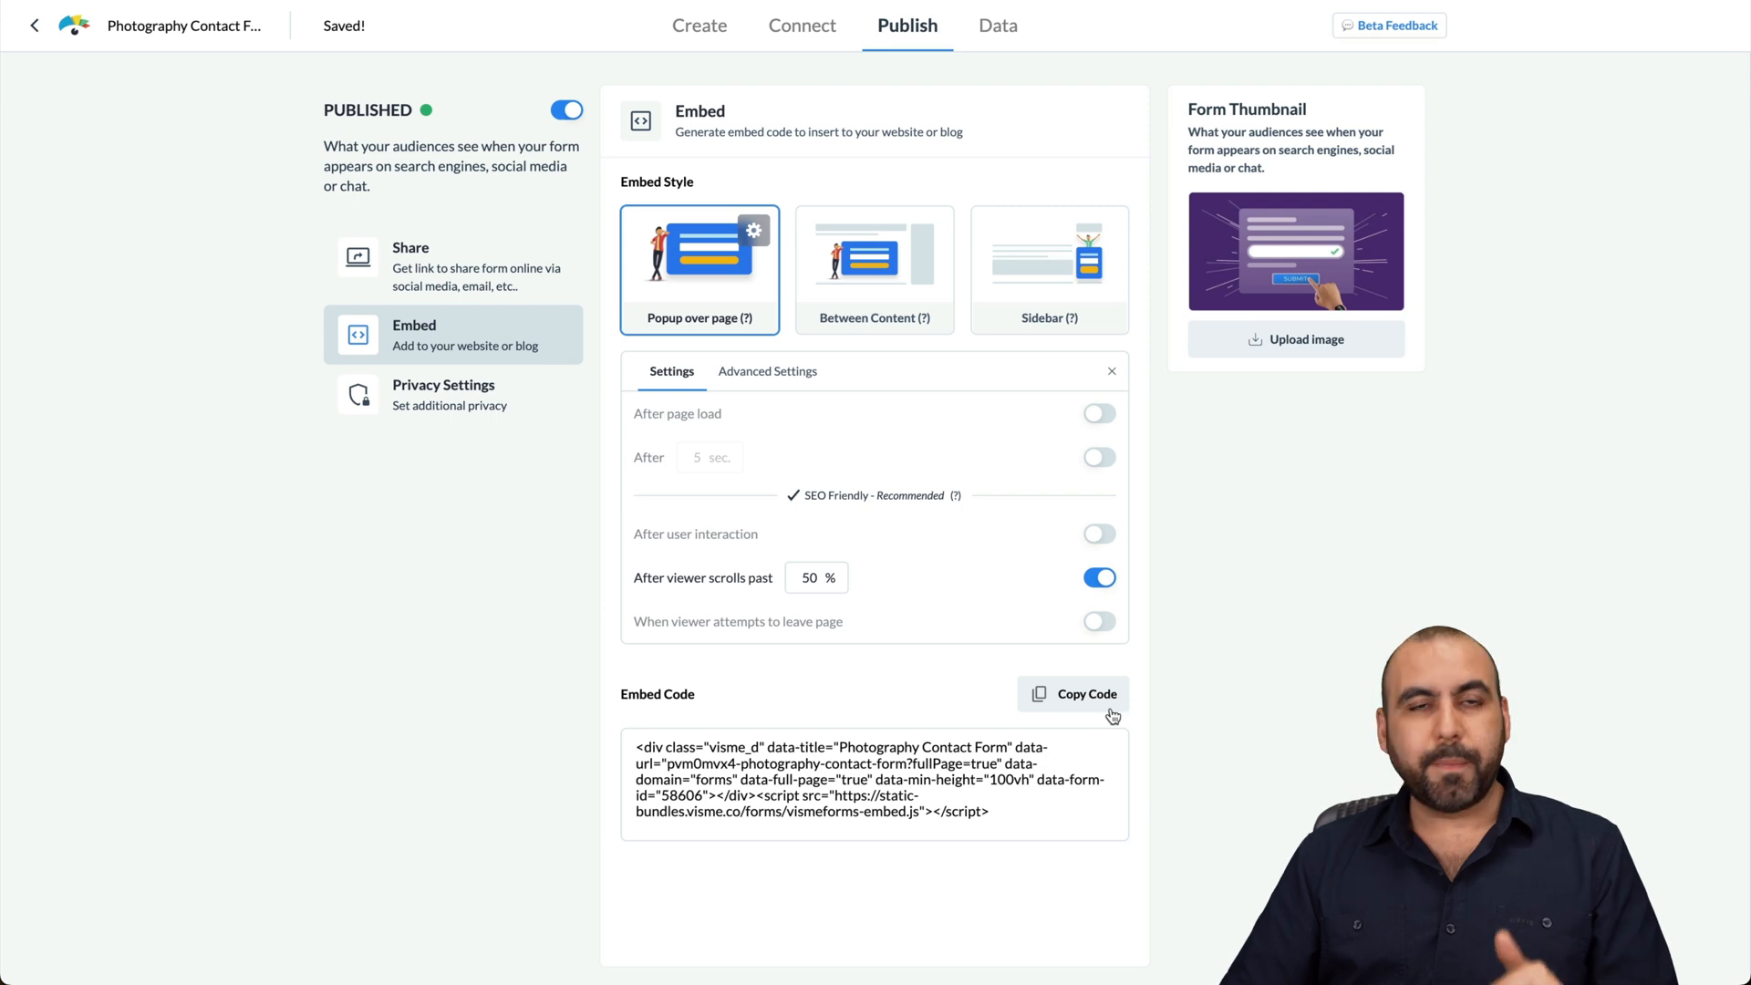
pyautogui.moveTo(852, 567)
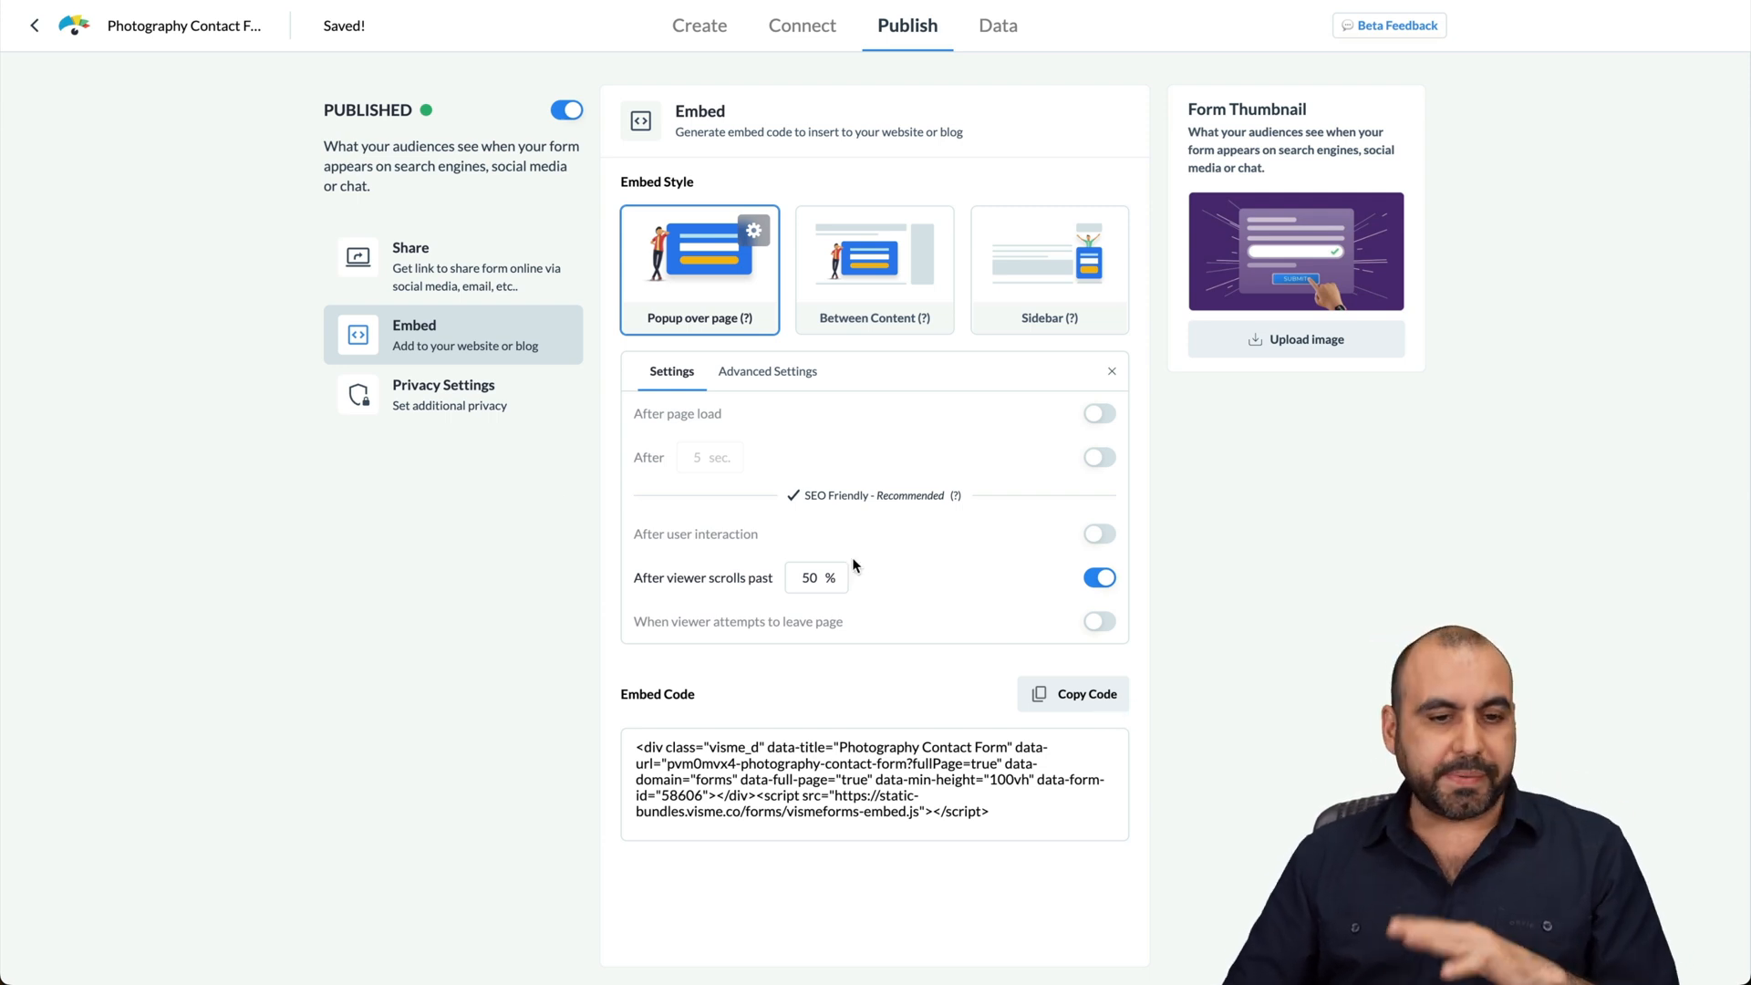
pyautogui.click(443, 394)
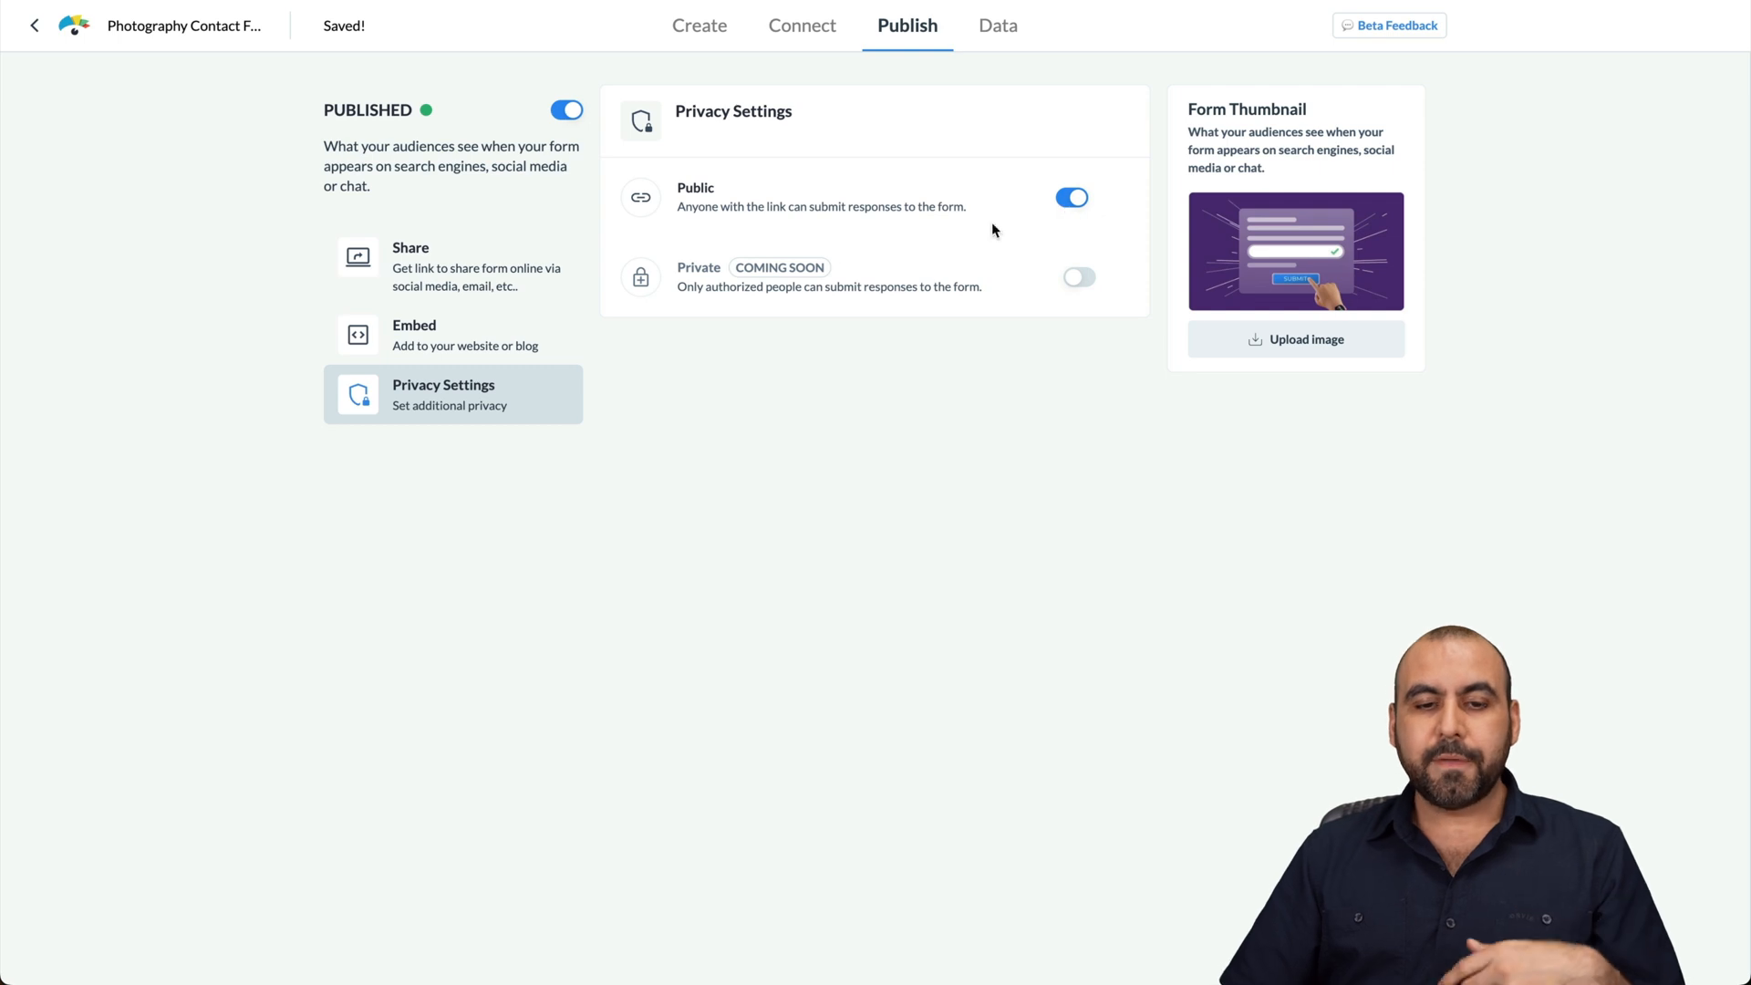
pyautogui.moveTo(986, 323)
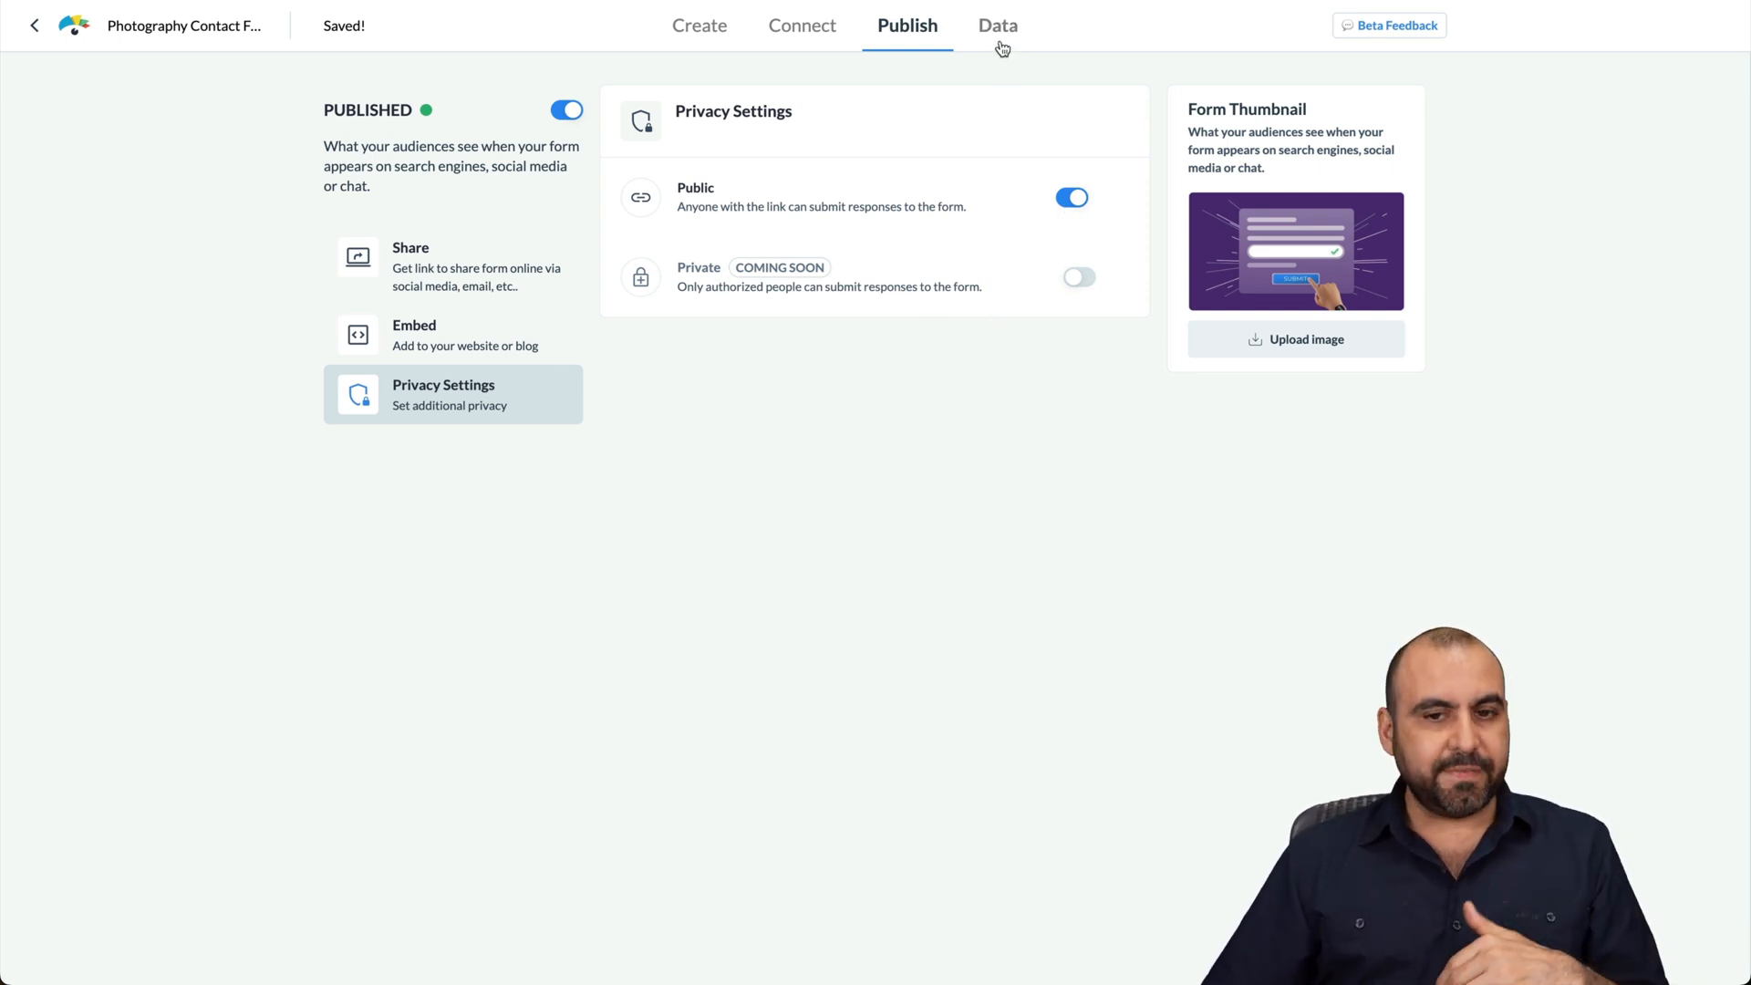
# Step: View the Data dashboard with 3 views, 0 starts and no submissions
pyautogui.click(997, 25)
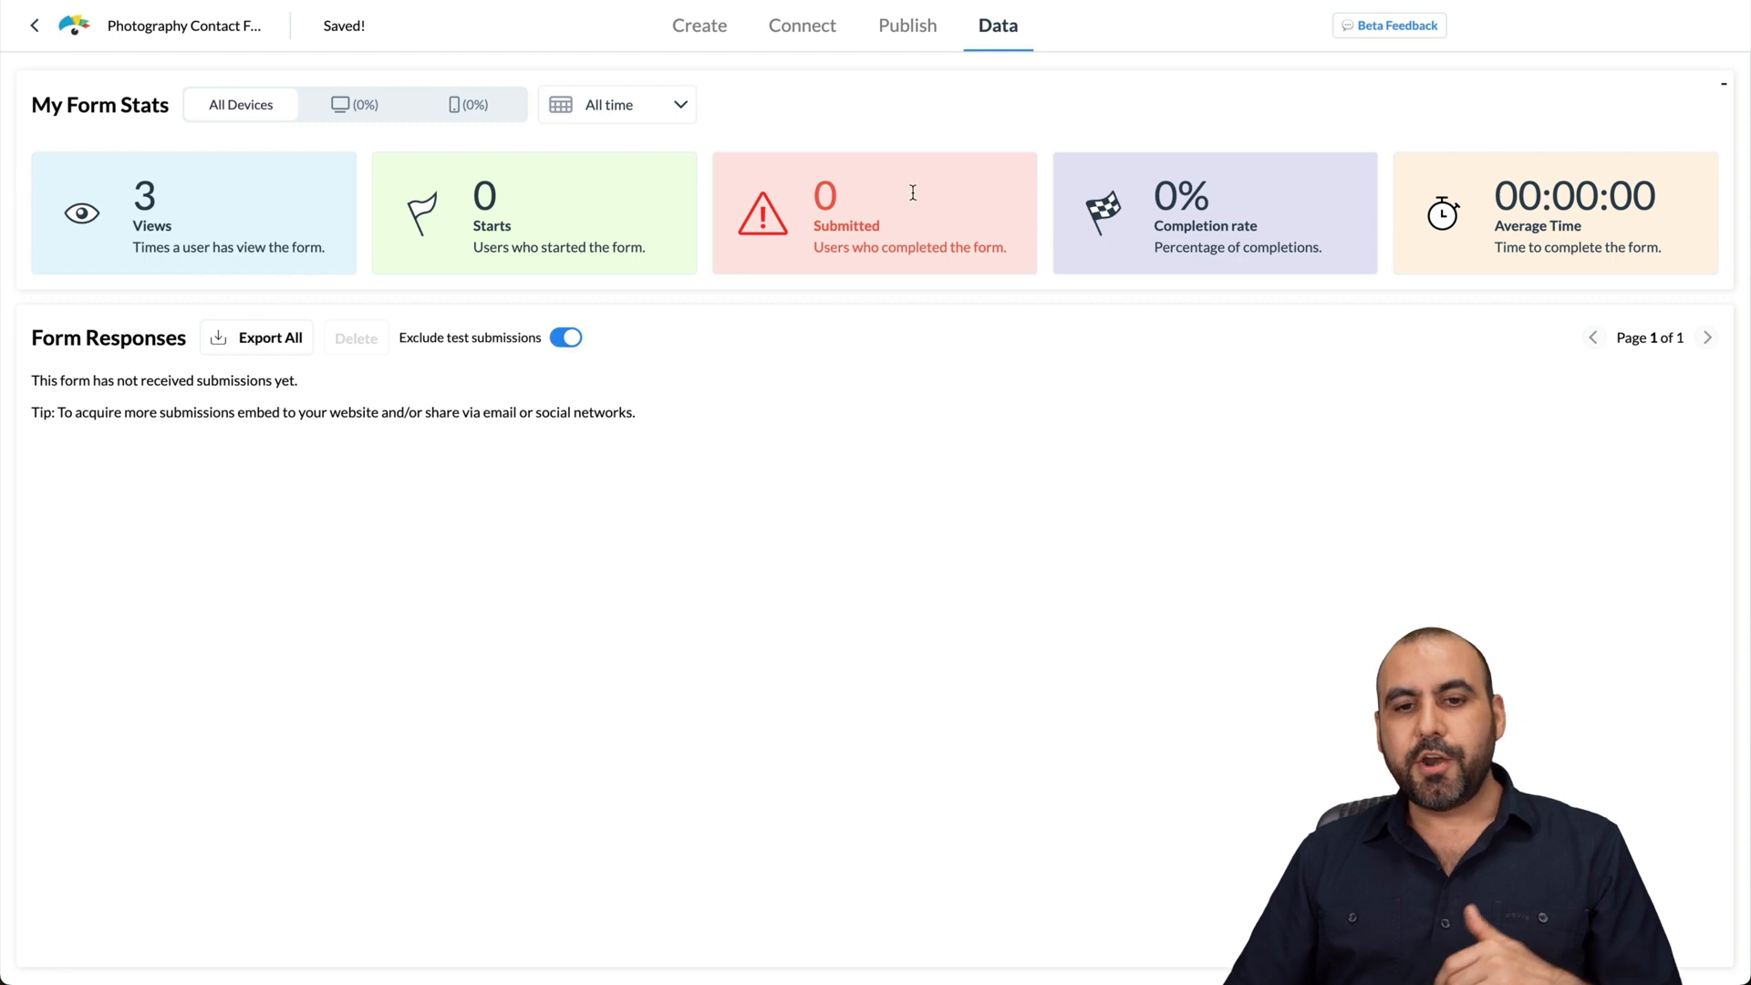
pyautogui.moveTo(217, 244)
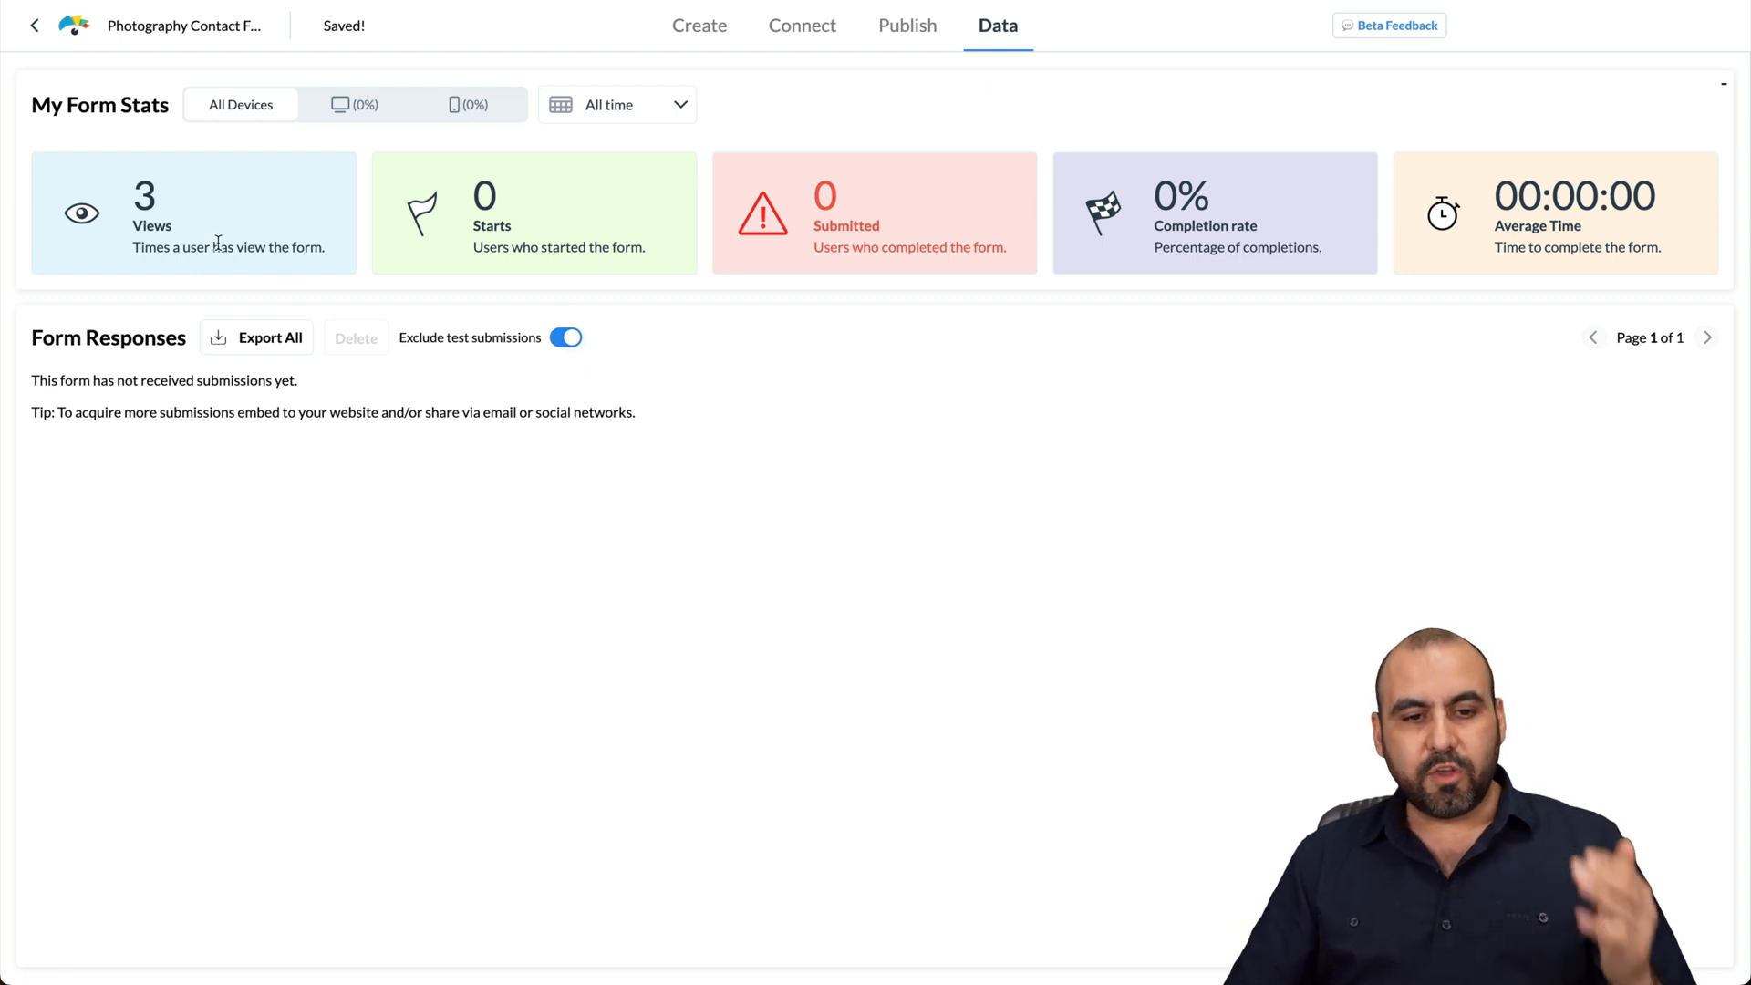
pyautogui.moveTo(1165, 263)
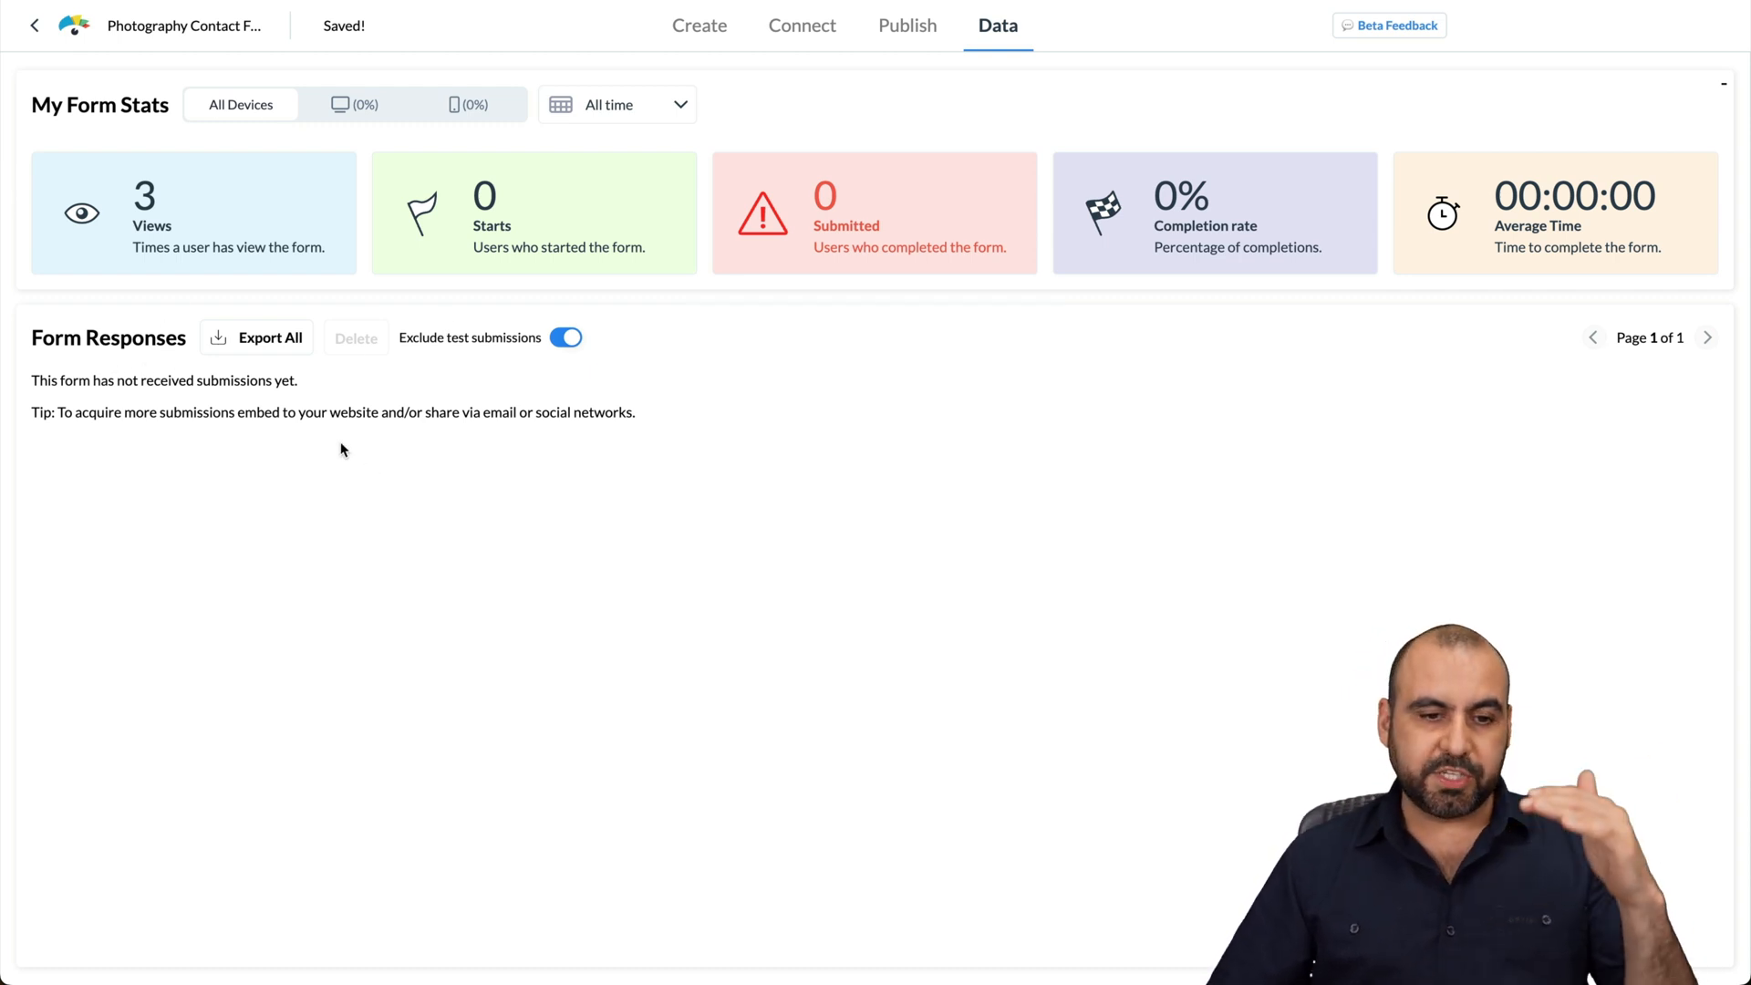
pyautogui.moveTo(692, 617)
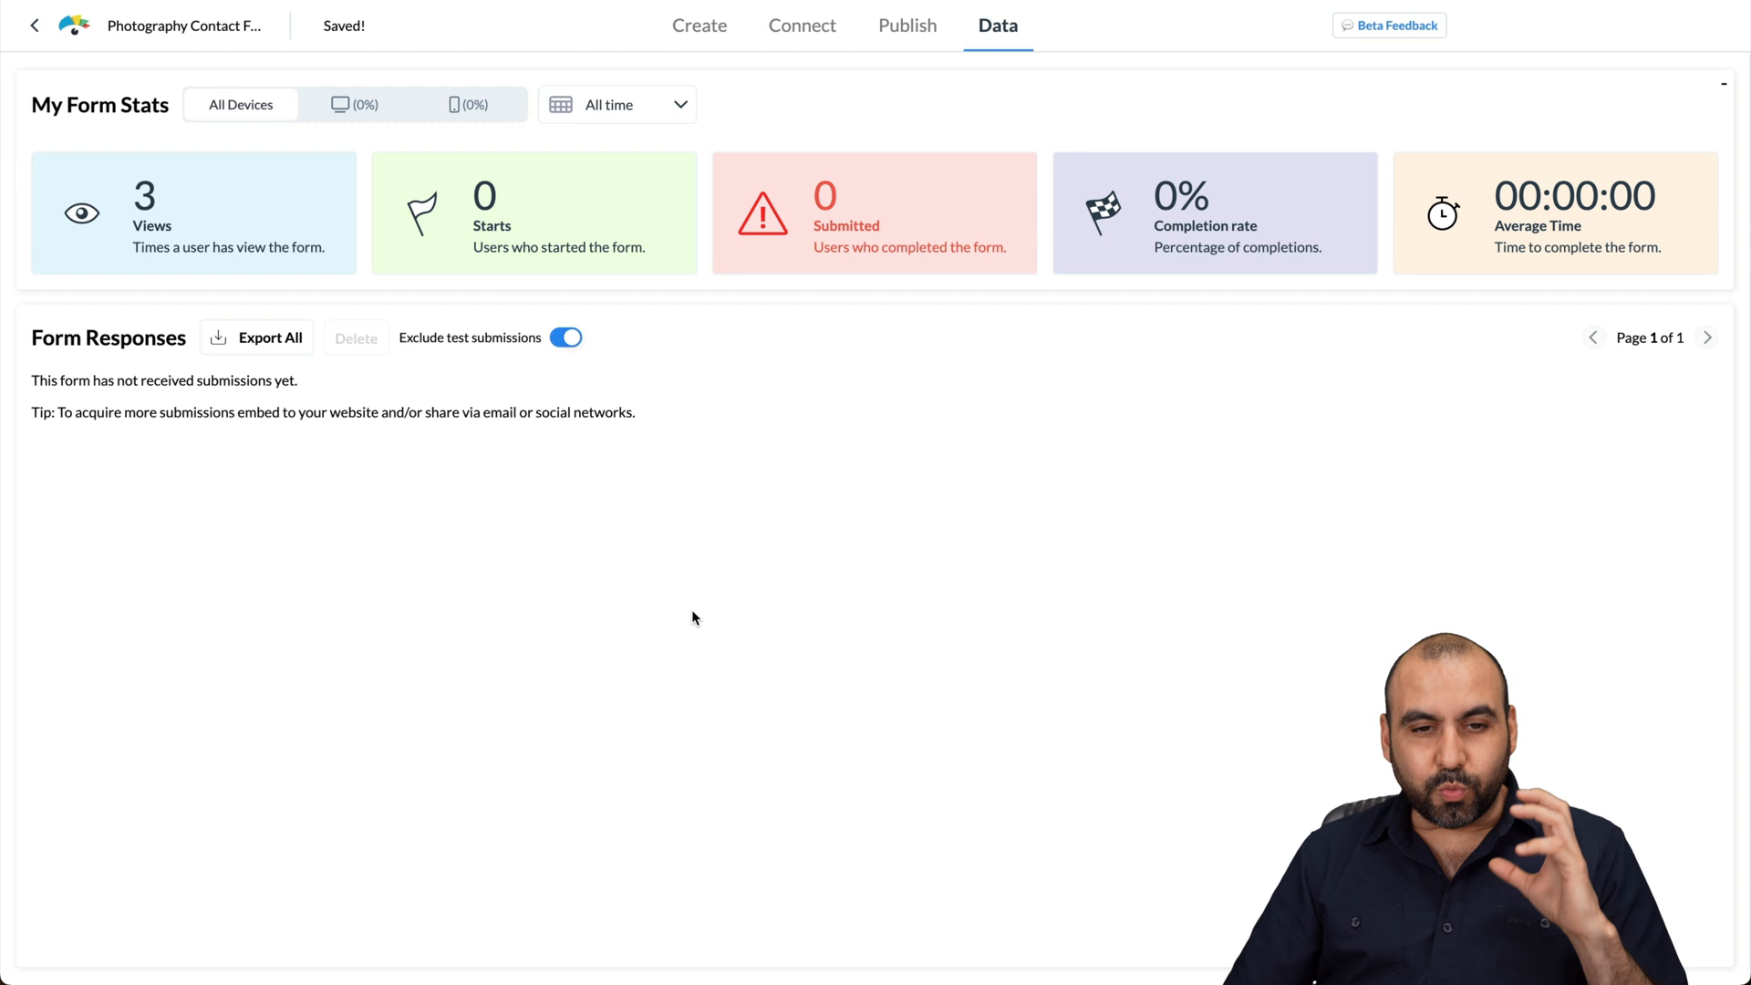